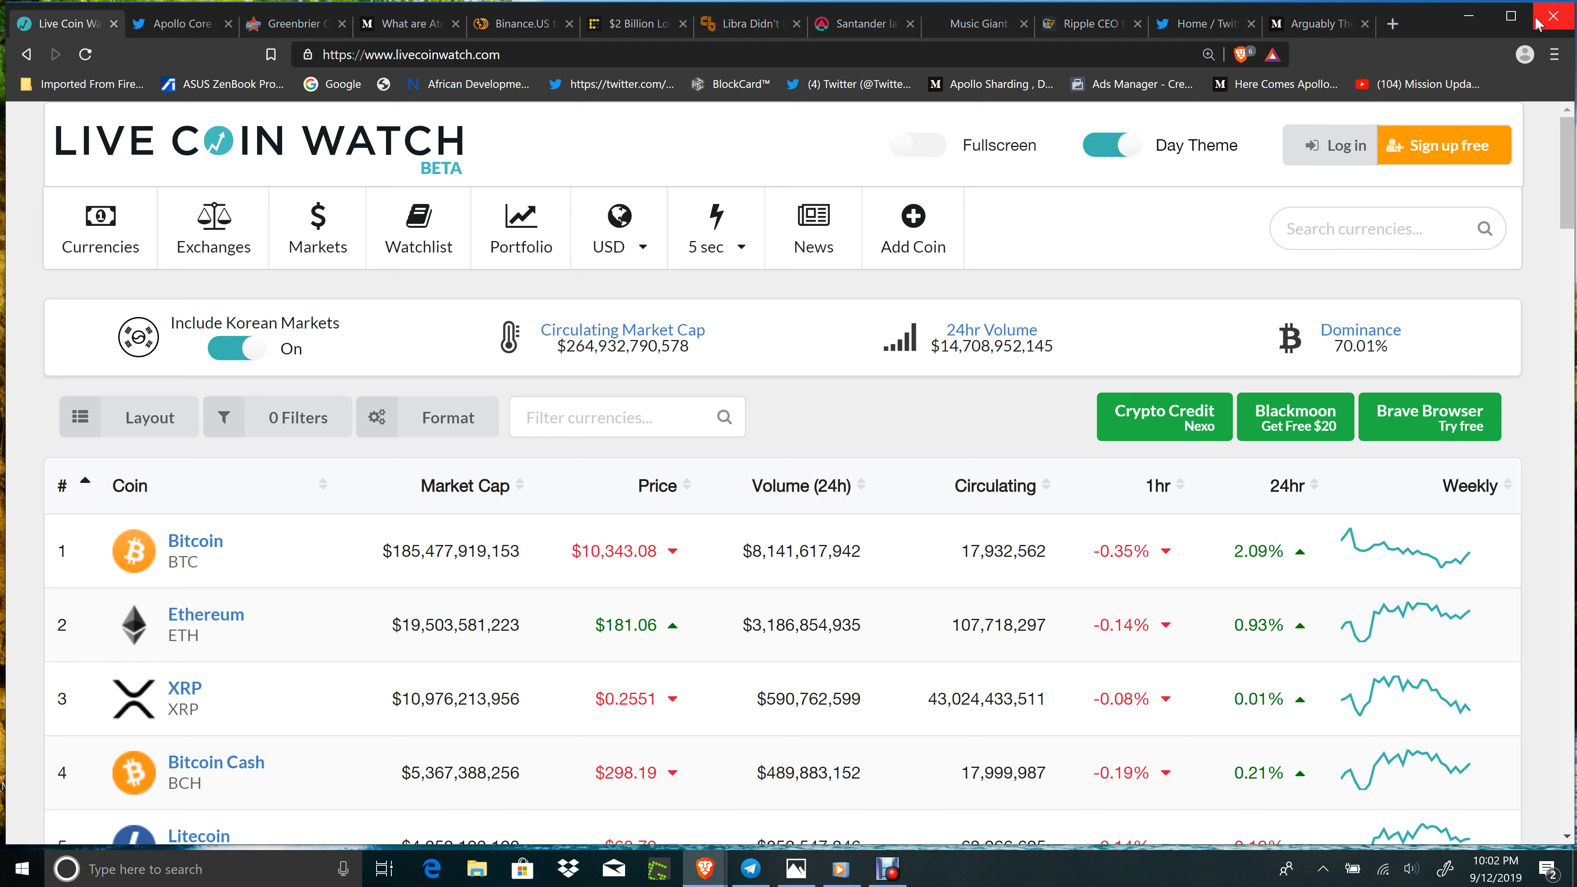
# Scroll through the current page before moving on to the Apollo Core tweet
pyautogui.scroll(-3)
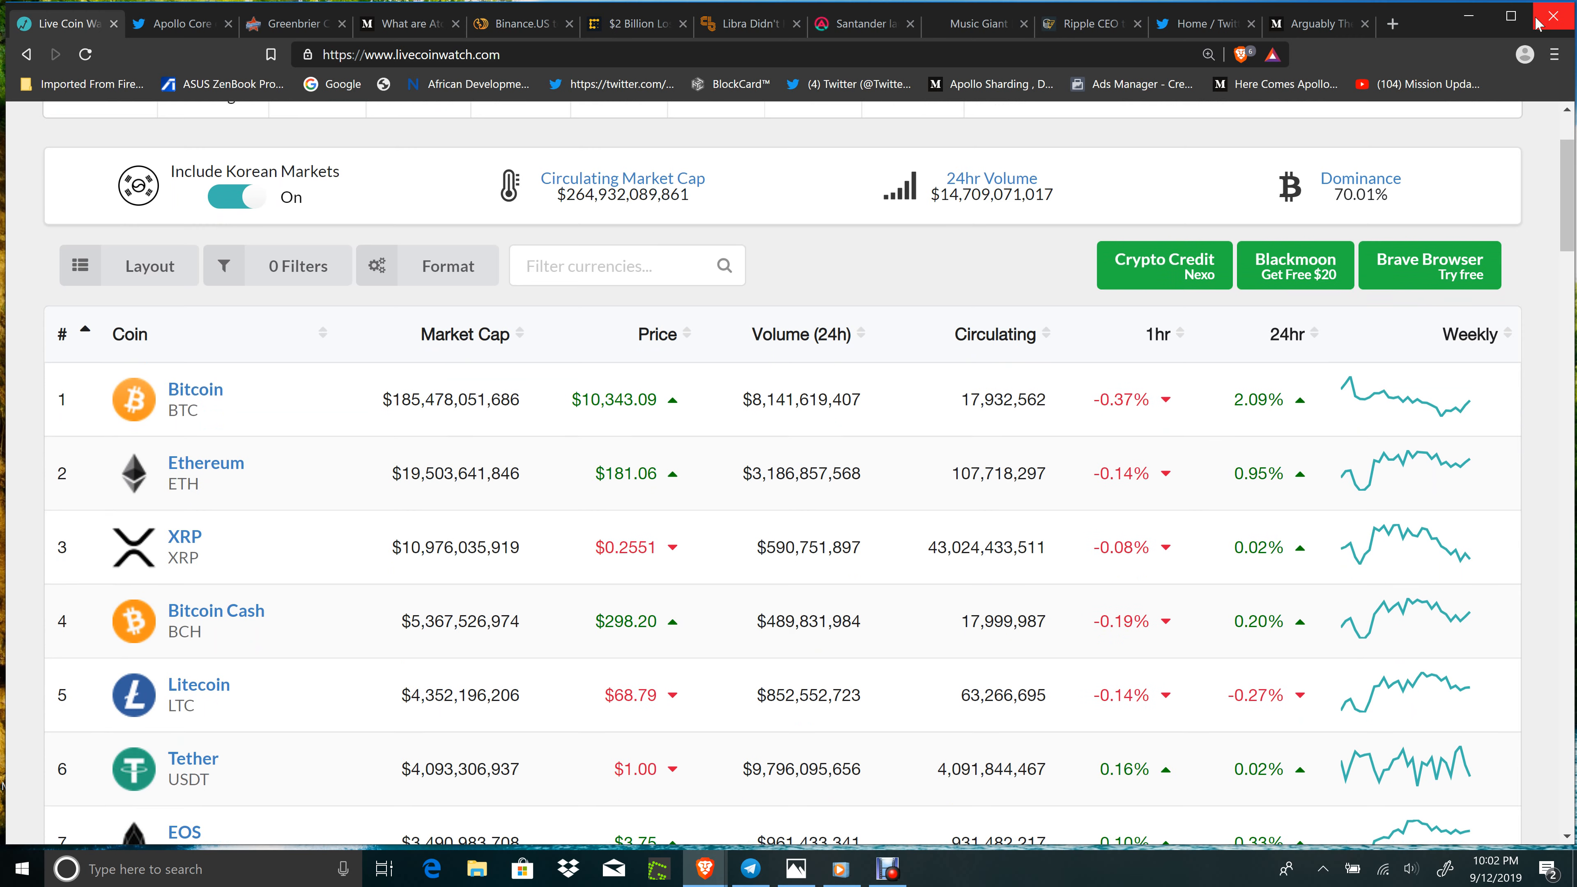
pyautogui.scroll(-3)
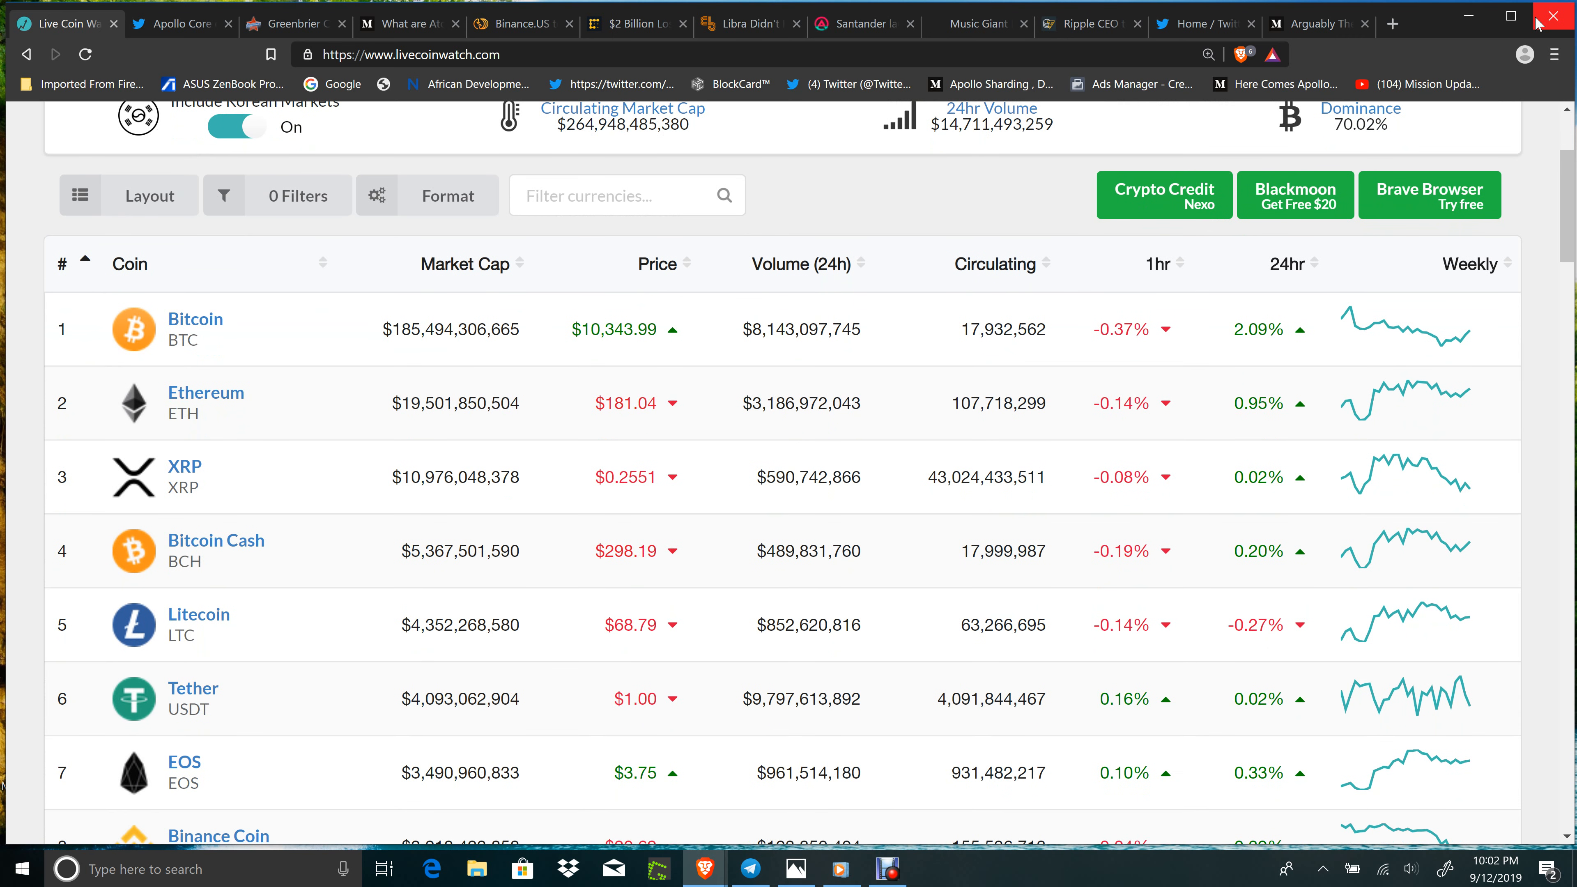
pyautogui.scroll(-3)
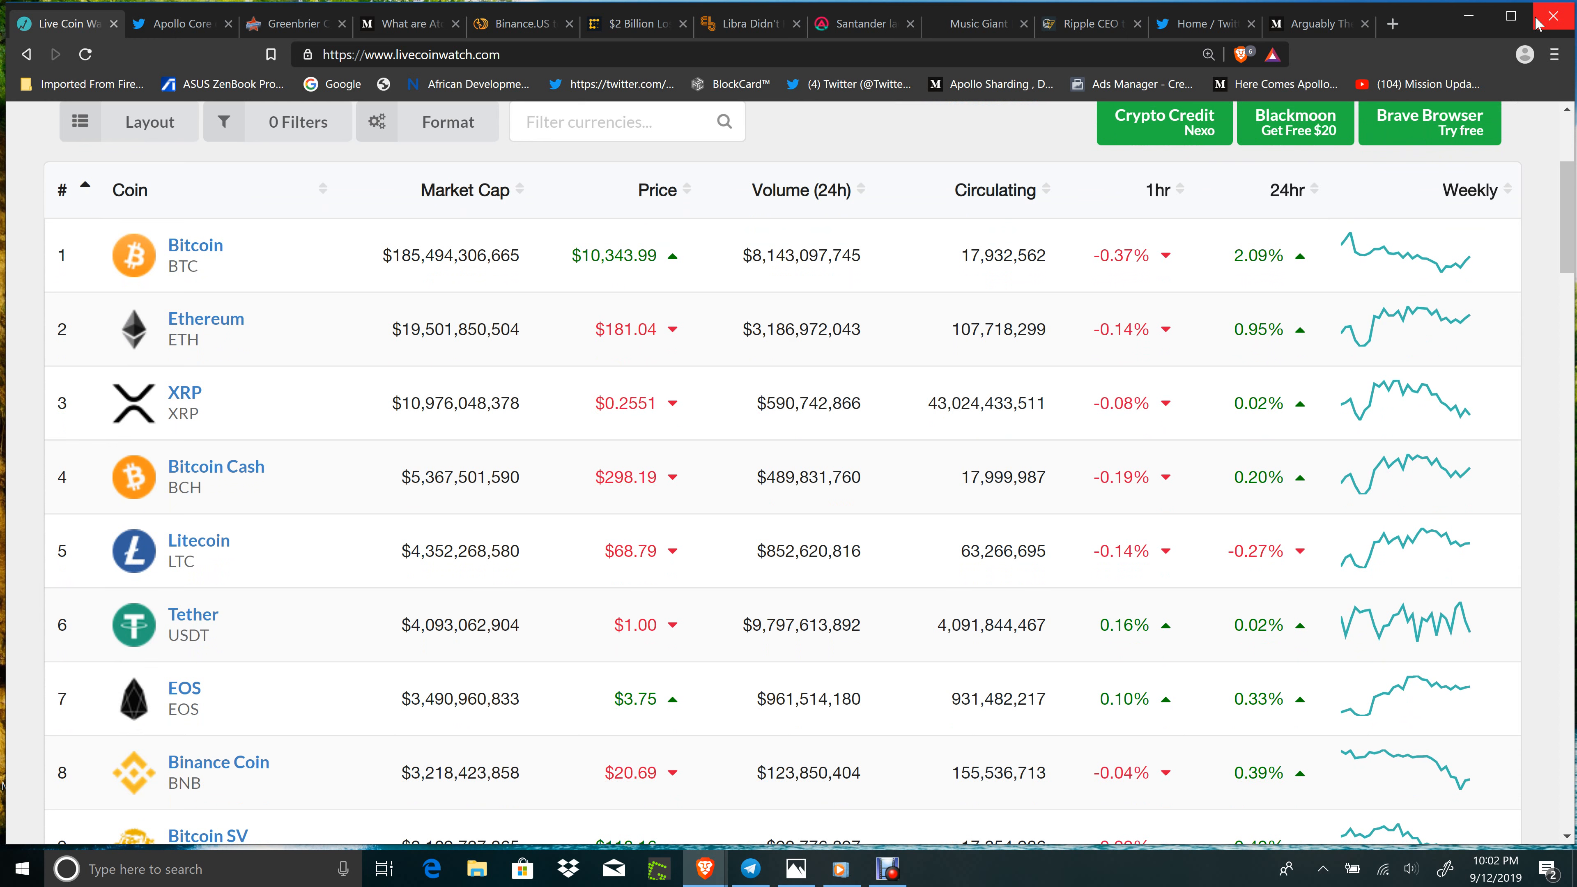
pyautogui.scroll(-3)
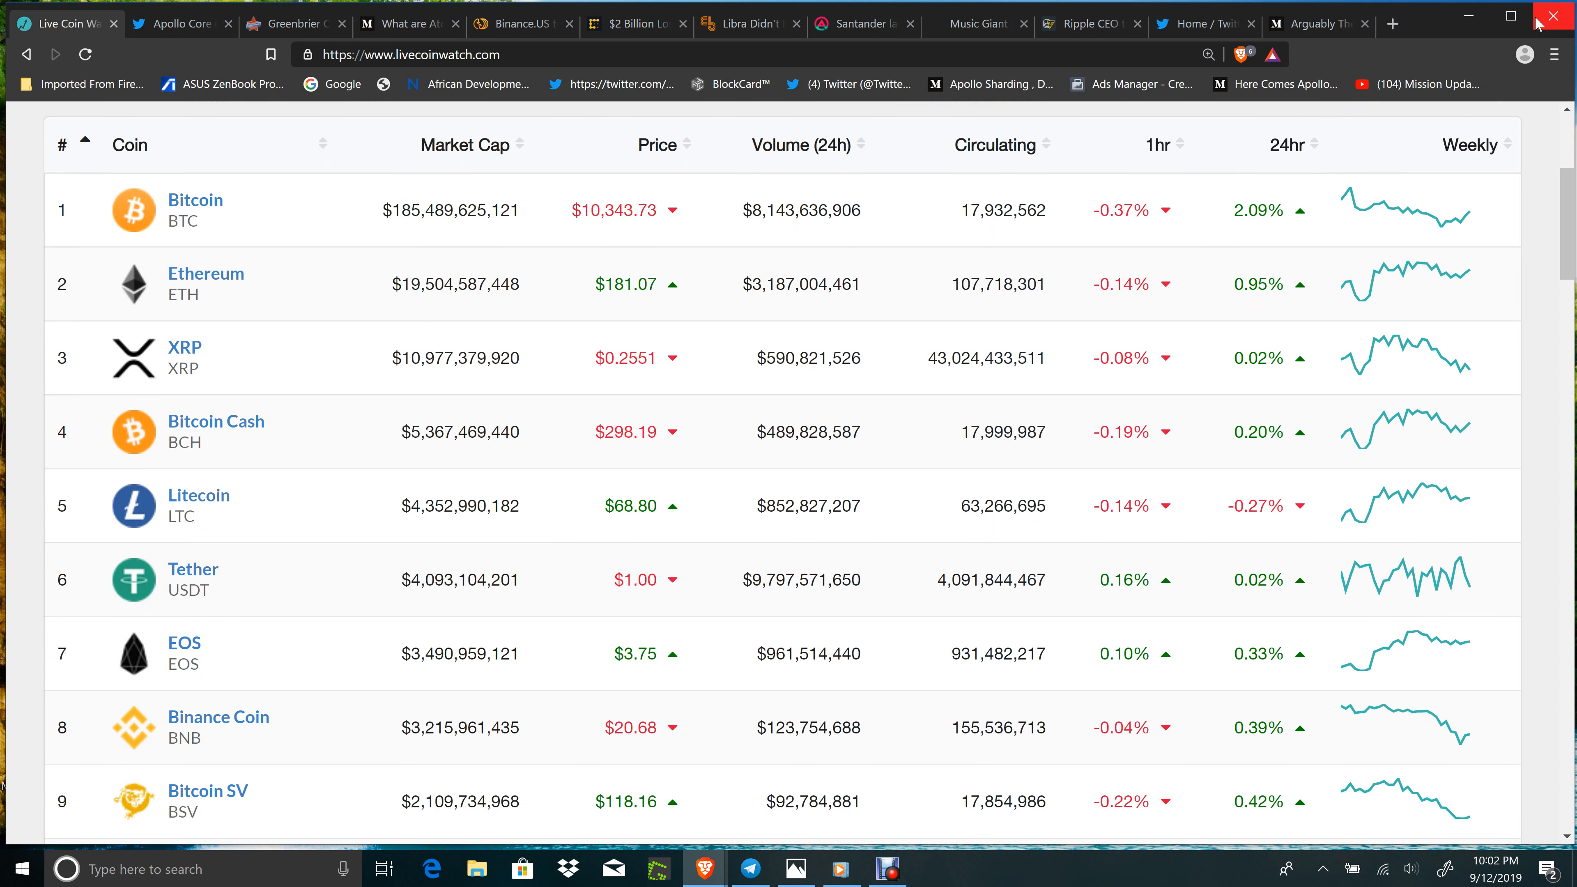
pyautogui.scroll(-3)
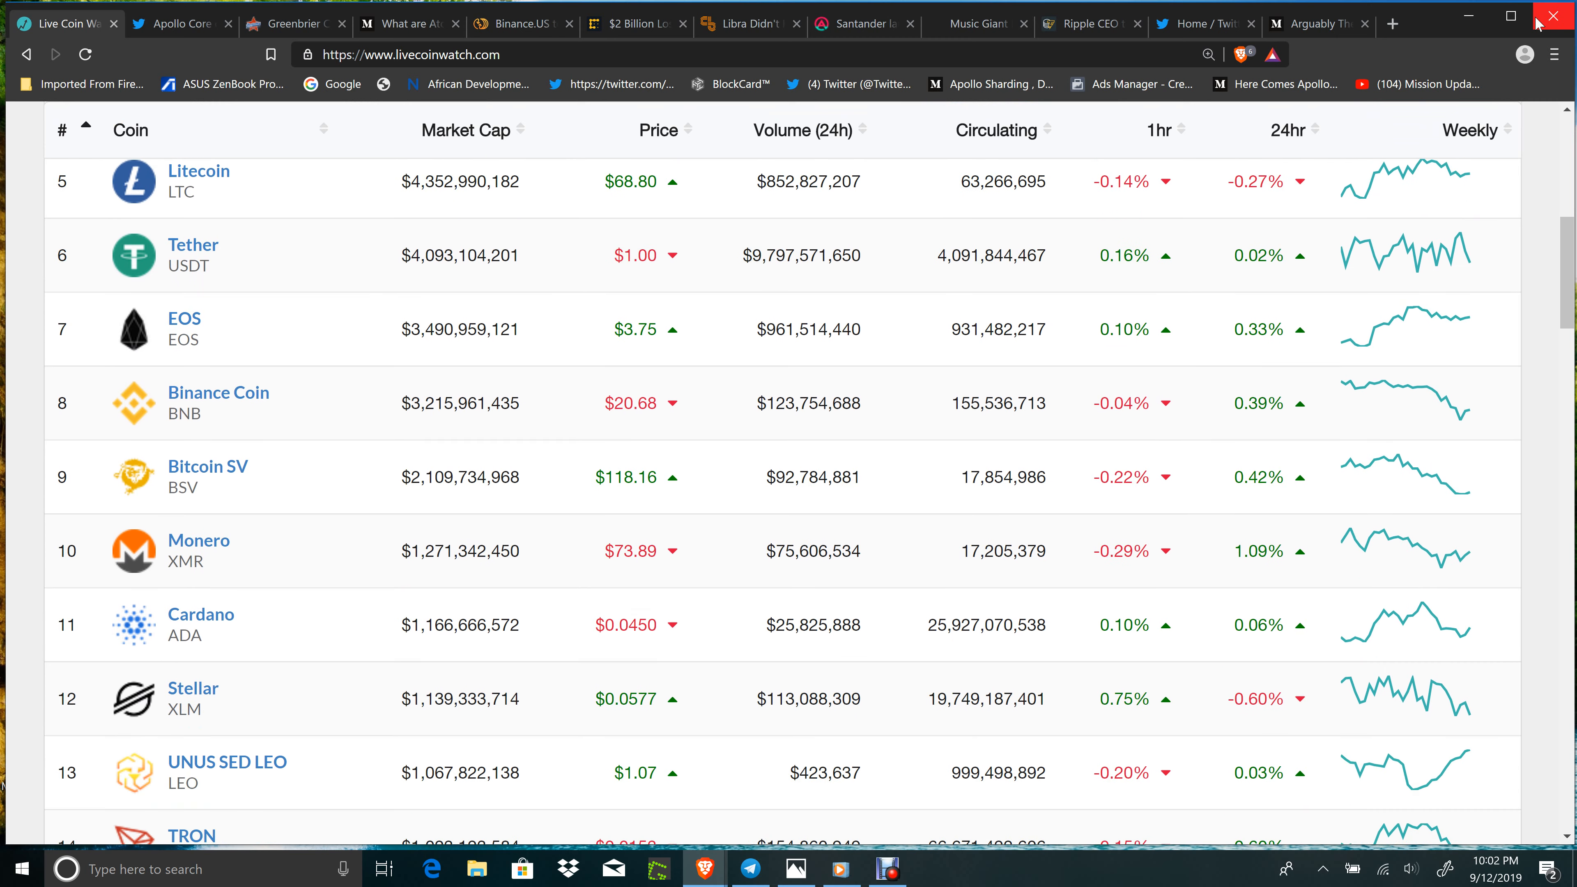
pyautogui.scroll(-3)
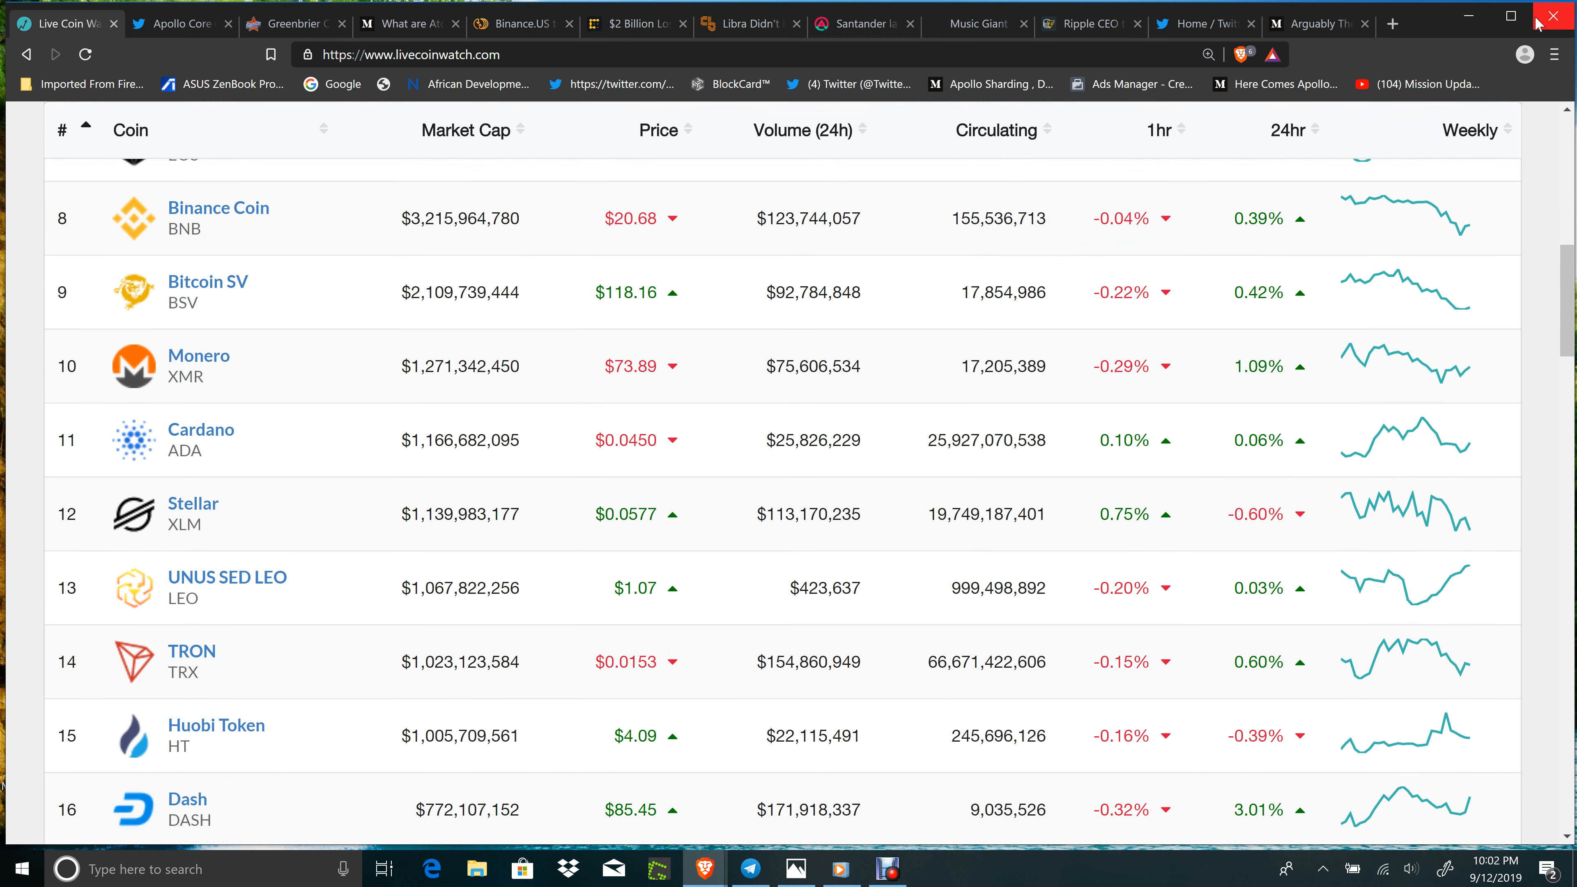
pyautogui.scroll(-3)
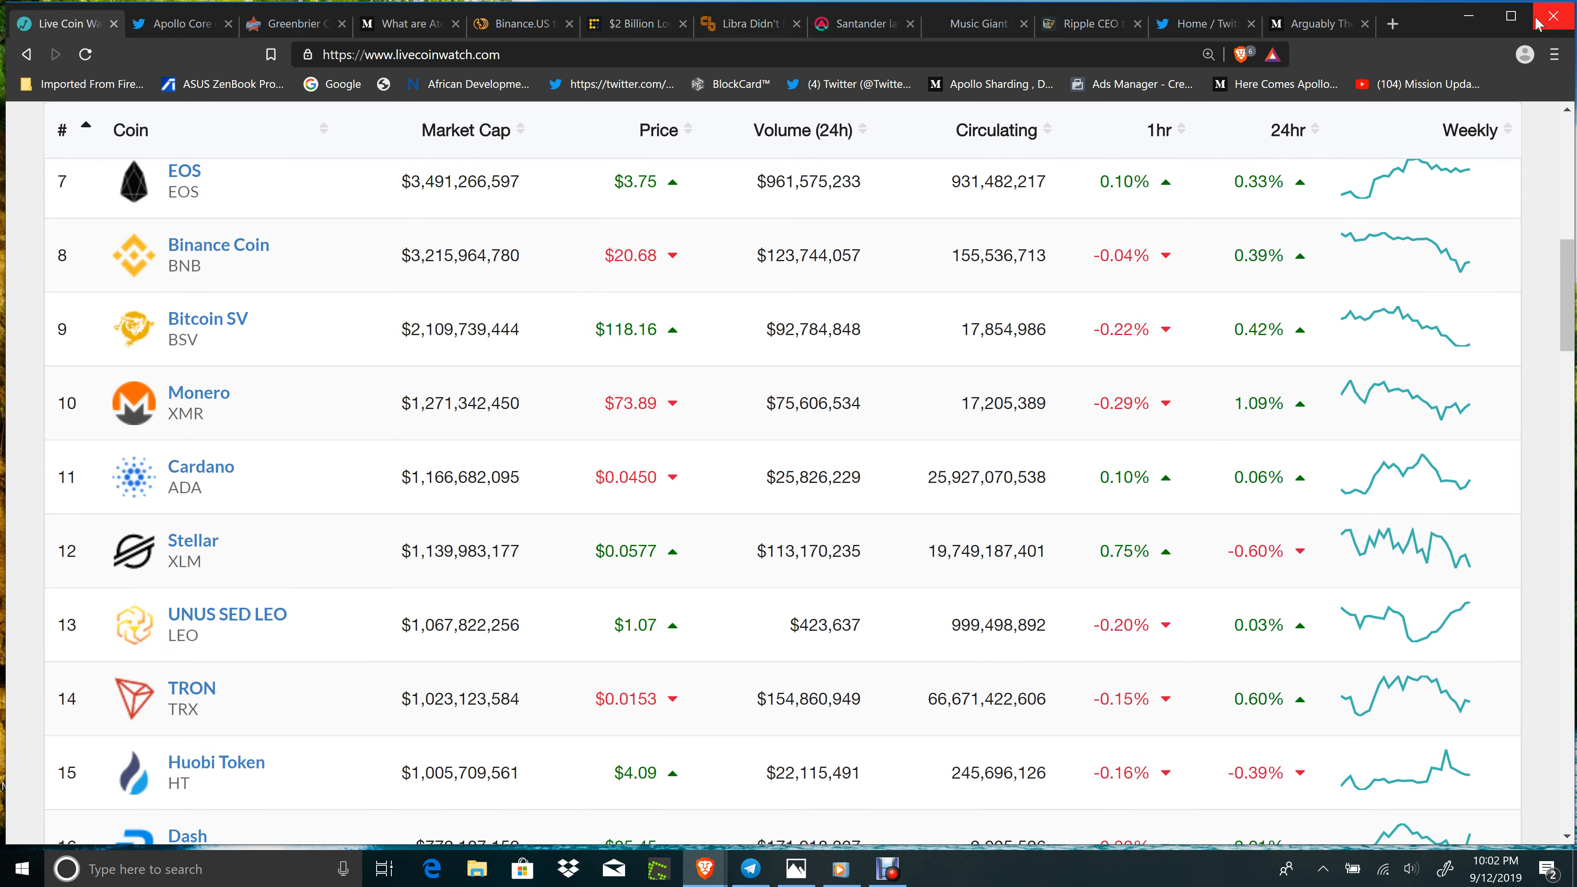
pyautogui.scroll(3)
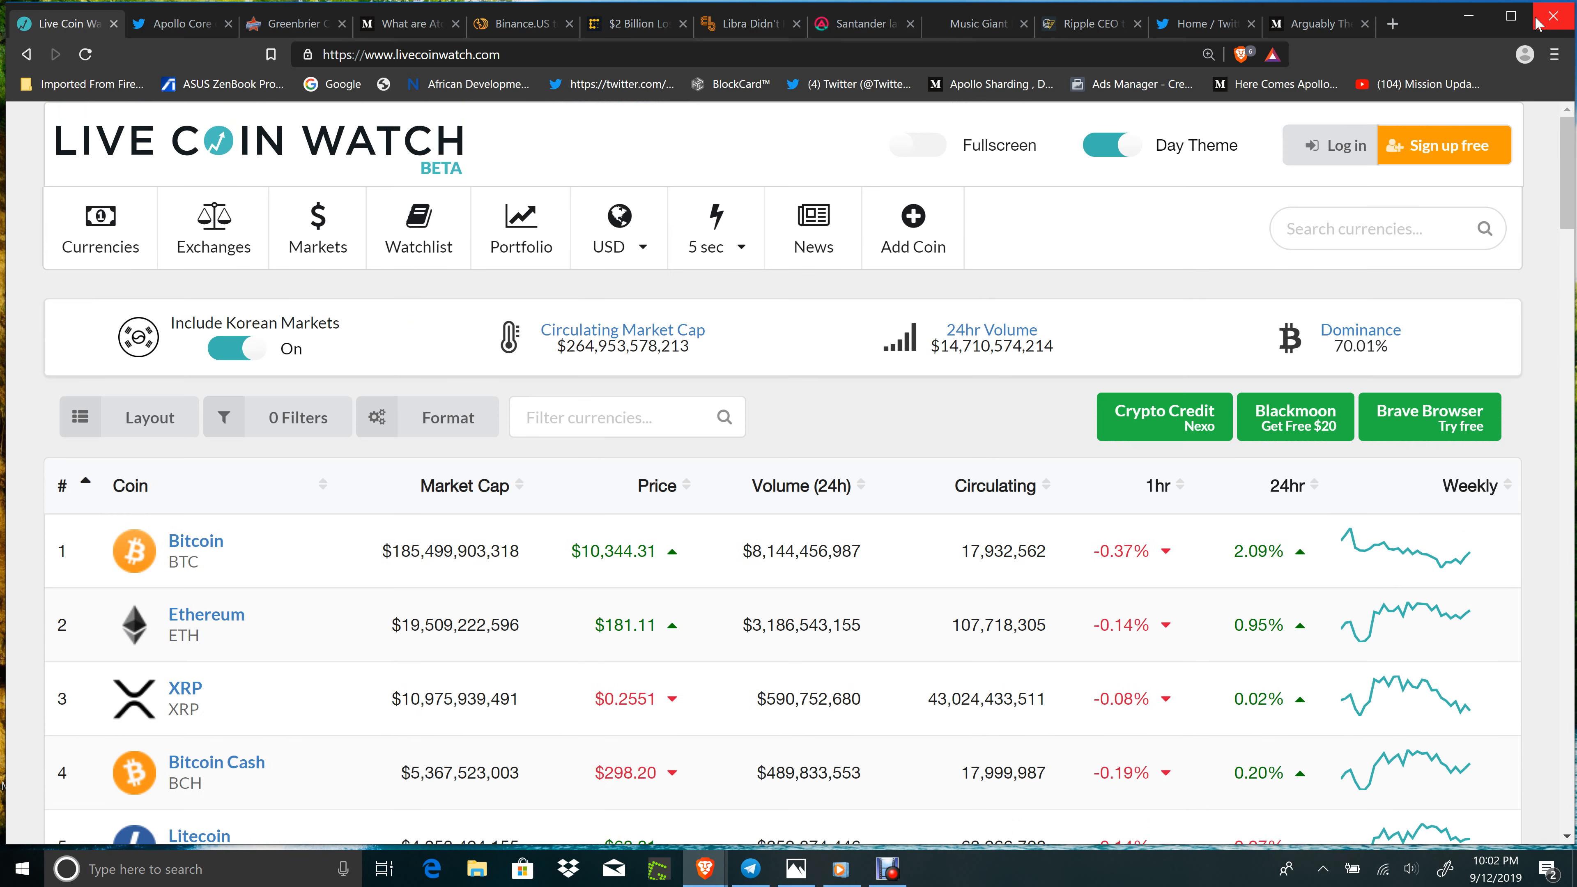
pyautogui.moveTo(994, 349)
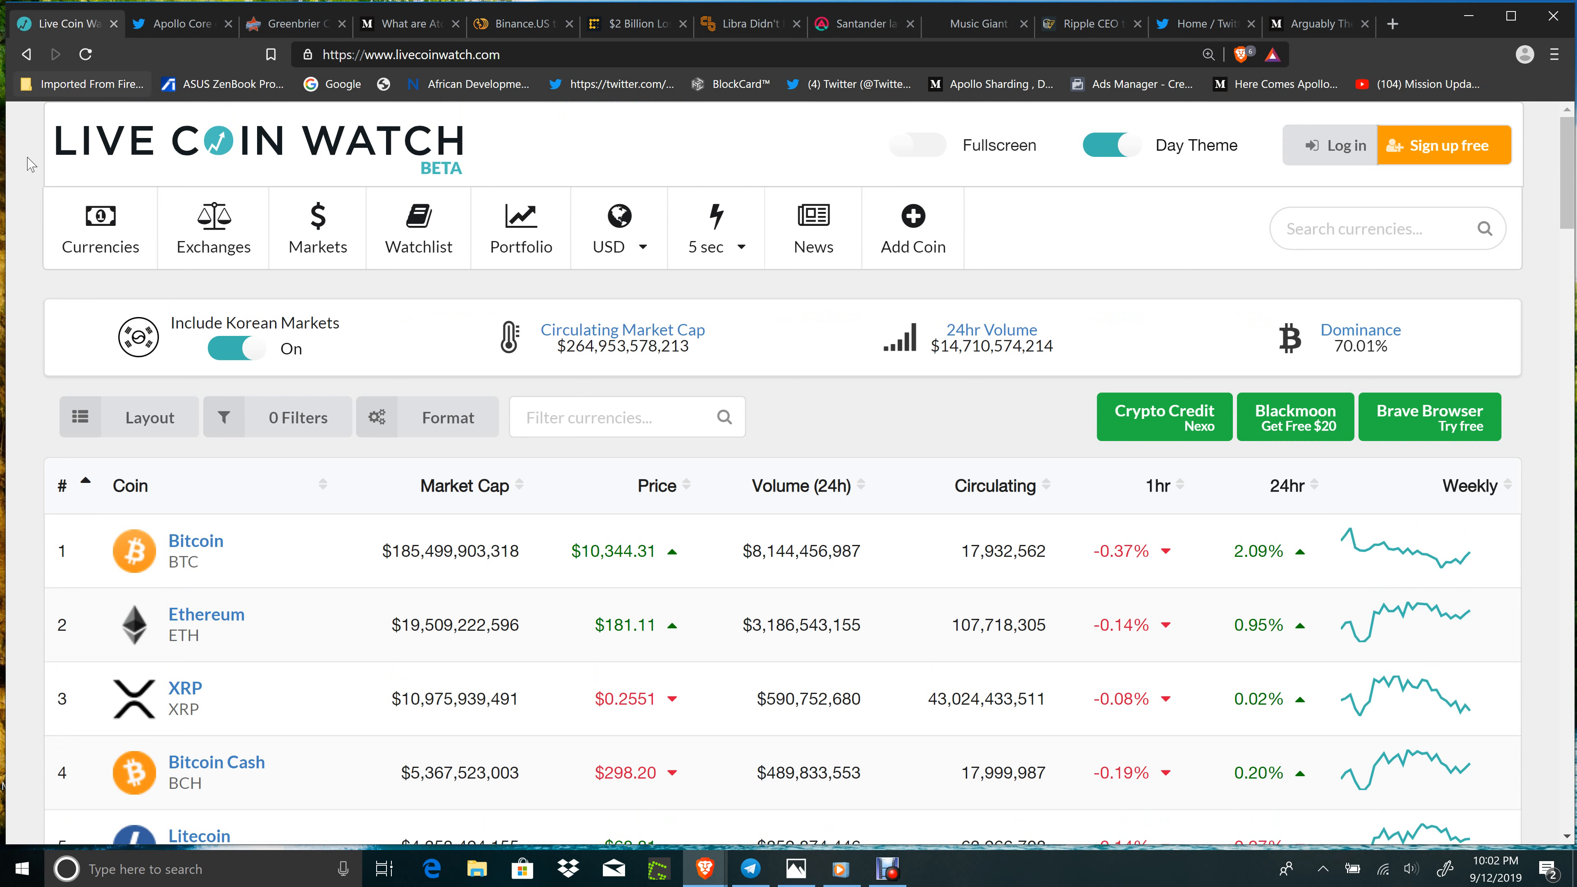
pyautogui.moveTo(14, 249)
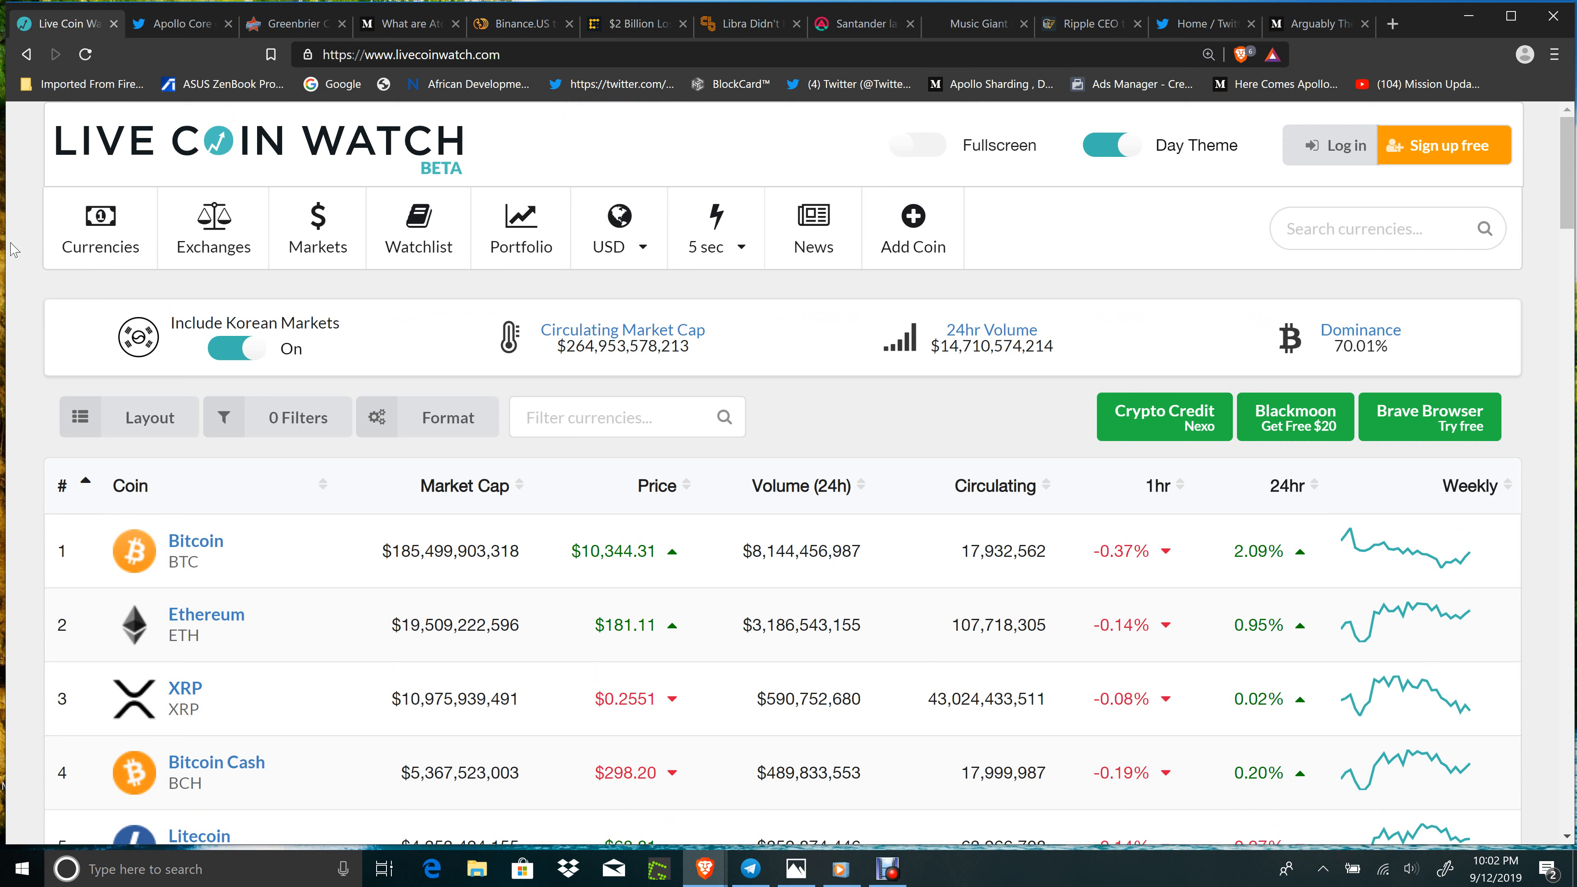
pyautogui.moveTo(25, 226)
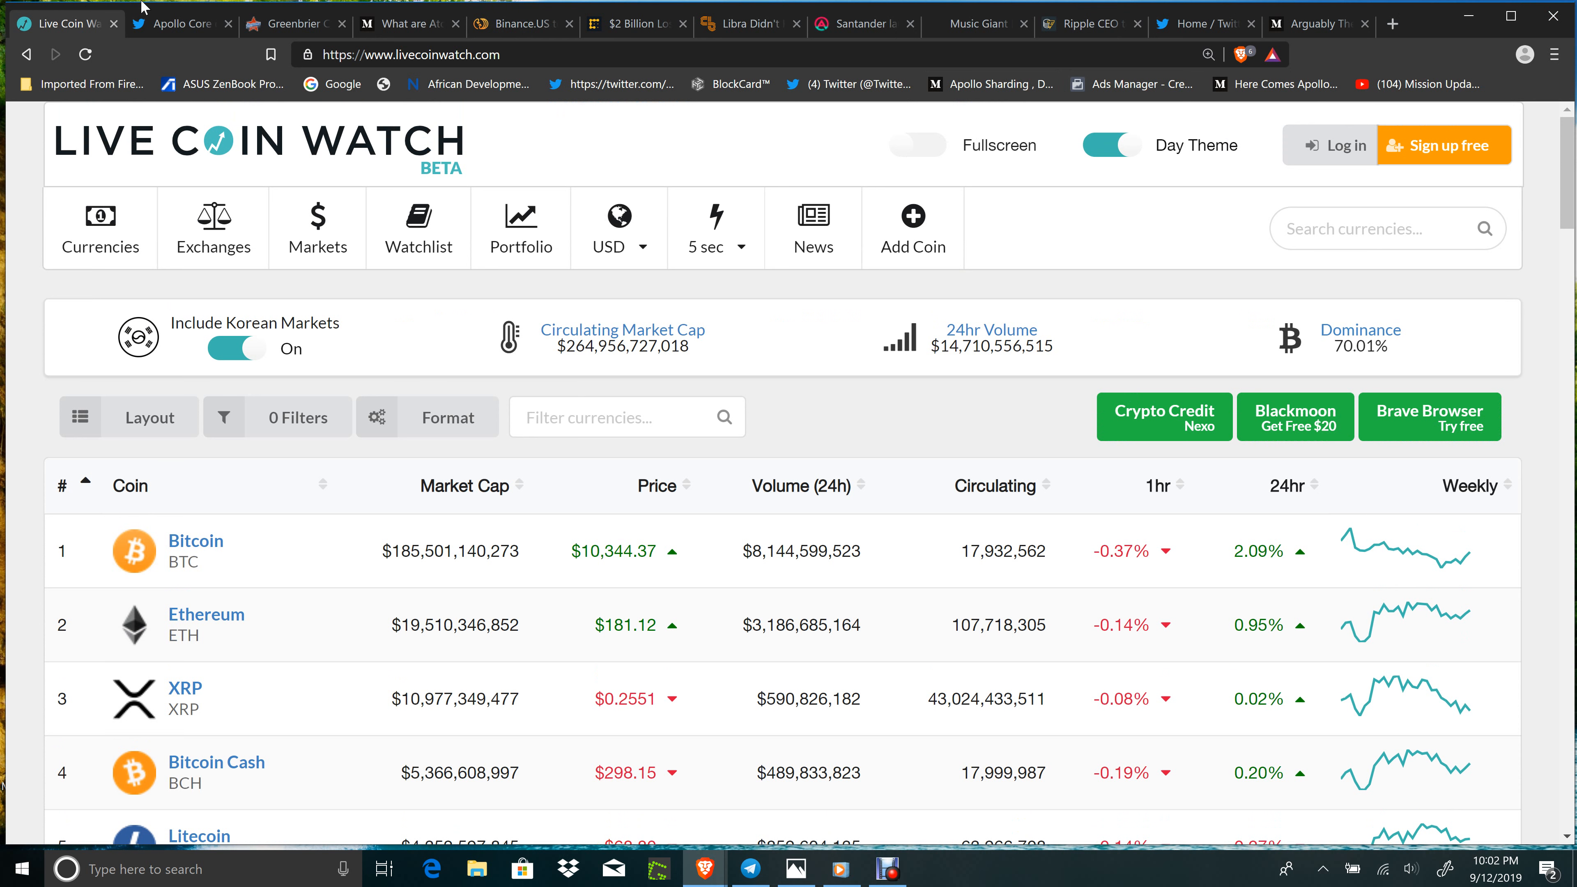
pyautogui.moveTo(18, 337)
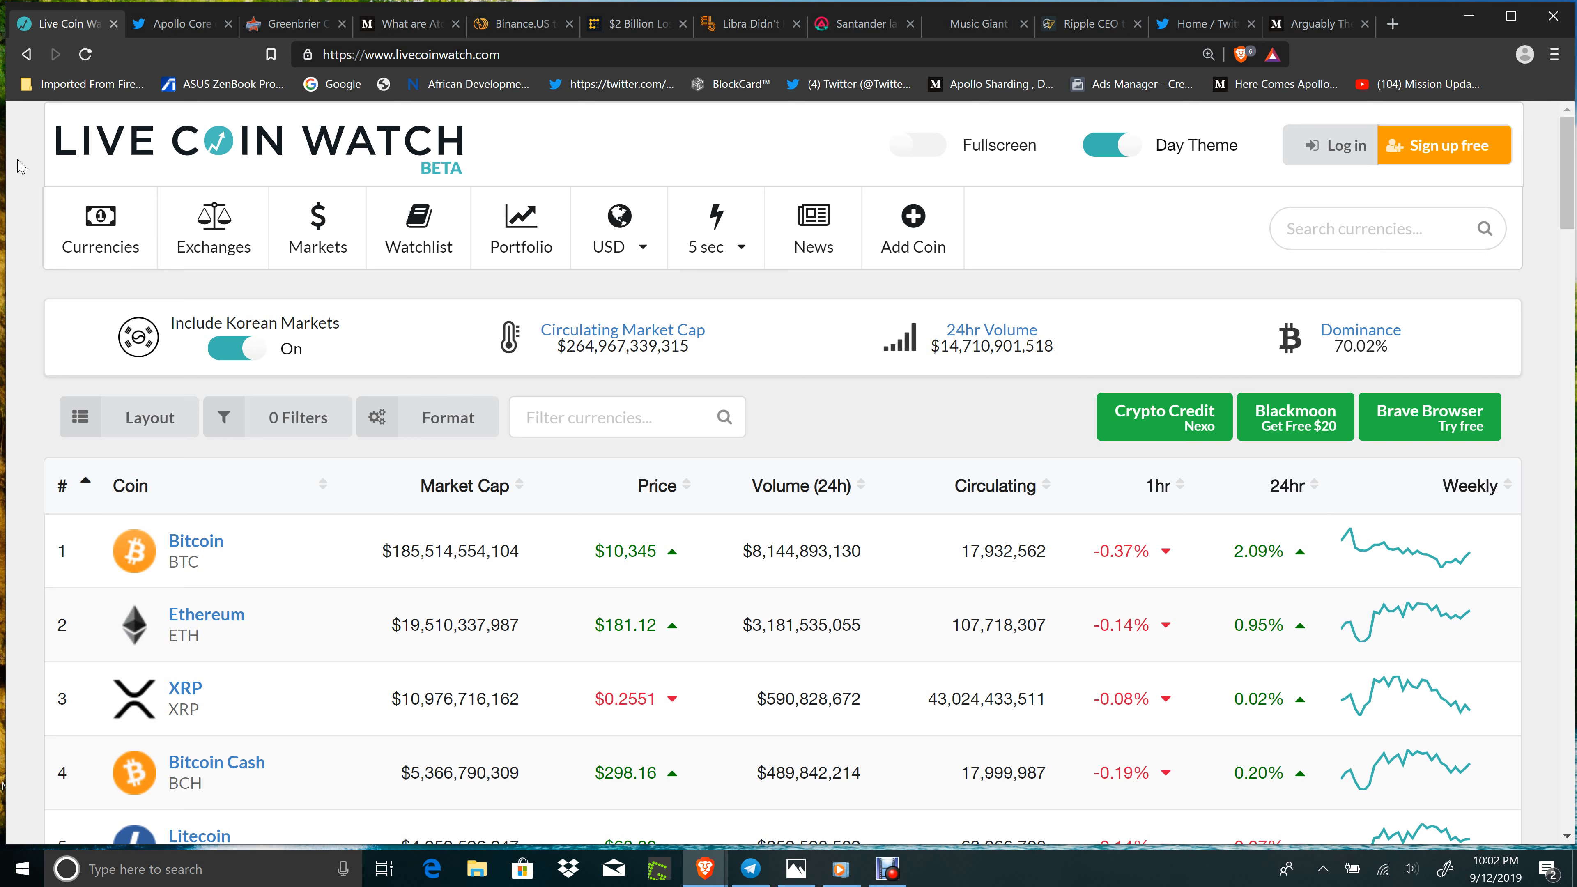
# Bring up the Apollo Core tweet and play its video on sharding, DEX and account control
pyautogui.click(180, 23)
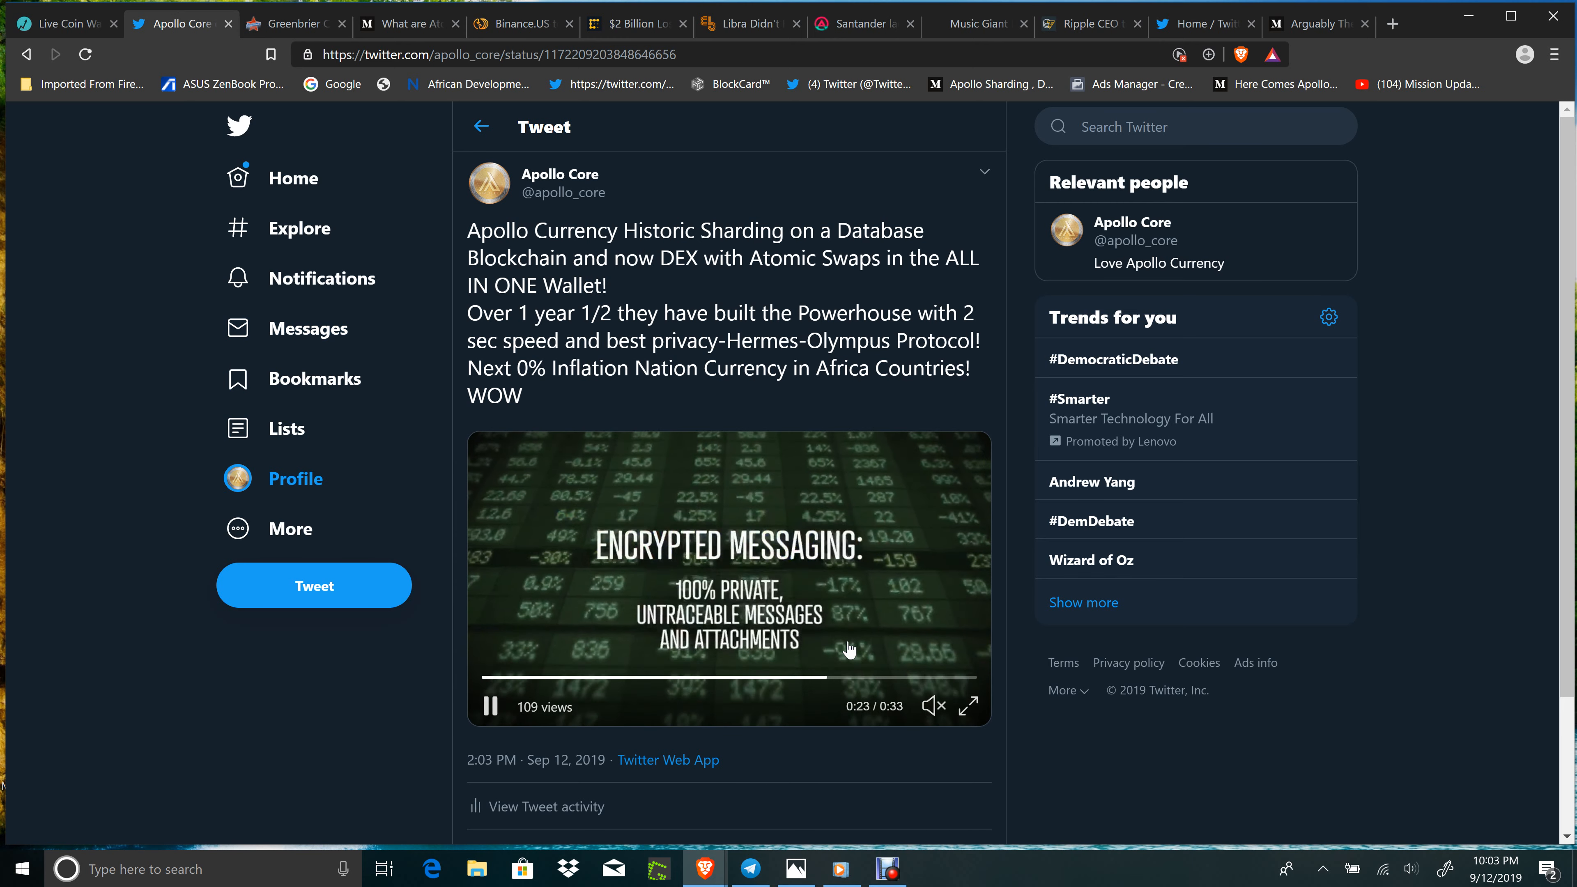
pyautogui.click(967, 704)
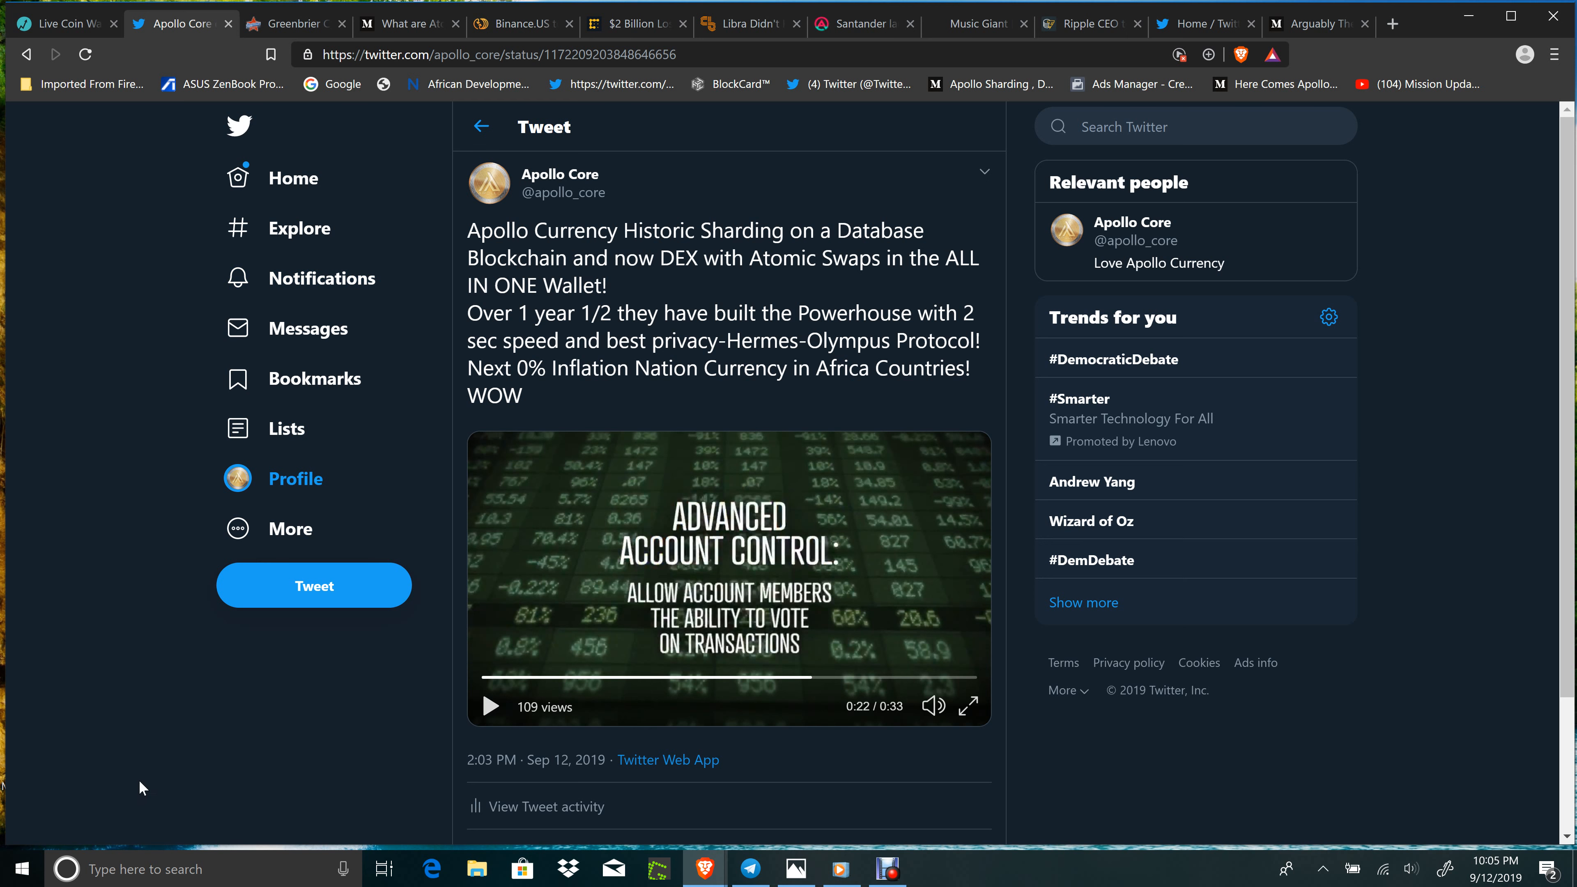
pyautogui.moveTo(335, 25)
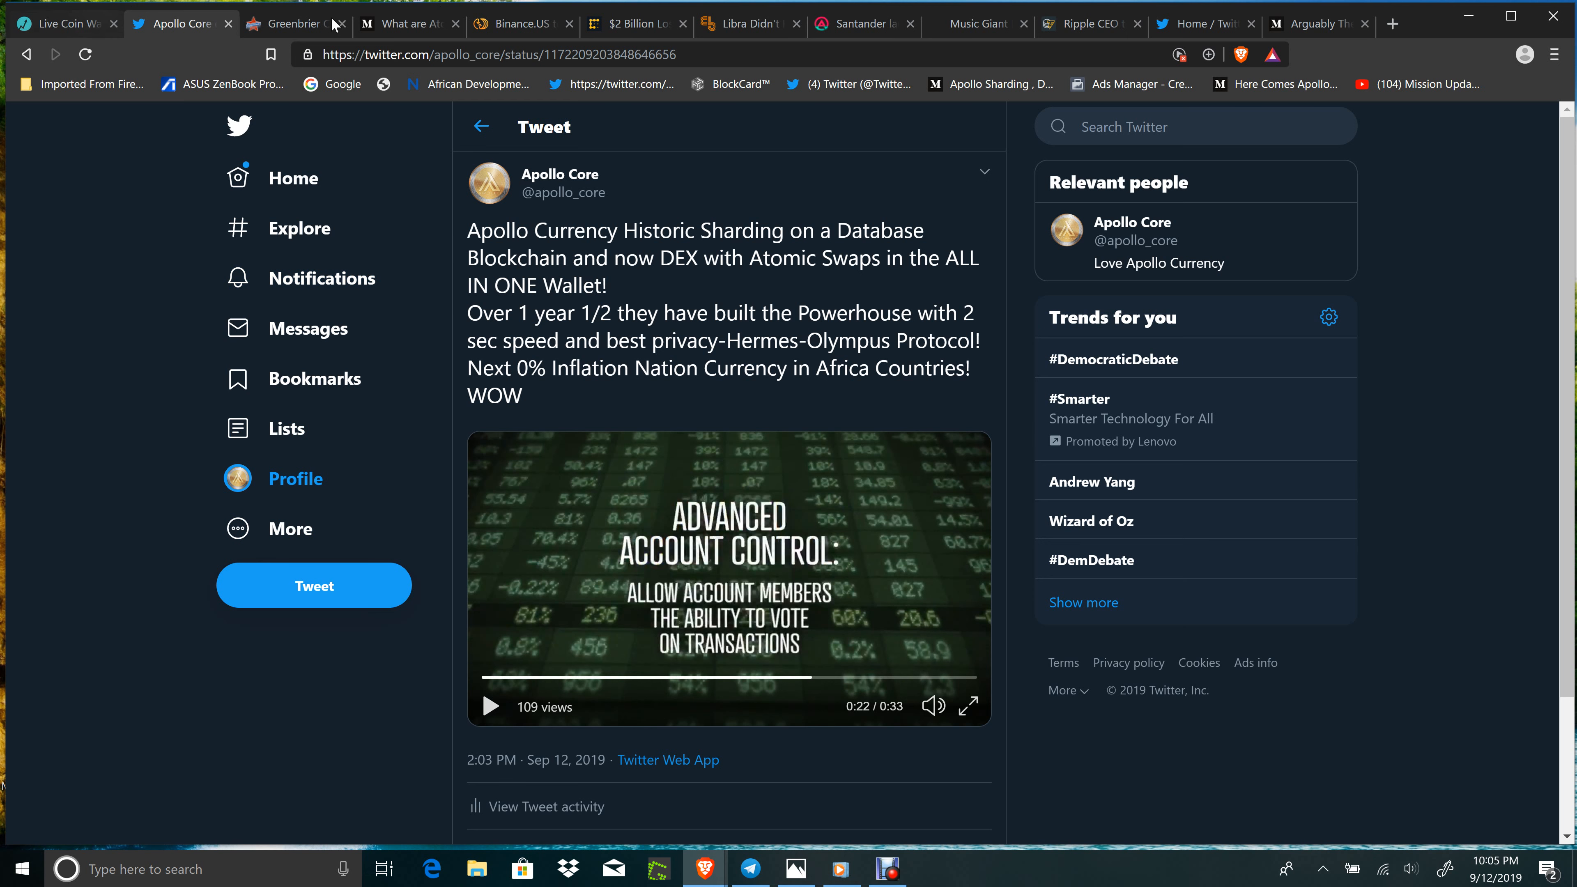
# Show the Greenbrier Christian Academy fun run page, play the Boosterthon Overview video, then move to the next tab
pyautogui.click(291, 23)
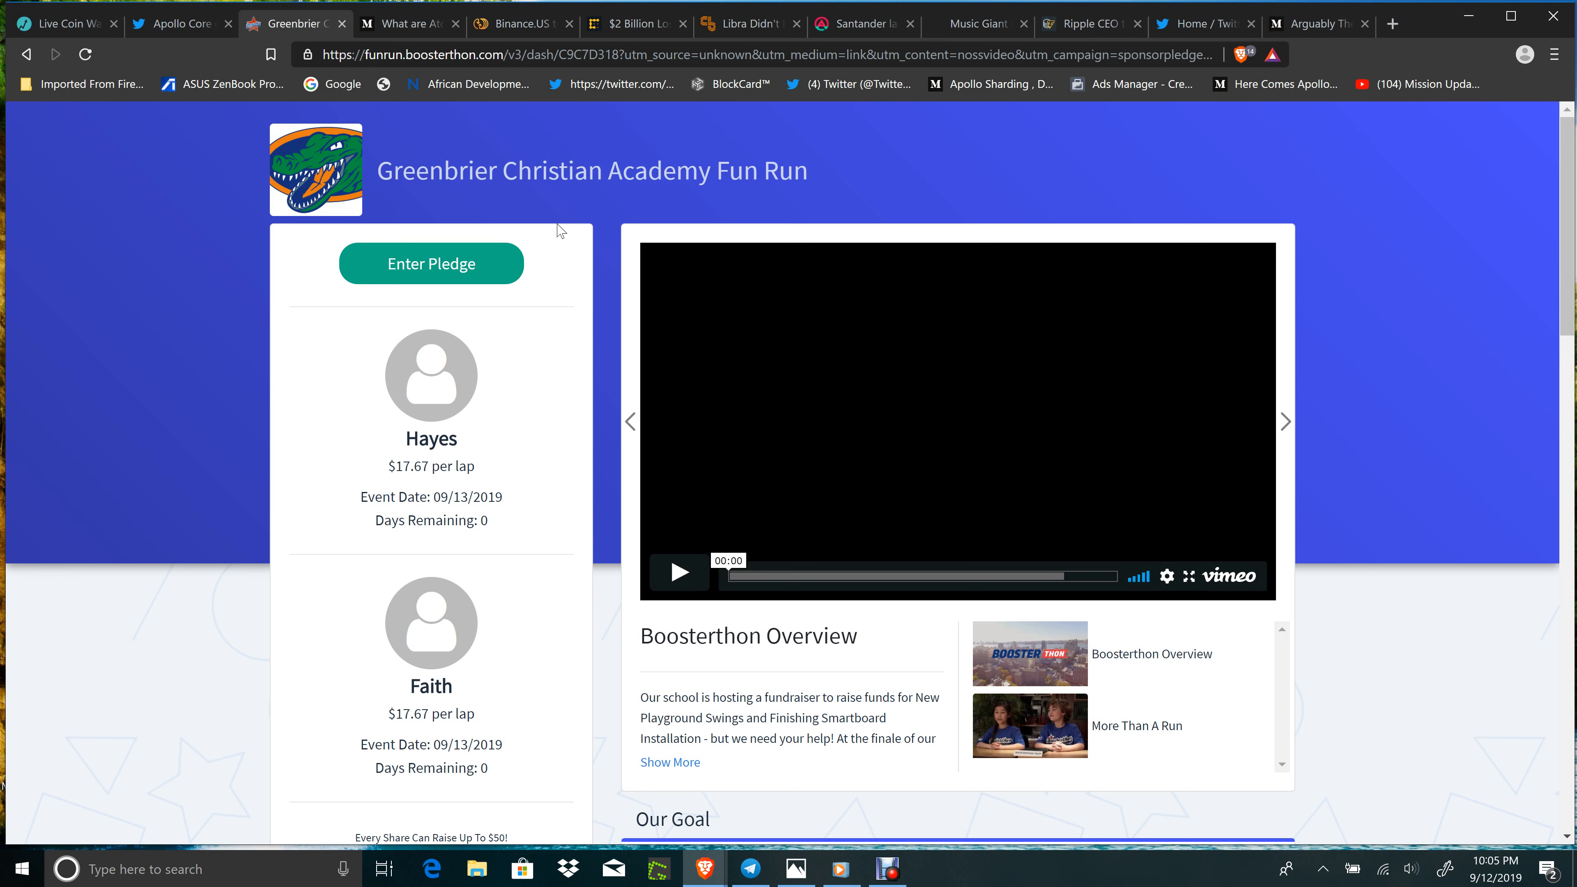
pyautogui.moveTo(506, 208)
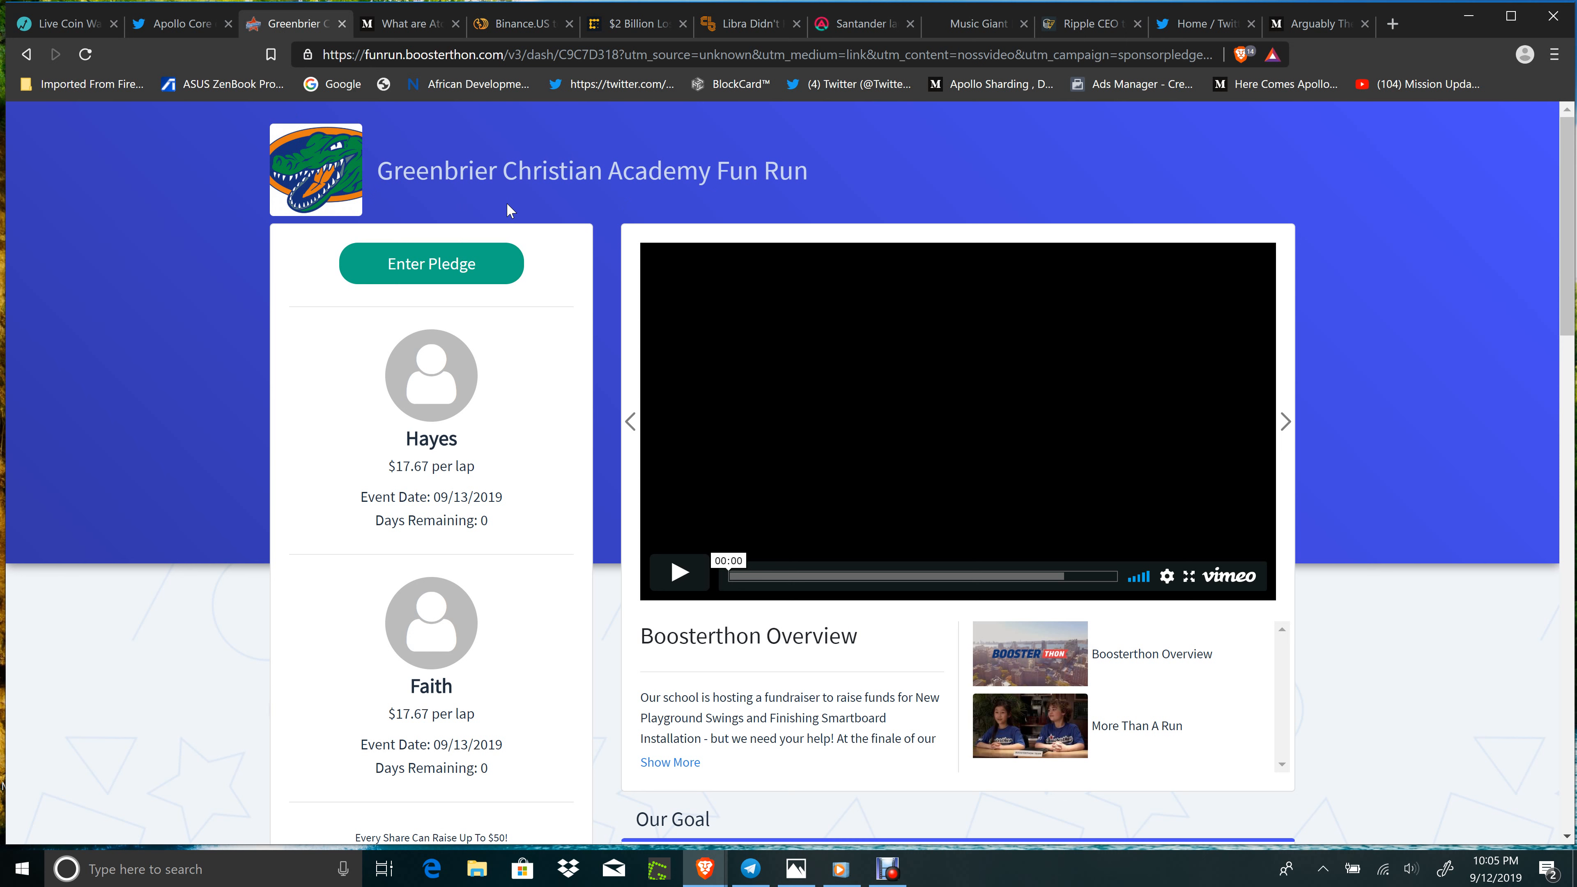
pyautogui.moveTo(854, 261)
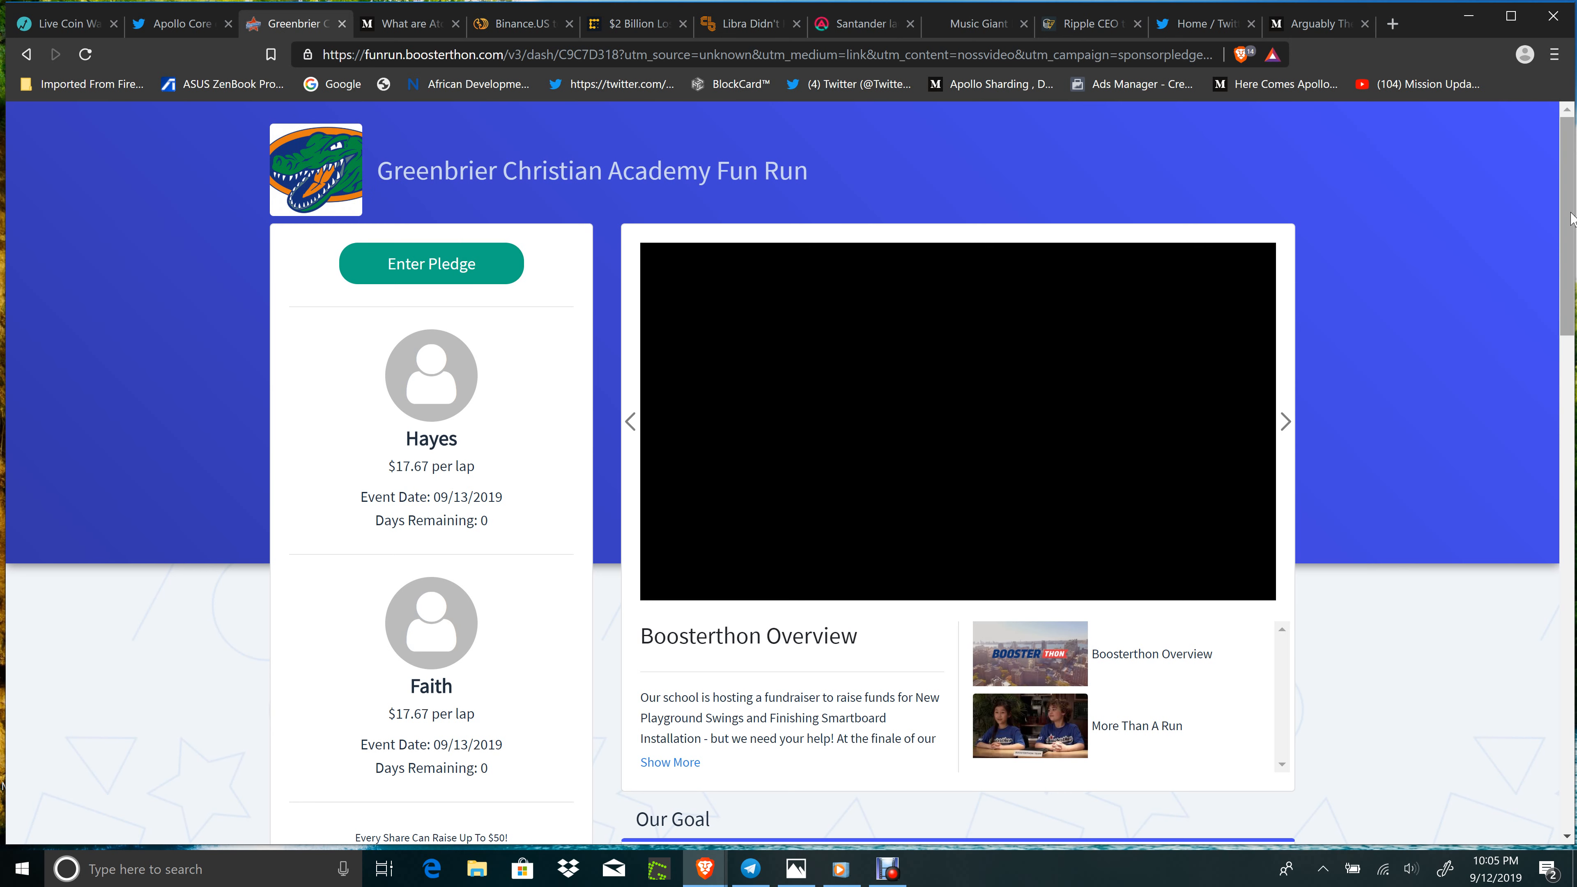
pyautogui.scroll(-3)
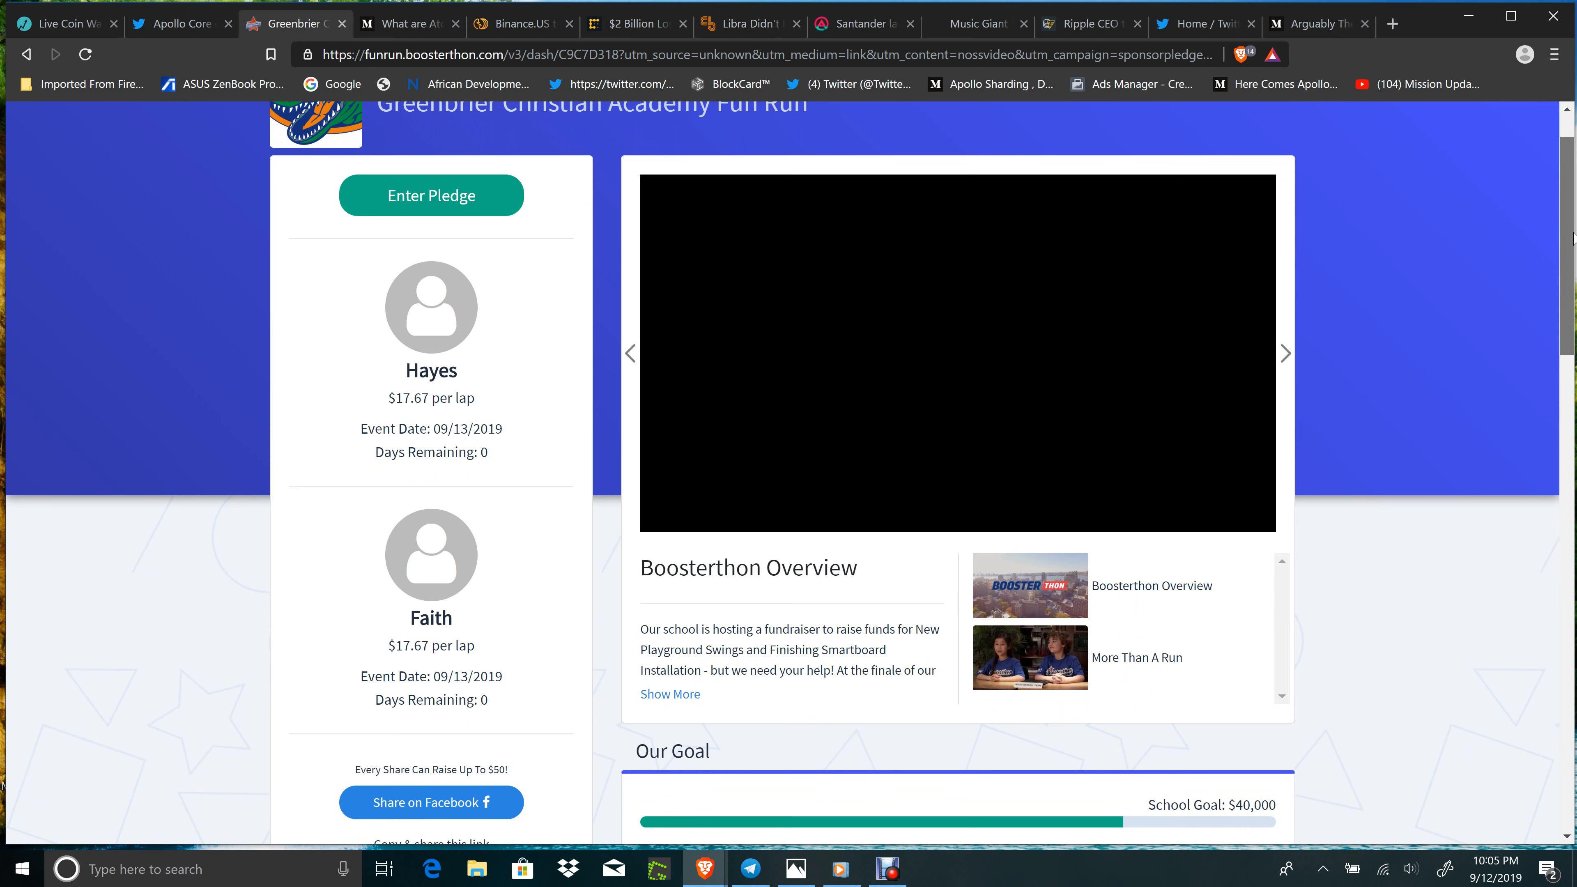
pyautogui.scroll(-3)
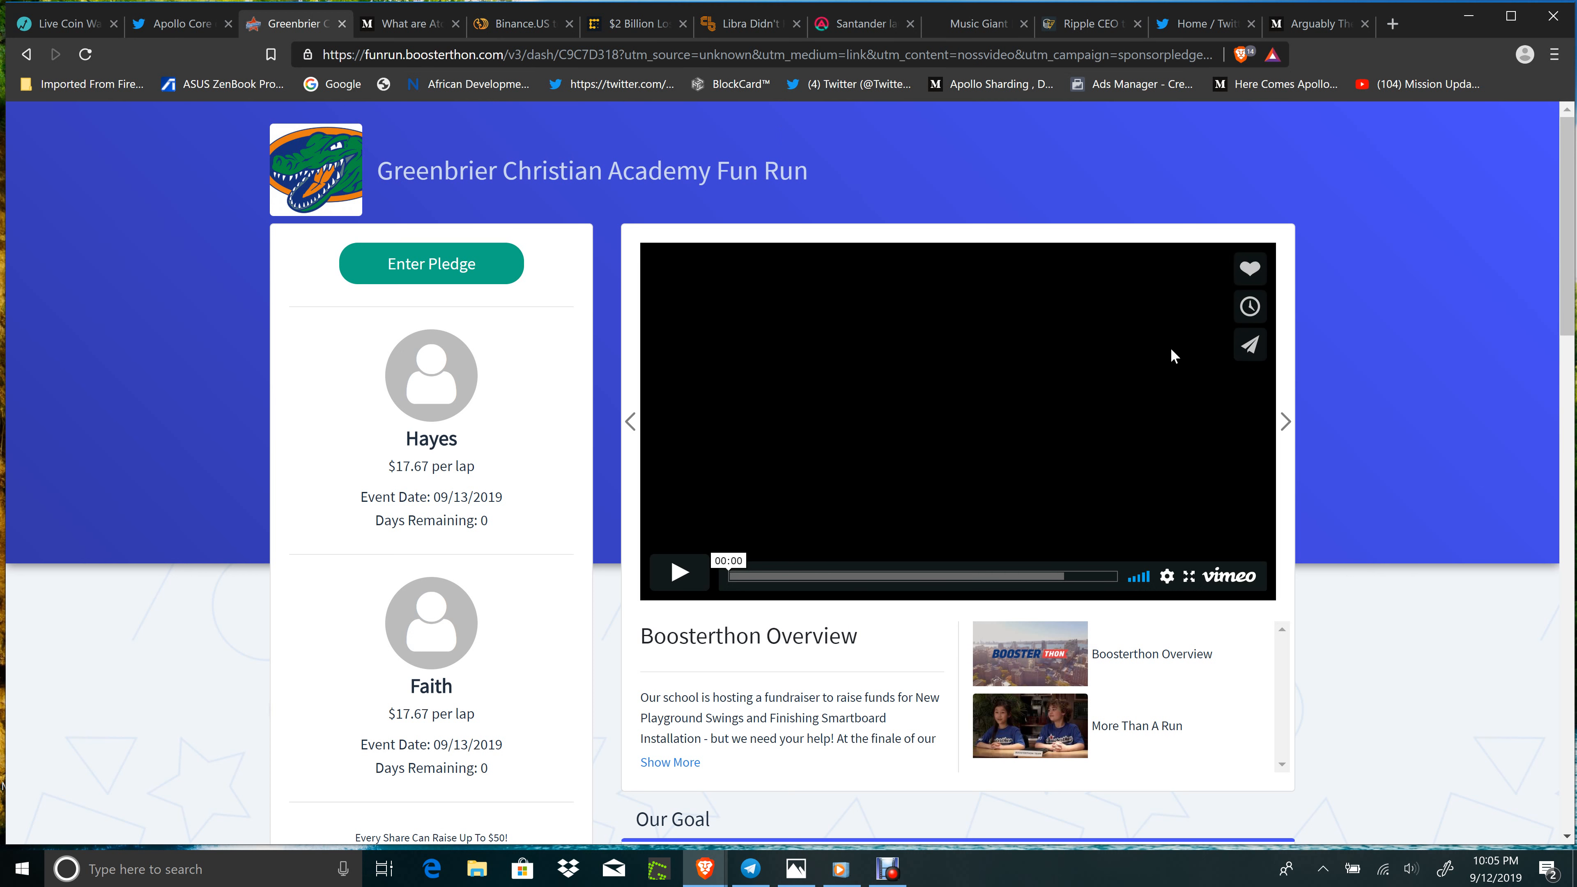
pyautogui.click(679, 574)
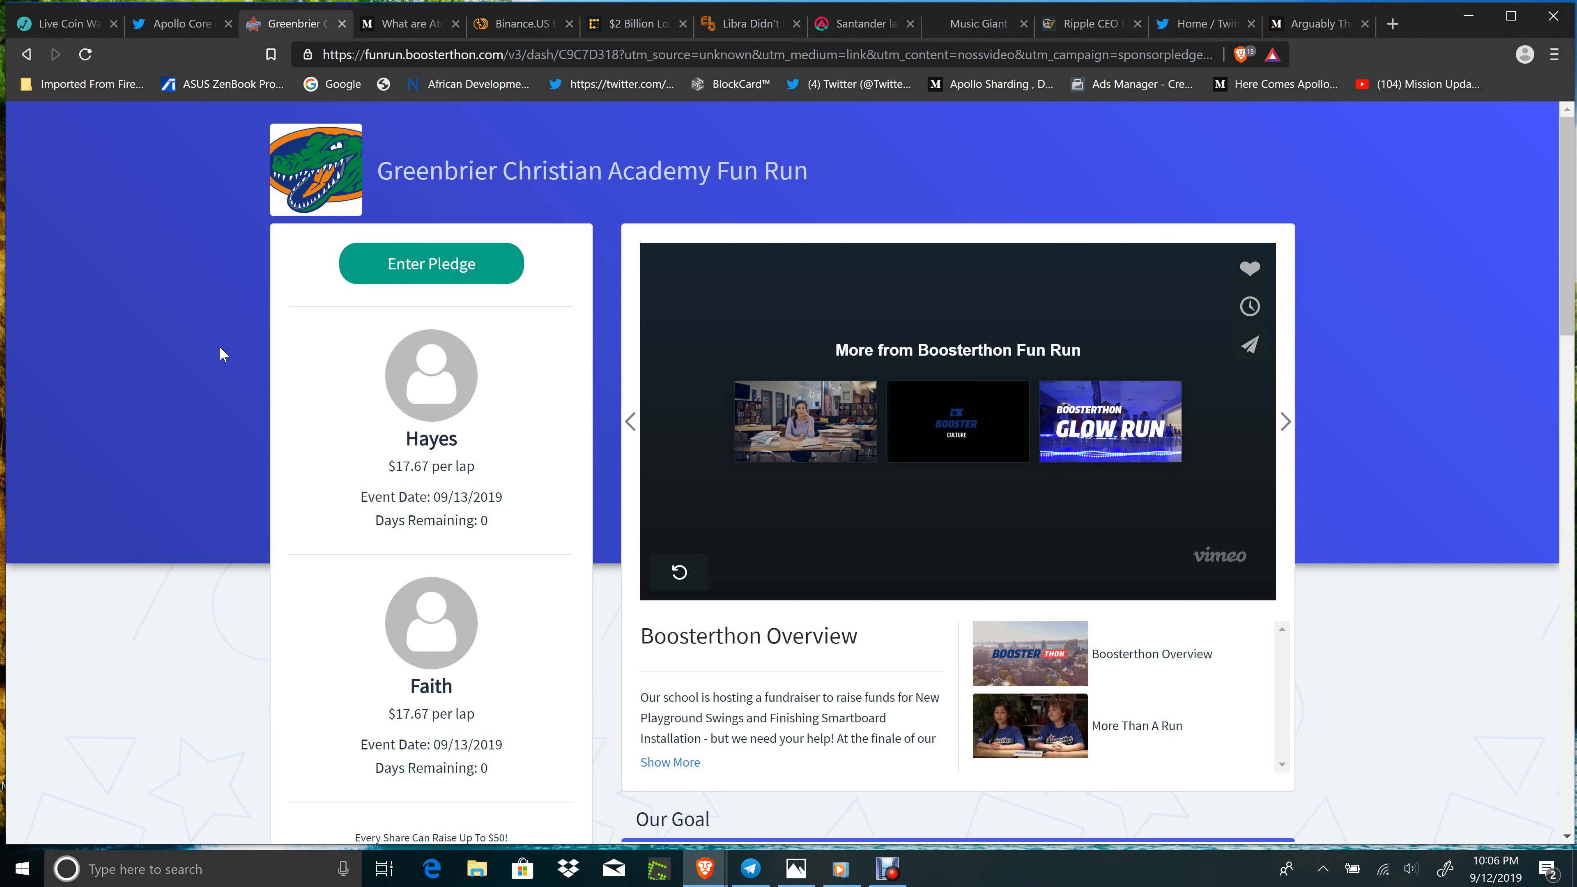
pyautogui.moveTo(48, 358)
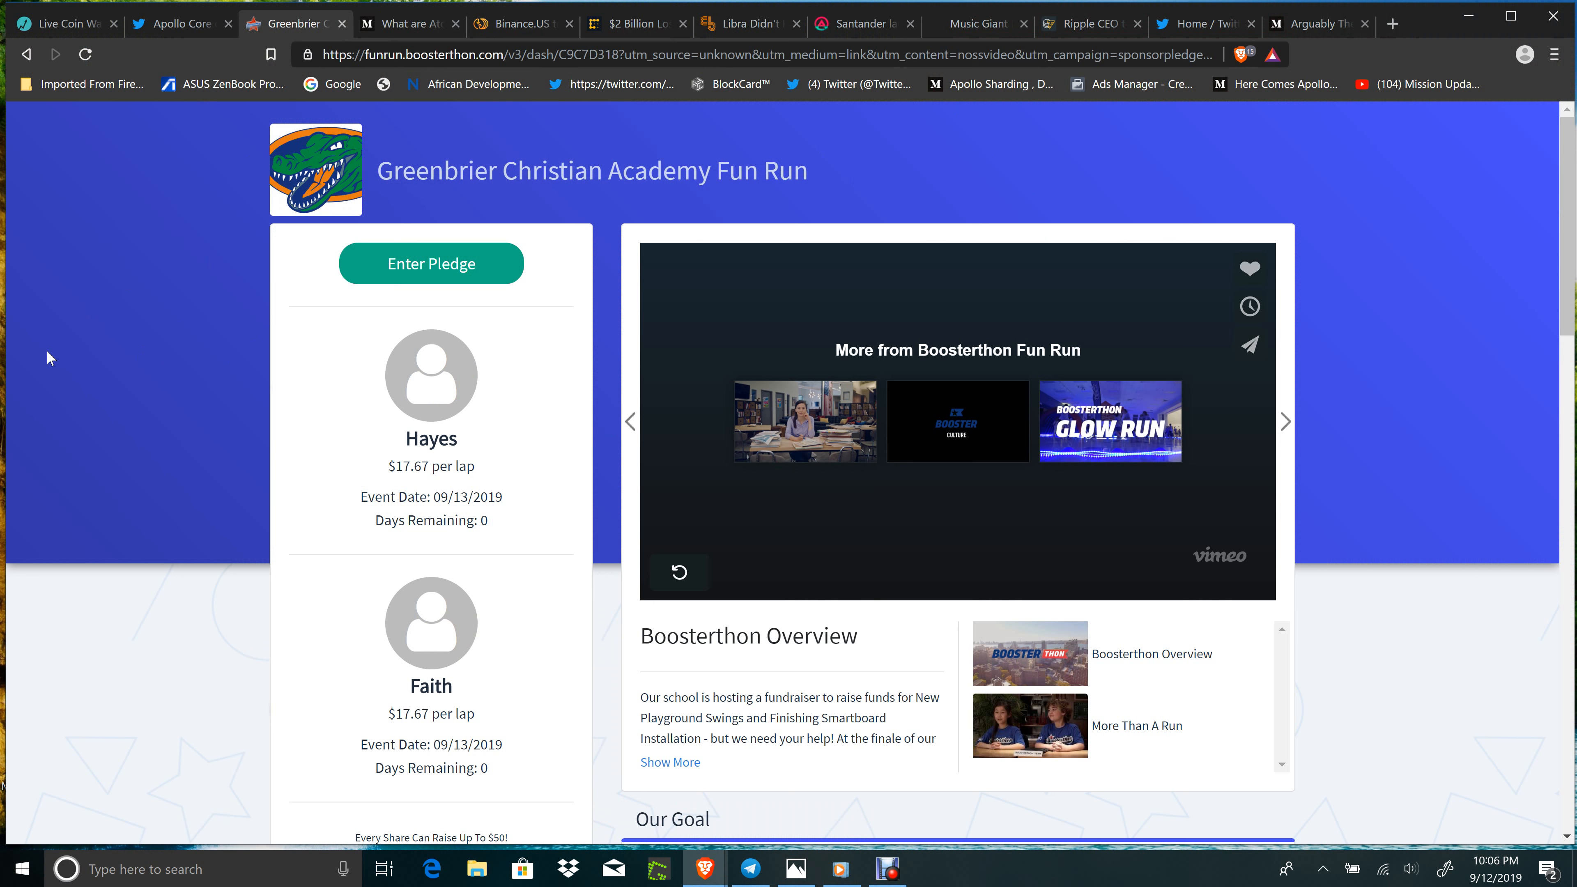
pyautogui.moveTo(430, 147)
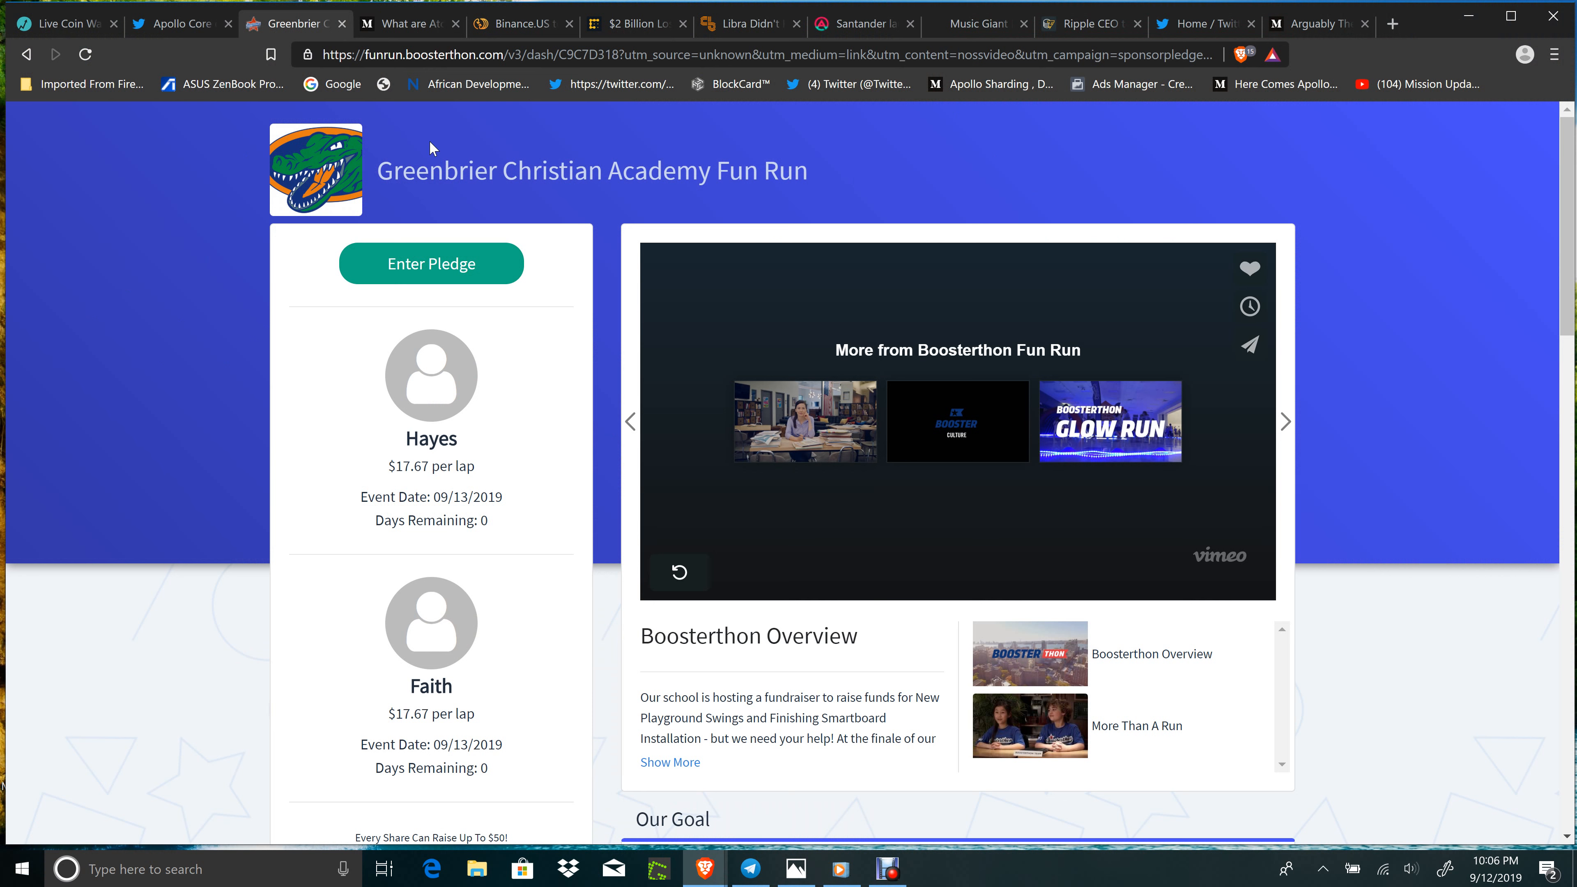
pyautogui.click(403, 23)
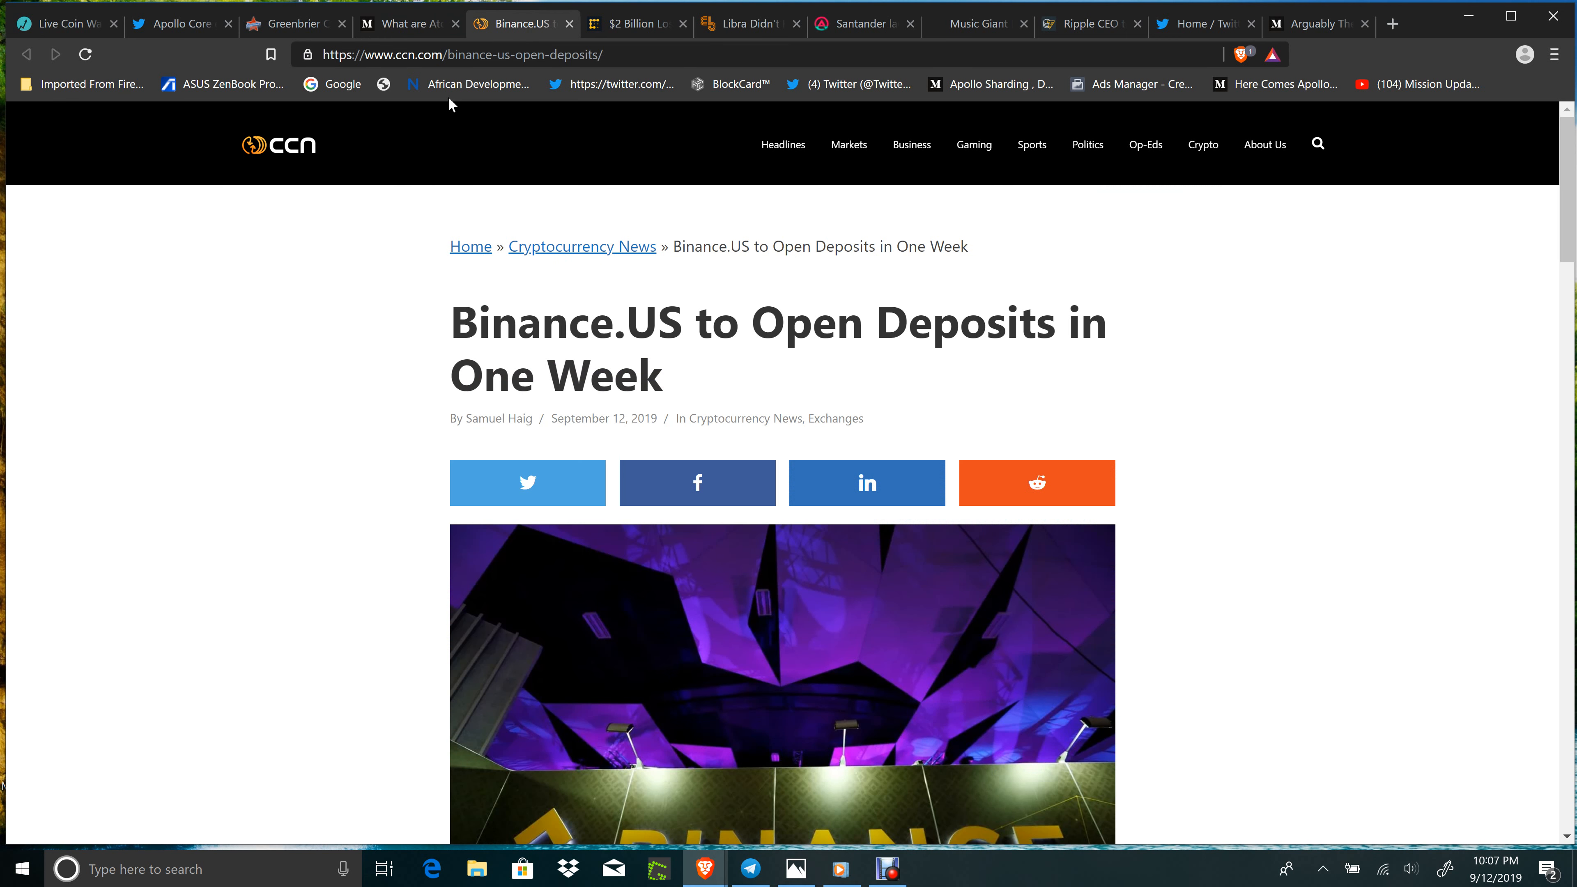
pyautogui.moveTo(143, 614)
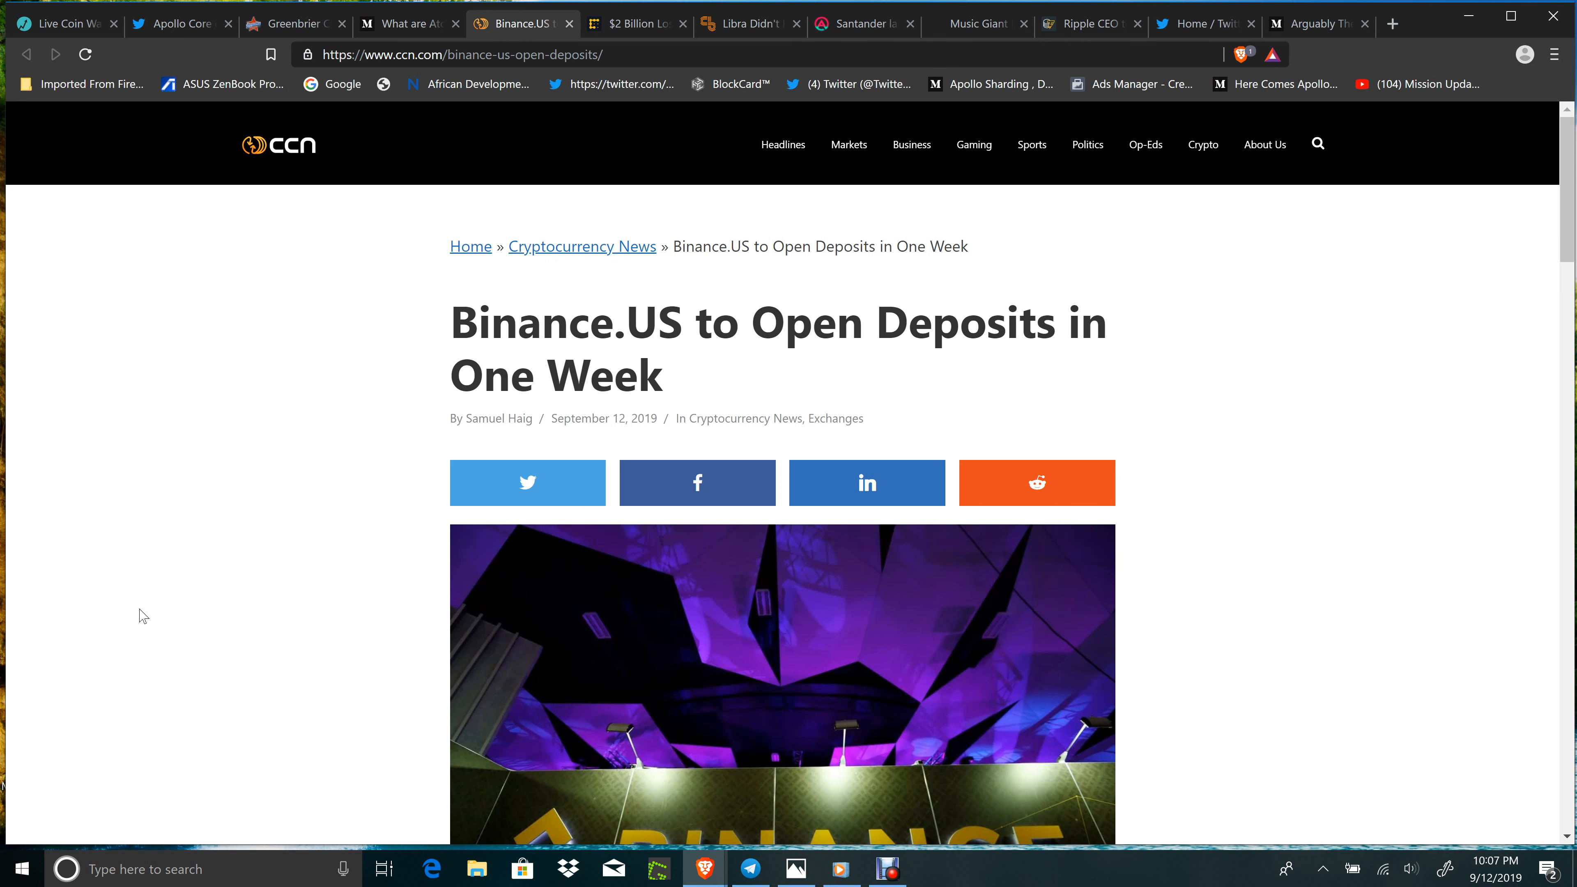
# Read the CCN Binance.US deposits article's opening, then bring up the CoinDesk Mt. Gox $2 billion recovery story
pyautogui.scroll(-3)
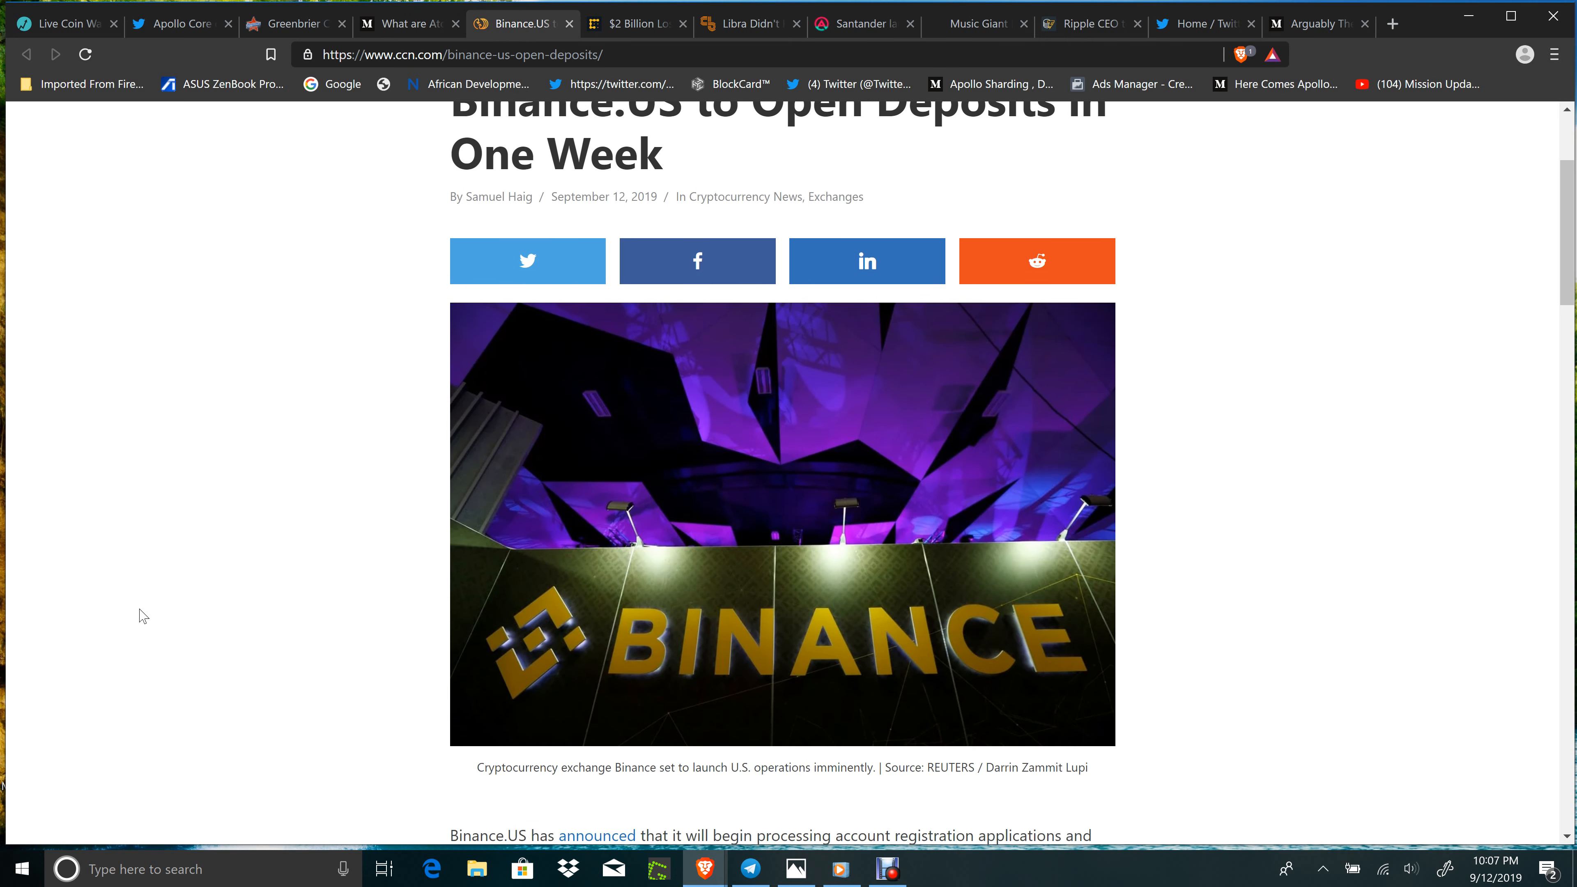
pyautogui.scroll(-3)
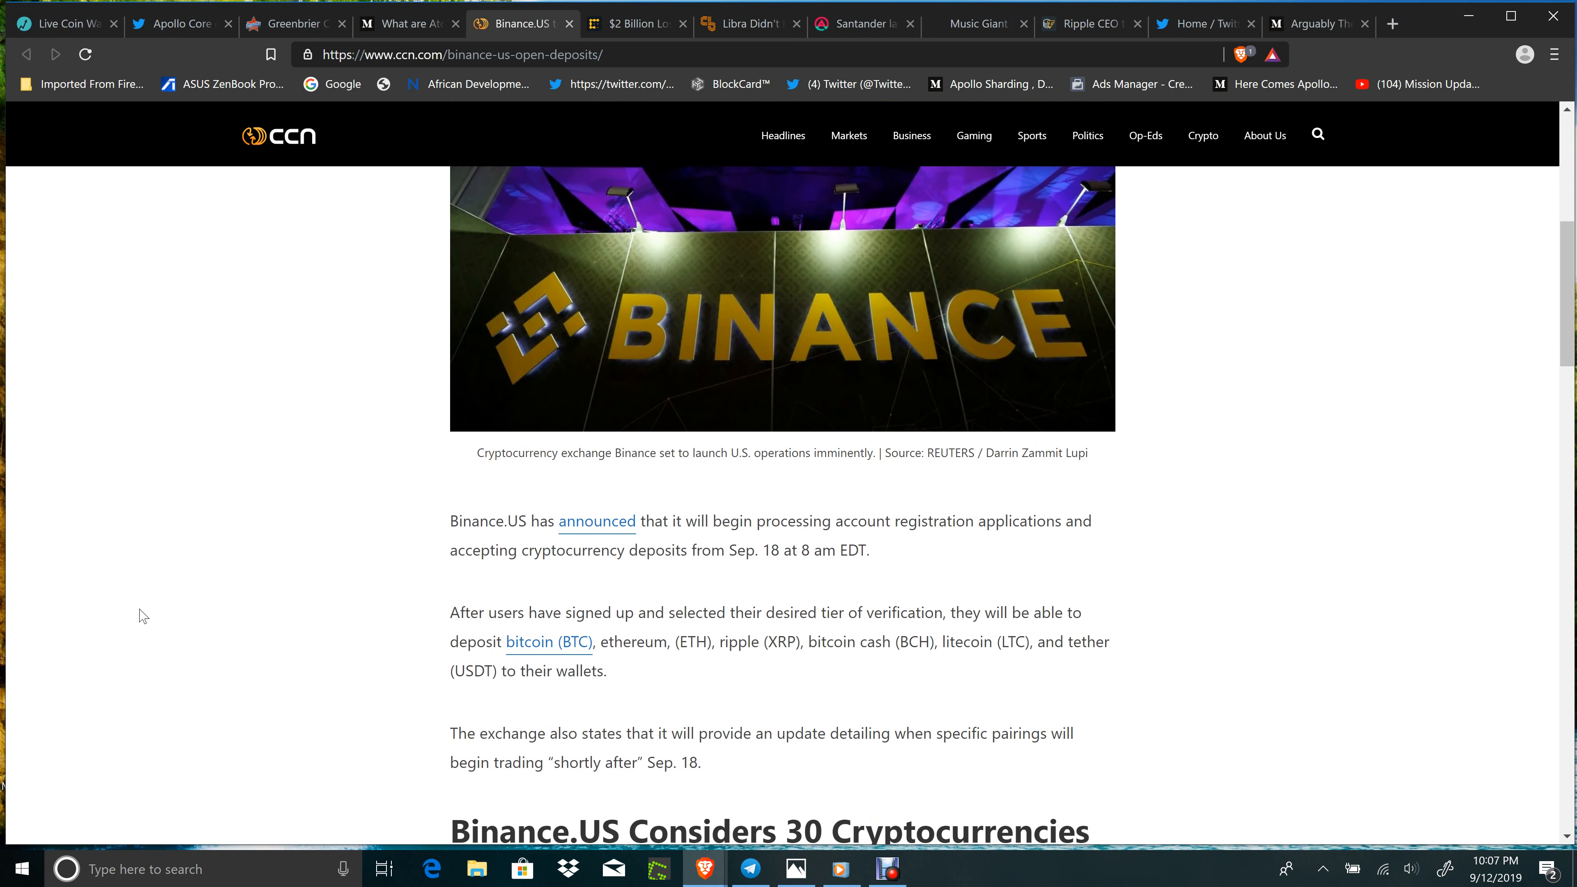
pyautogui.scroll(-3)
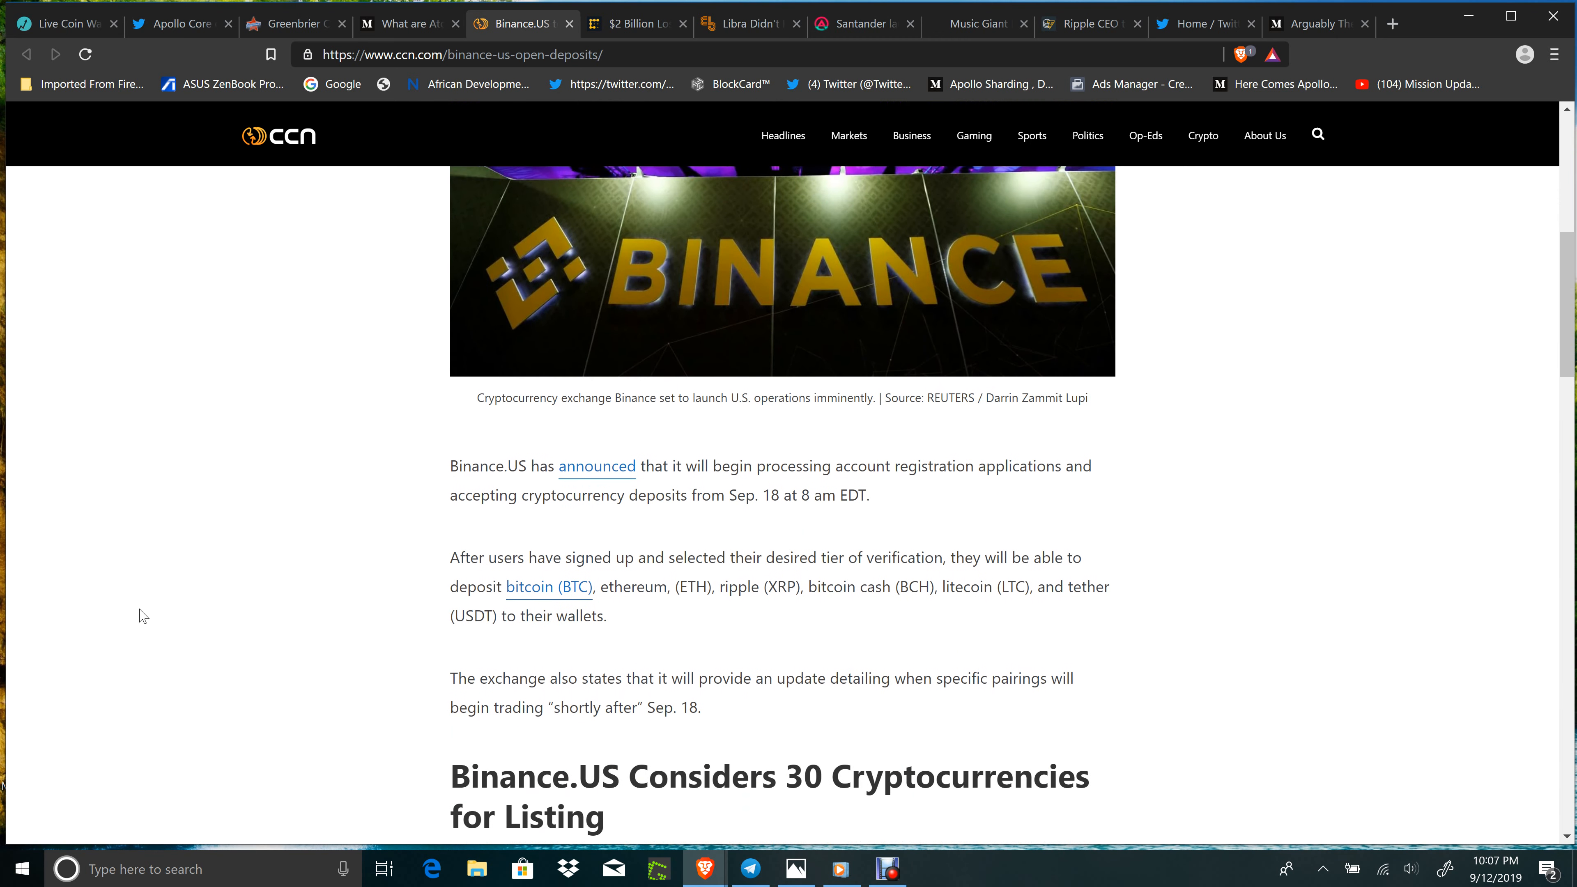
pyautogui.scroll(3)
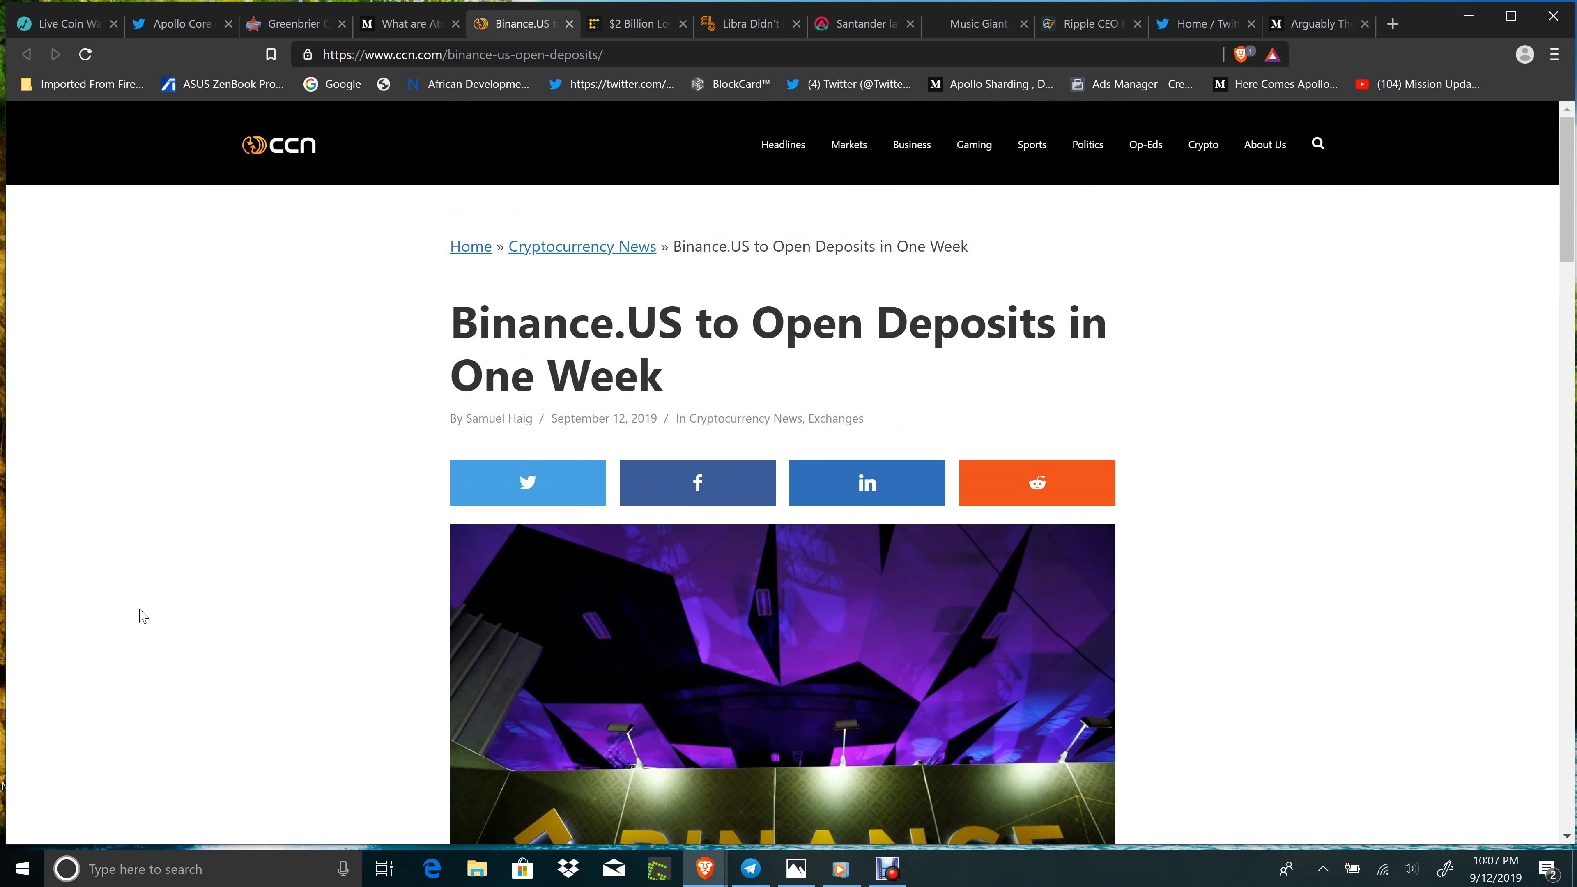
pyautogui.moveTo(77, 586)
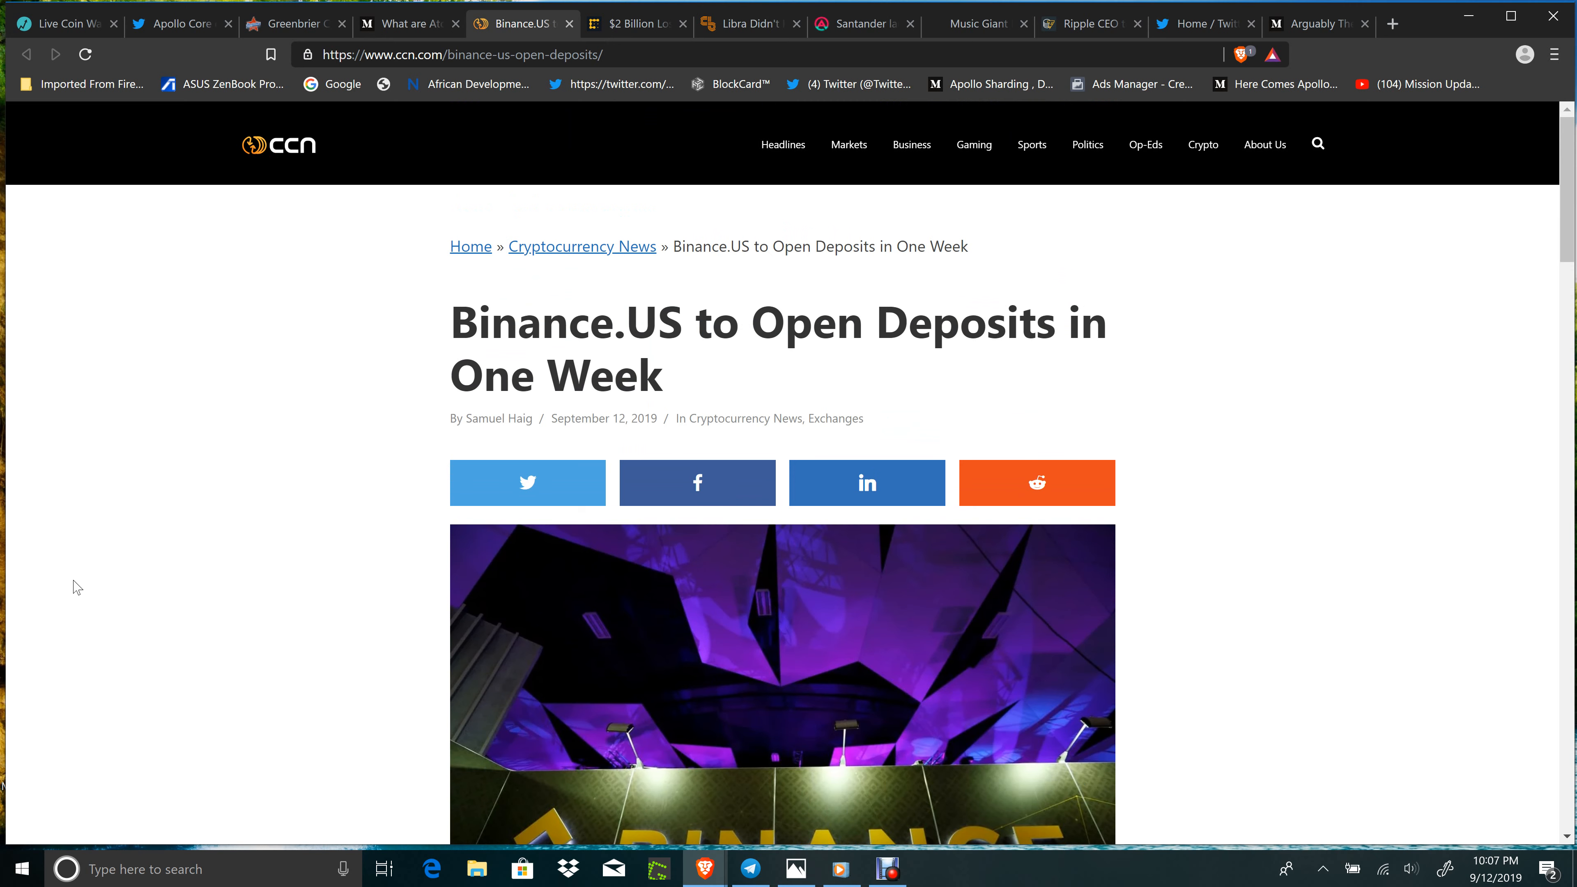
pyautogui.scroll(-3)
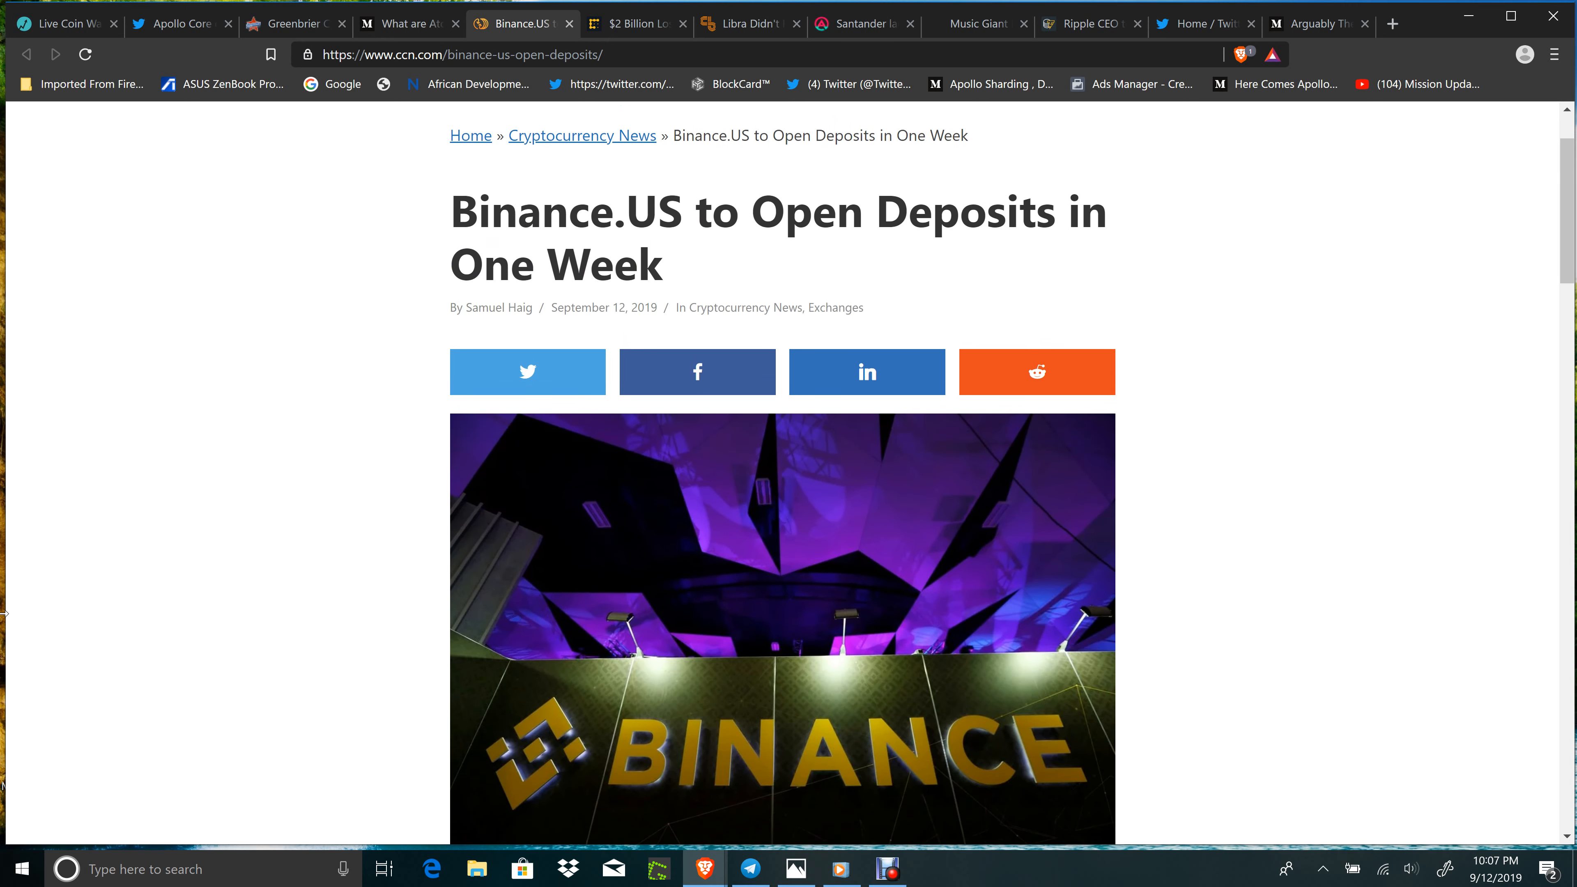
pyautogui.scroll(-3)
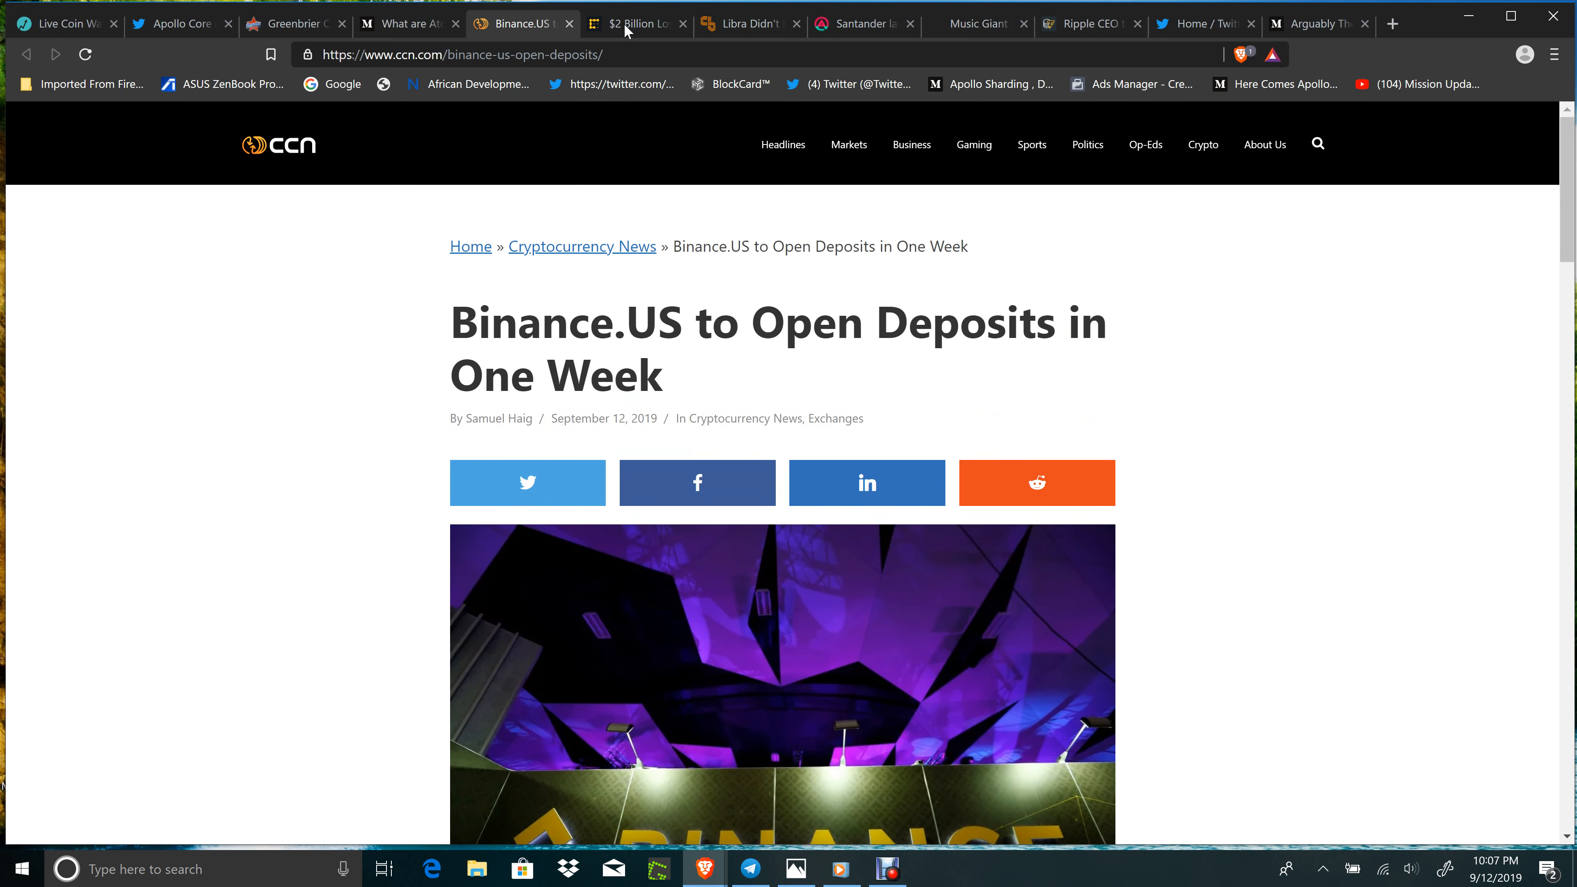
pyautogui.click(631, 23)
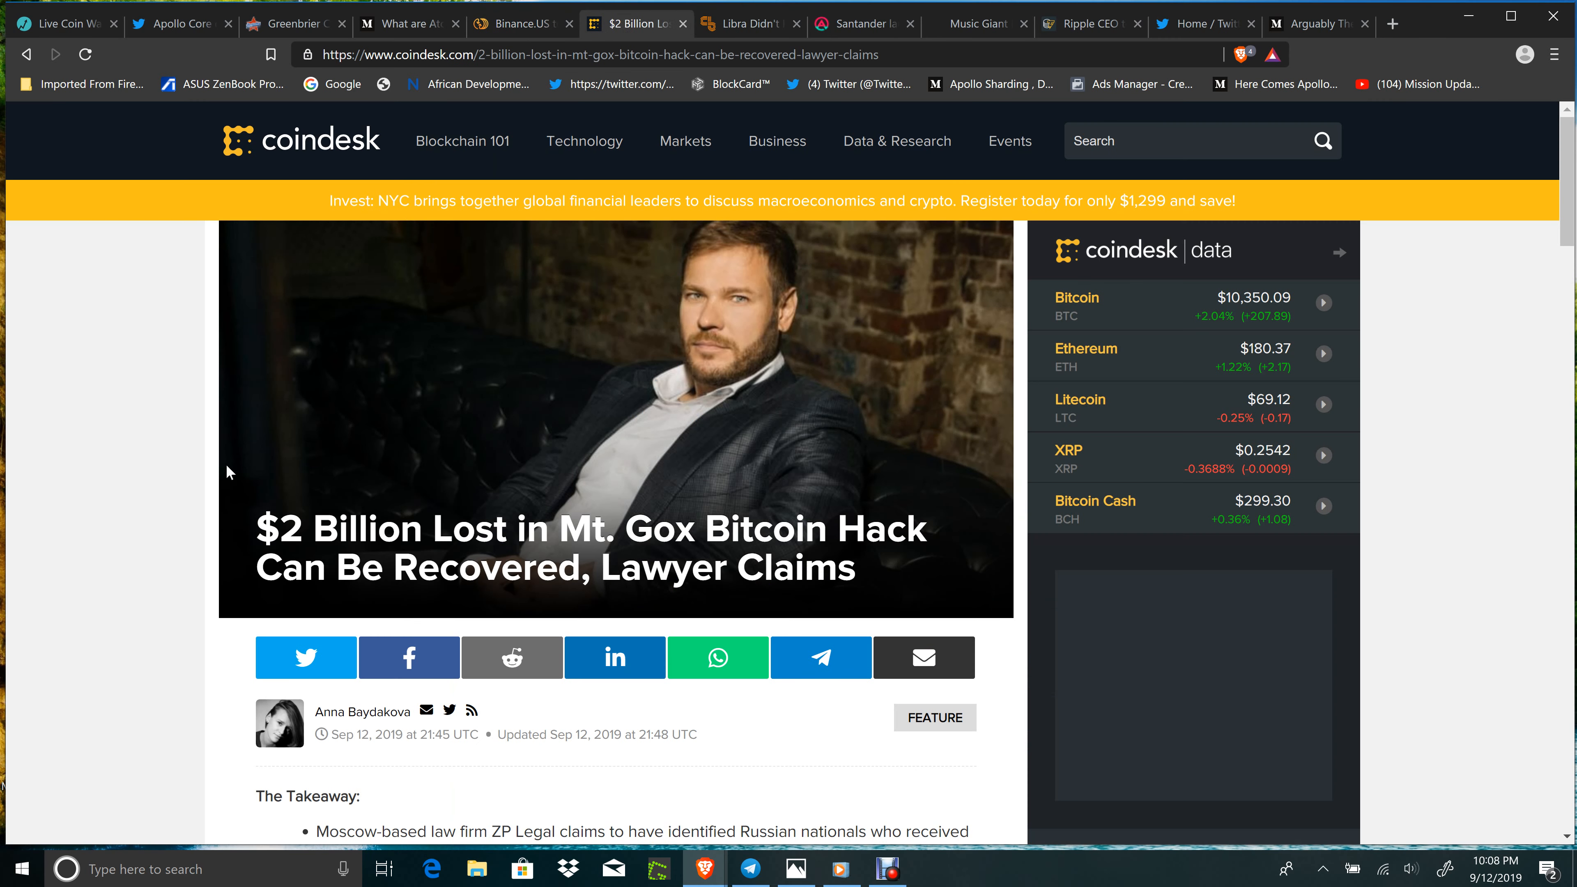
pyautogui.moveTo(64, 480)
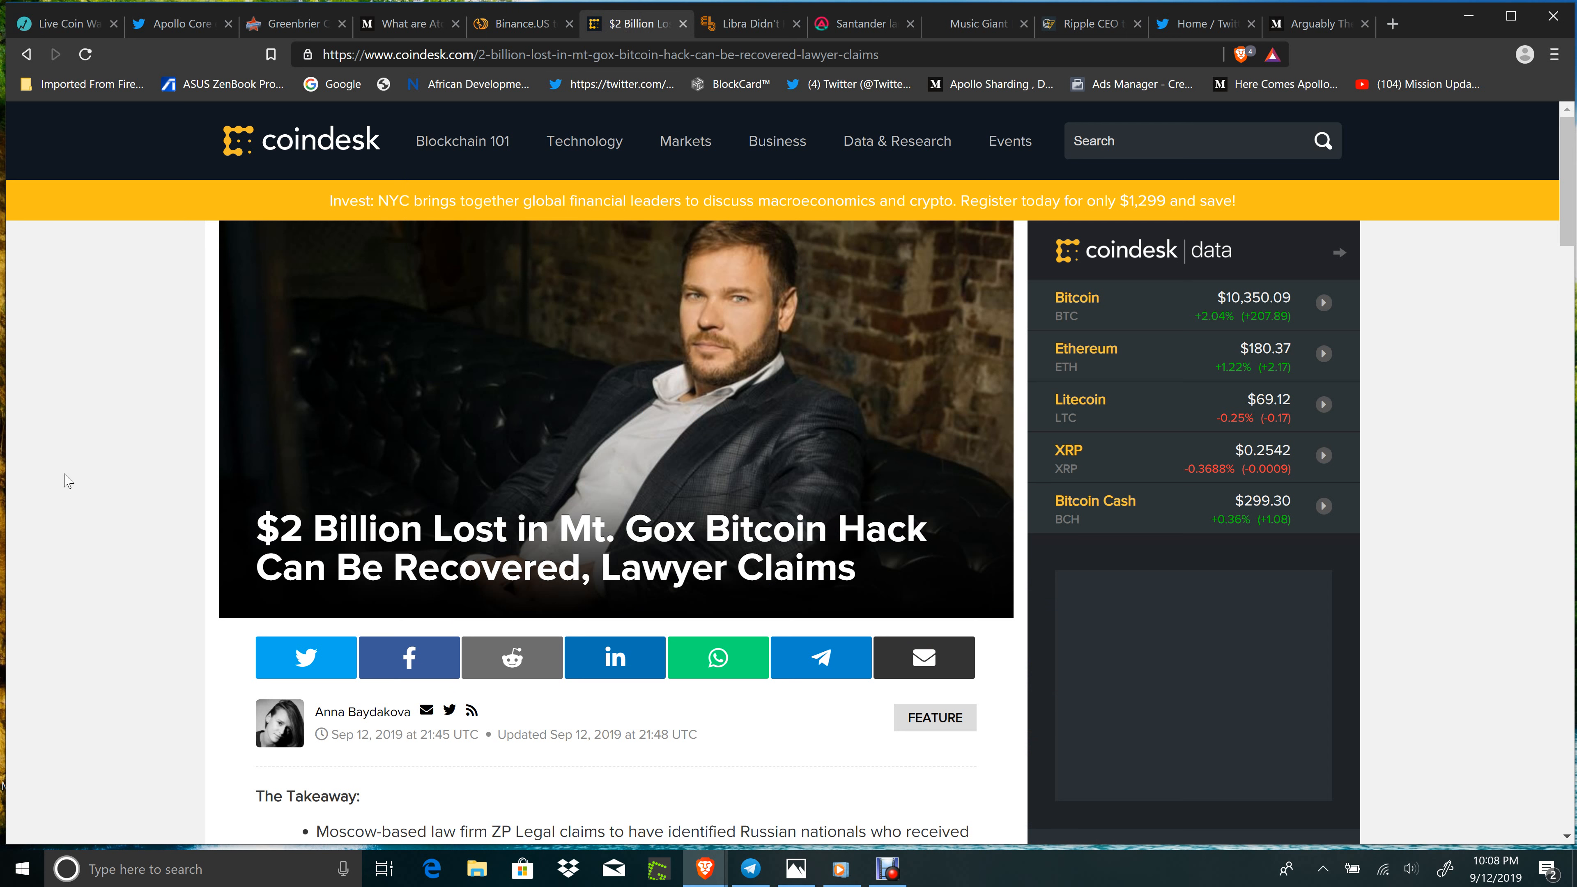
# Read down the Mt. Gox recovery story's takeaways, then switch to the Crypto Briefing Libra in France article
pyautogui.scroll(-3)
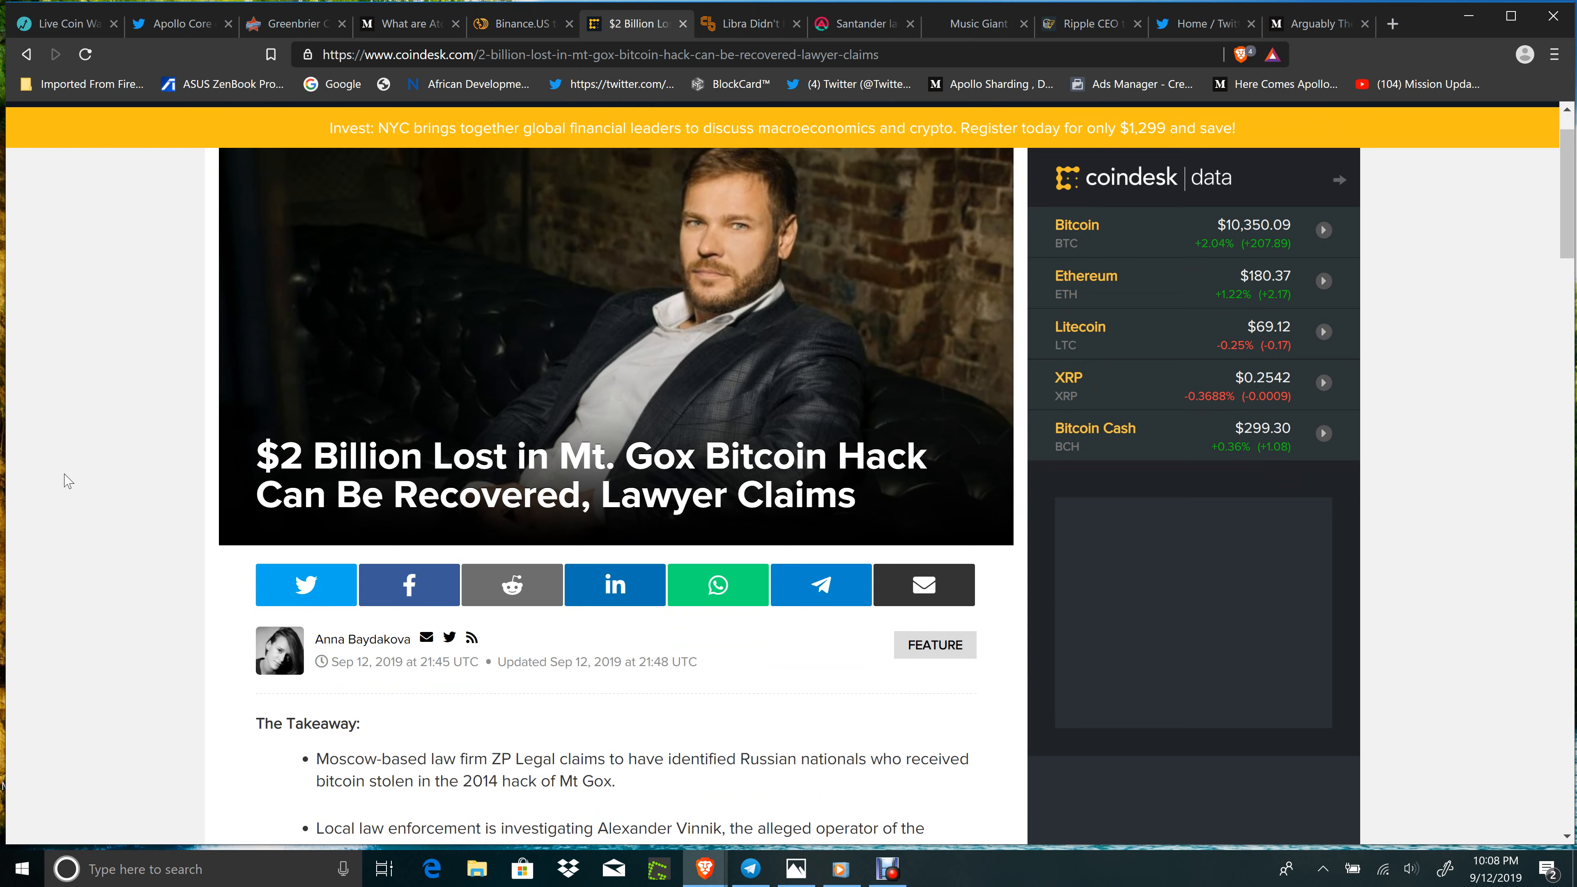
pyautogui.scroll(-3)
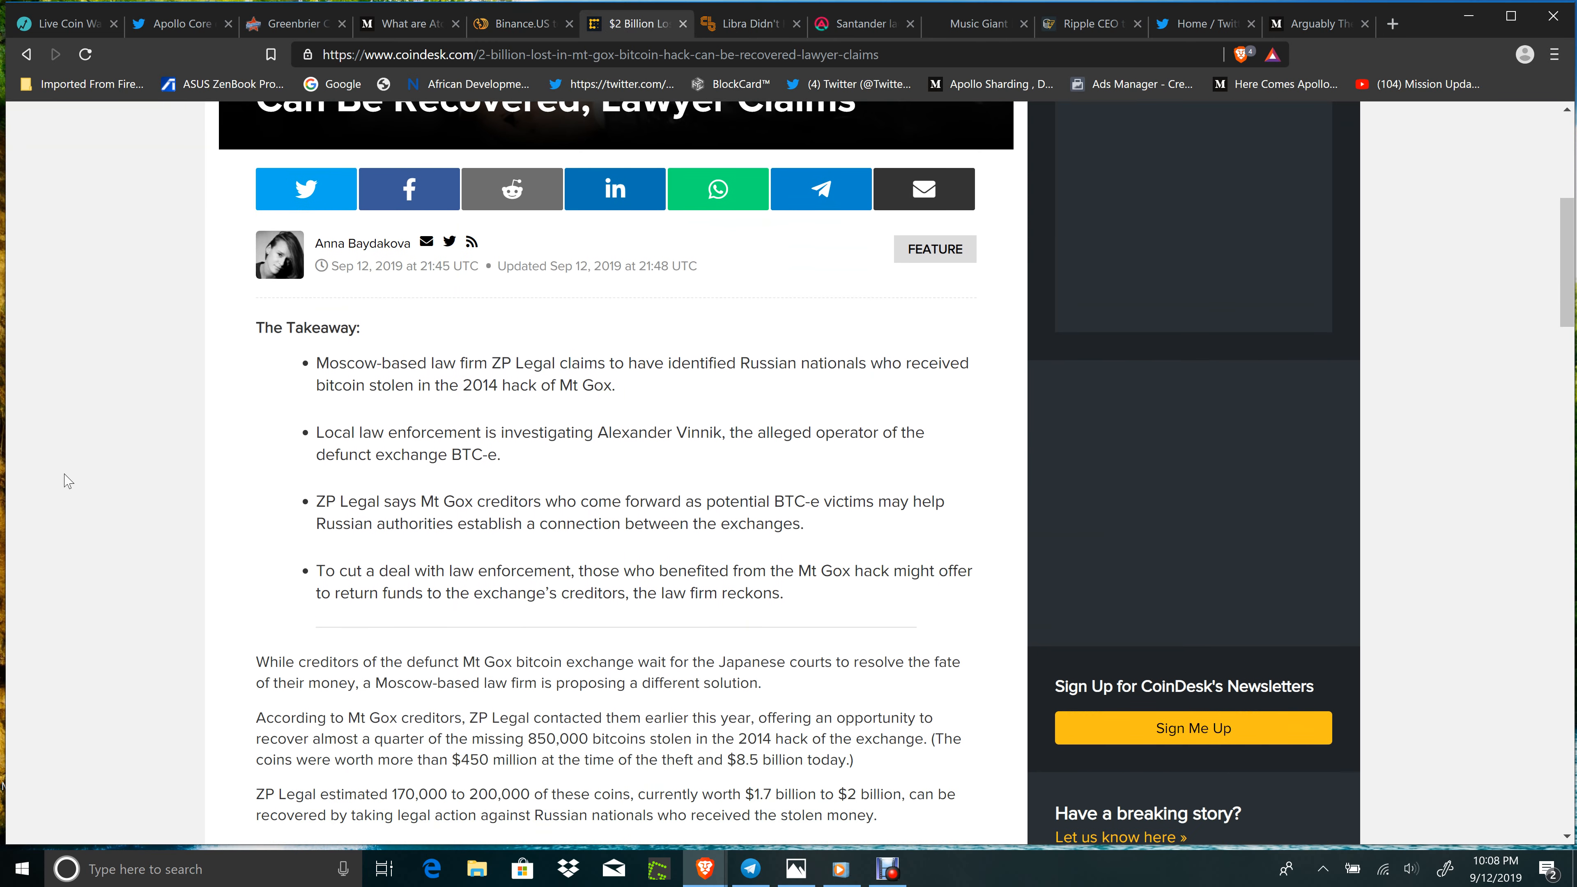
pyautogui.scroll(-3)
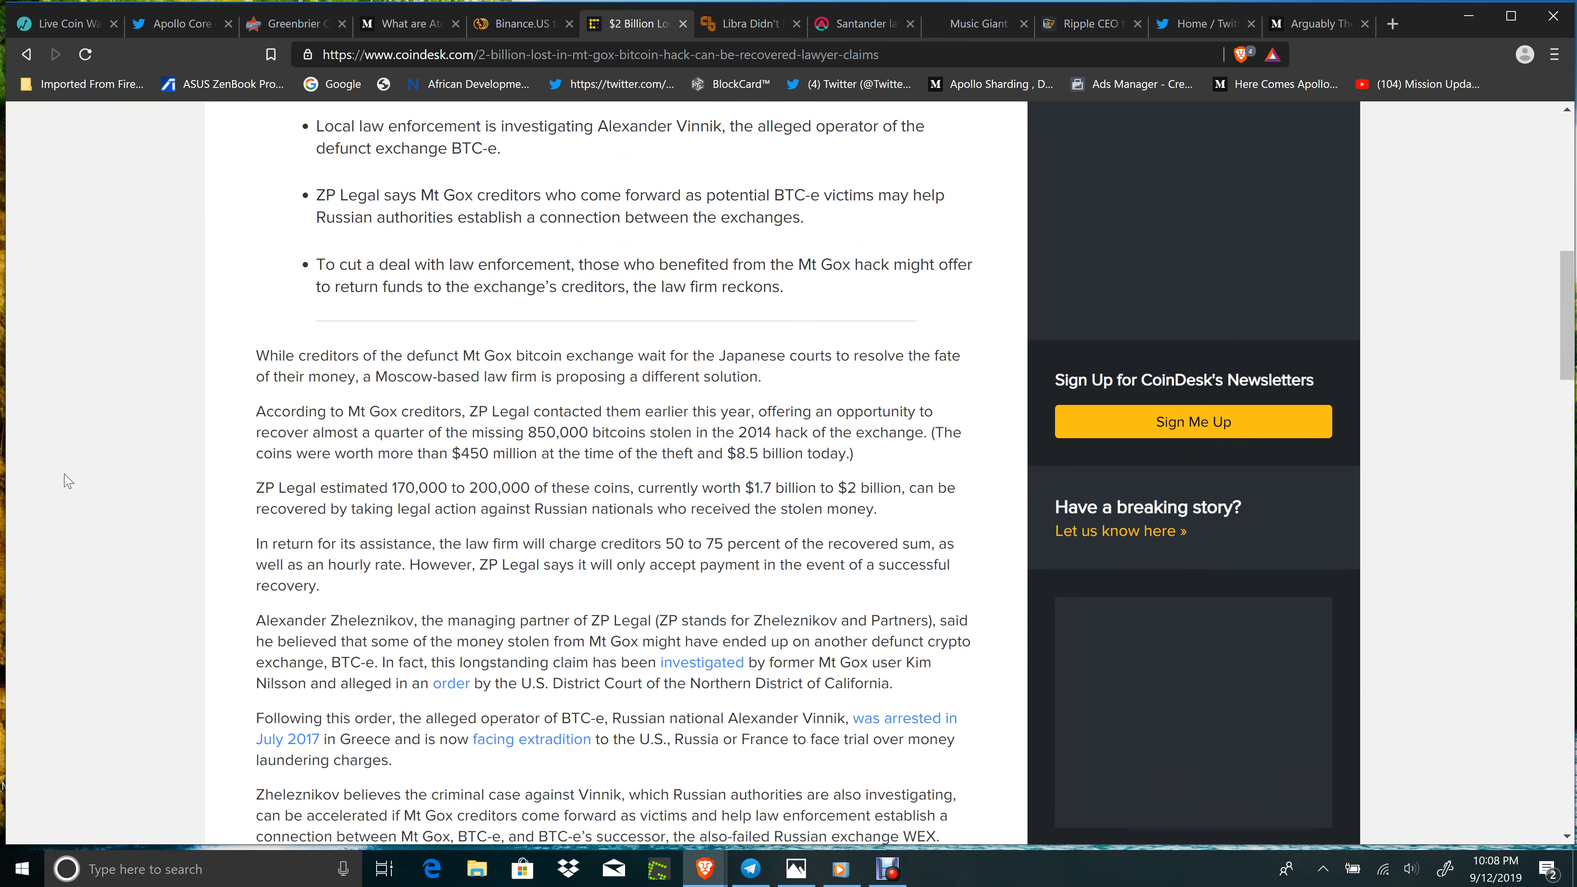
pyautogui.scroll(-3)
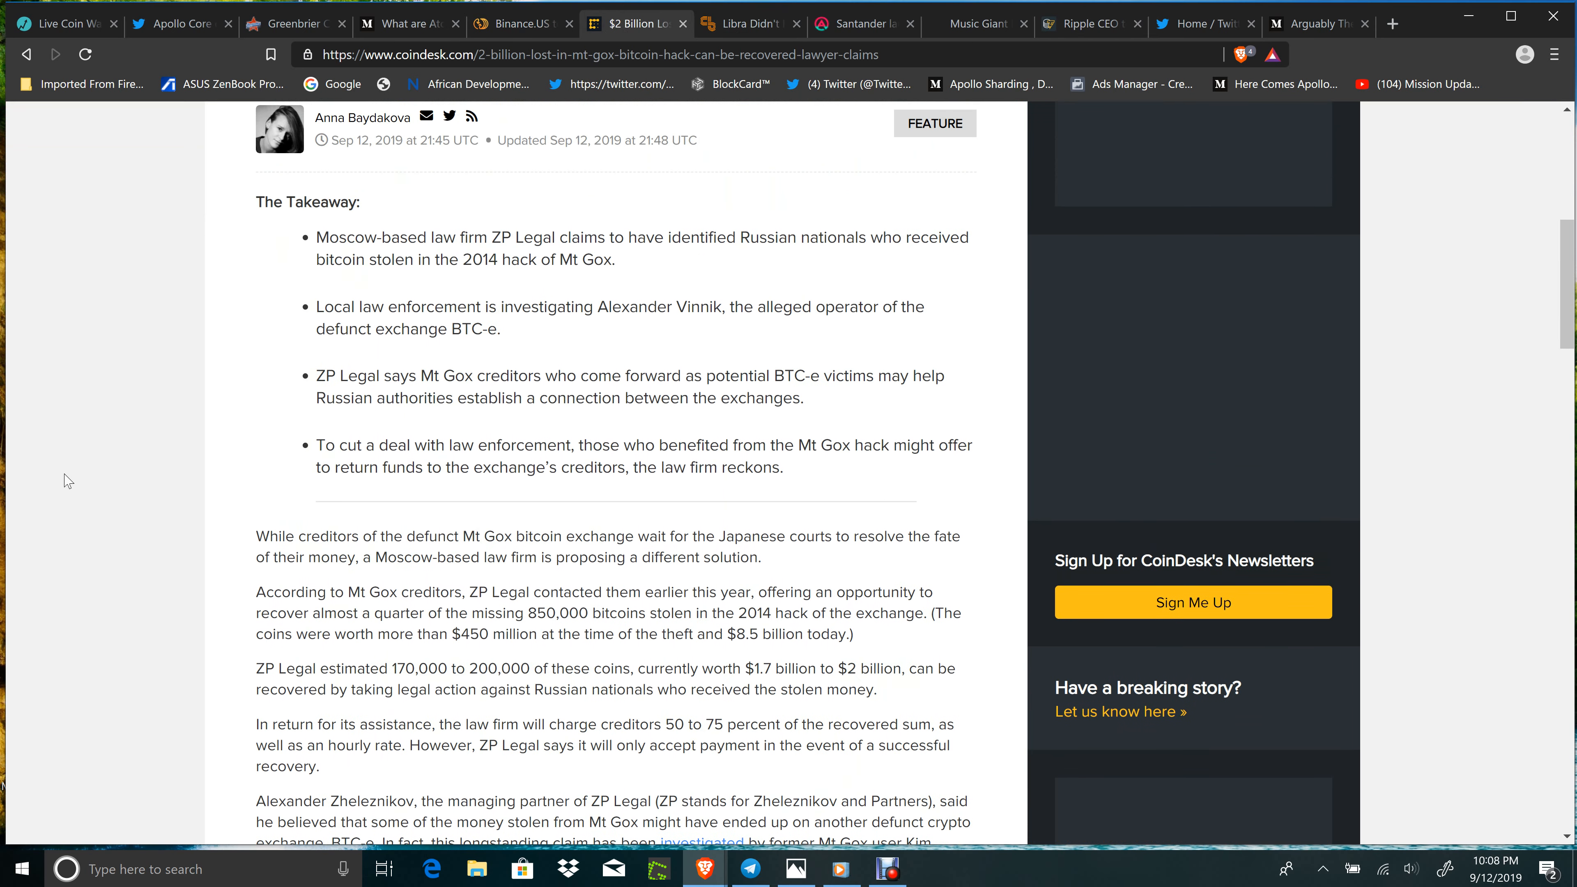
pyautogui.scroll(-3)
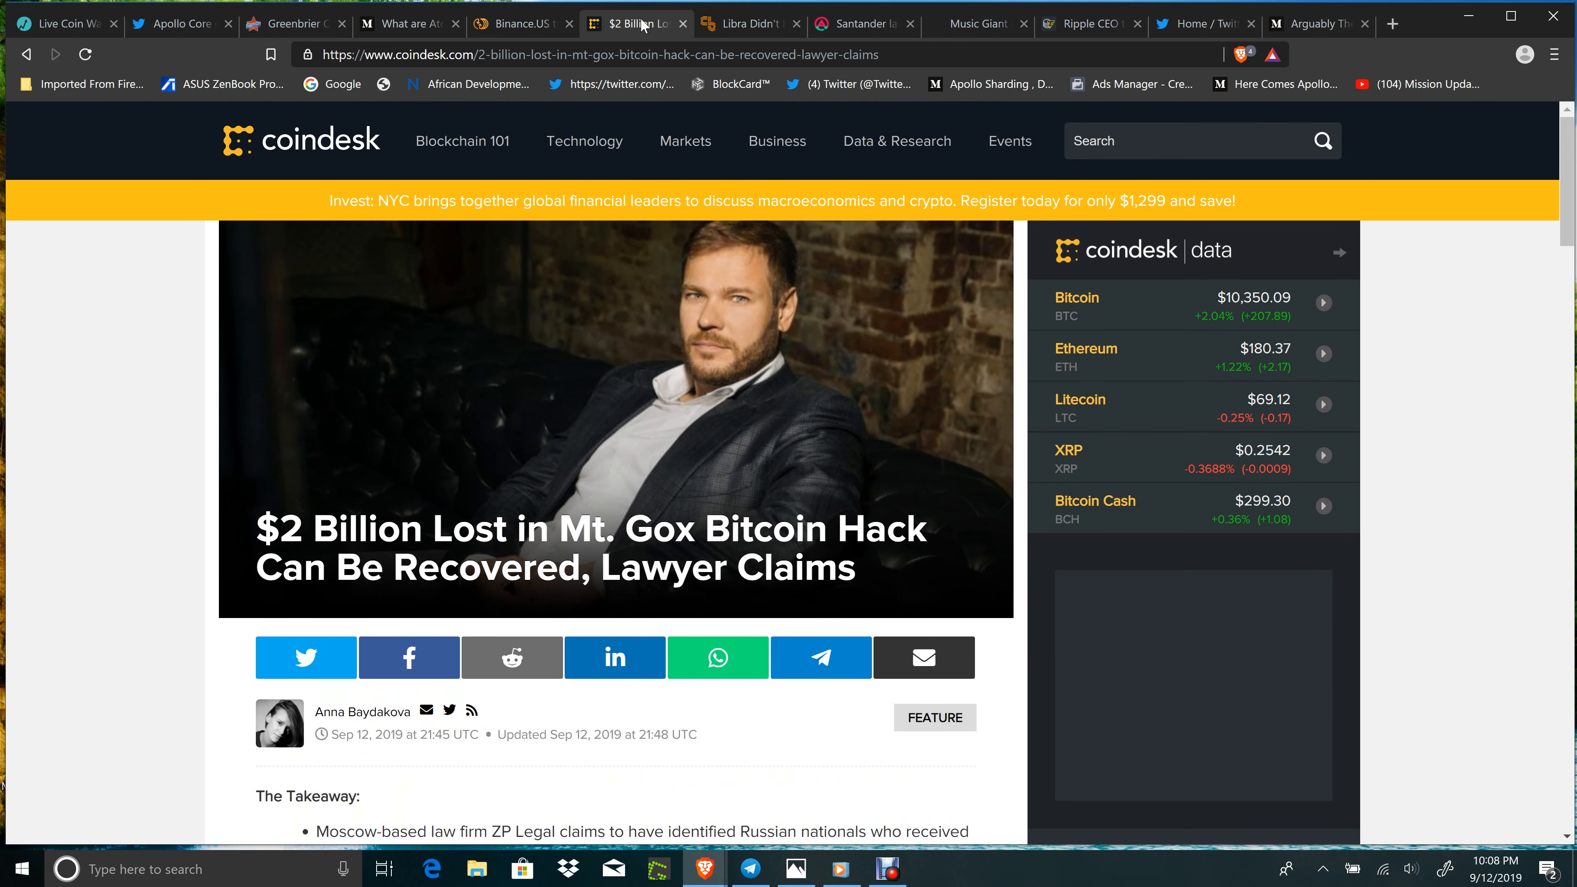
pyautogui.click(749, 23)
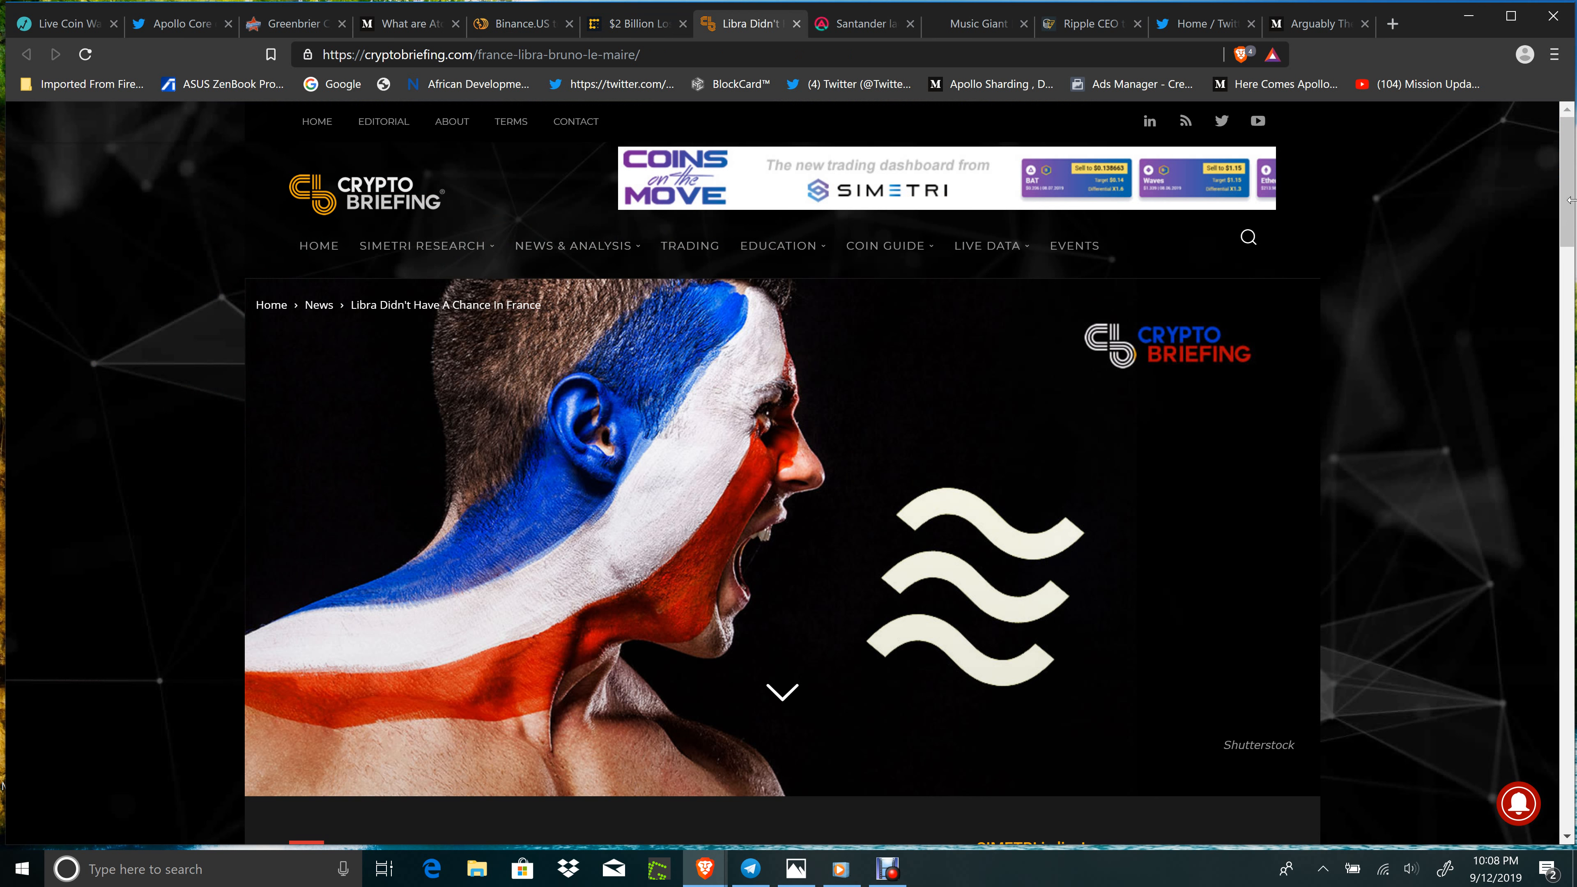
# Skim the Libra in France headline and byline, then bring up the AMBCrypto Santander $20 million bond article
pyautogui.scroll(-3)
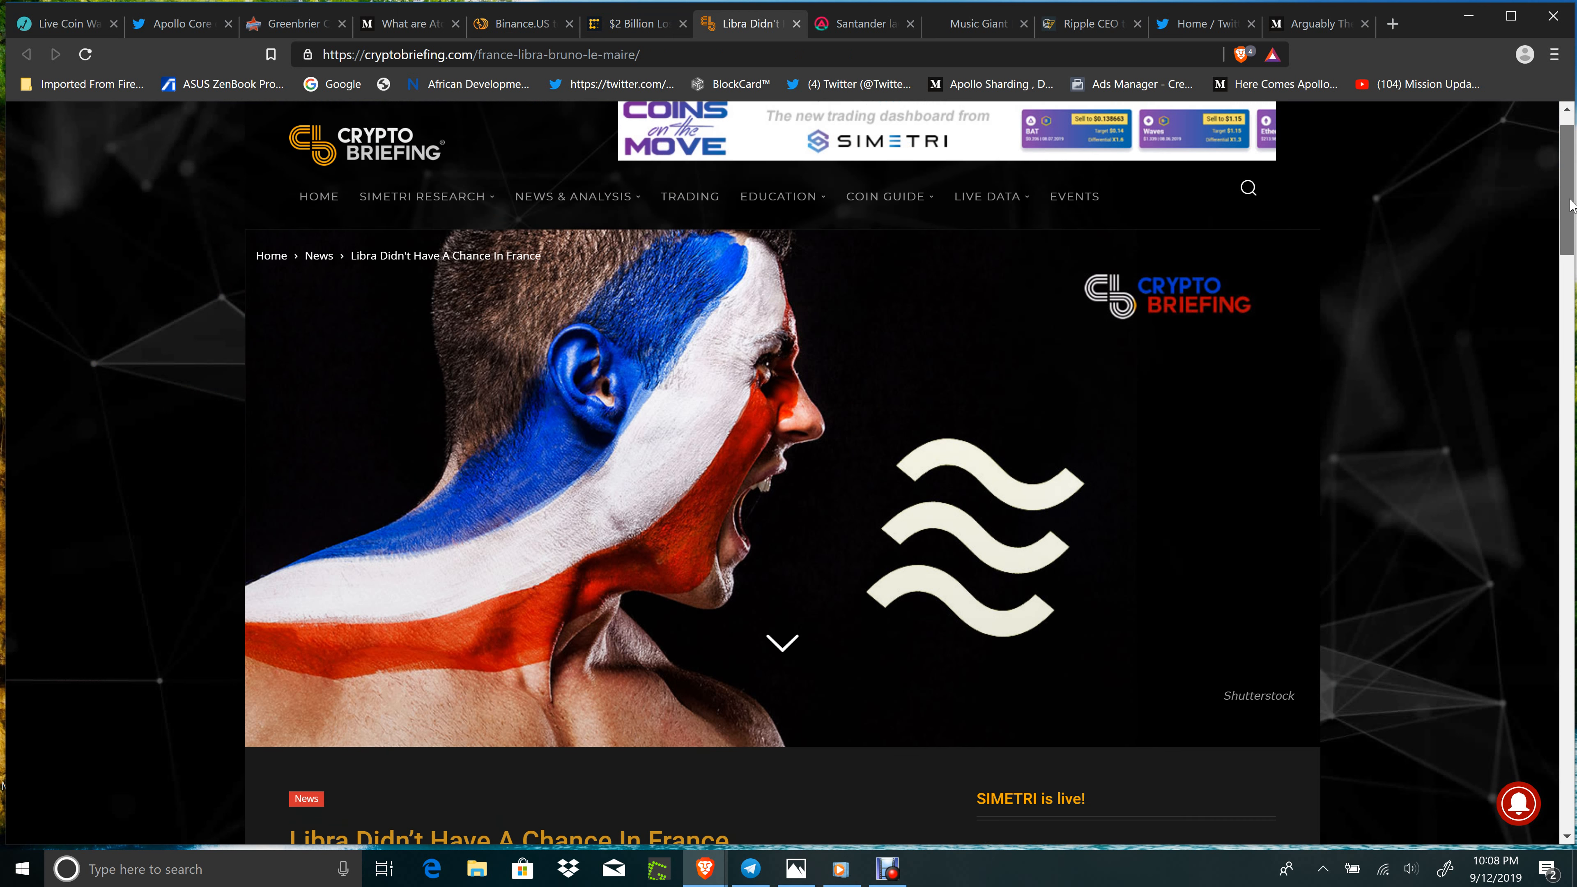
pyautogui.scroll(-3)
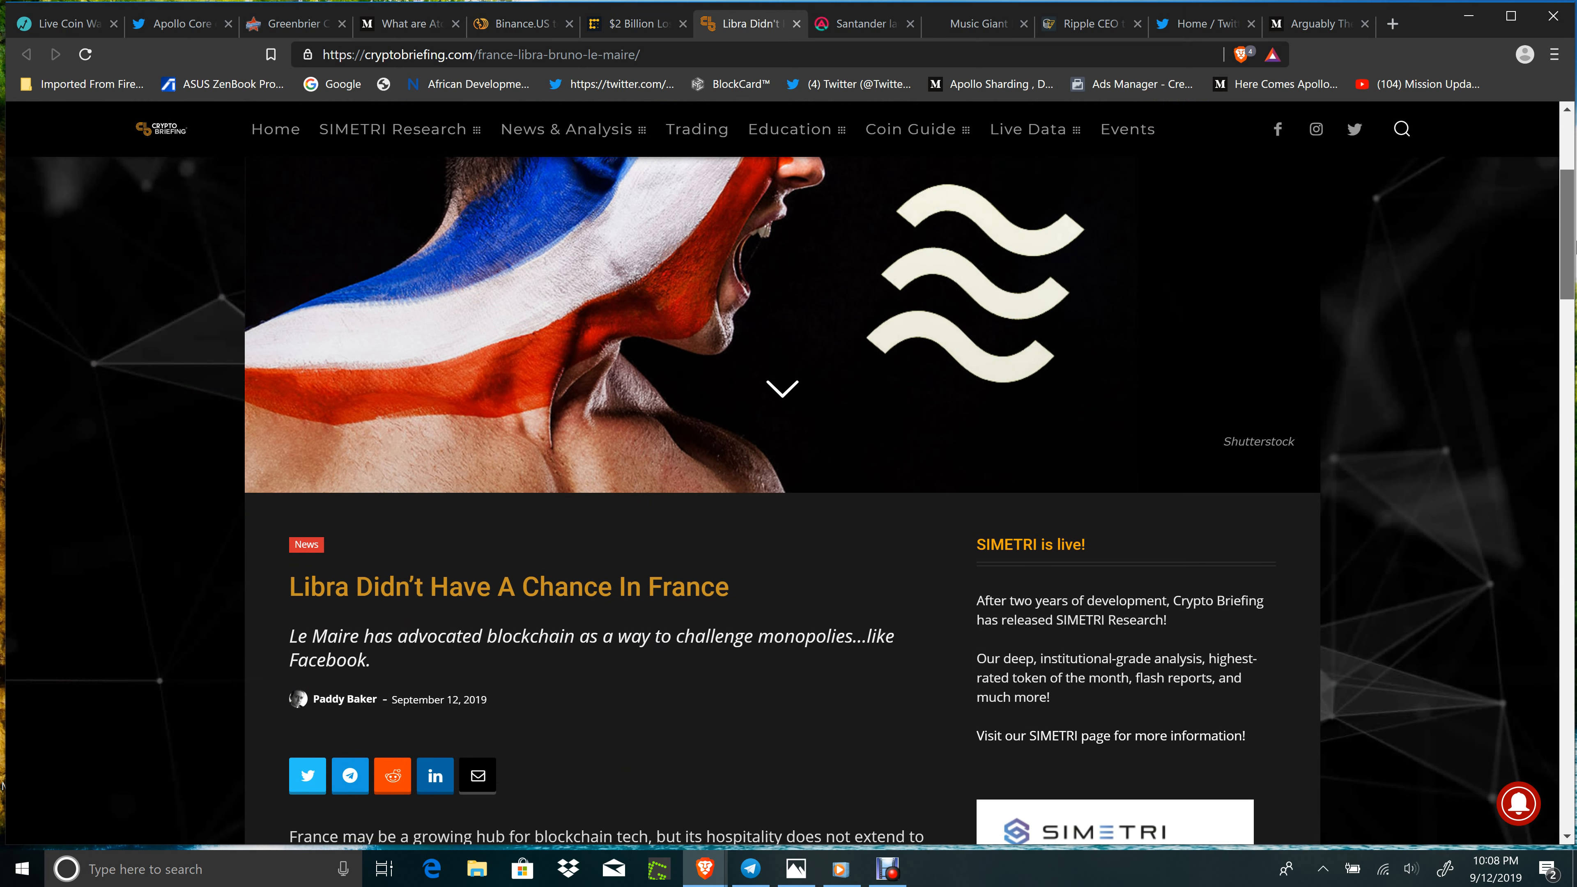
pyautogui.scroll(-3)
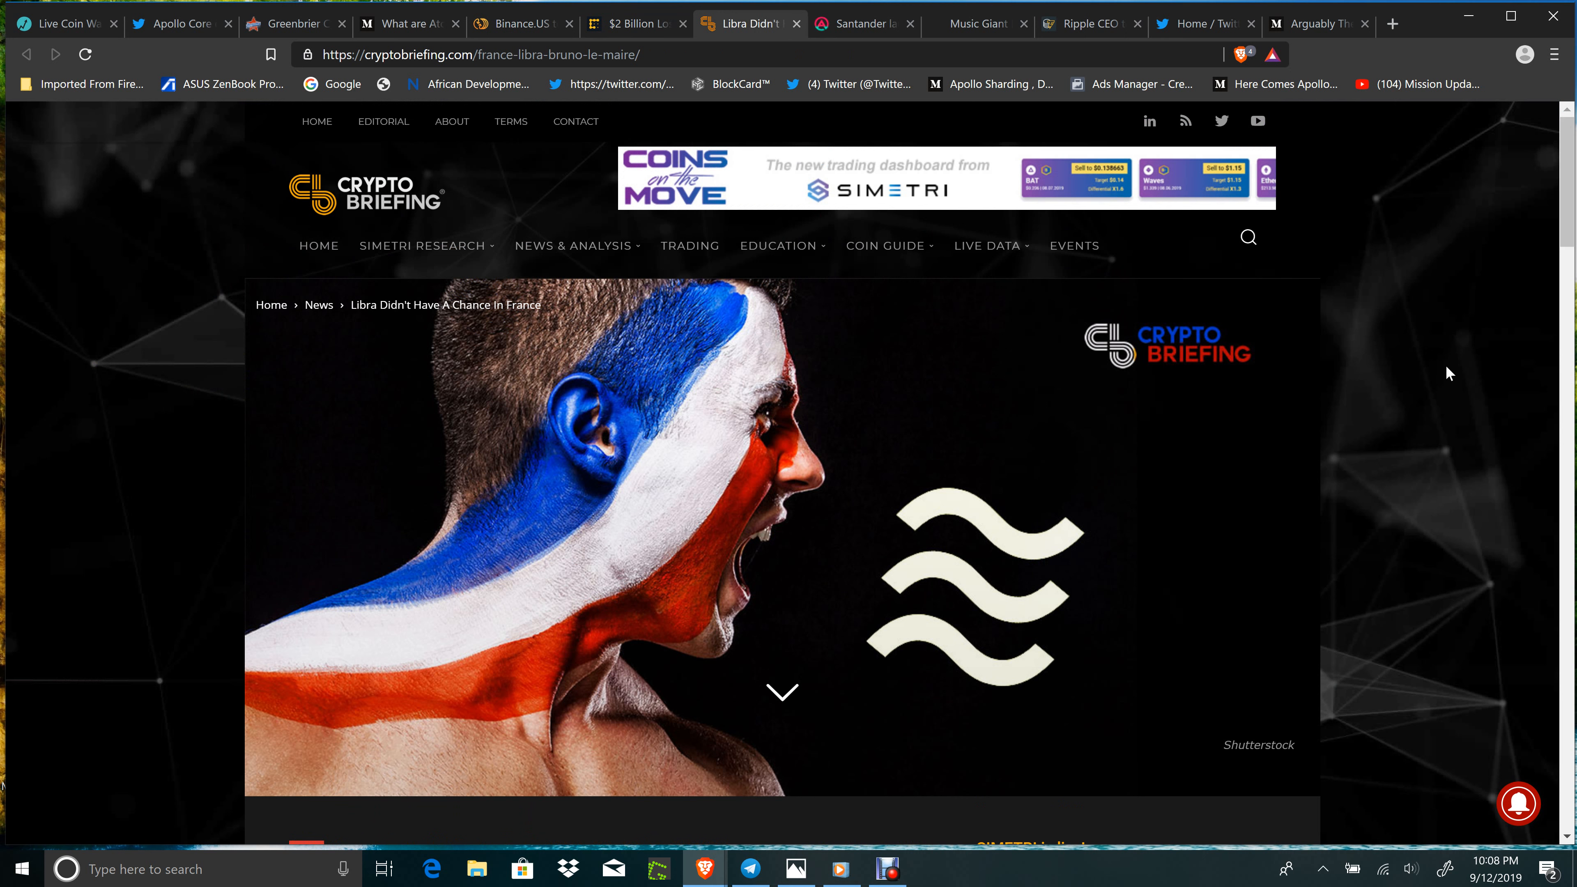
pyautogui.moveTo(1451, 387)
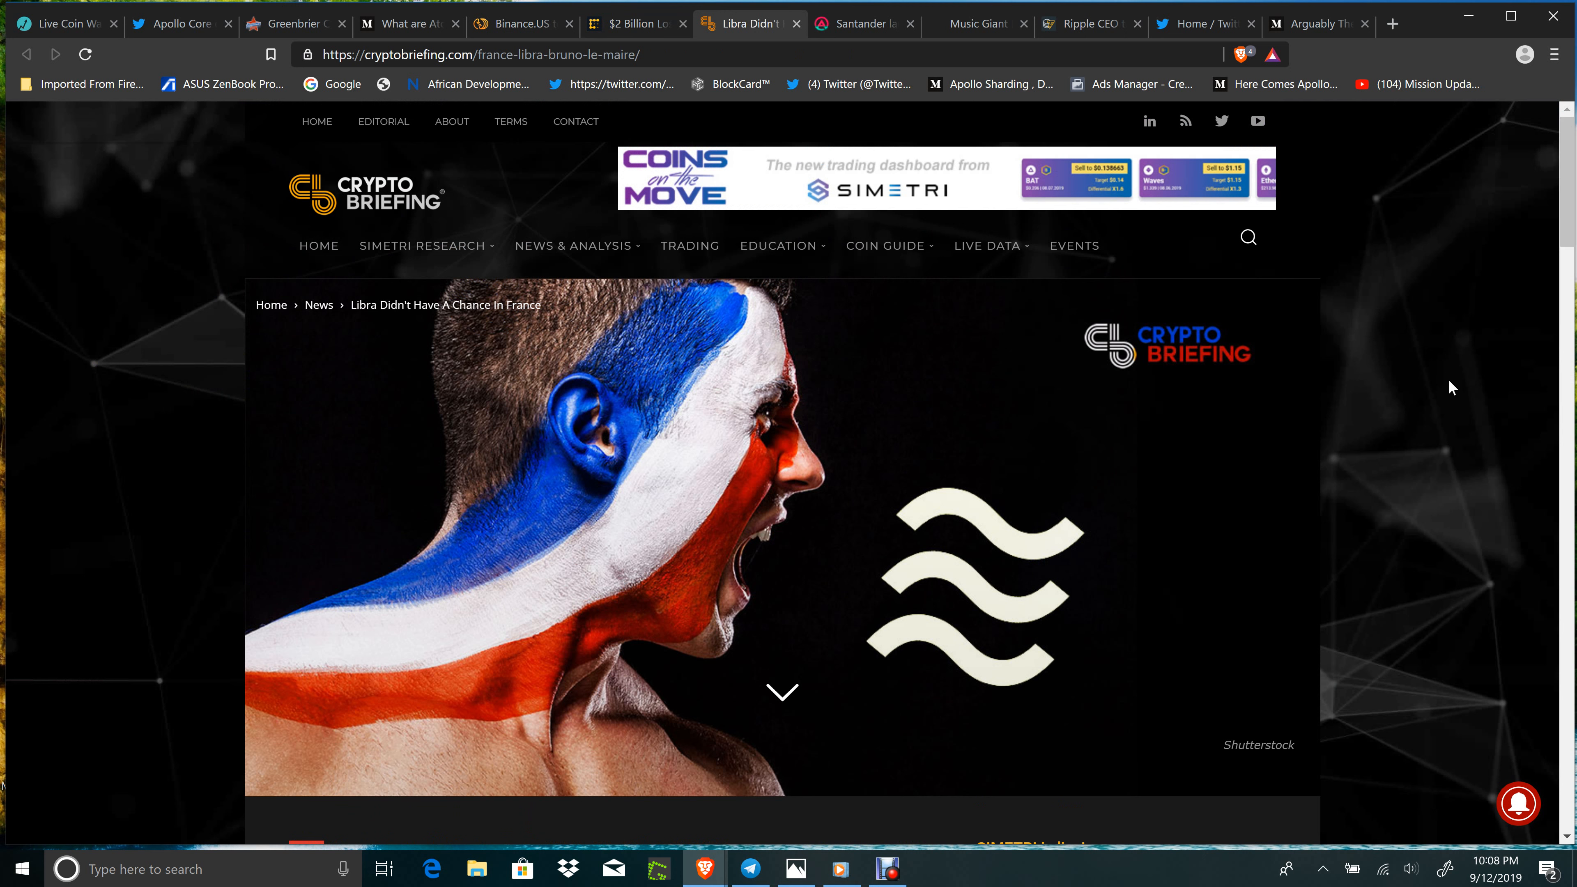
pyautogui.moveTo(1473, 313)
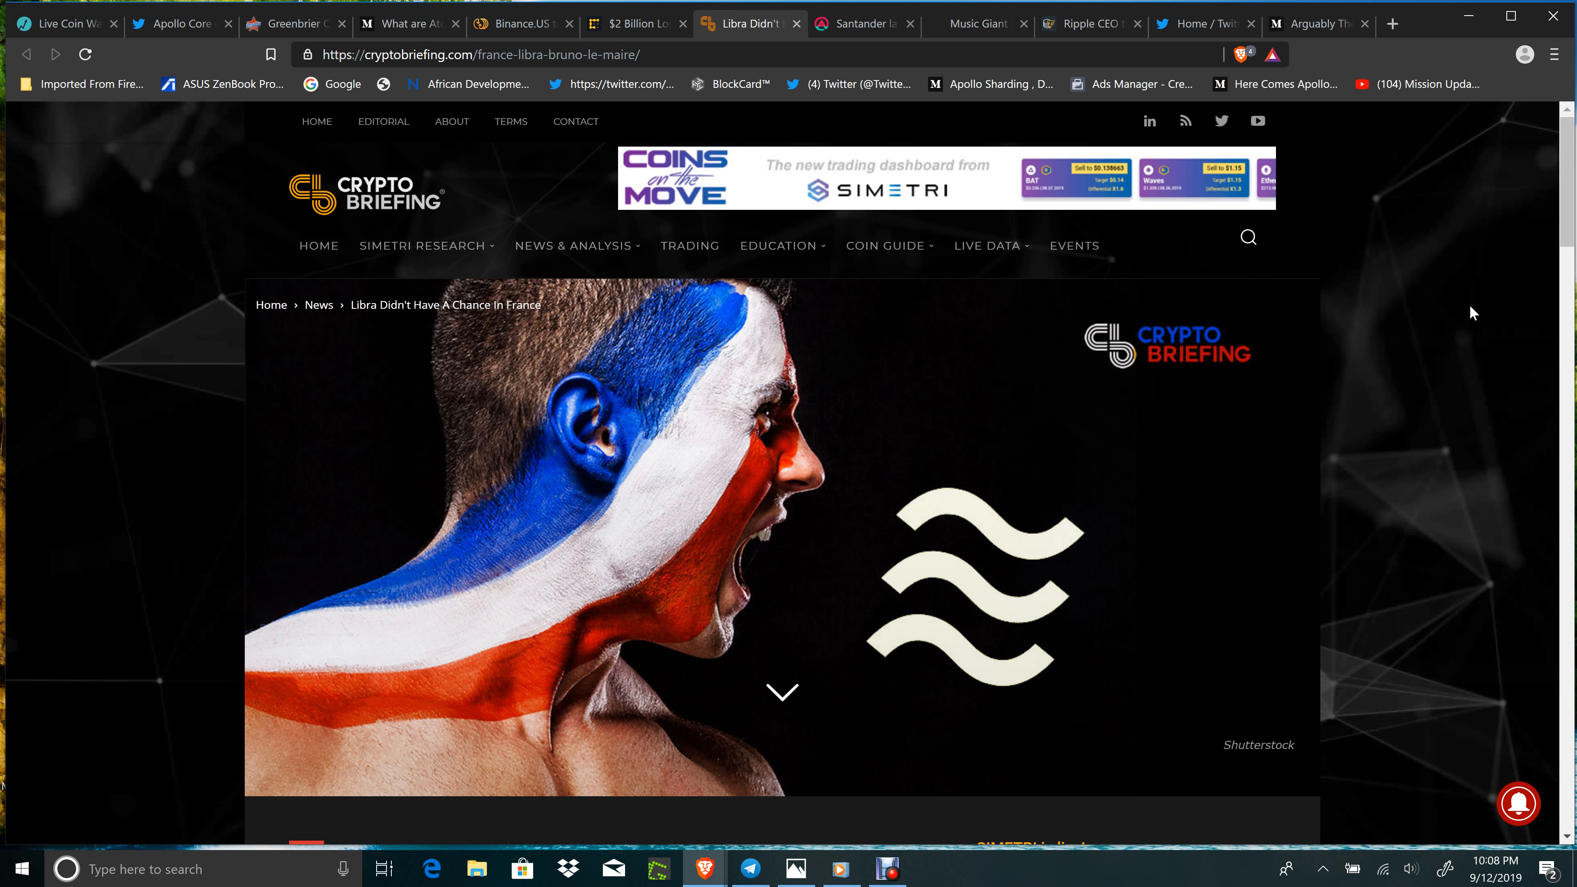
pyautogui.moveTo(860, 23)
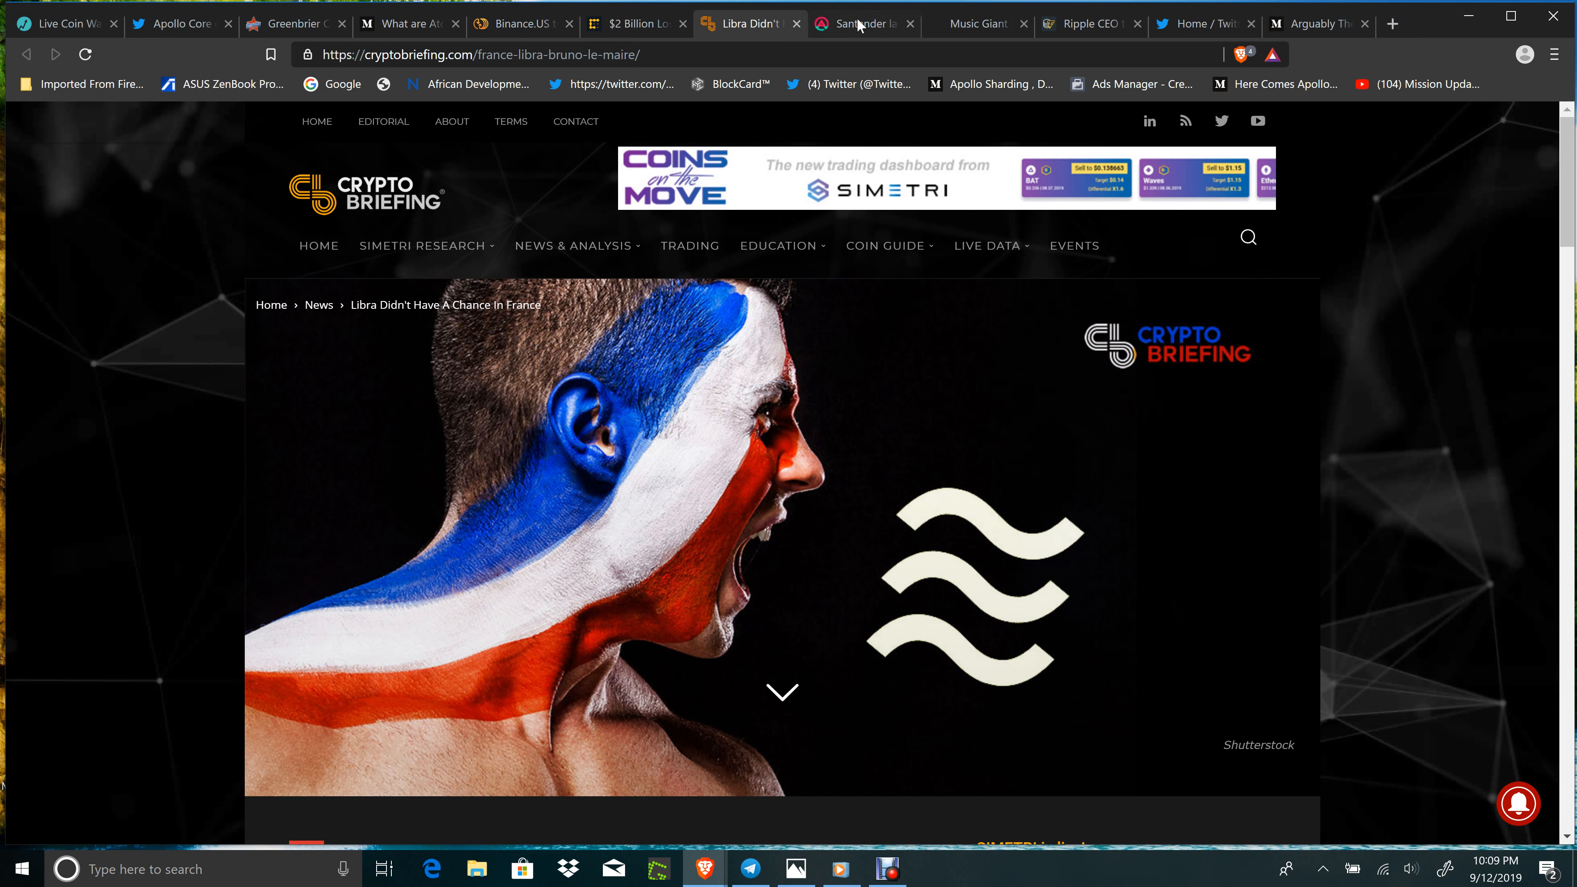
pyautogui.moveTo(857, 23)
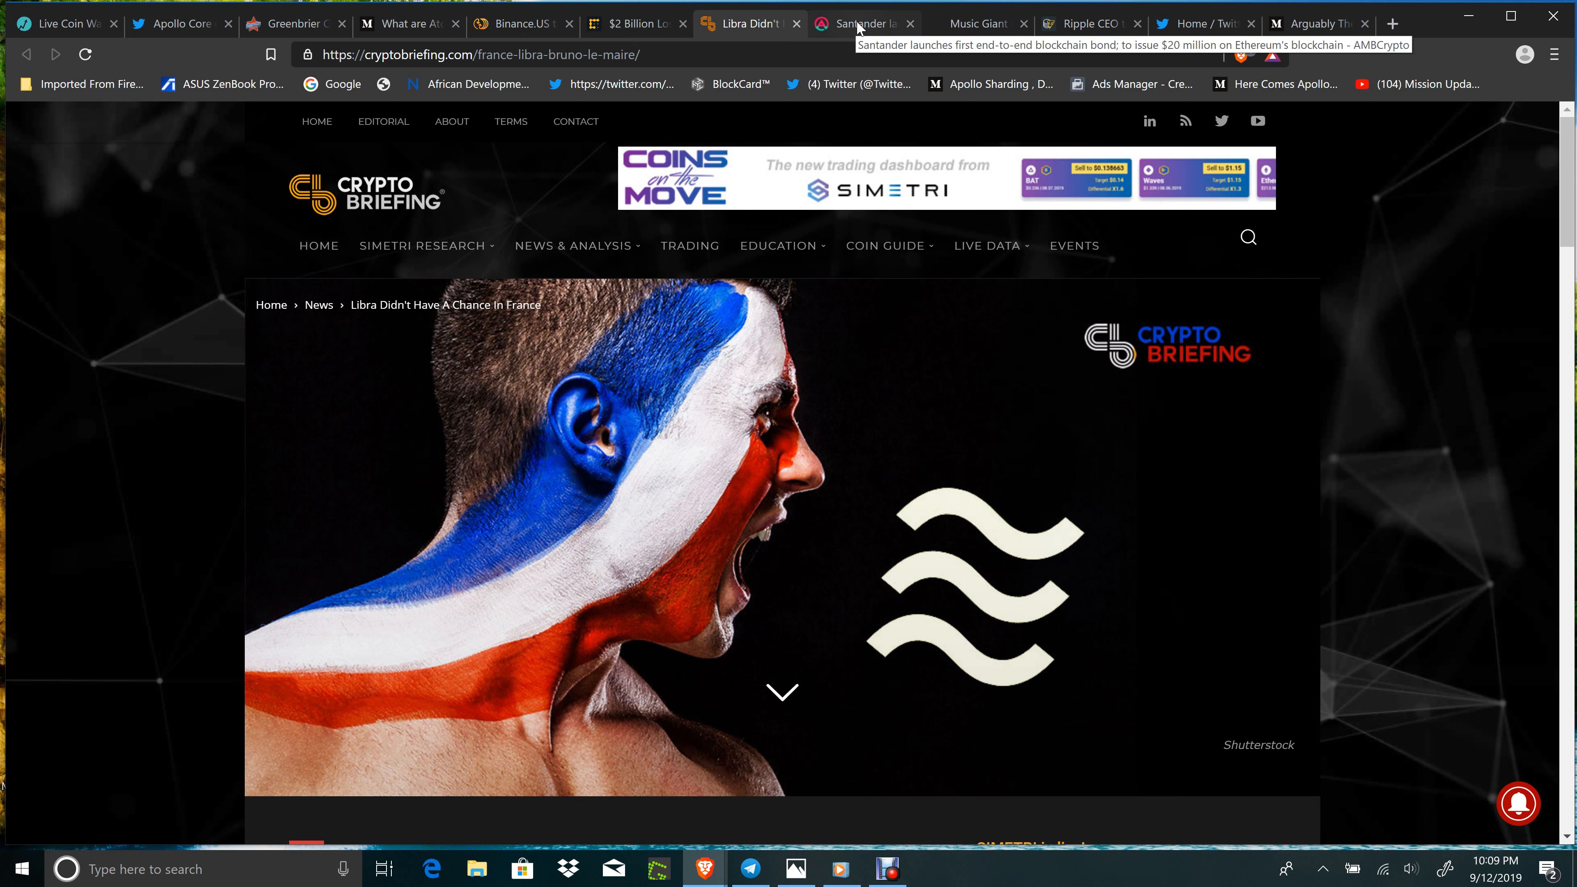
pyautogui.click(860, 23)
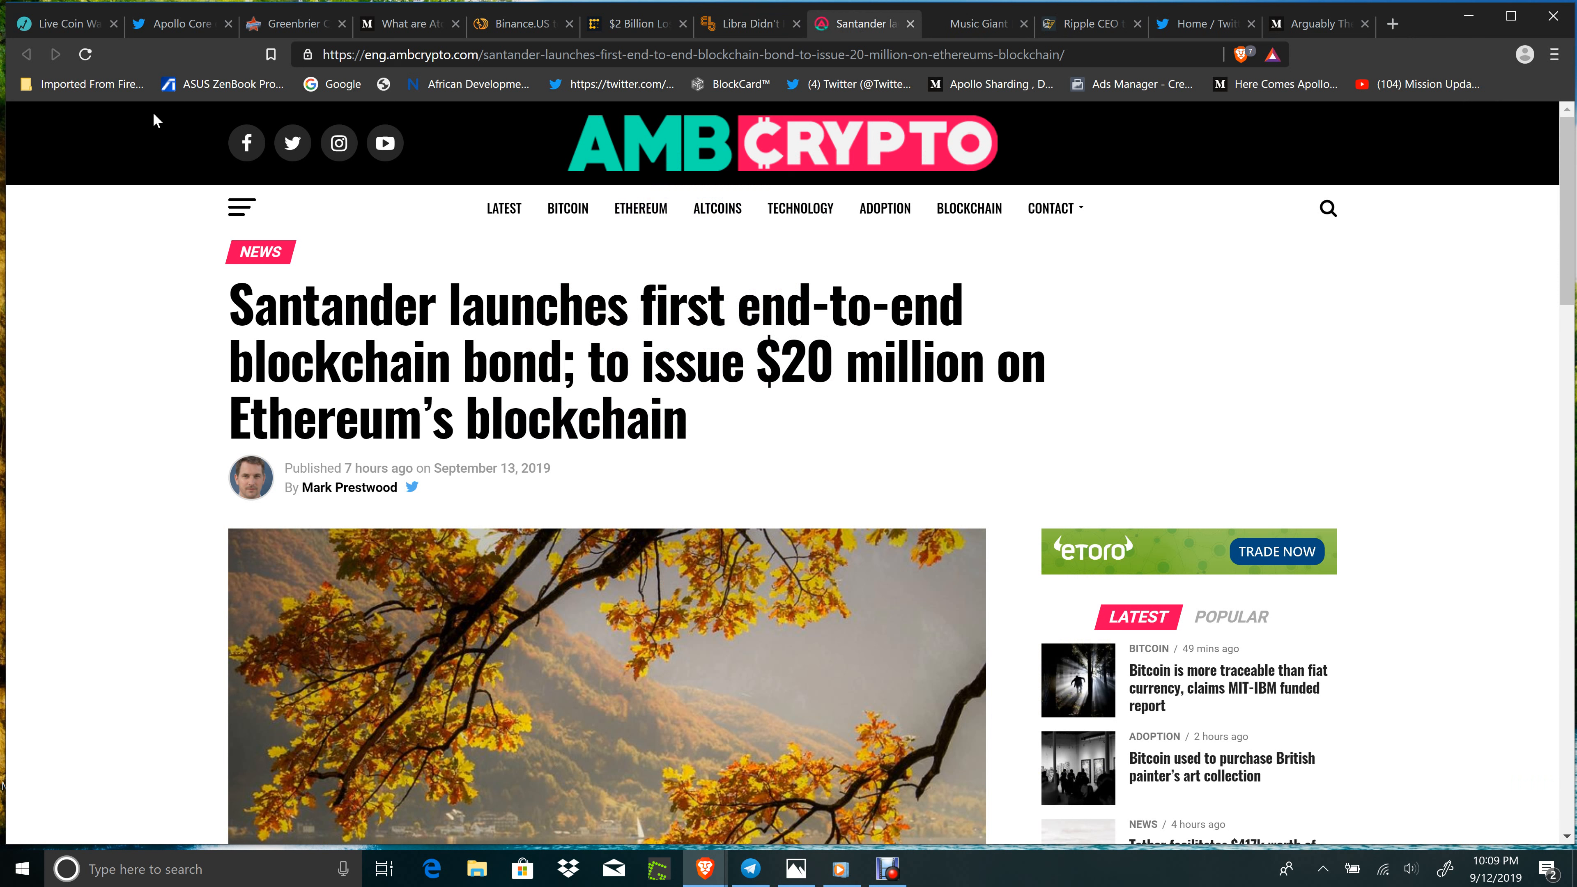
pyautogui.moveTo(840, 442)
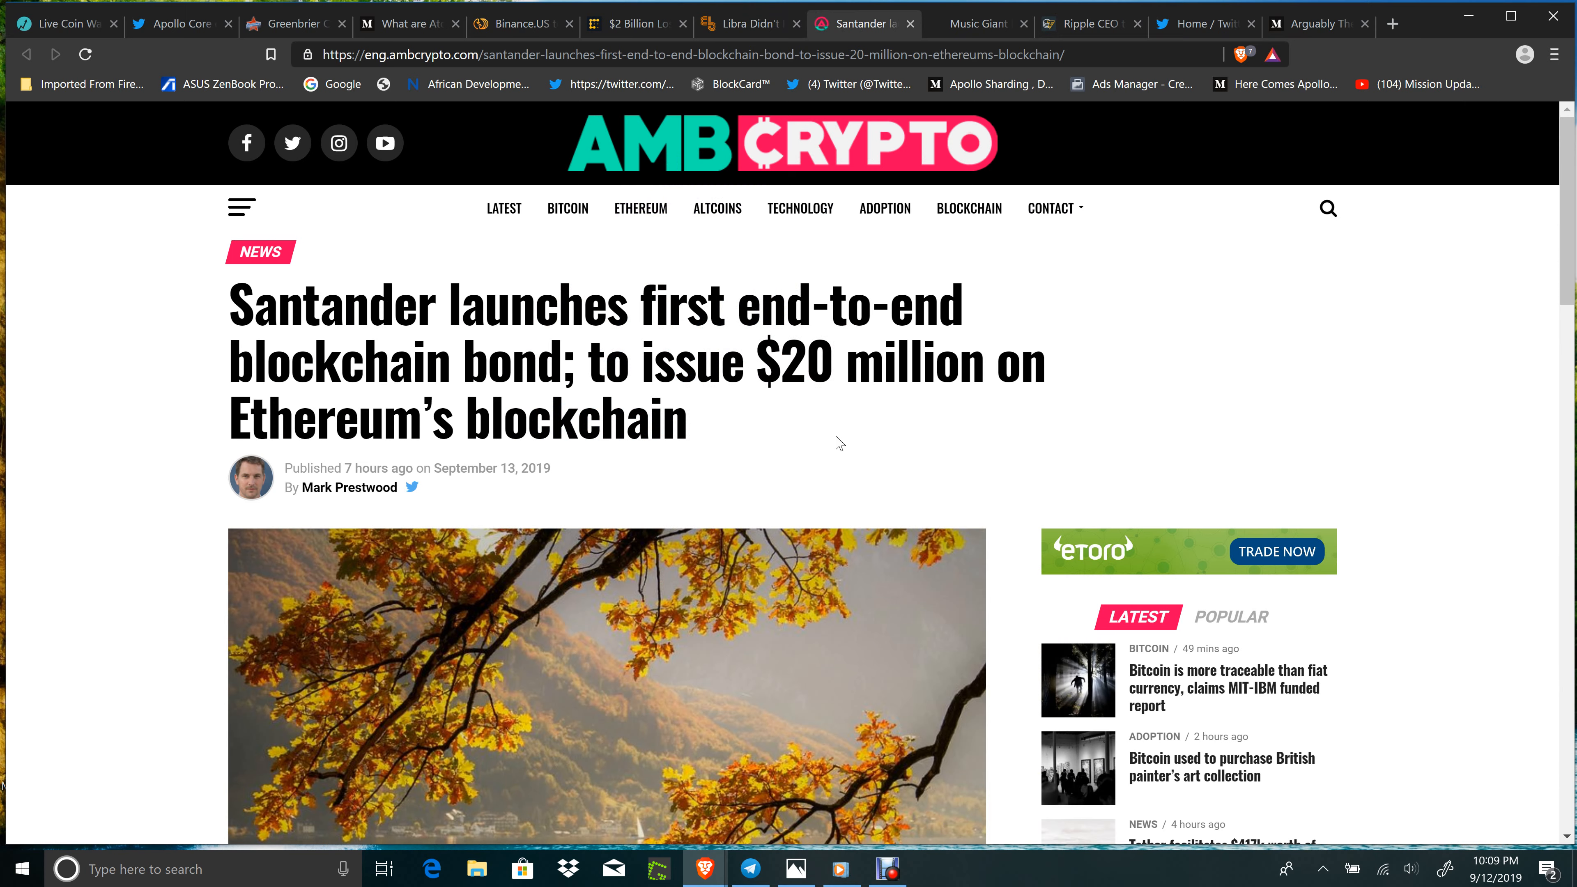
pyautogui.scroll(-3)
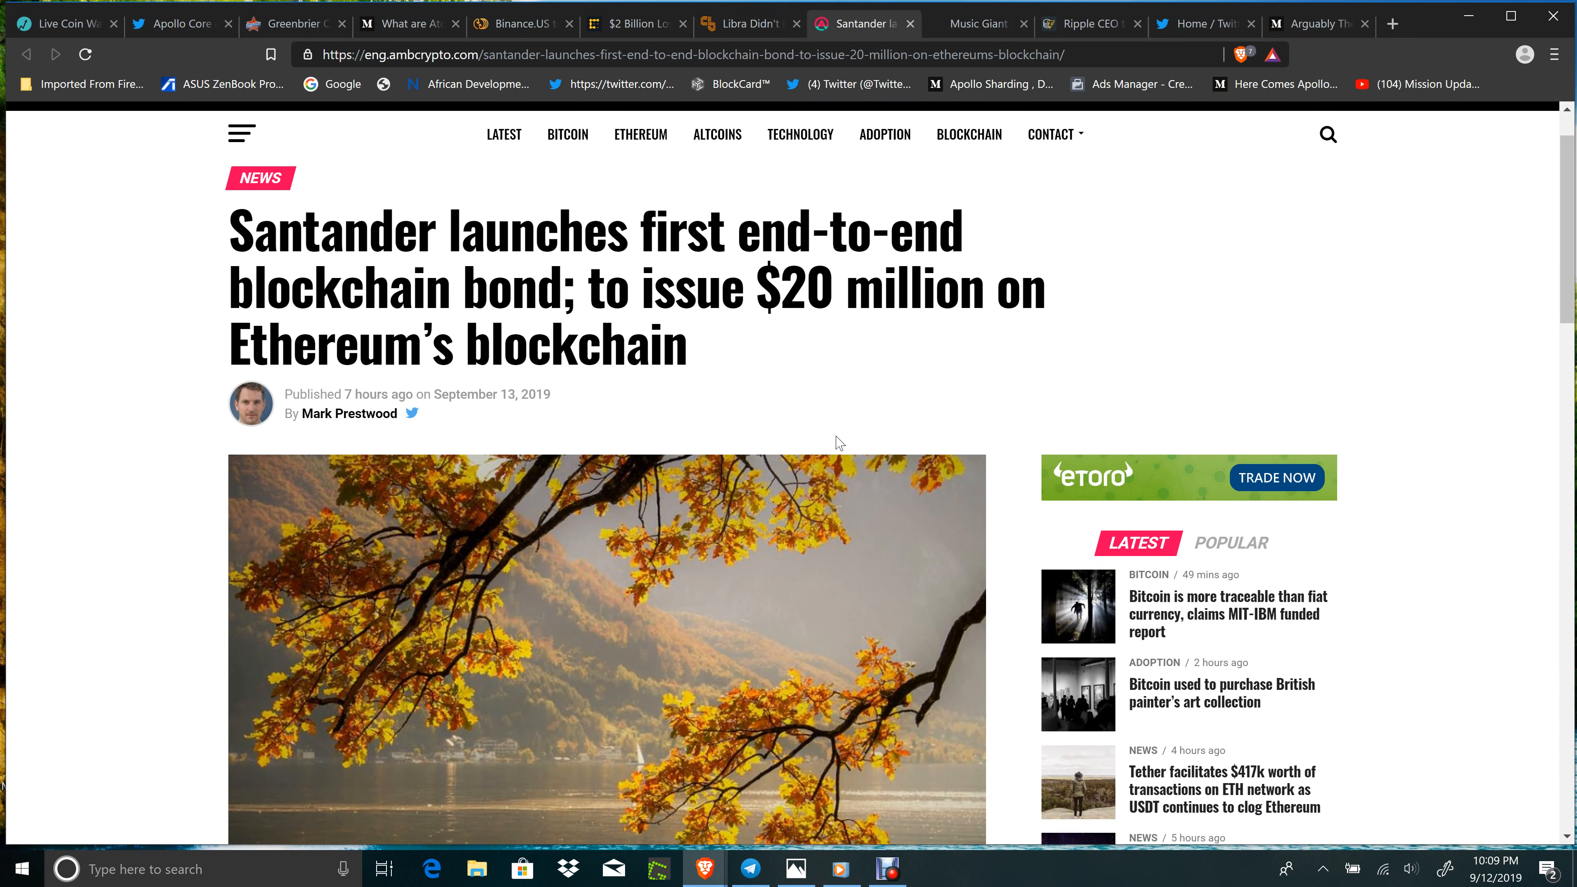
pyautogui.scroll(-3)
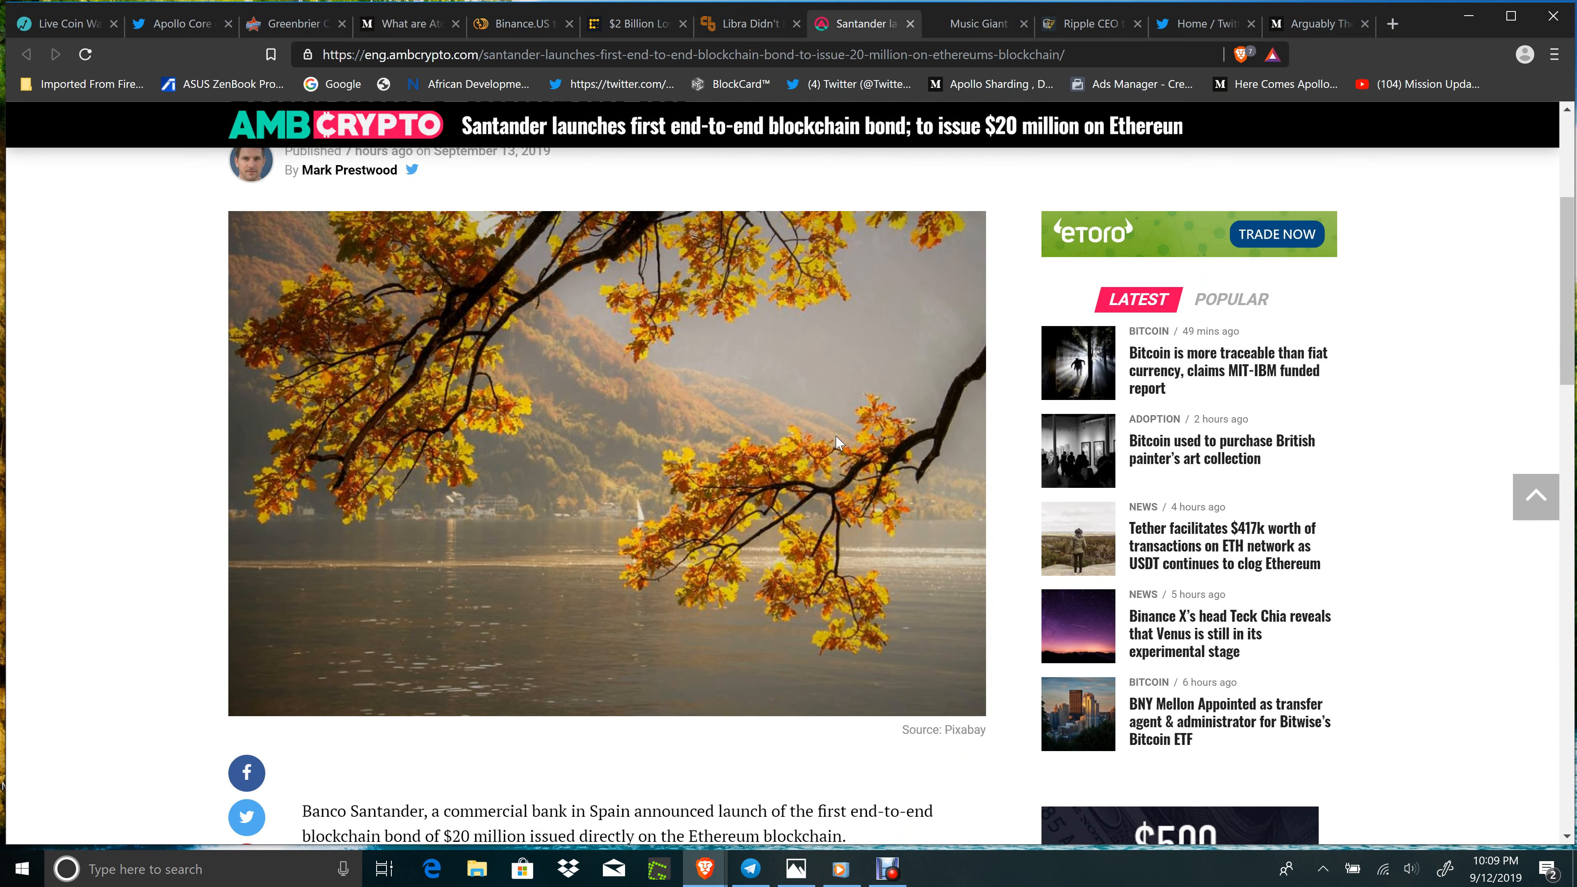
pyautogui.scroll(-3)
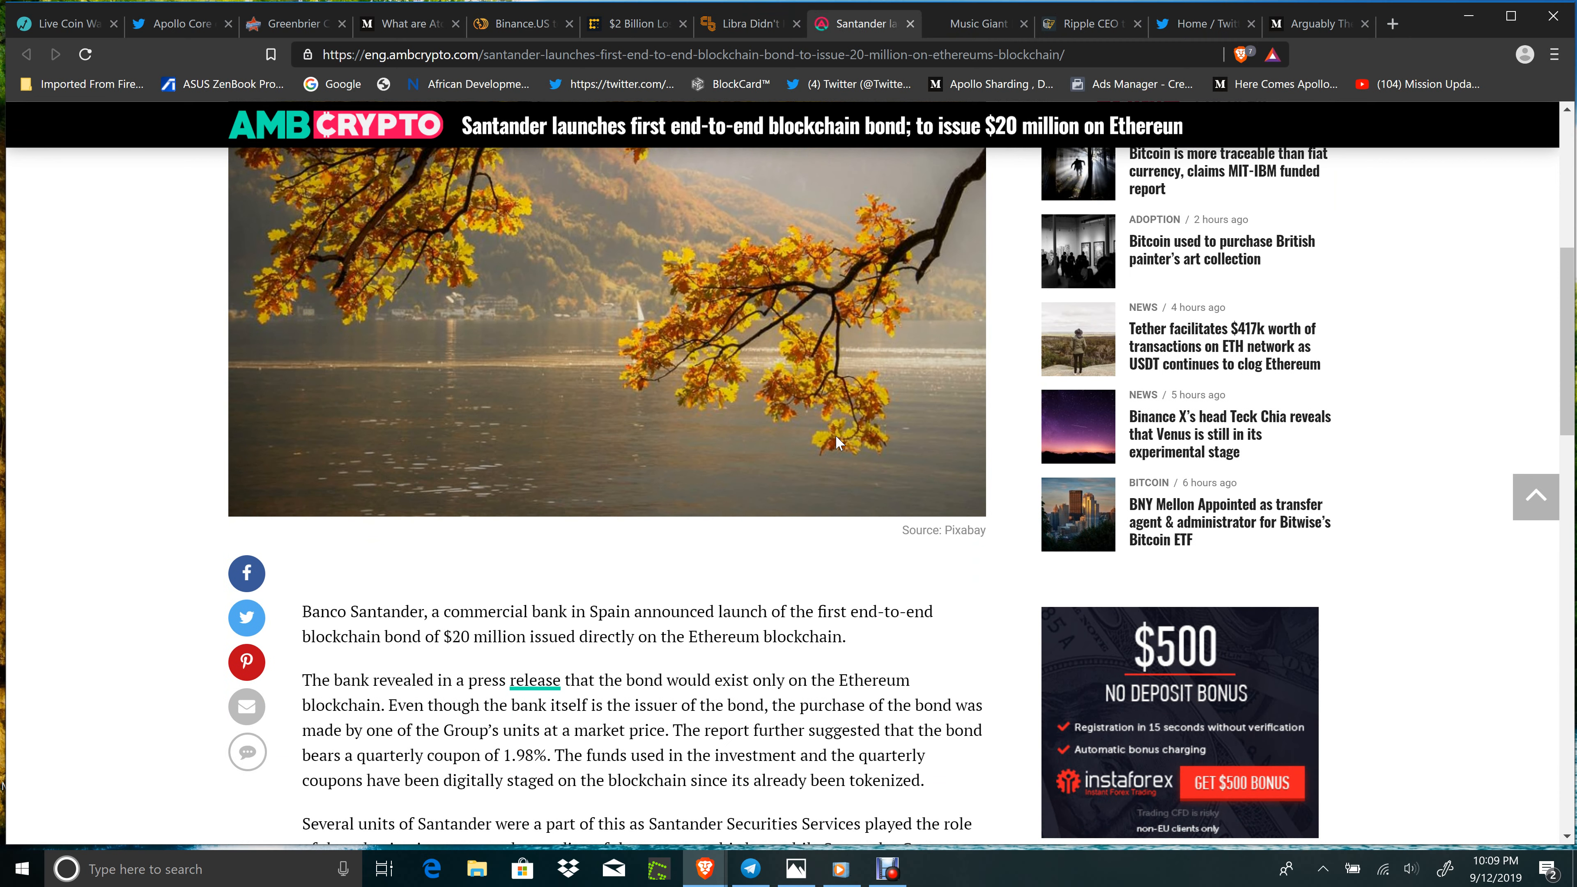
pyautogui.scroll(-3)
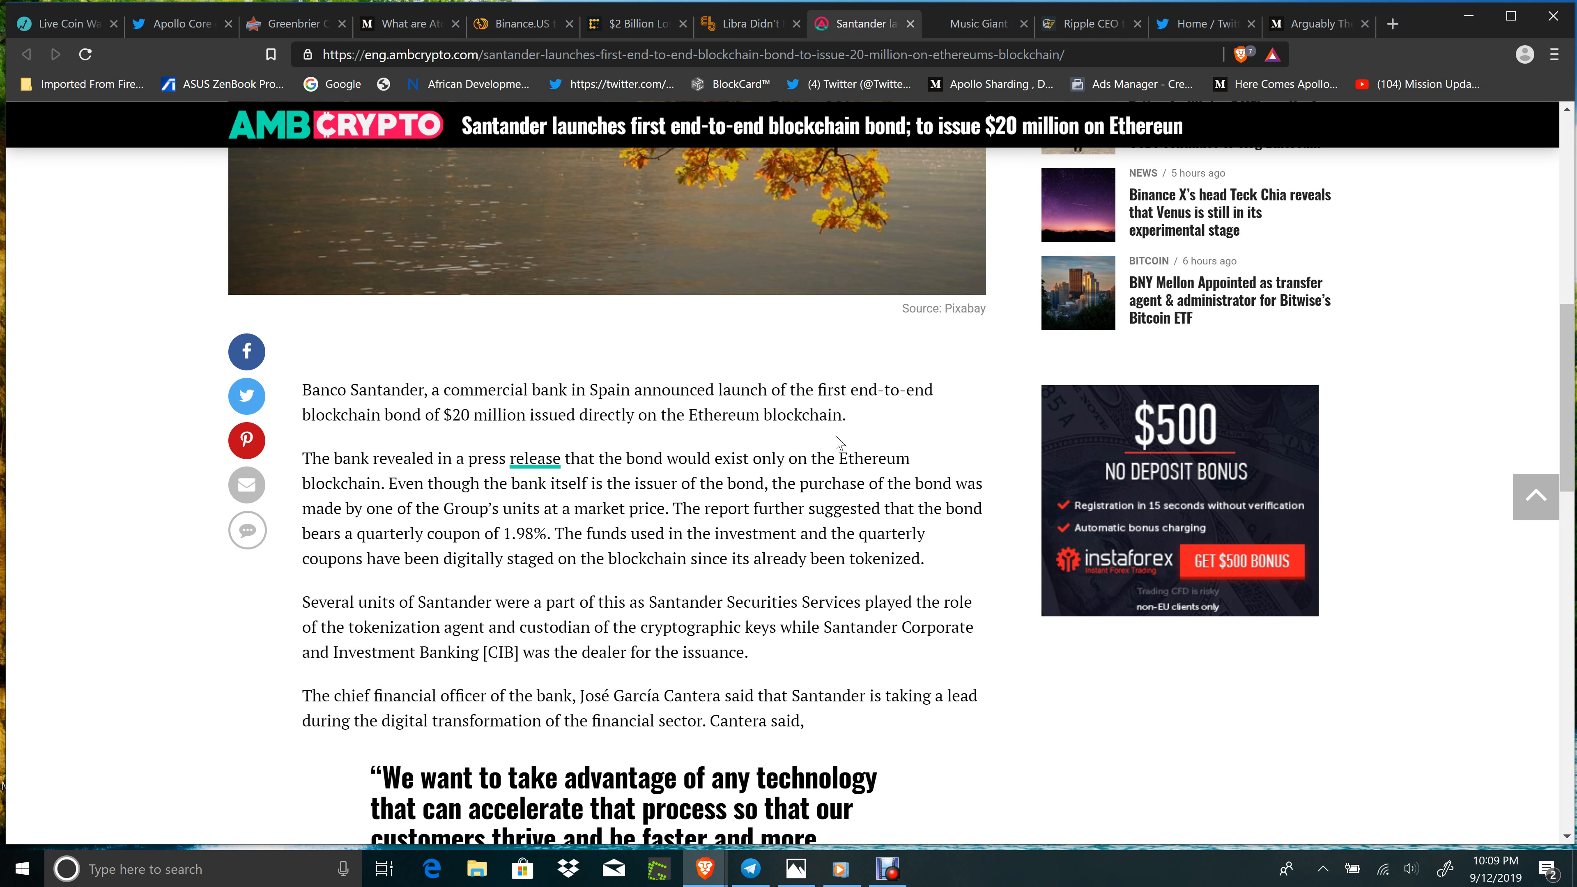
pyautogui.moveTo(1172, 473)
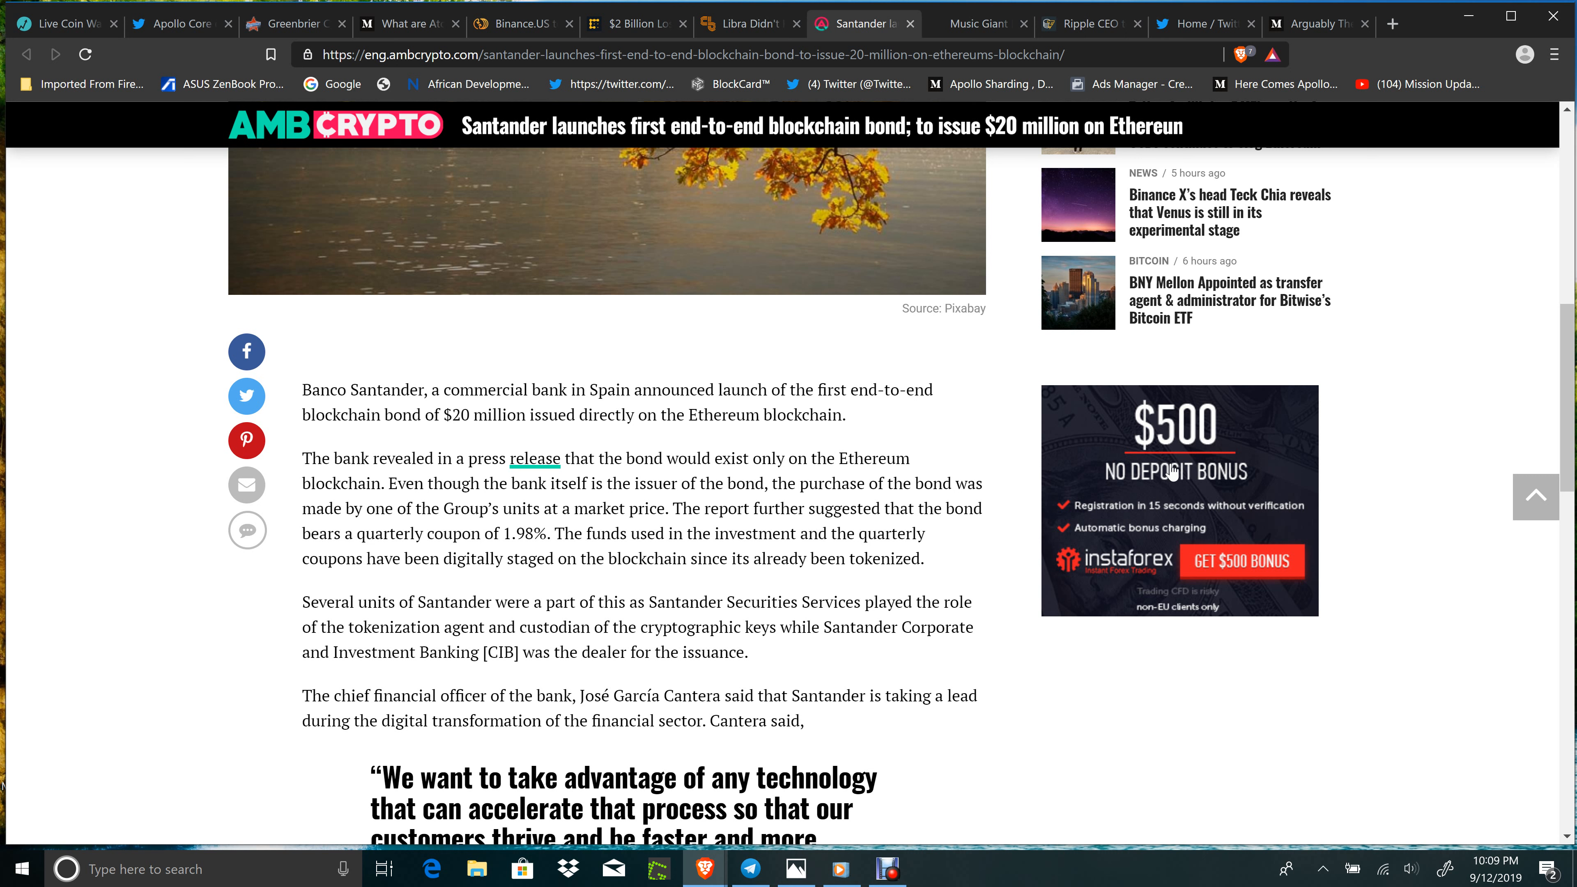
pyautogui.scroll(3)
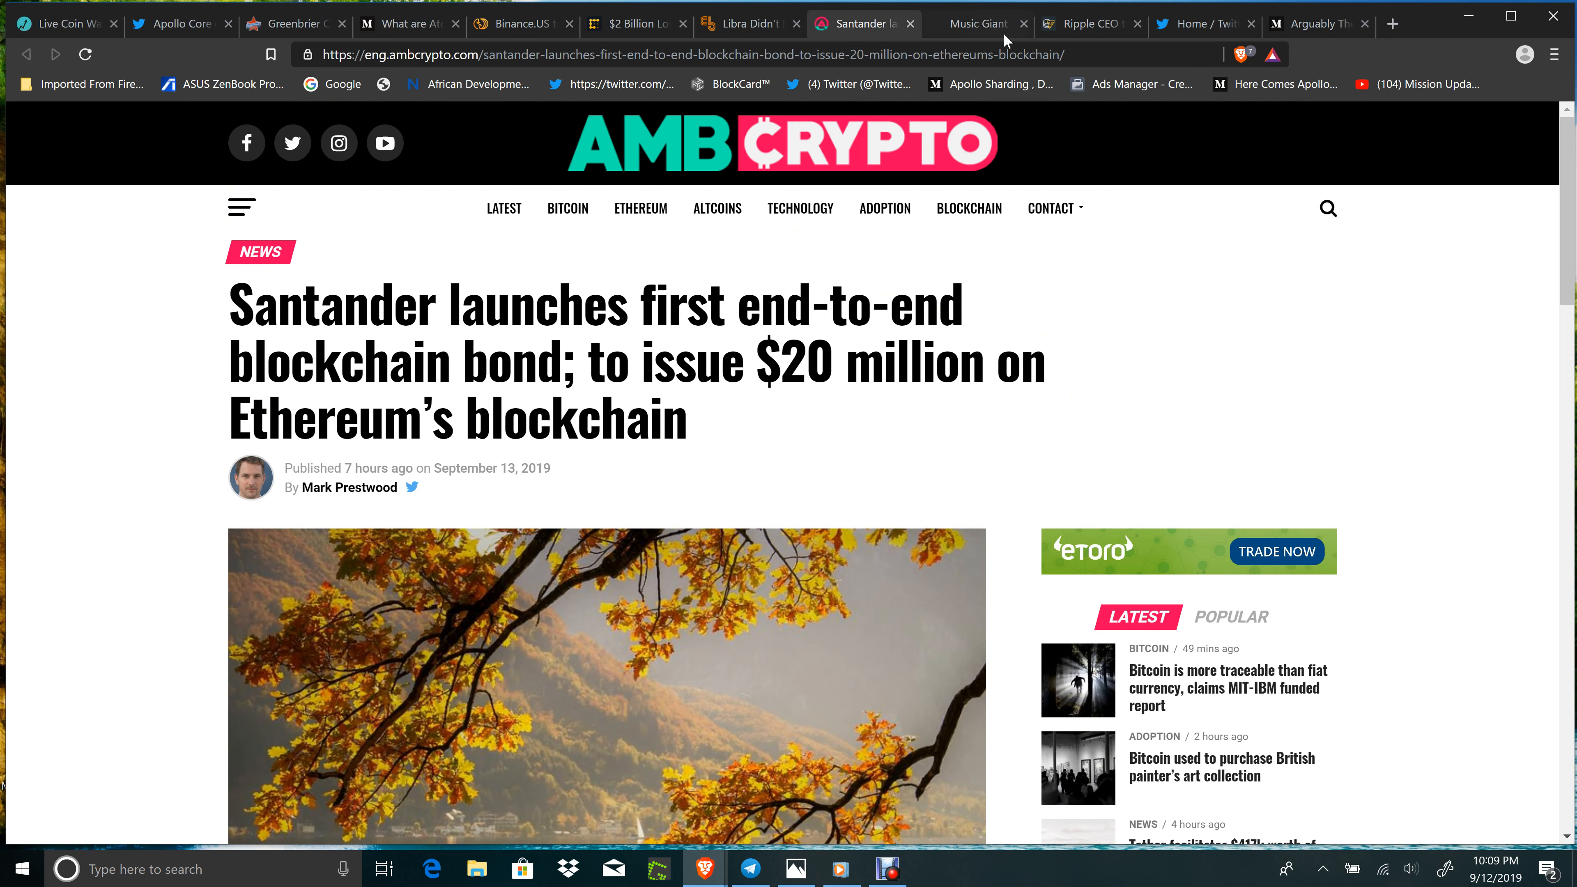
pyautogui.click(973, 23)
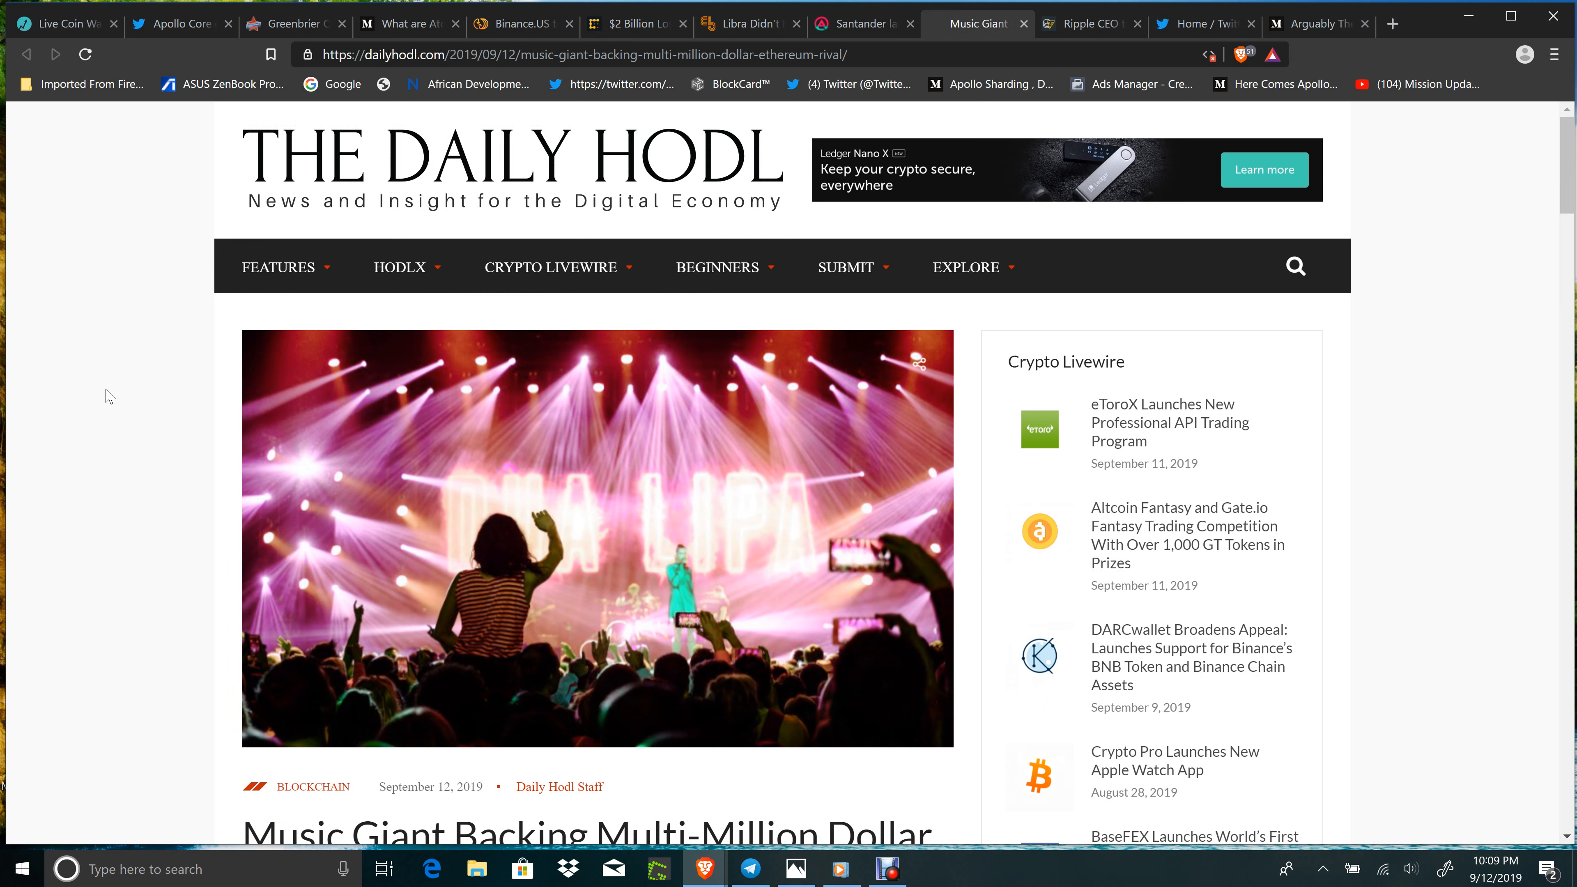
pyautogui.scroll(-3)
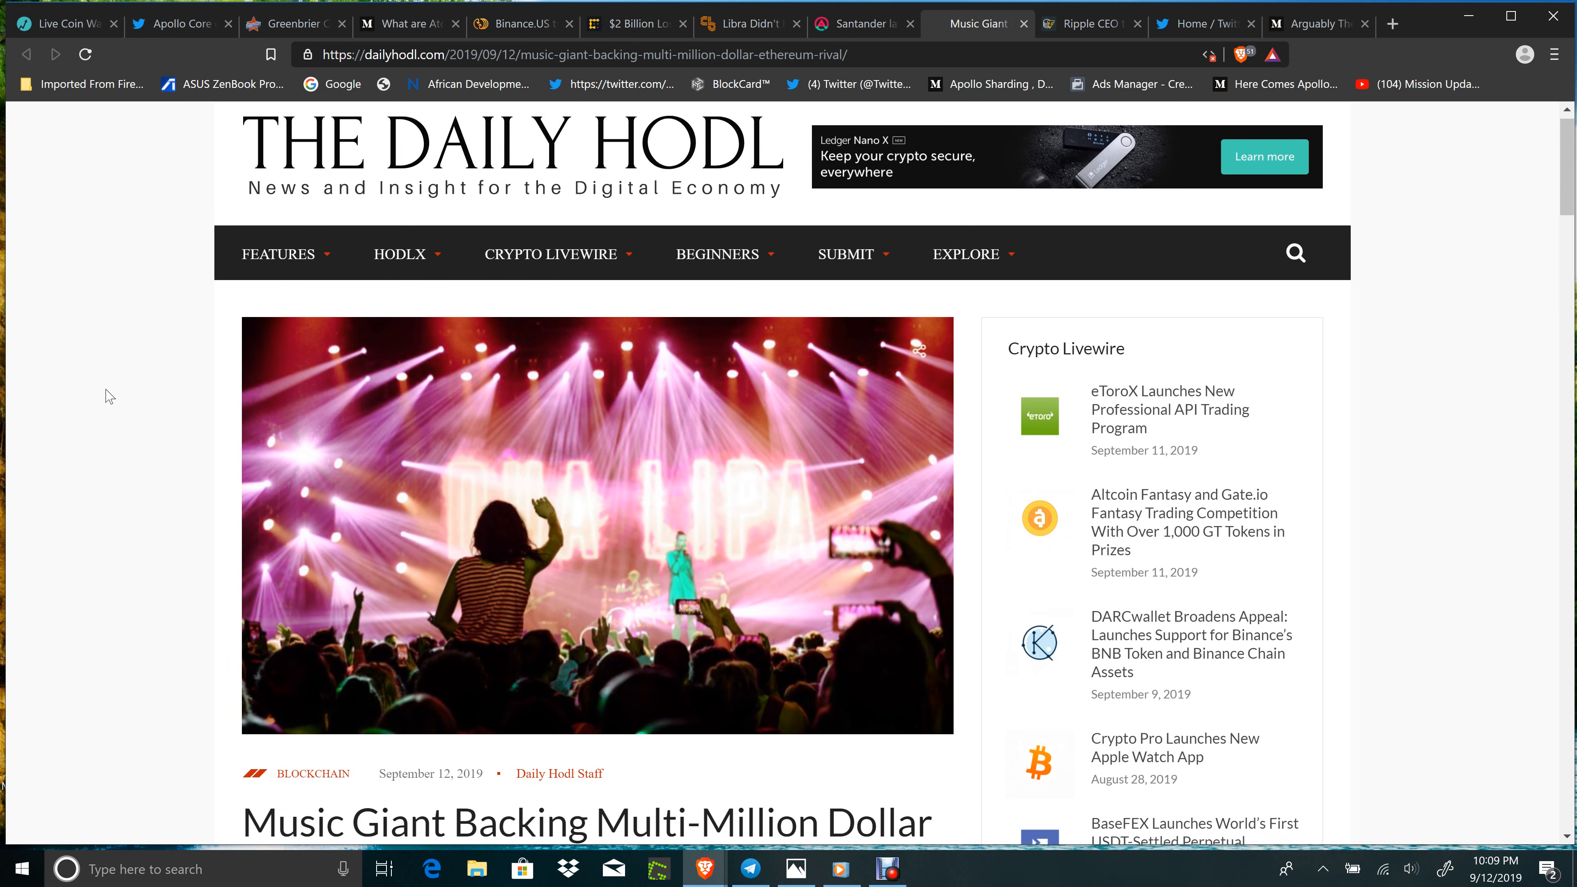
pyautogui.scroll(-3)
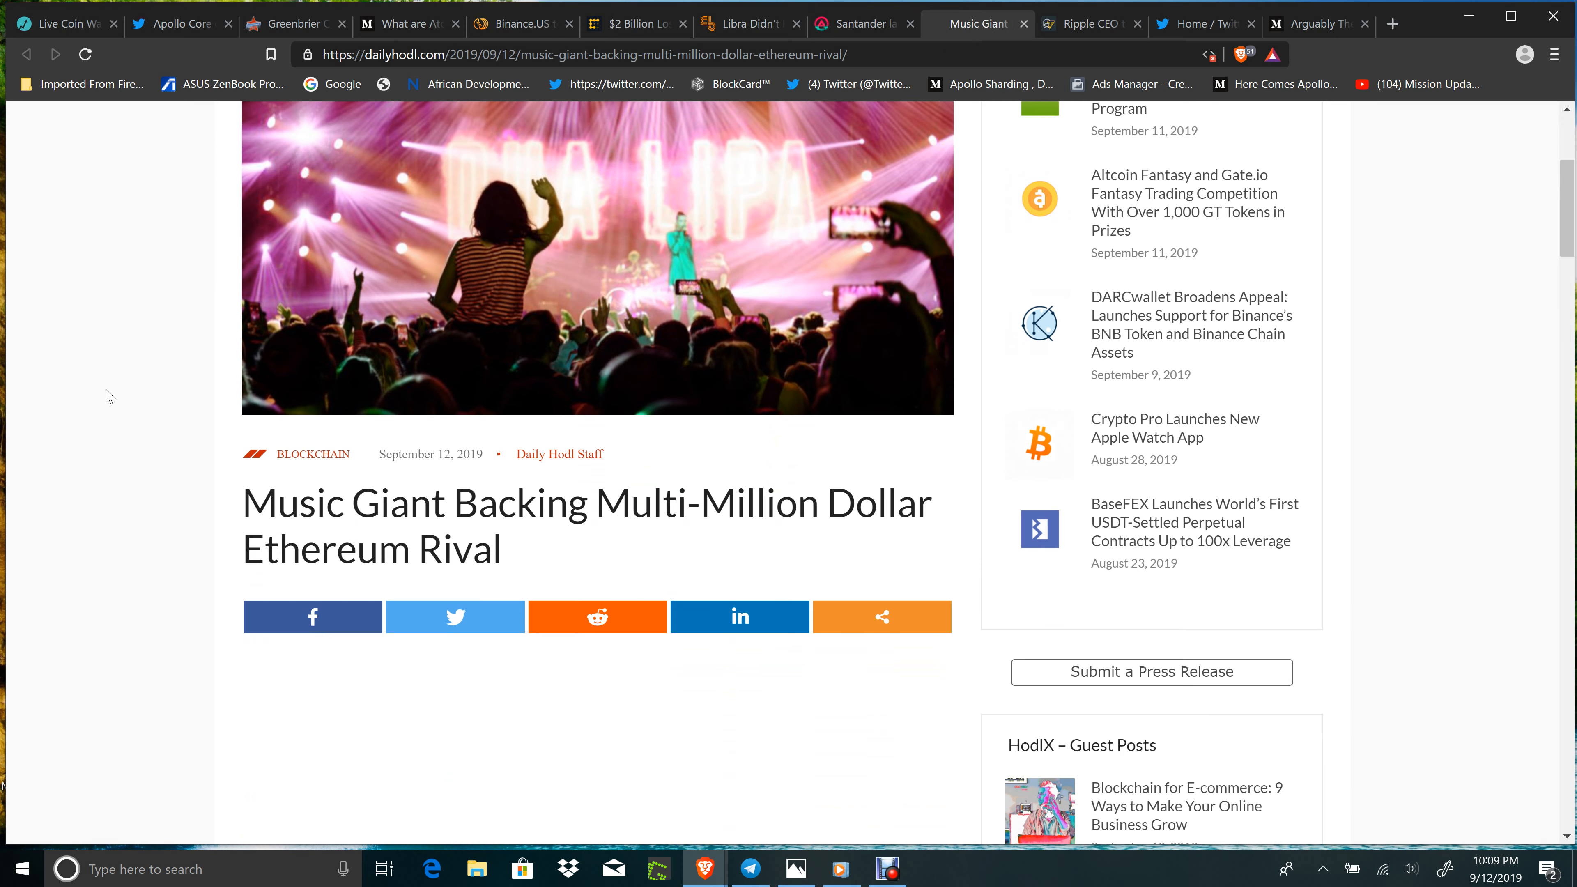
pyautogui.scroll(-3)
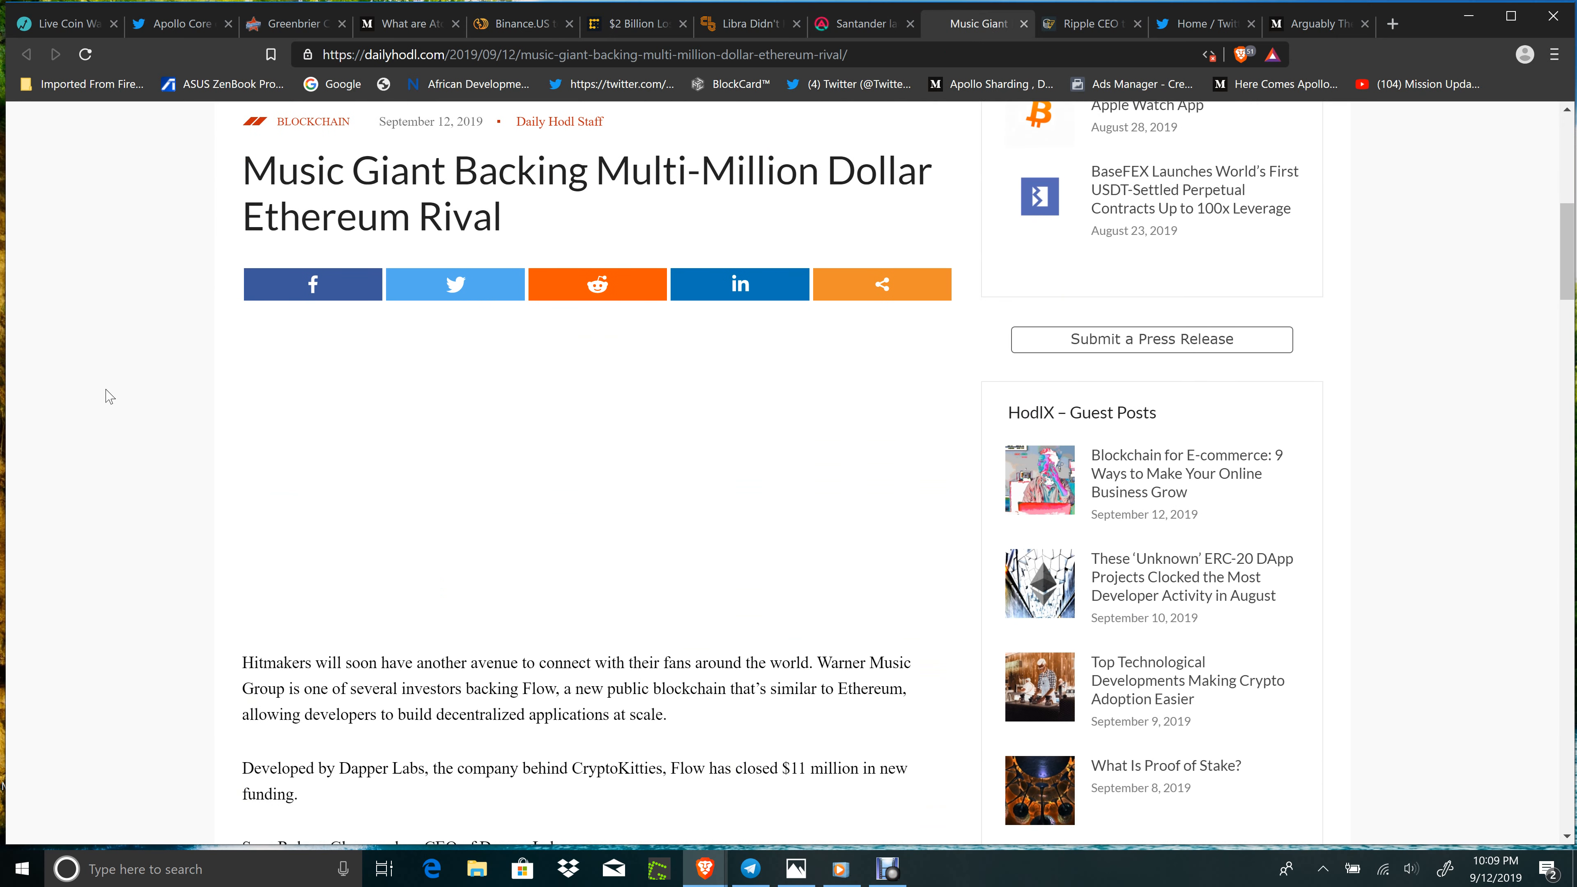
pyautogui.scroll(-3)
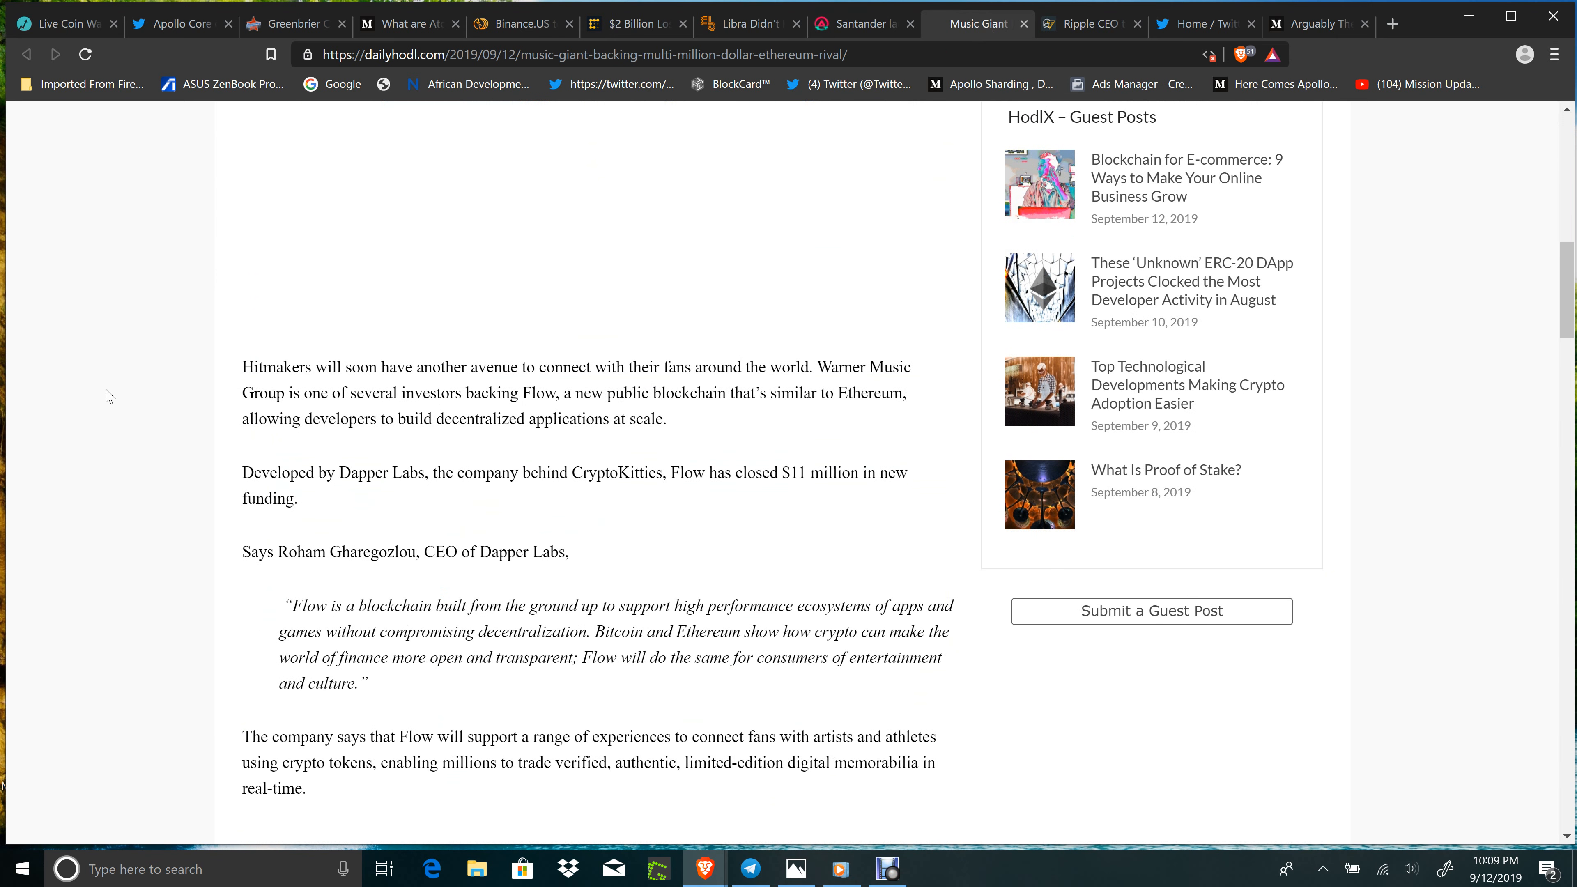
pyautogui.scroll(-3)
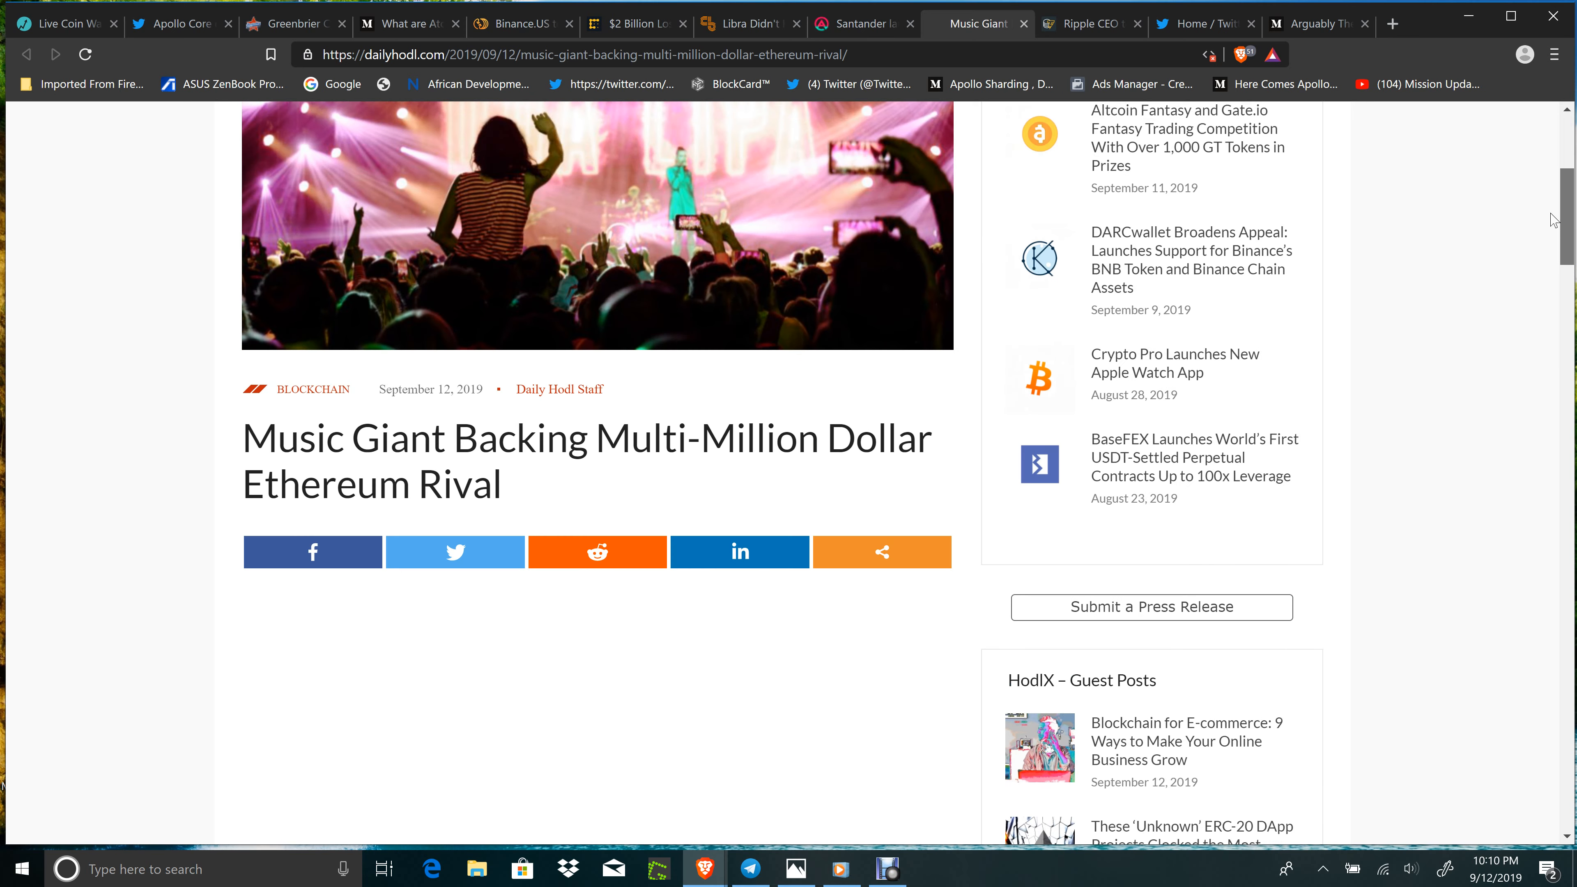
pyautogui.scroll(3)
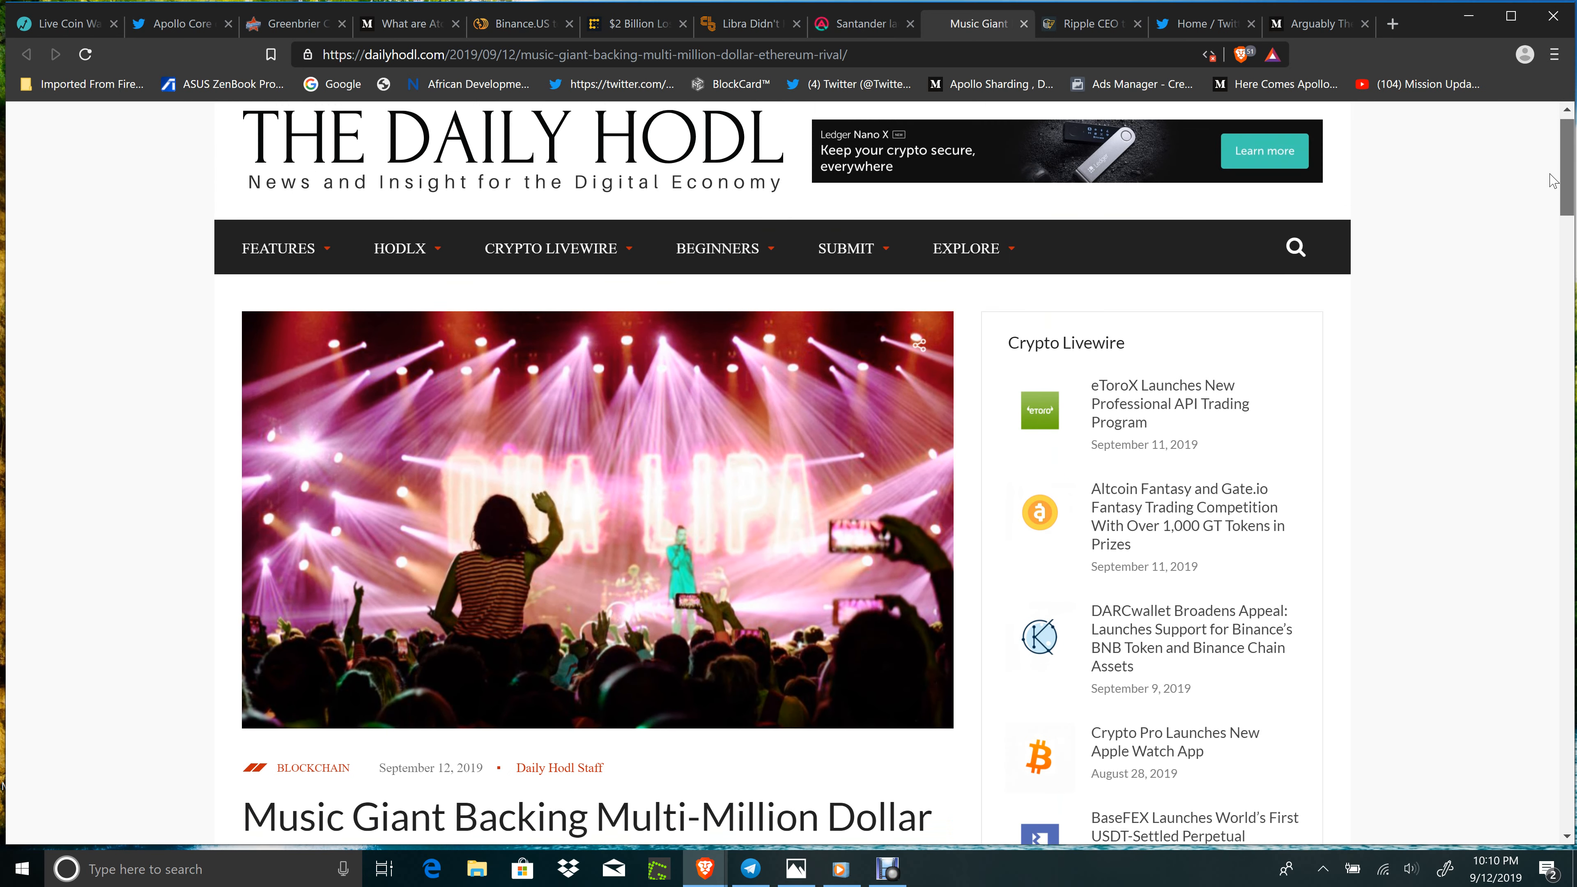
pyautogui.scroll(-3)
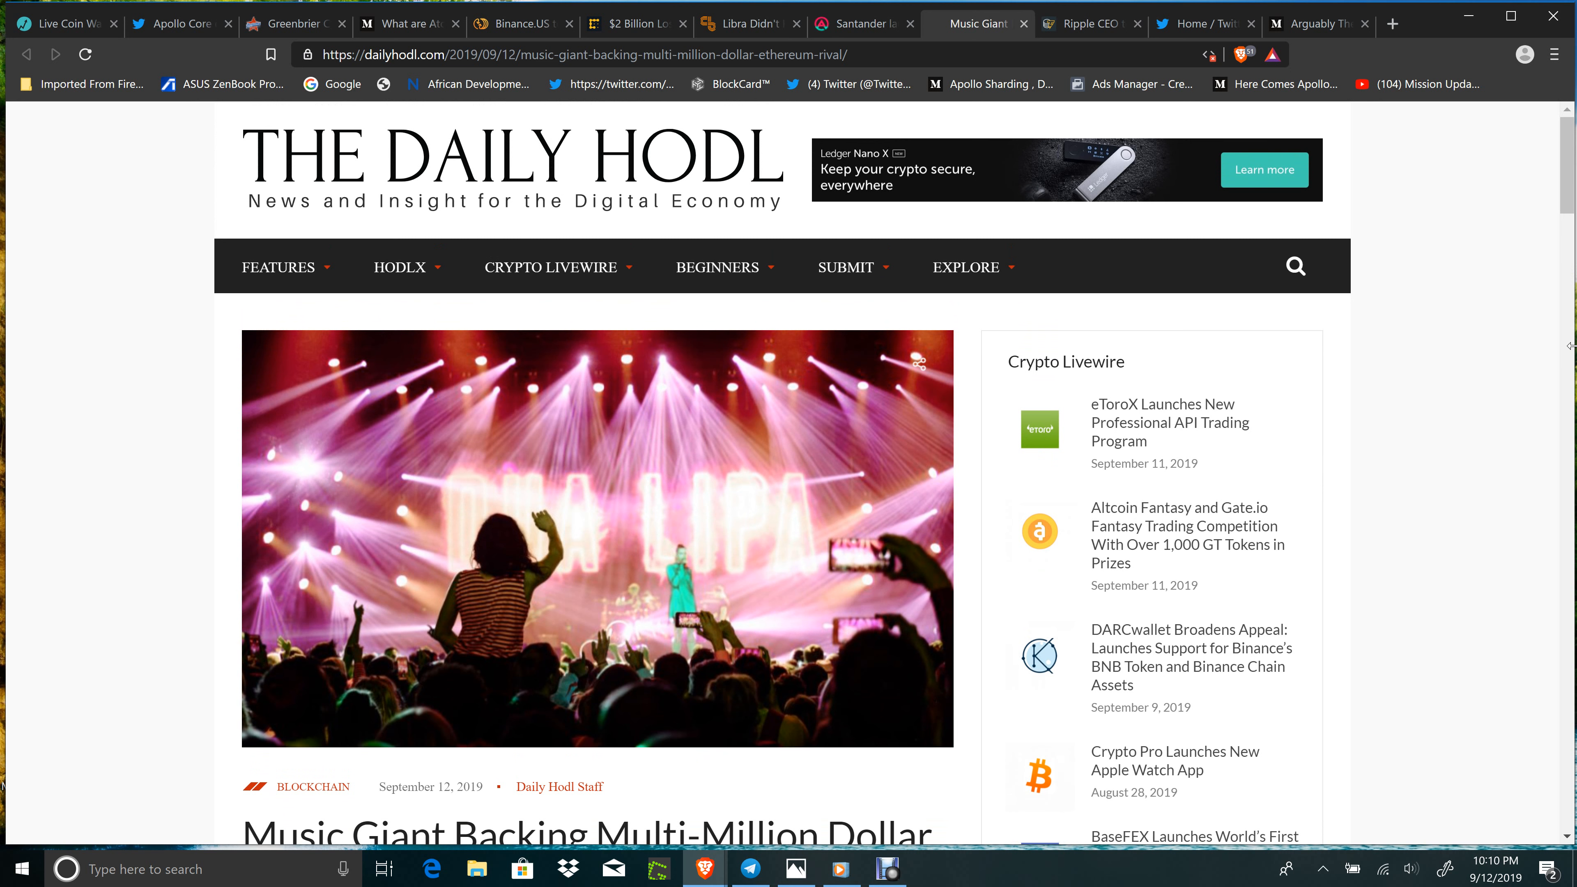
pyautogui.moveTo(1469, 276)
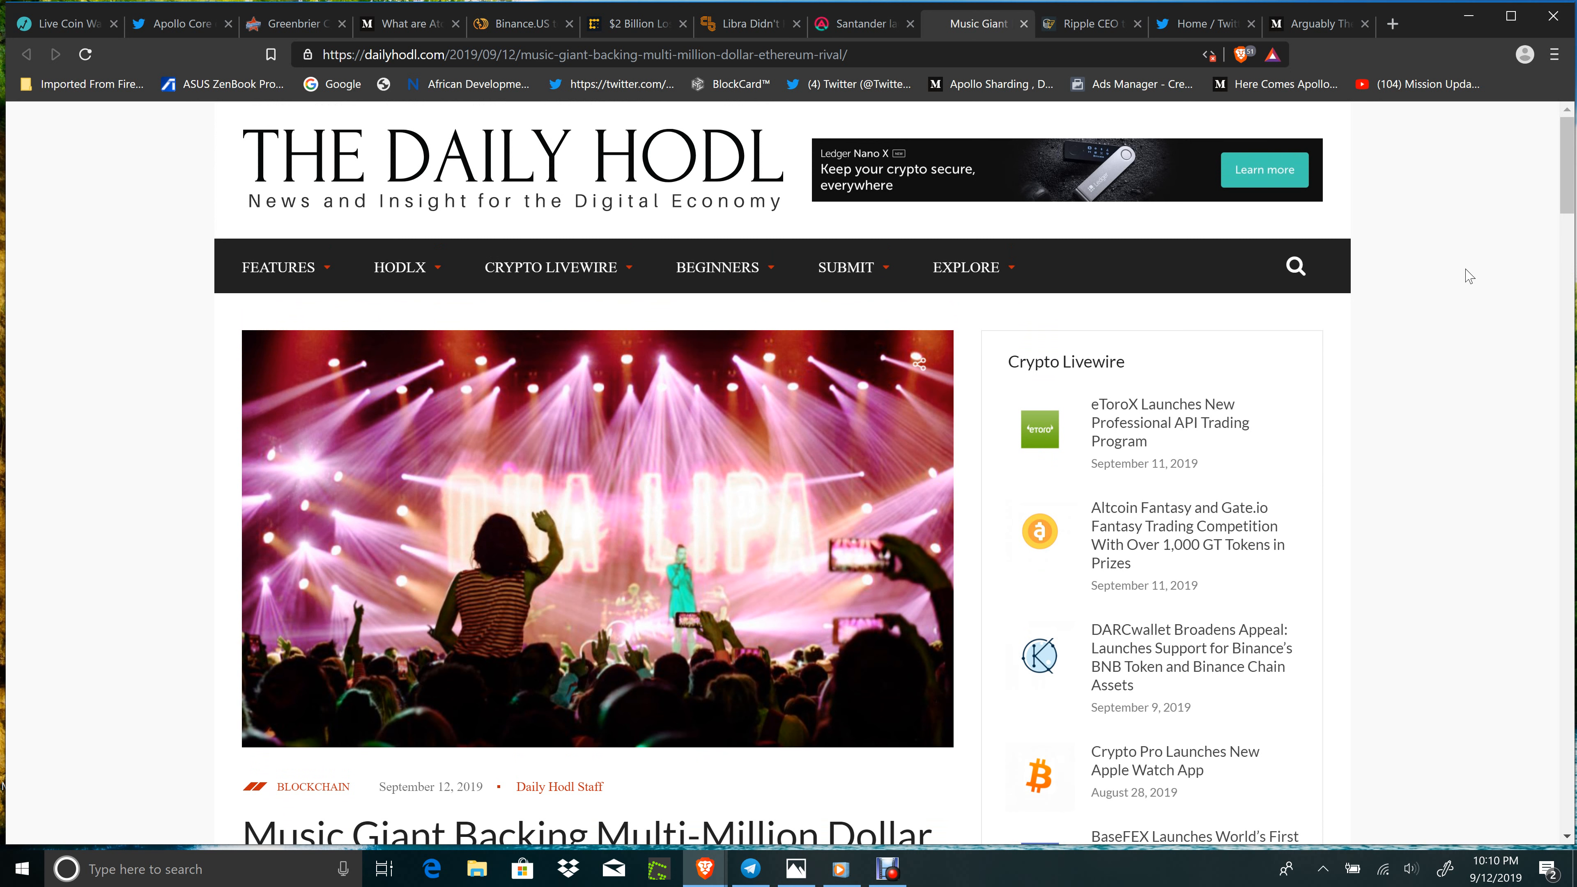
pyautogui.moveTo(1491, 297)
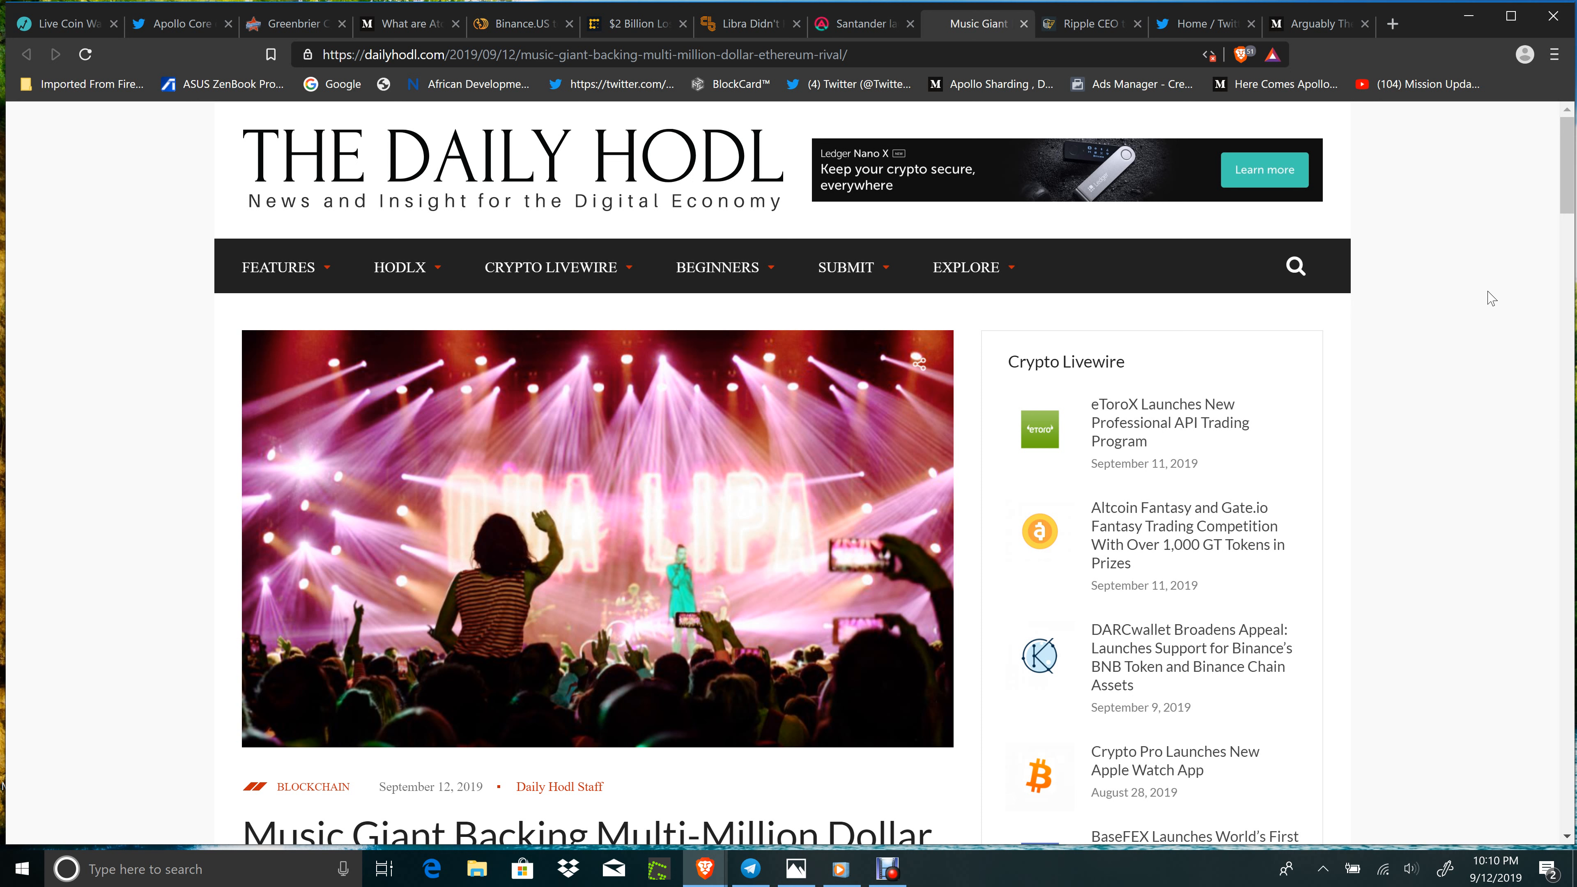
pyautogui.moveTo(1569, 397)
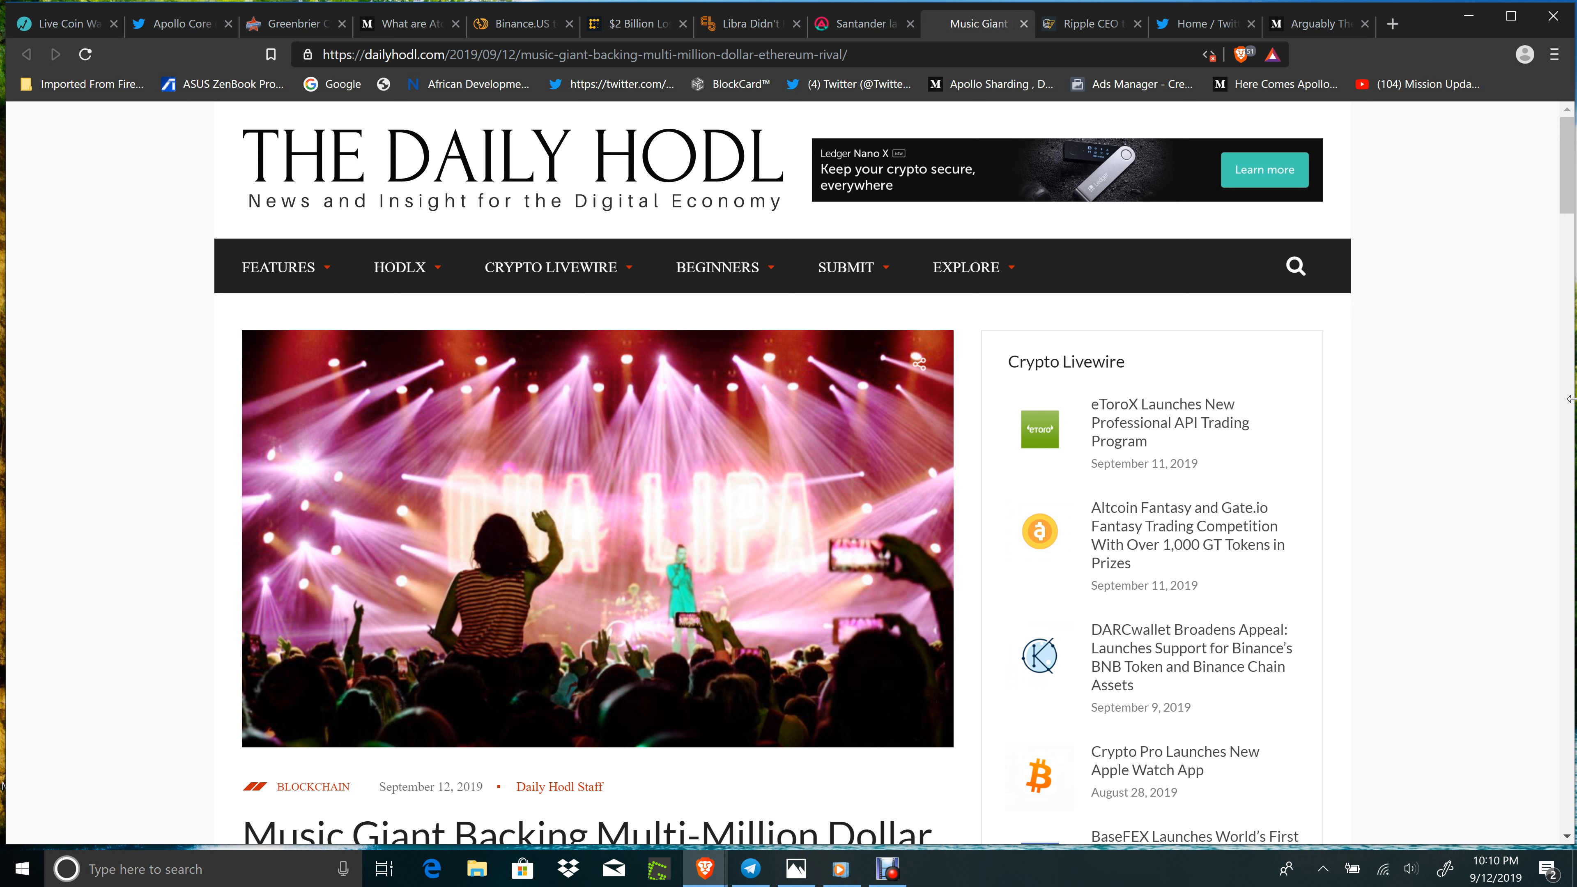
pyautogui.moveTo(1091, 23)
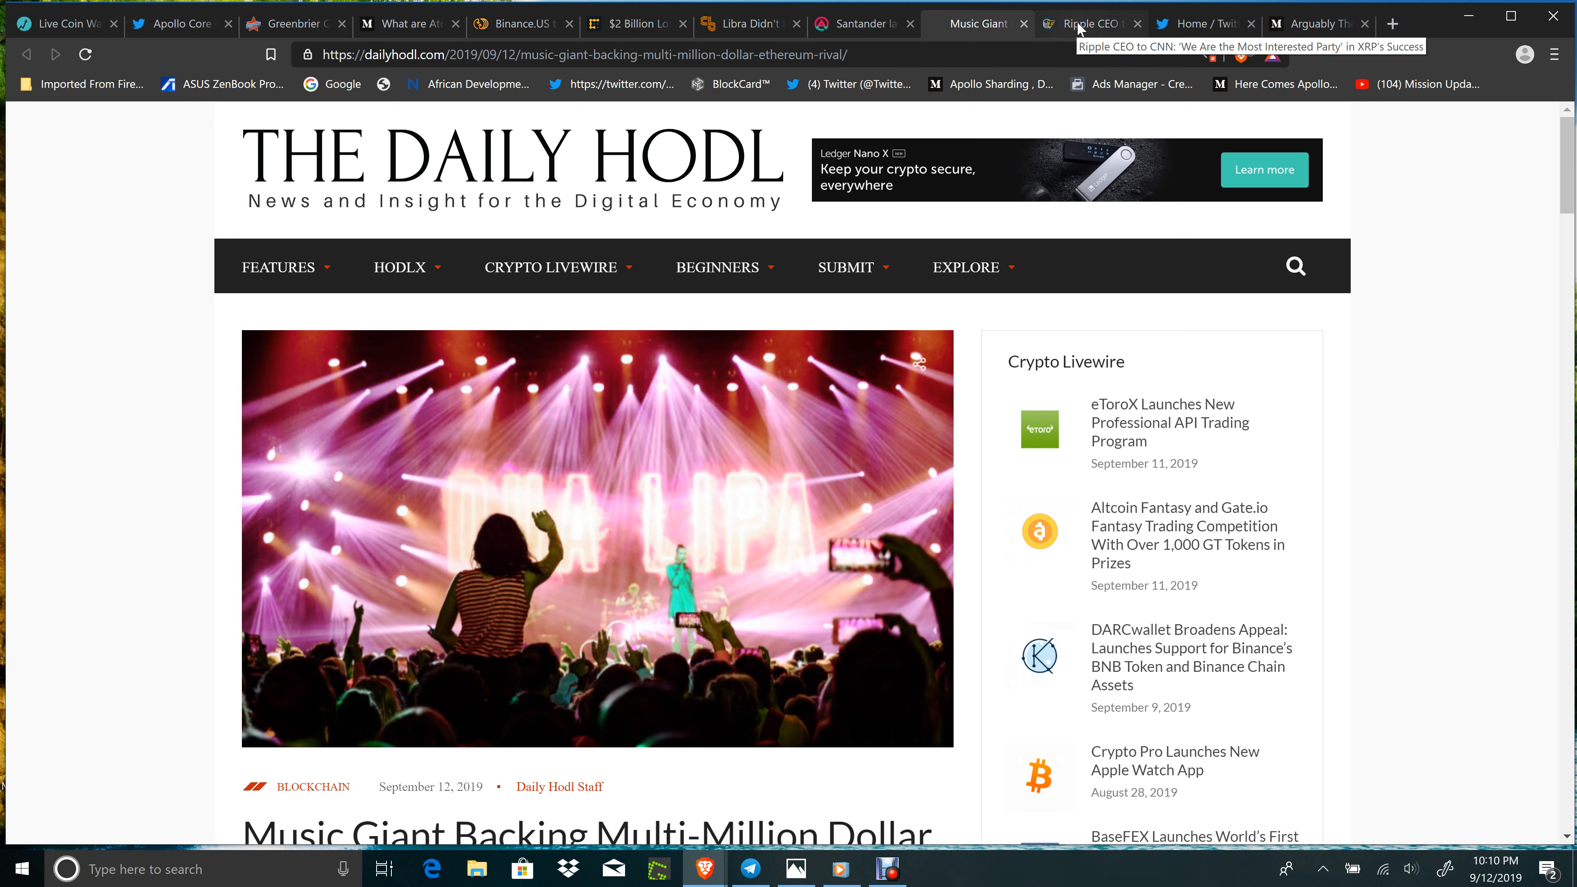
# Show the Cointelegraph Ripple CEO article and scroll to its headline and opening paragraph
pyautogui.click(1089, 23)
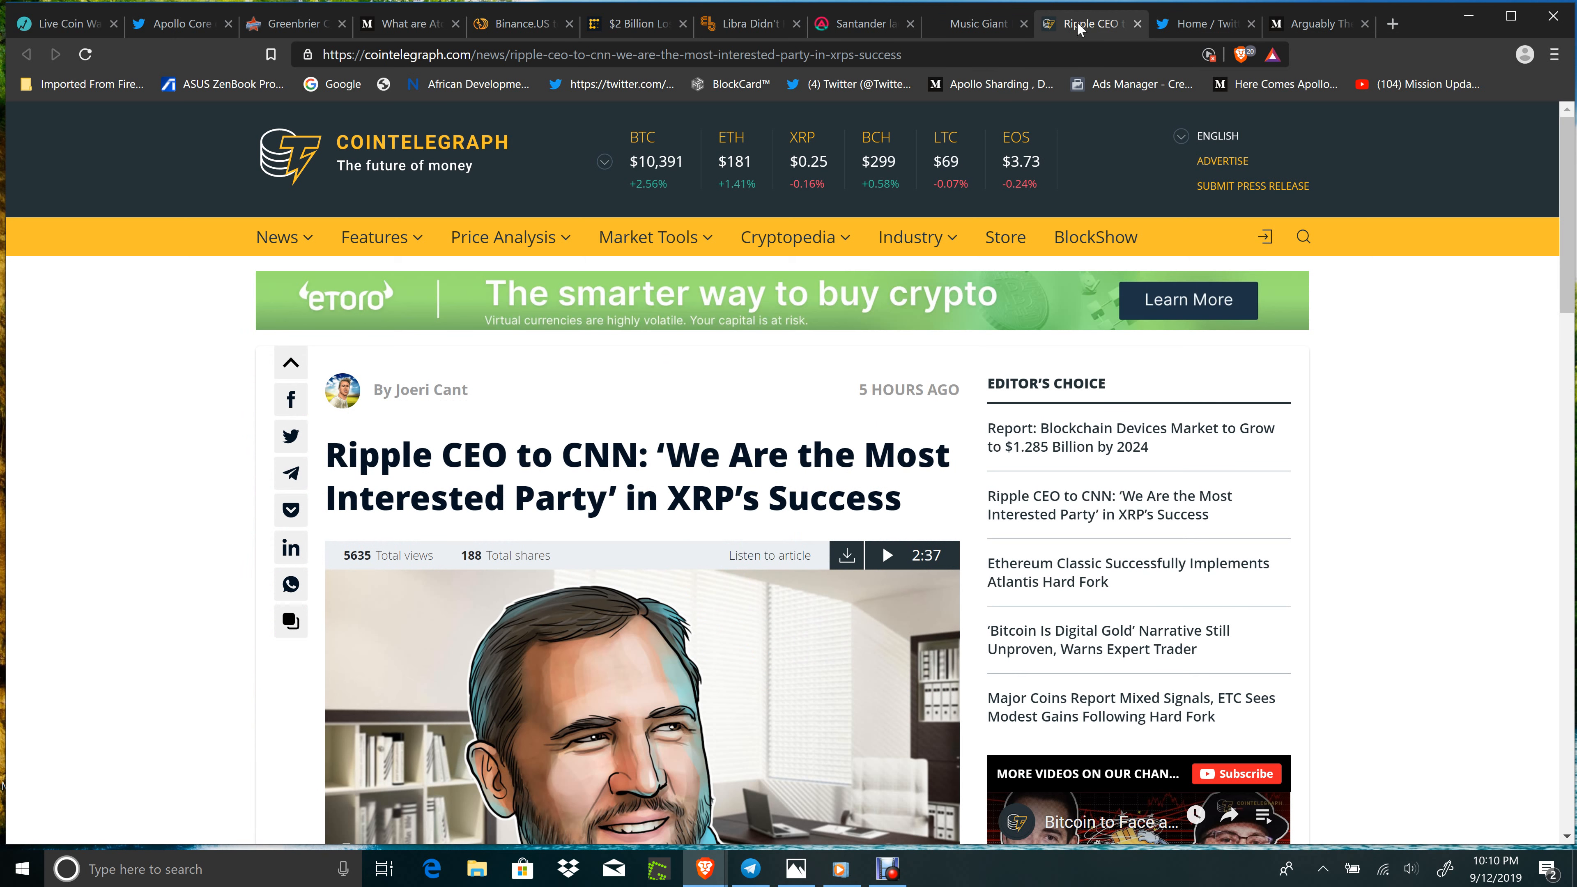
pyautogui.scroll(-3)
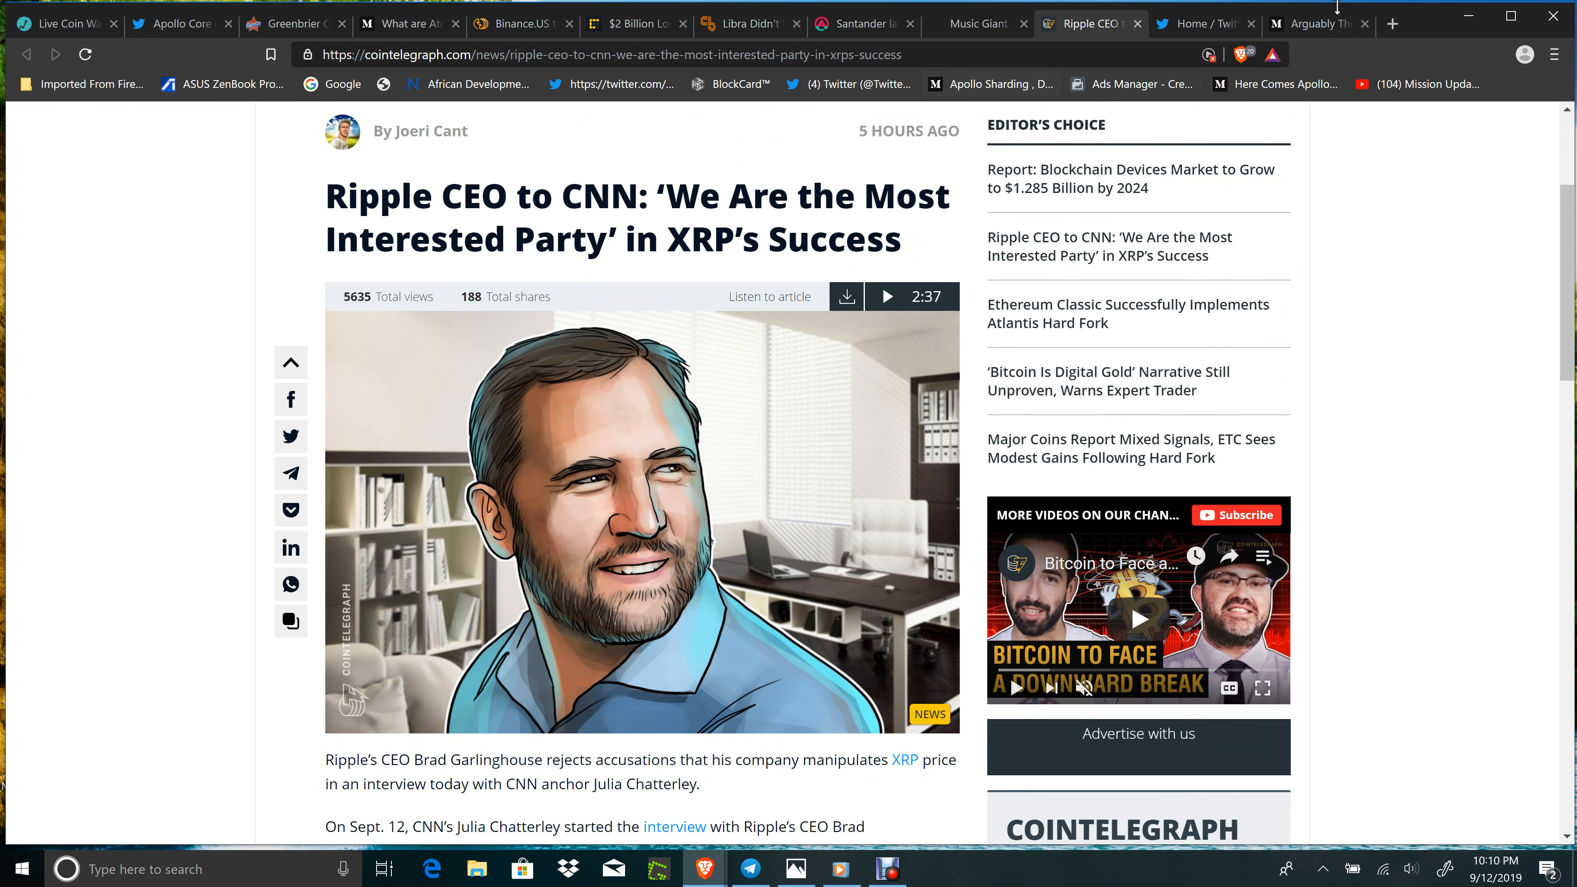
# On the Twitter home feed, play the CNN Ripple CEO interview clip for about 30 seconds and pause it
pyautogui.click(1204, 23)
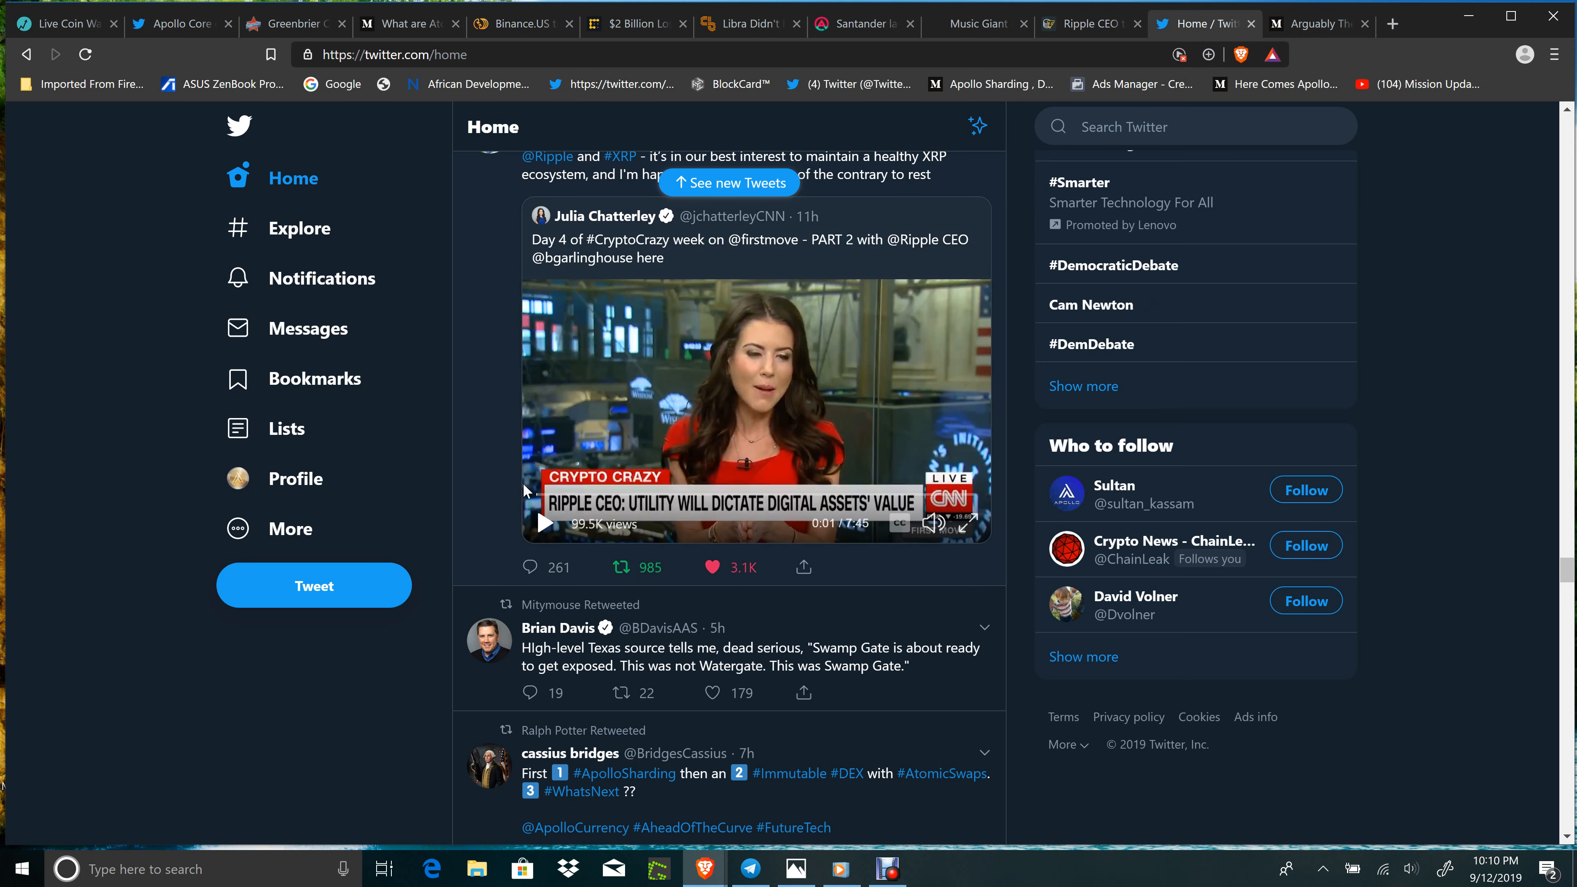
pyautogui.moveTo(548, 535)
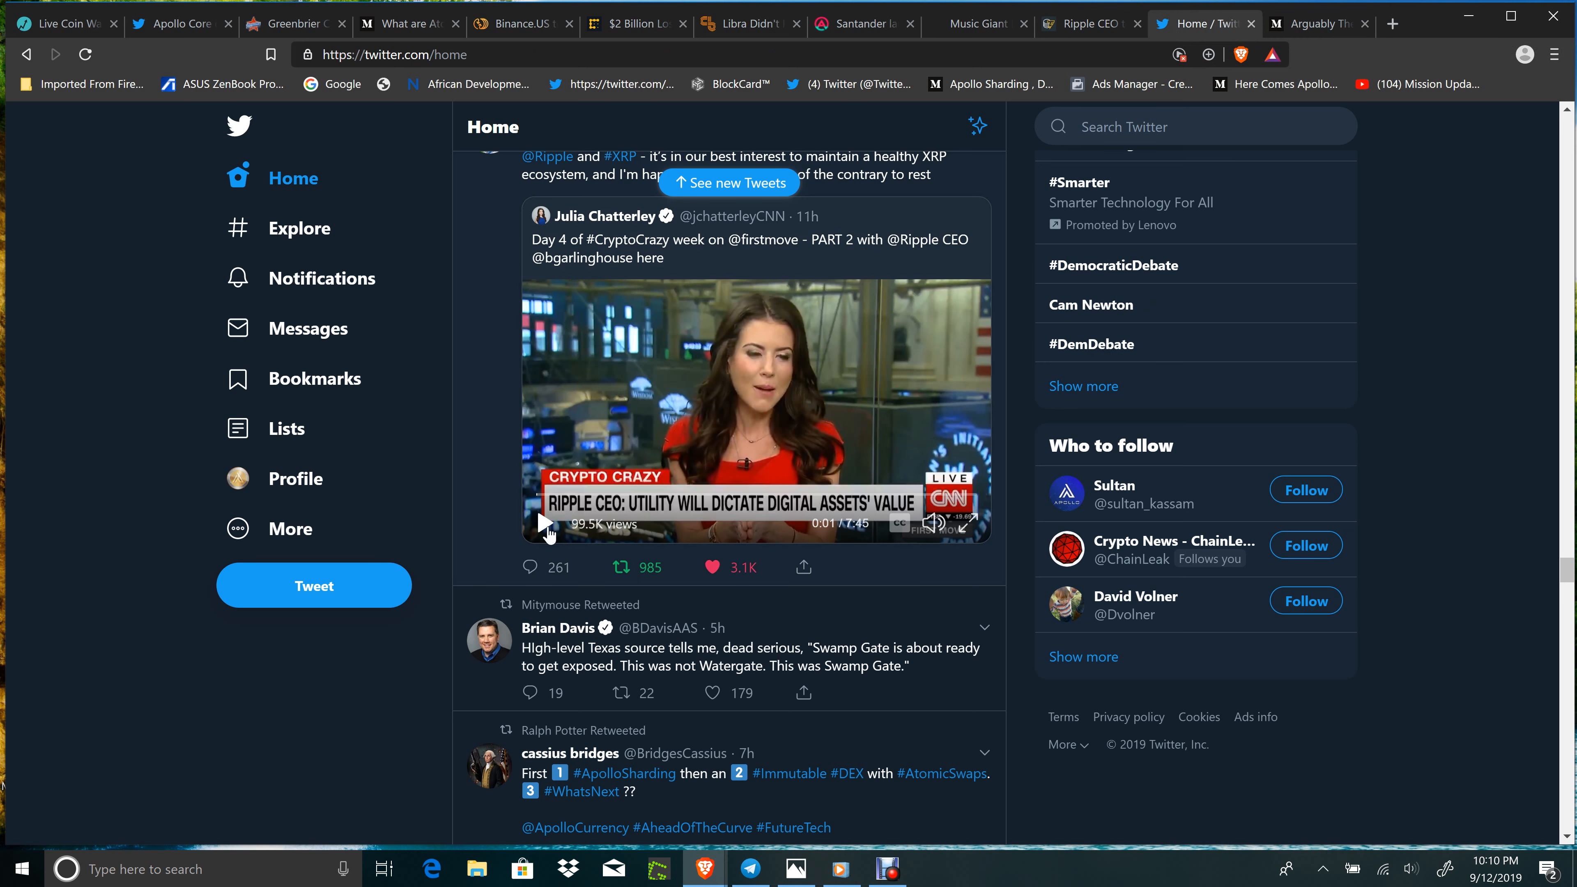
pyautogui.click(542, 522)
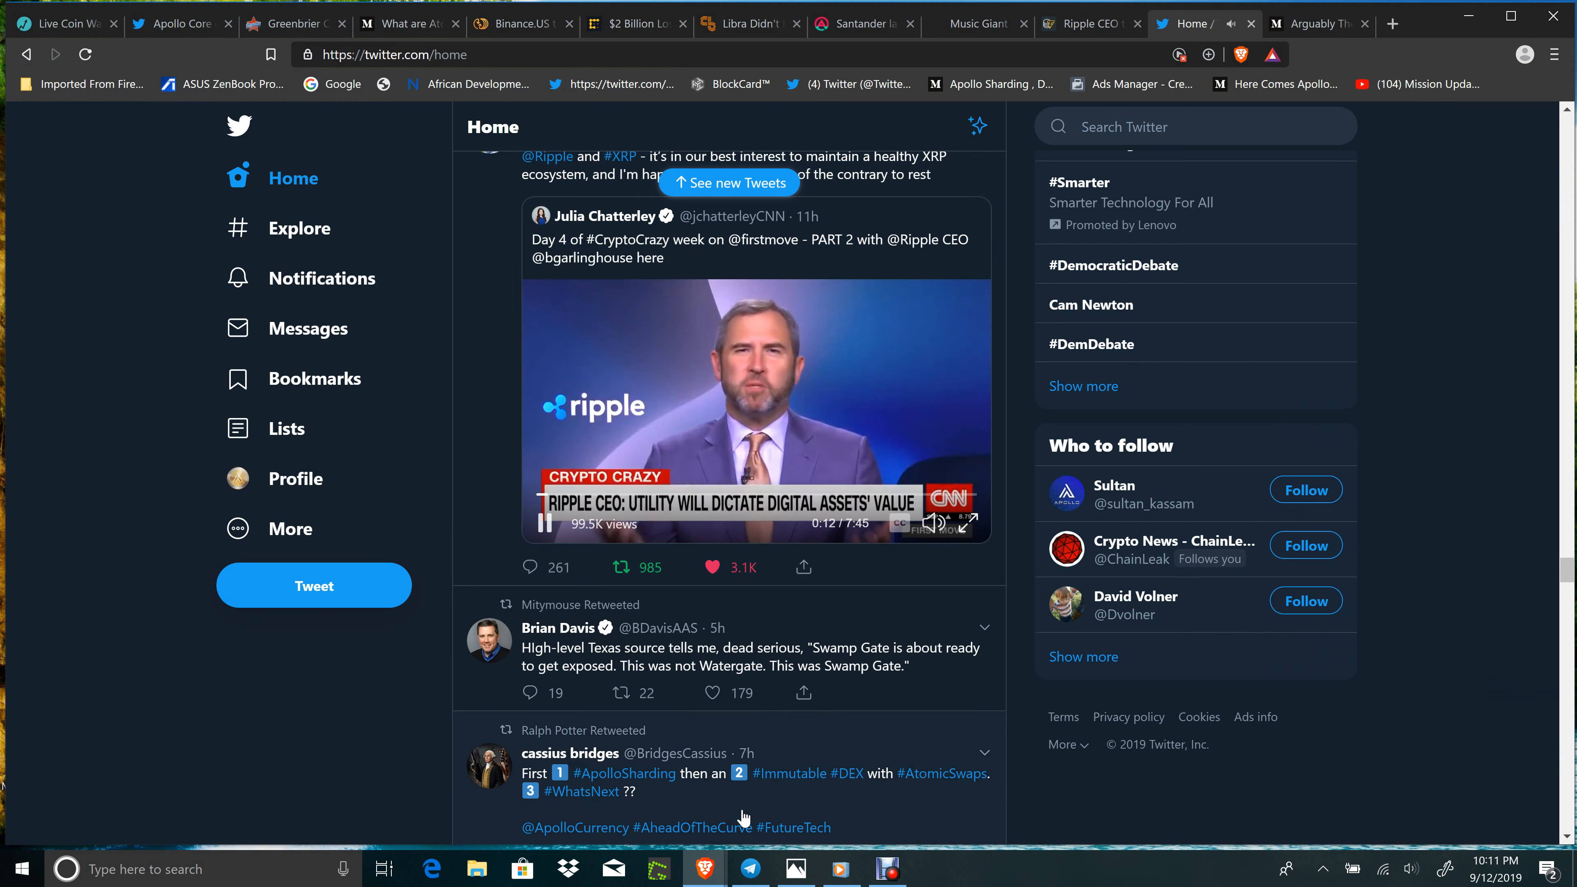
pyautogui.moveTo(704, 868)
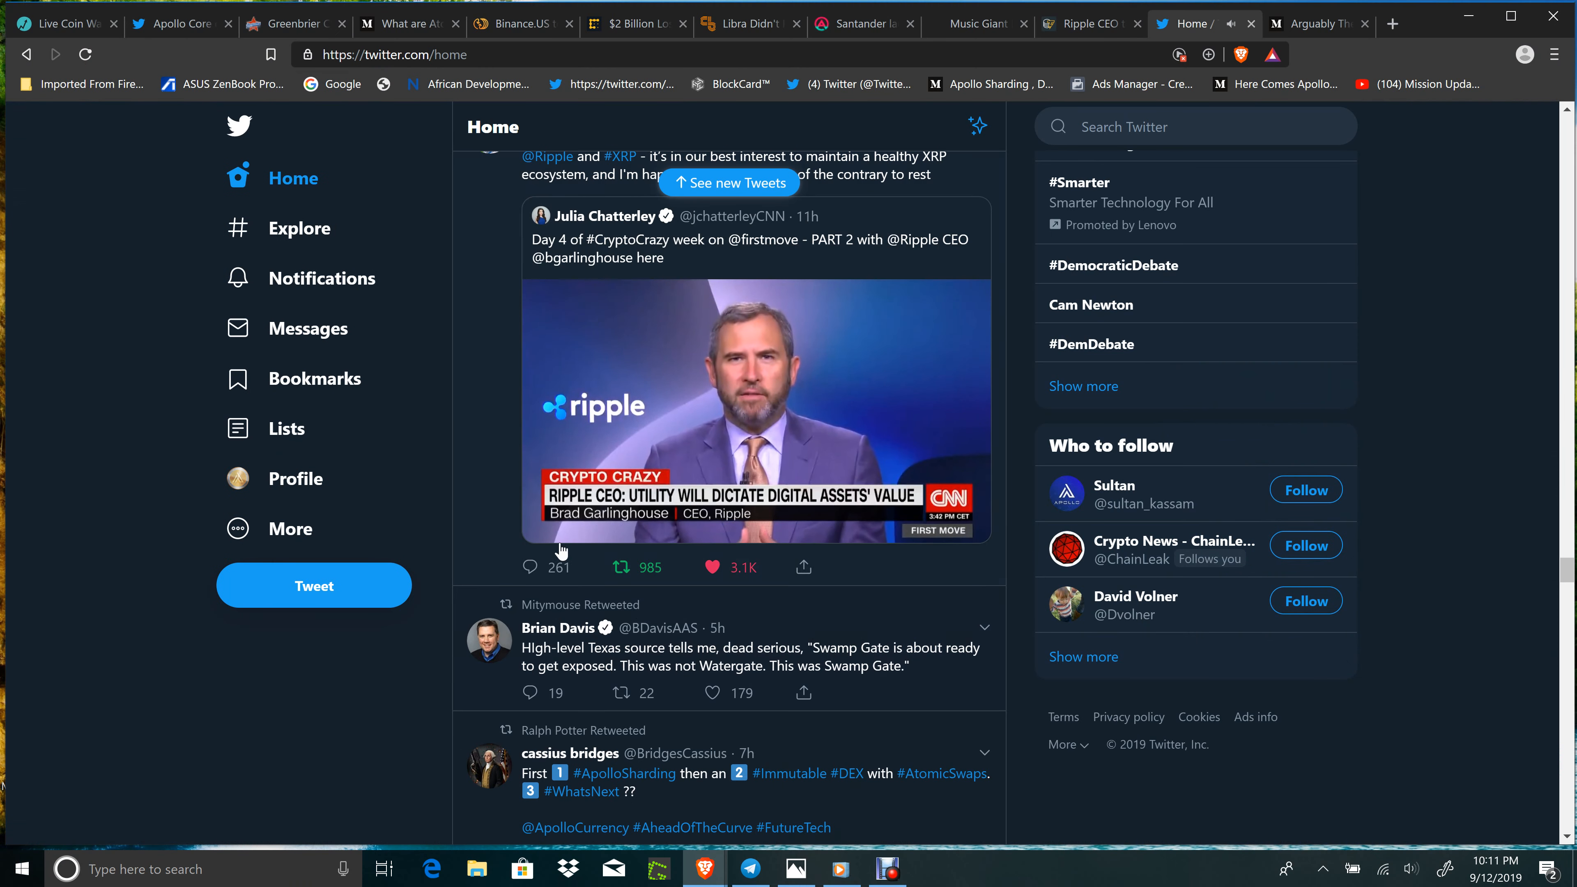
pyautogui.click(756, 409)
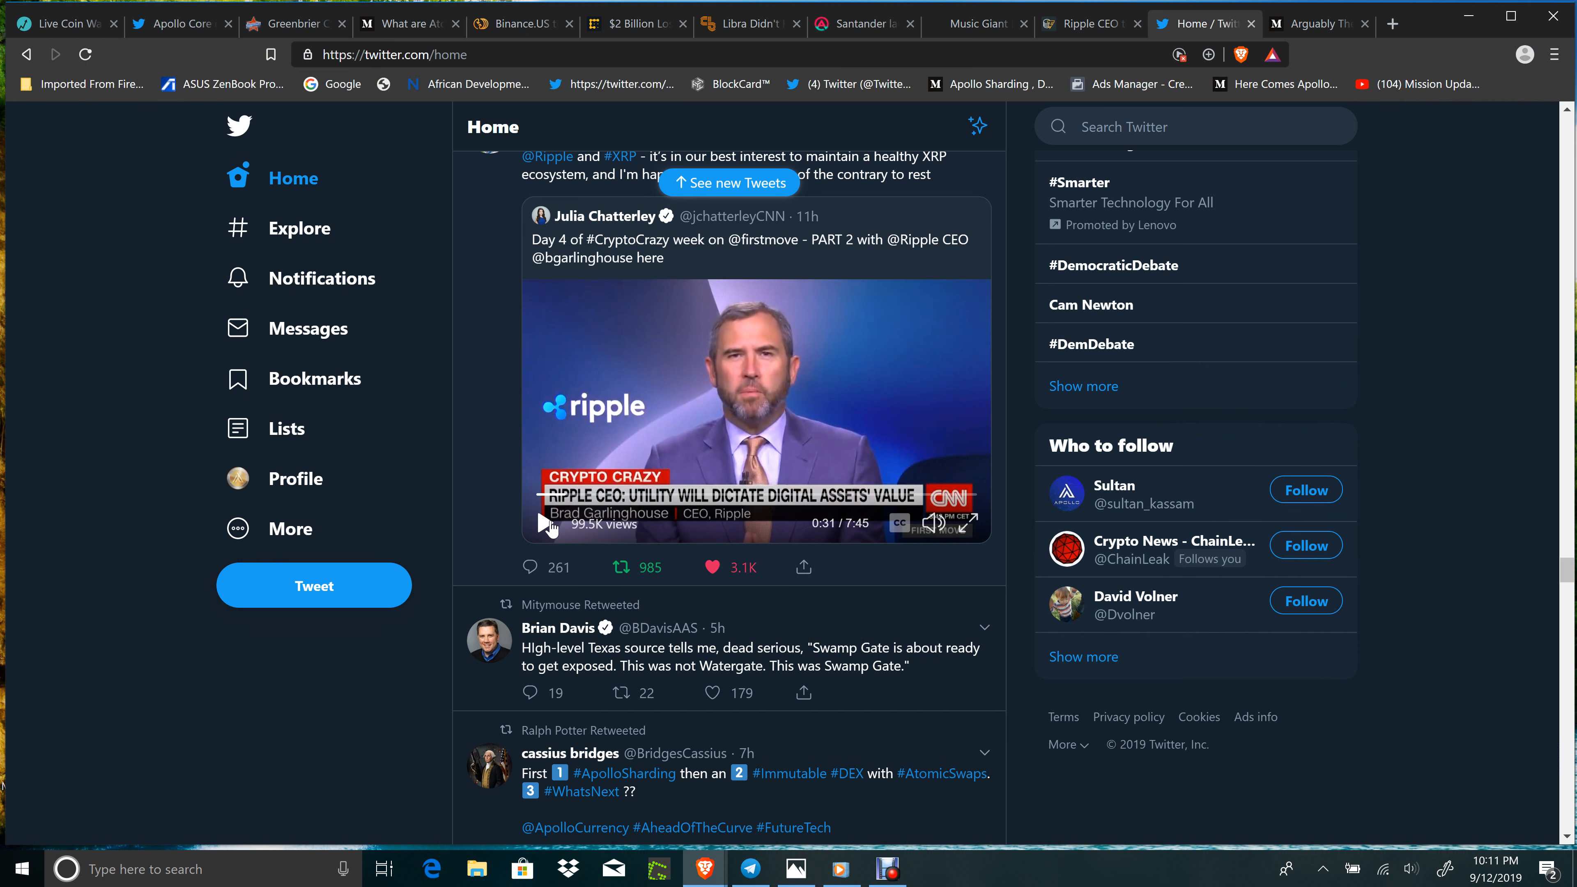
pyautogui.moveTo(671, 548)
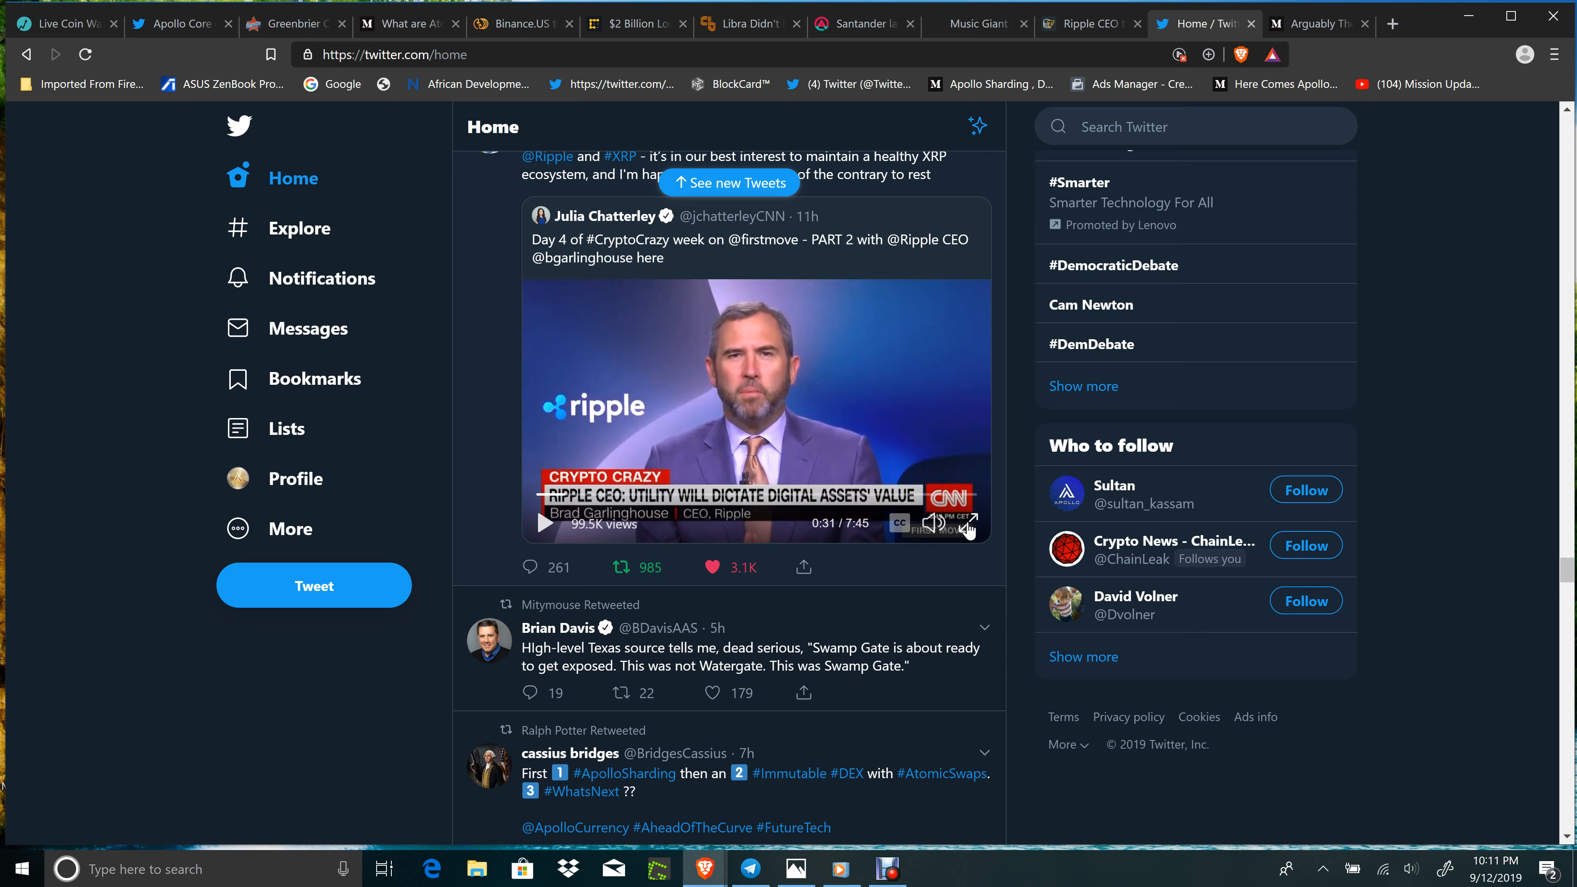
pyautogui.moveTo(840, 152)
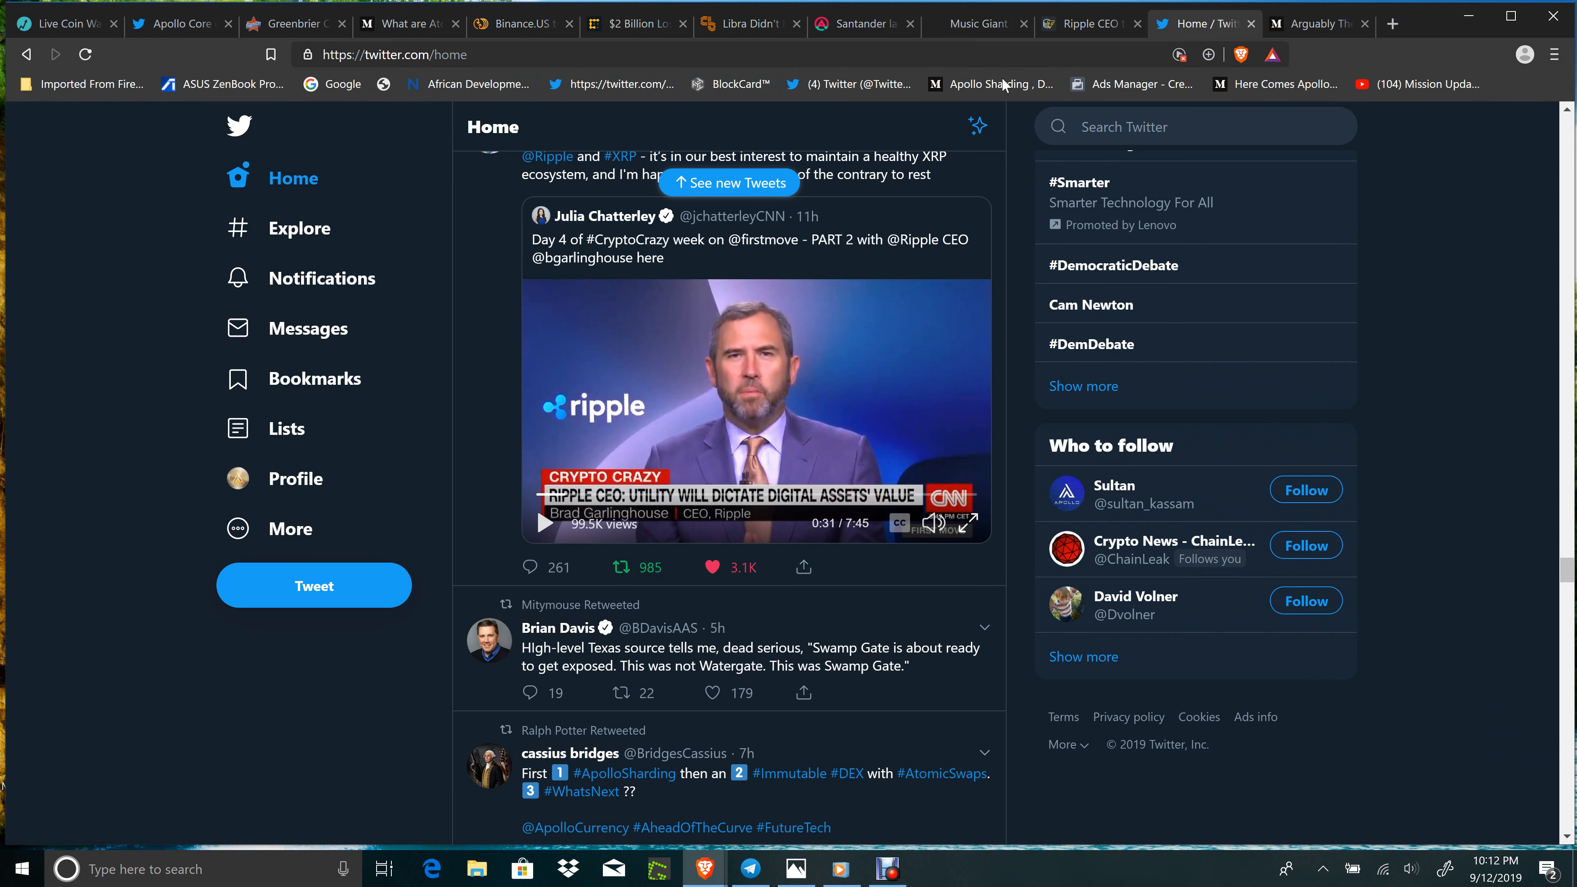
# Show the Medium 'Arguably The Most Technologically Advanced Blockchain' article and read its opening and first Apollo features
pyautogui.click(1312, 23)
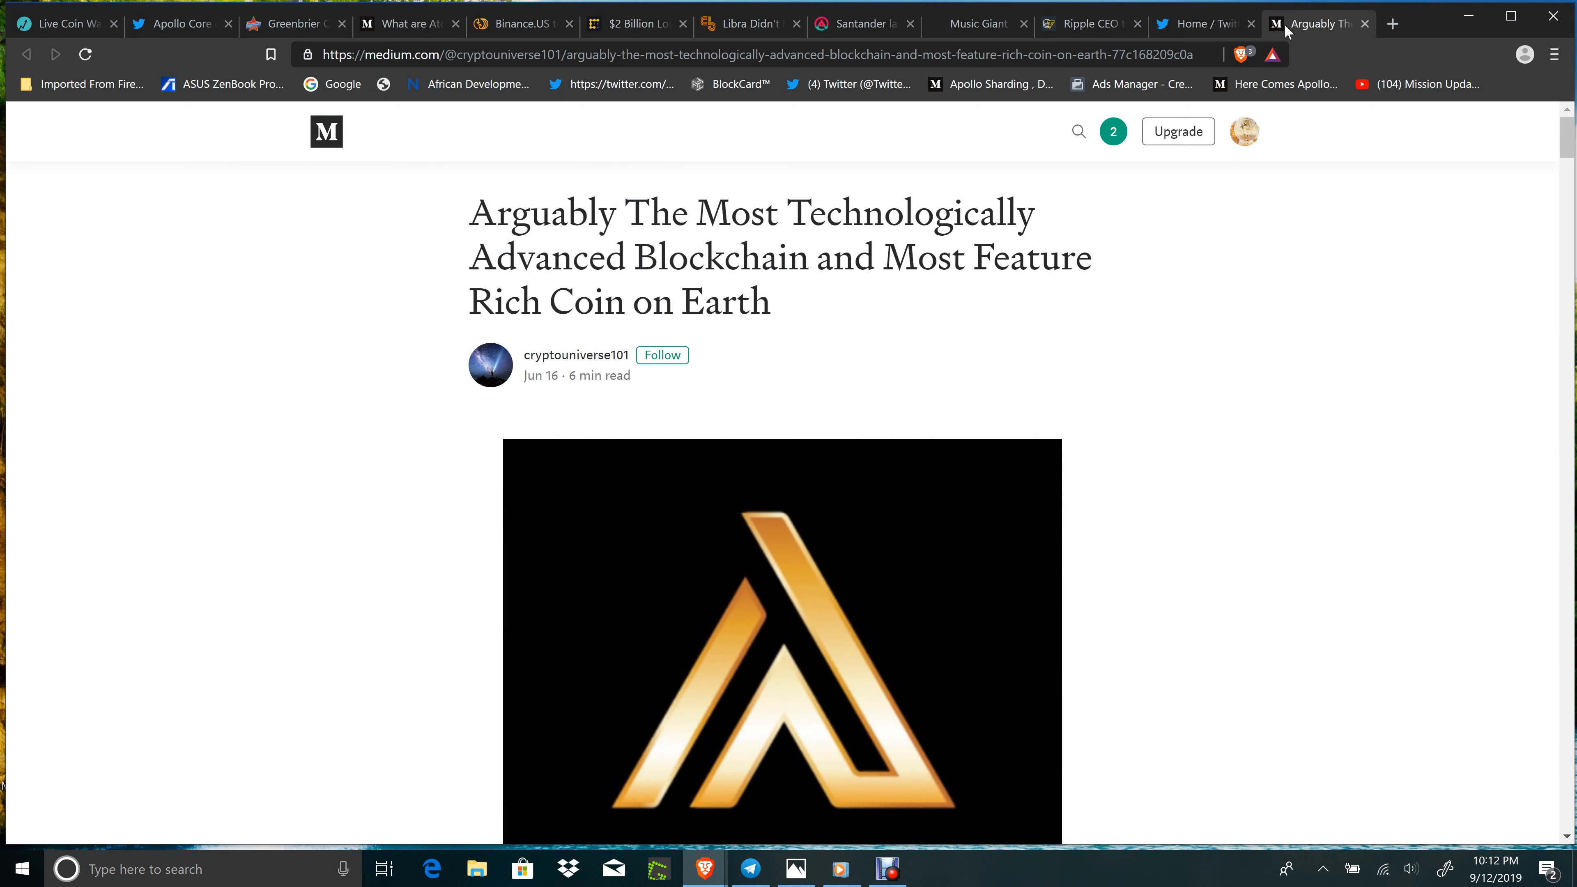
pyautogui.scroll(-3)
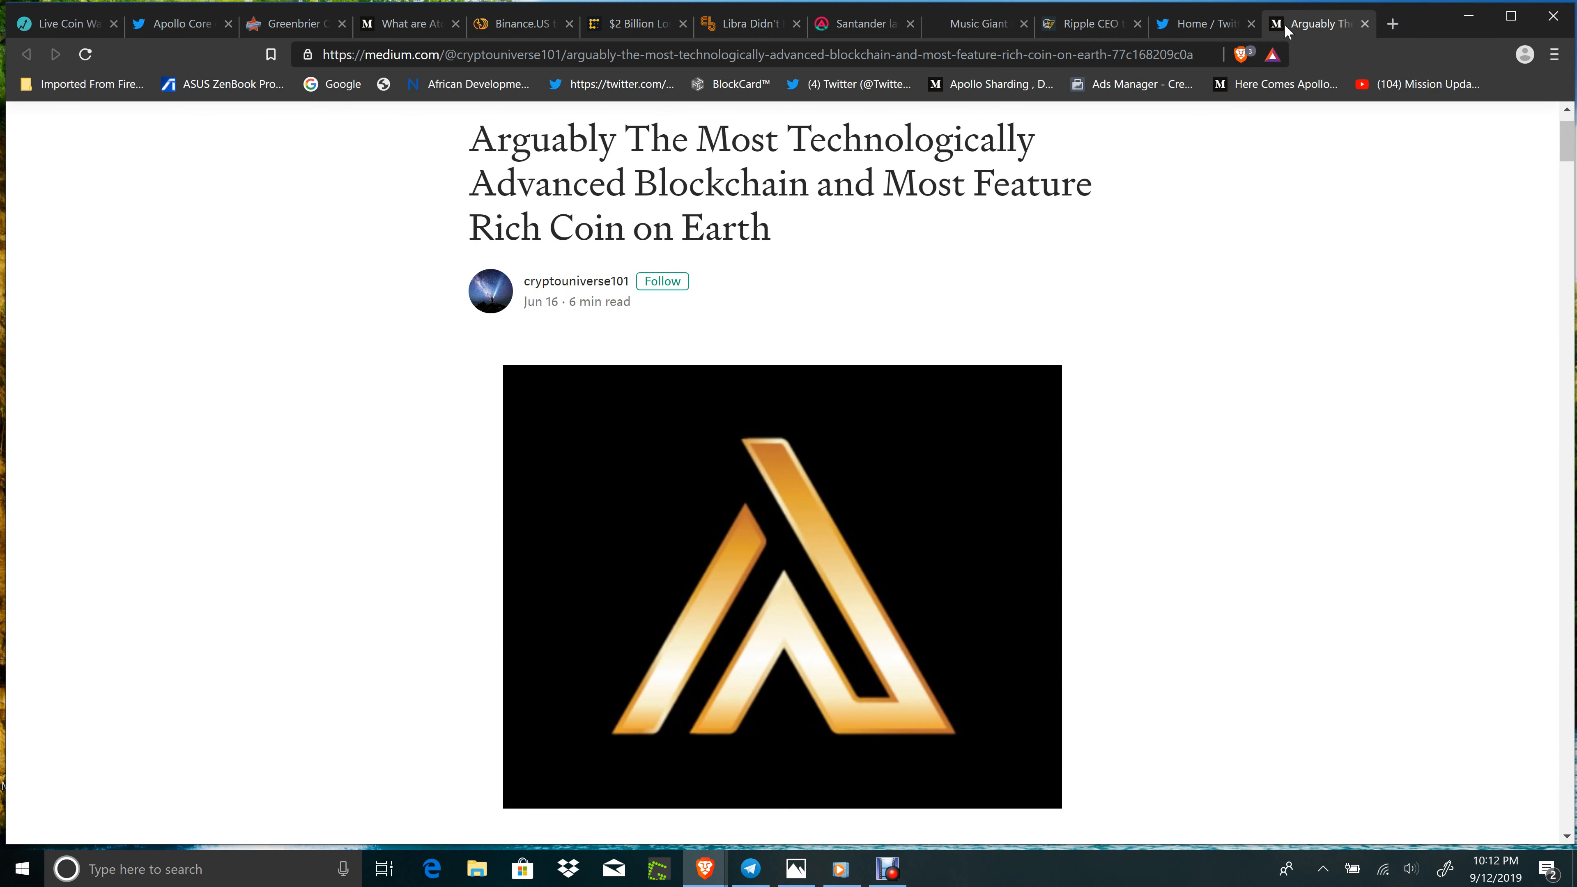
pyautogui.scroll(-3)
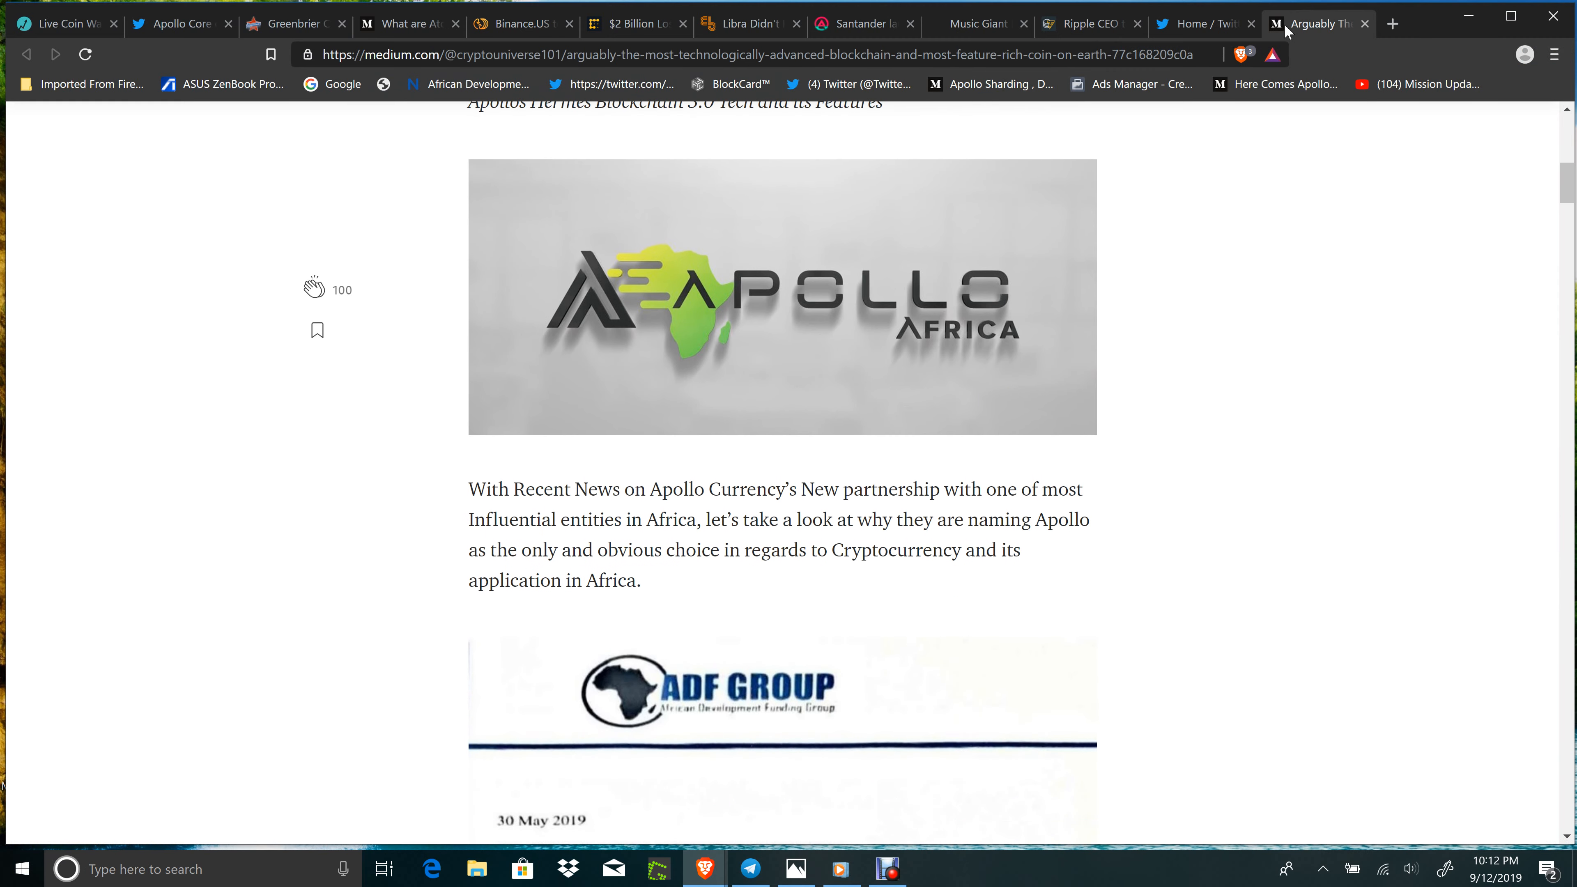
pyautogui.scroll(-3)
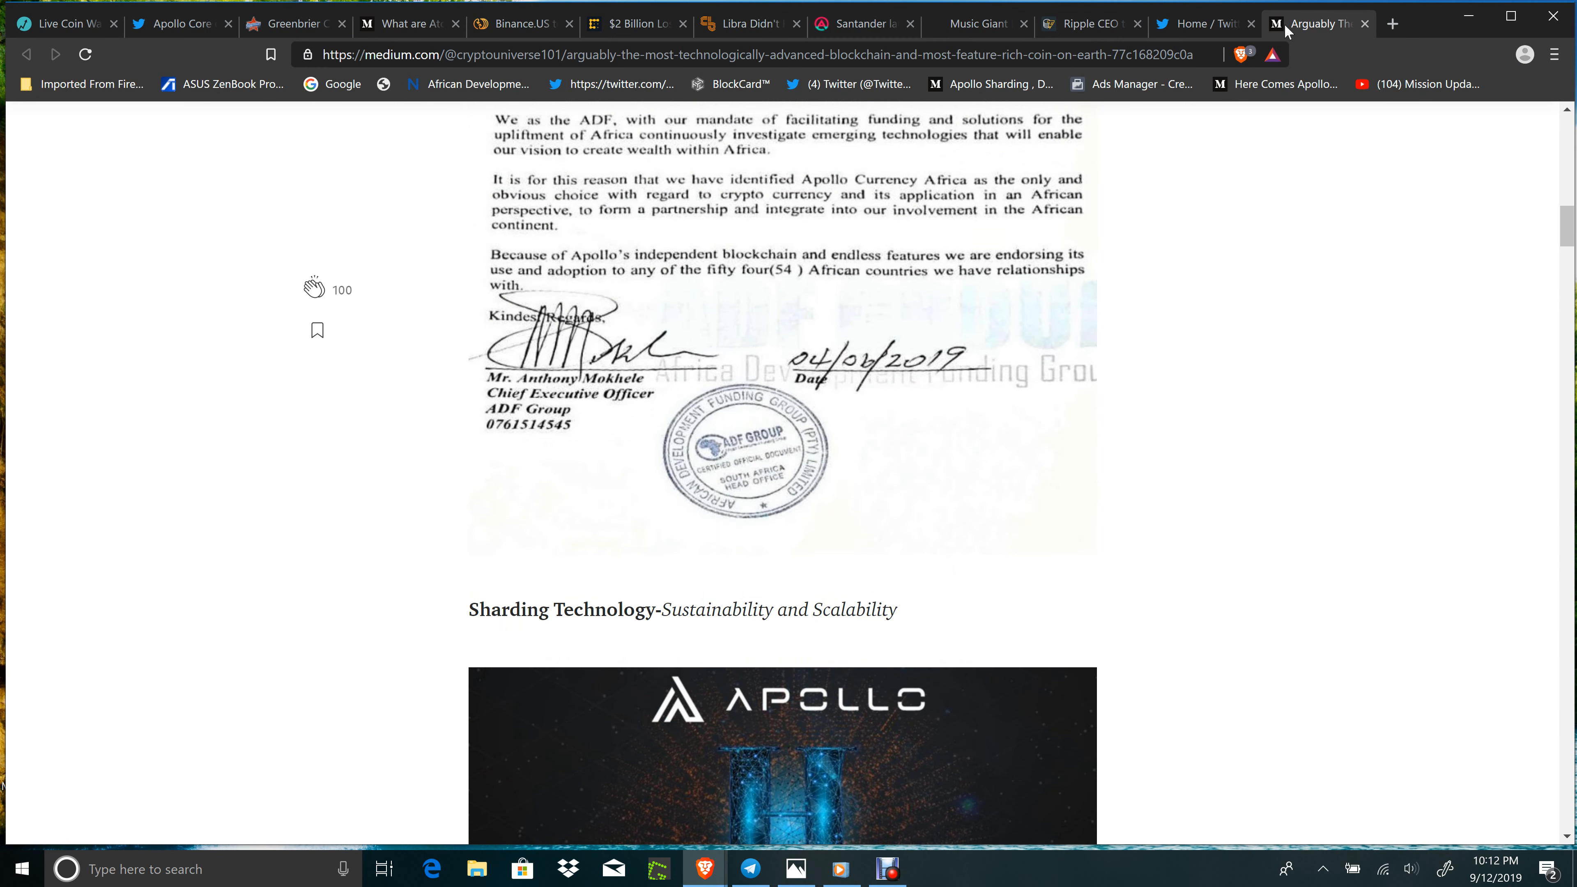
pyautogui.scroll(-3)
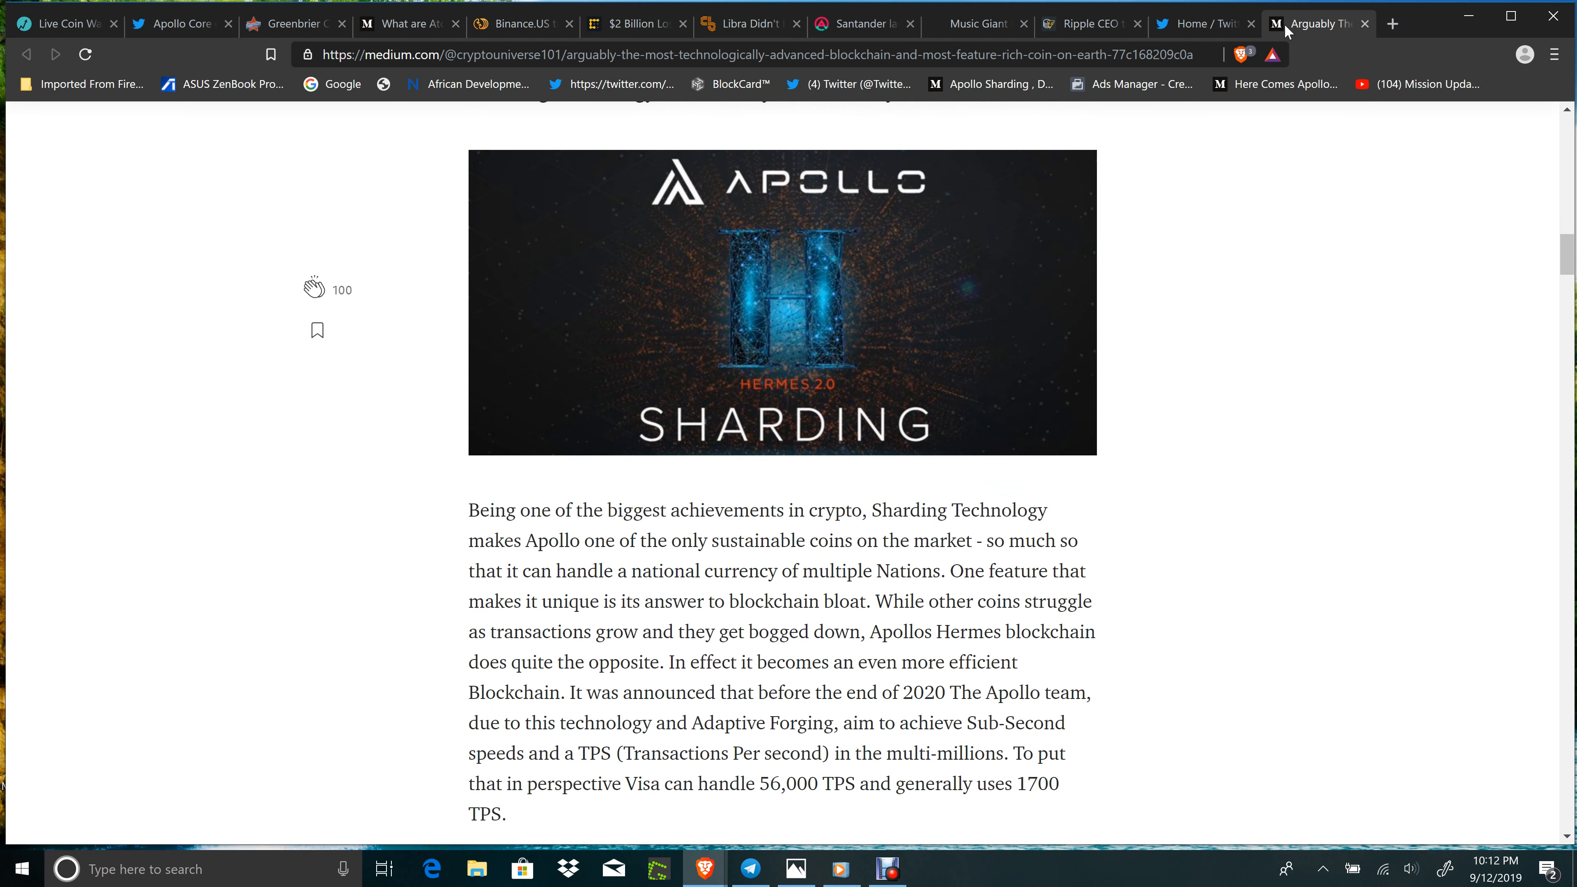
pyautogui.scroll(-3)
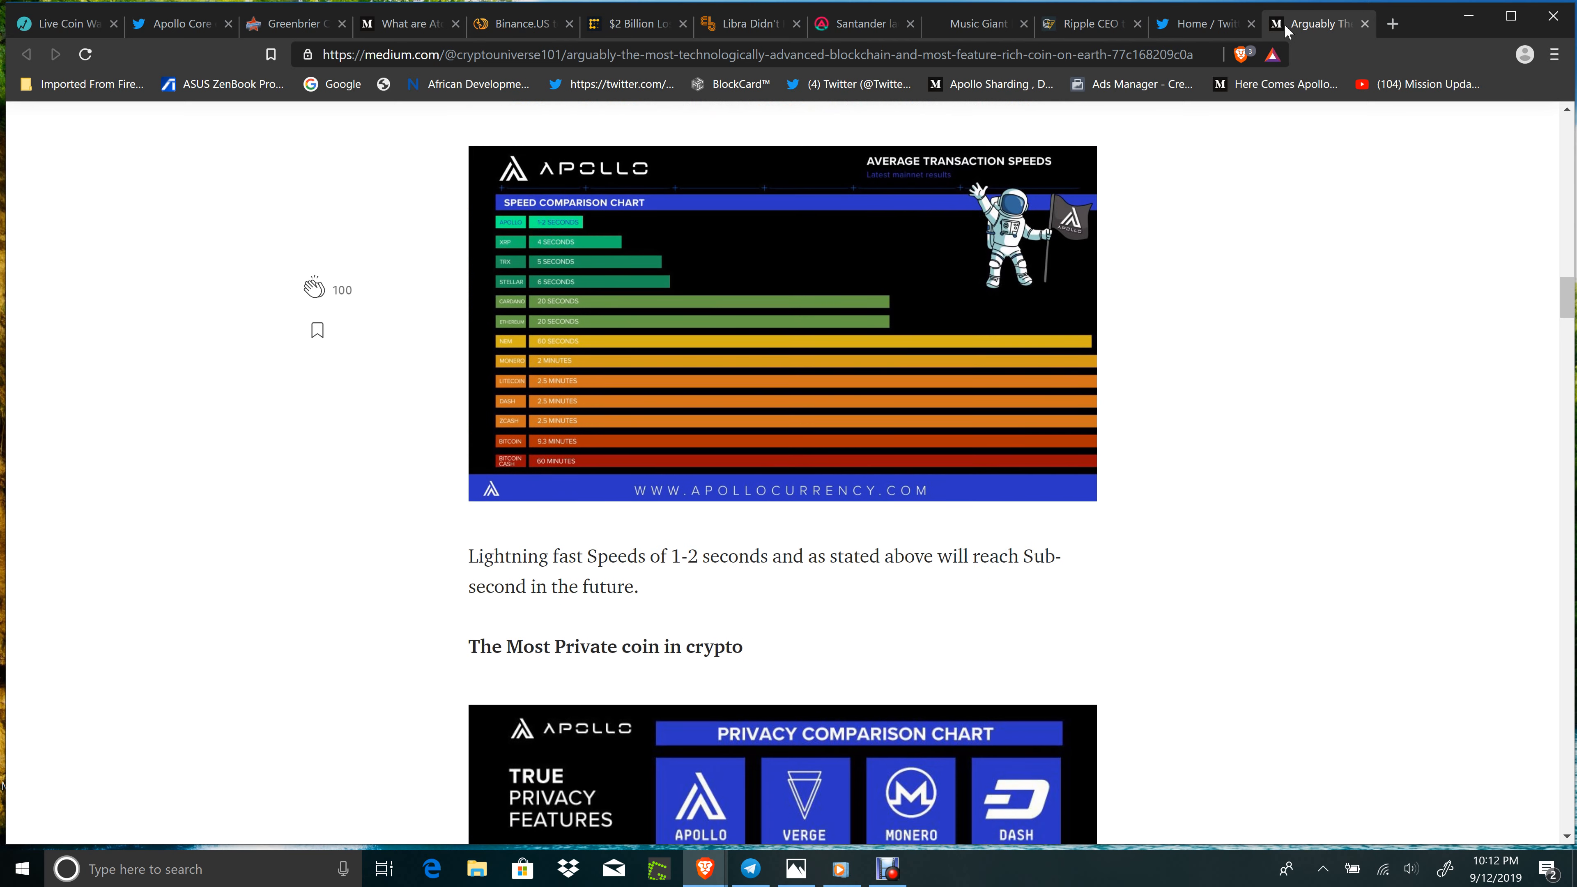
pyautogui.scroll(-3)
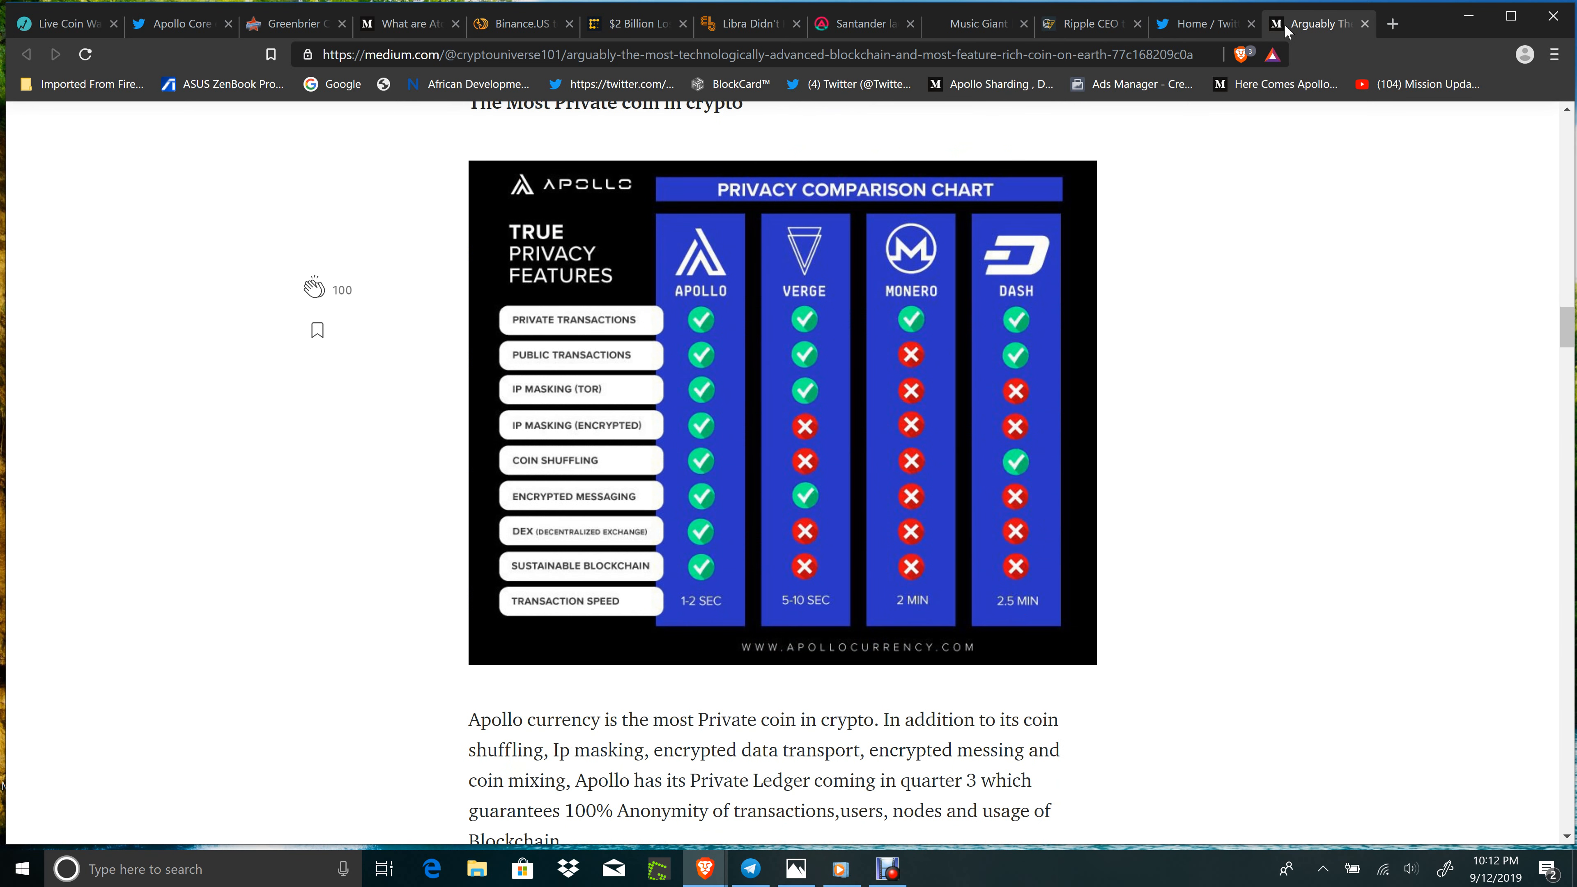
pyautogui.scroll(-3)
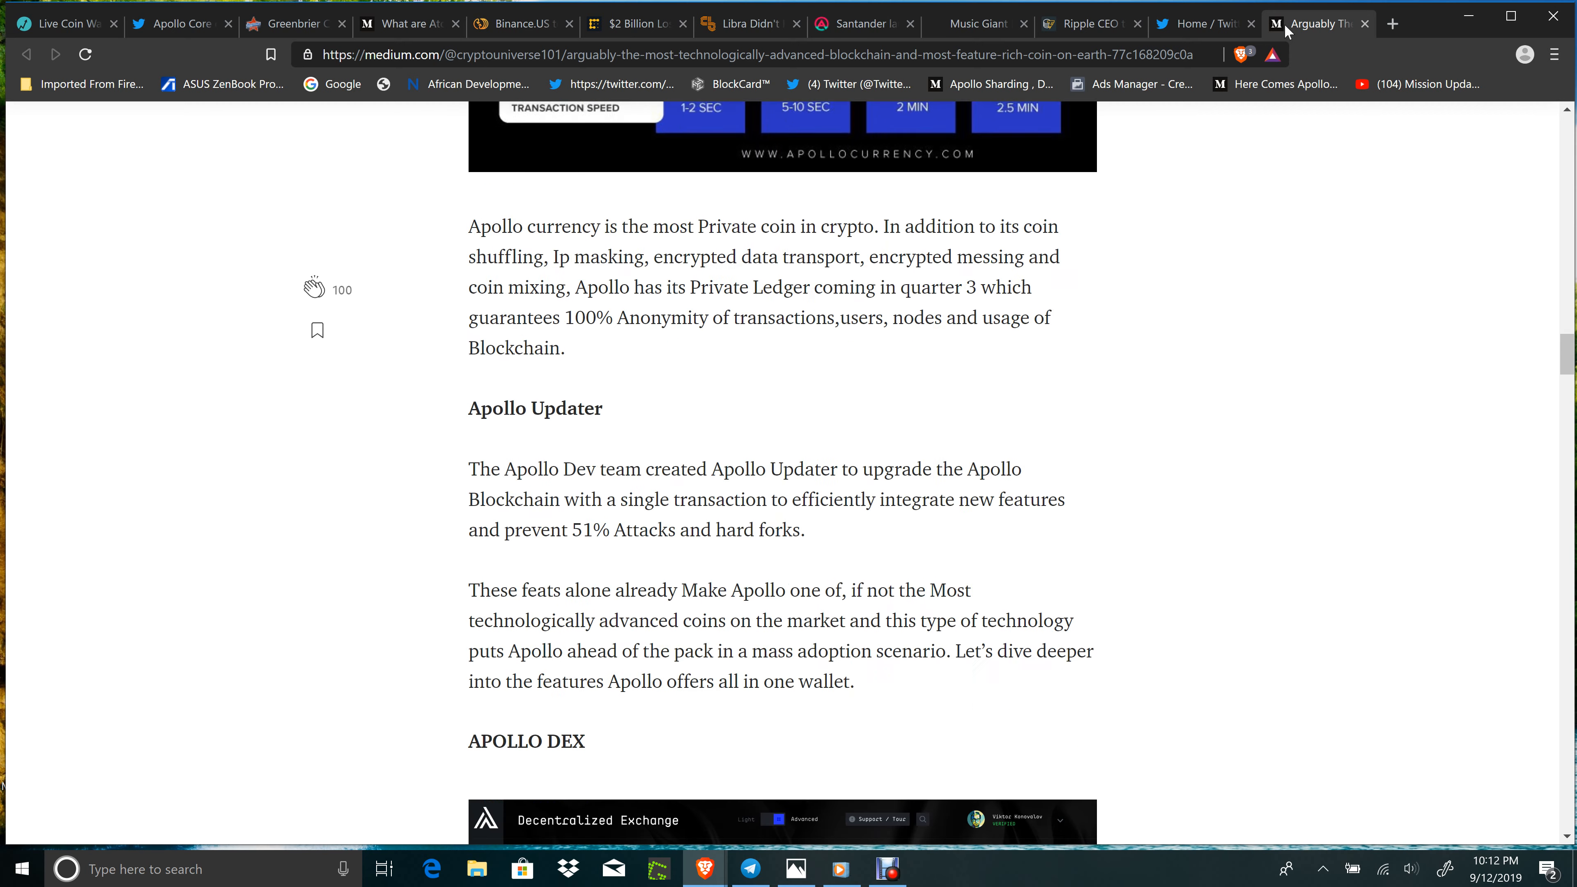
pyautogui.scroll(-3)
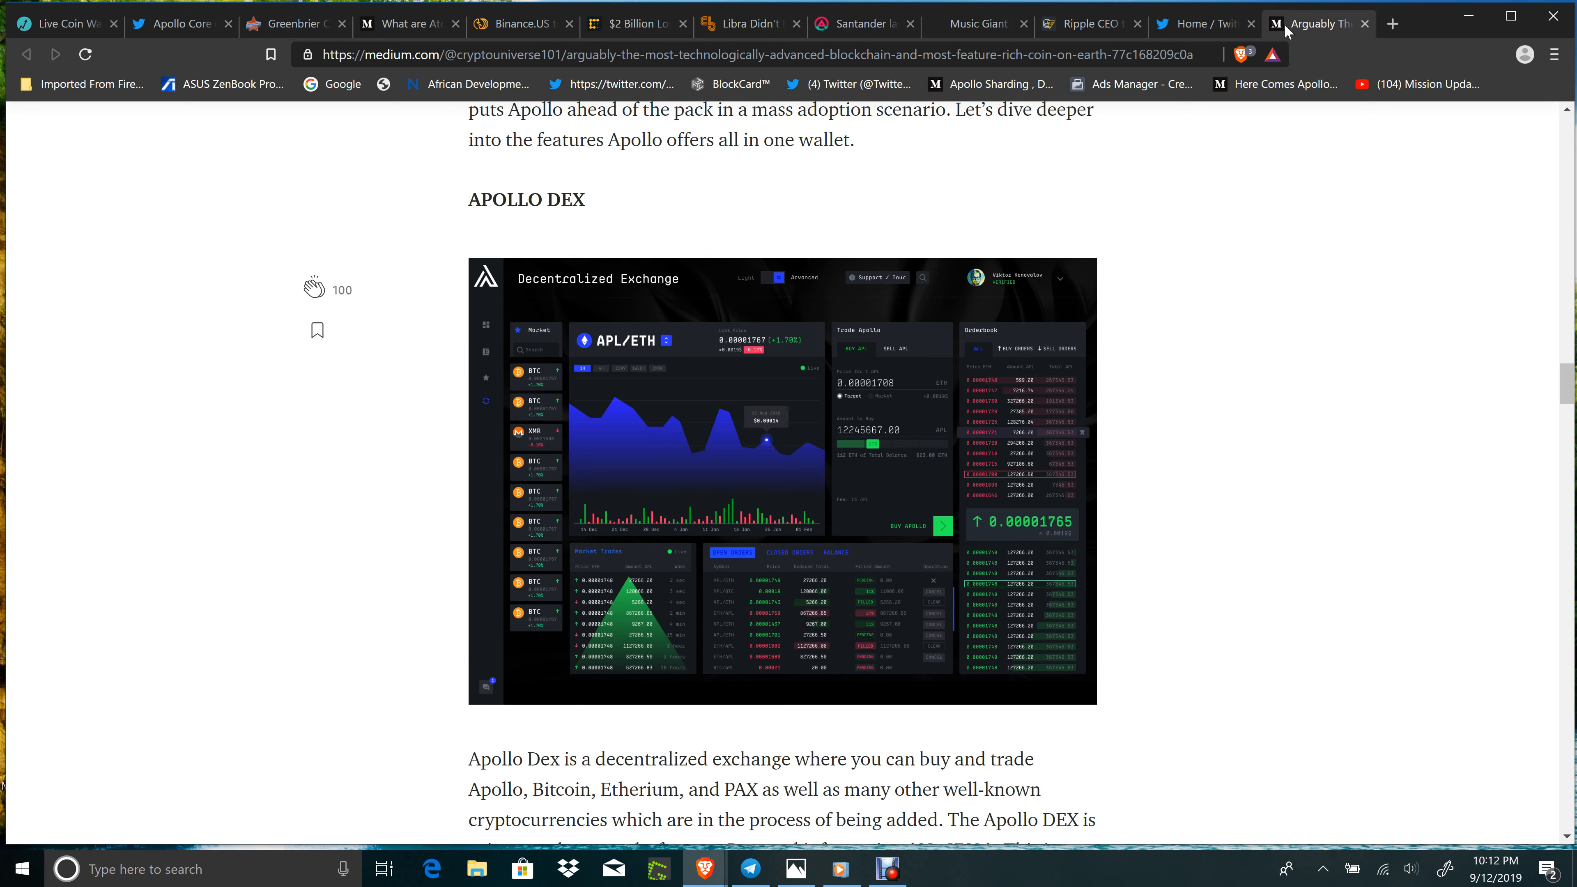
pyautogui.scroll(-3)
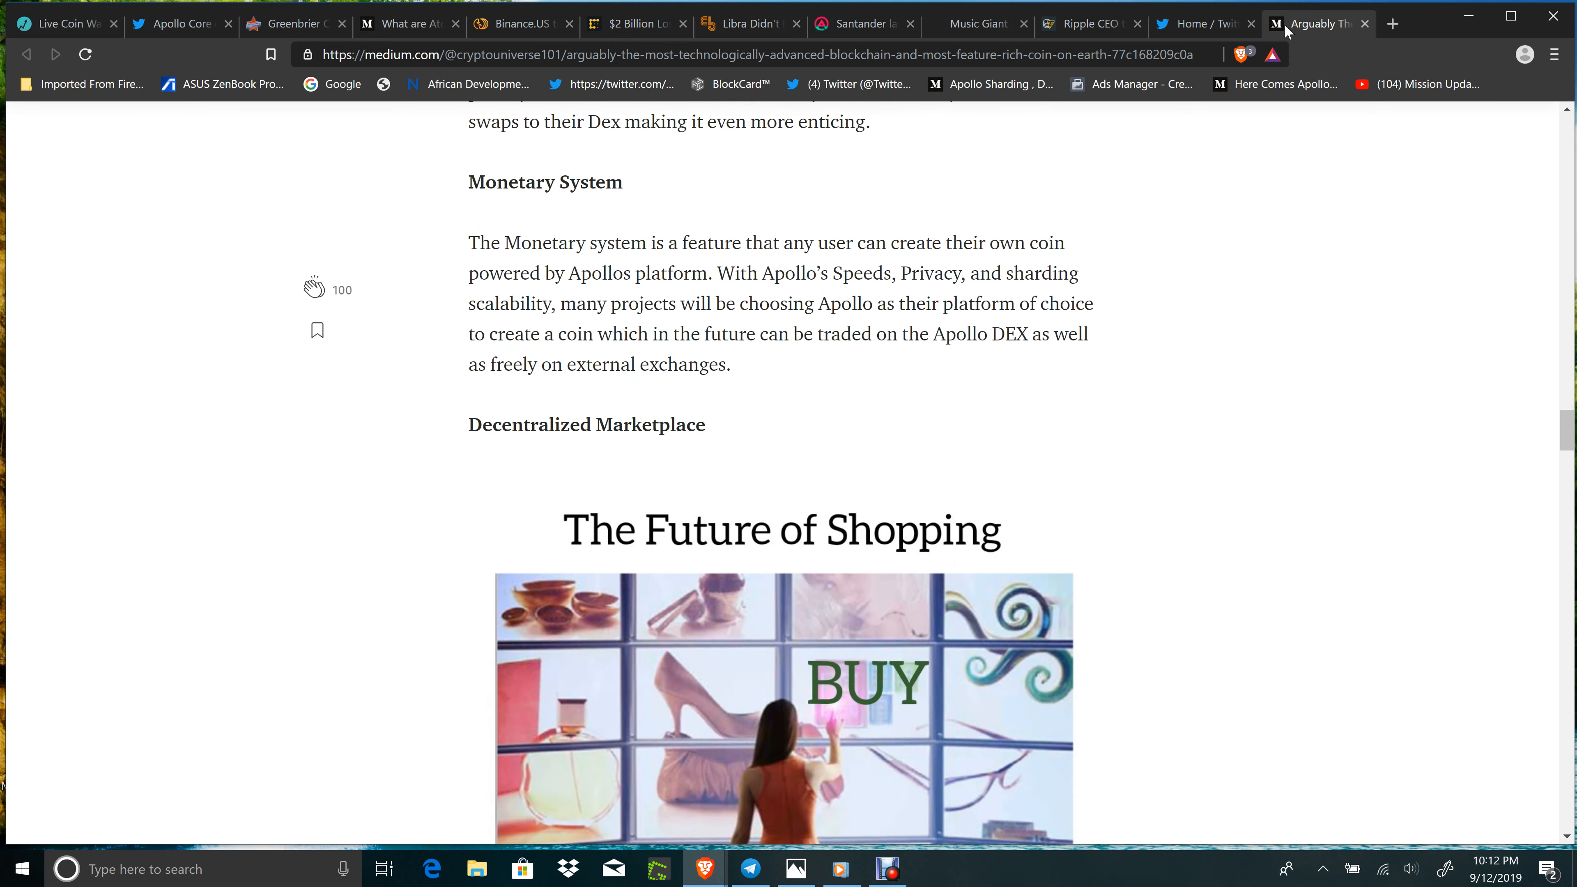
pyautogui.scroll(-3)
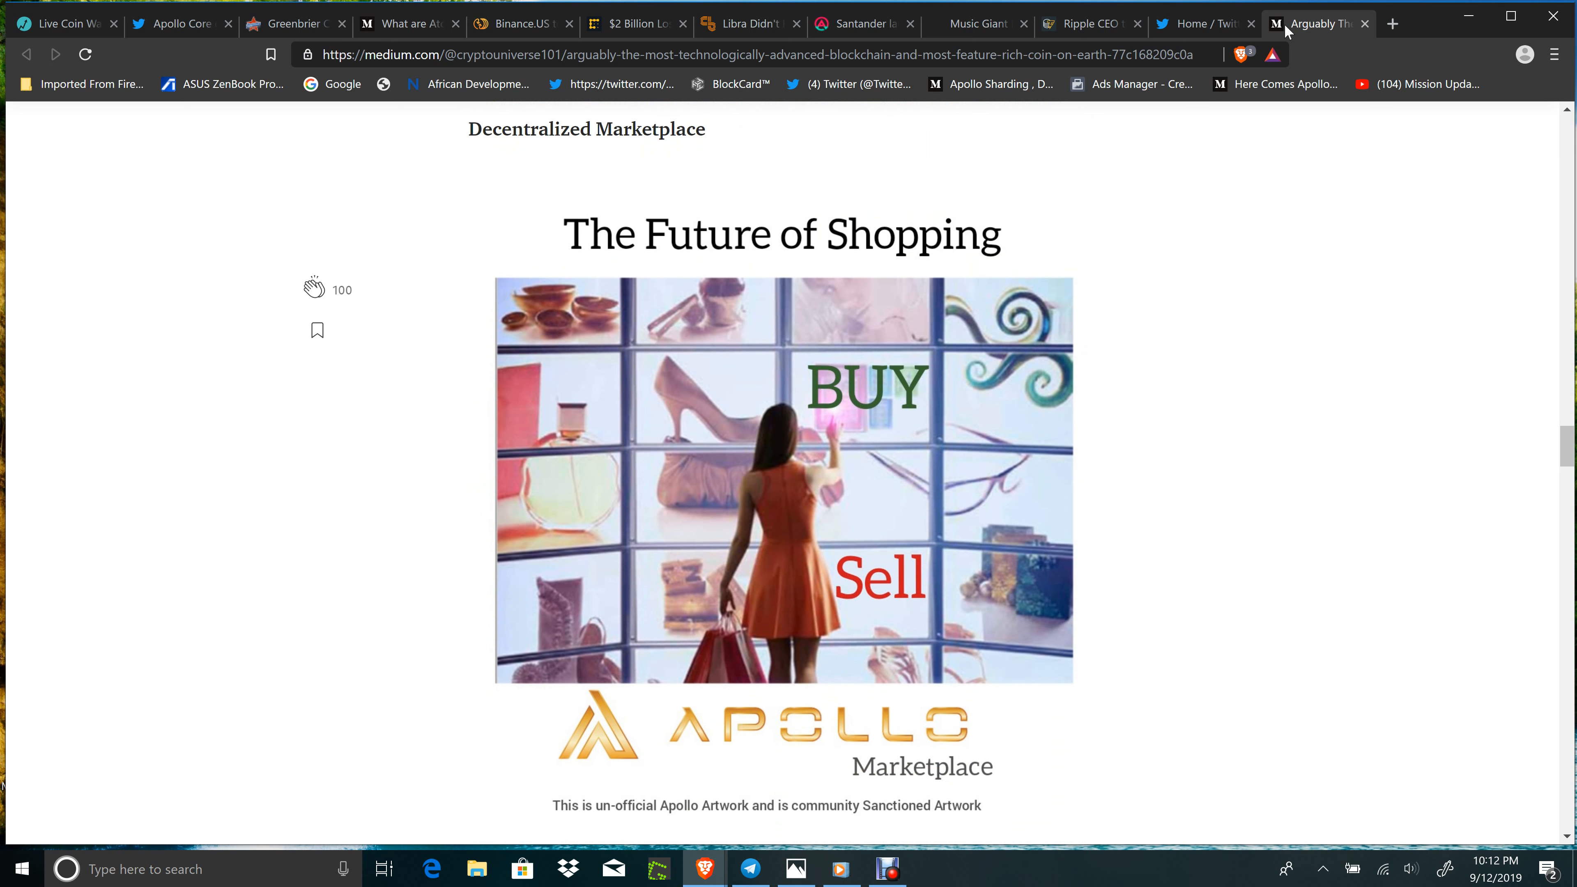
pyautogui.scroll(-3)
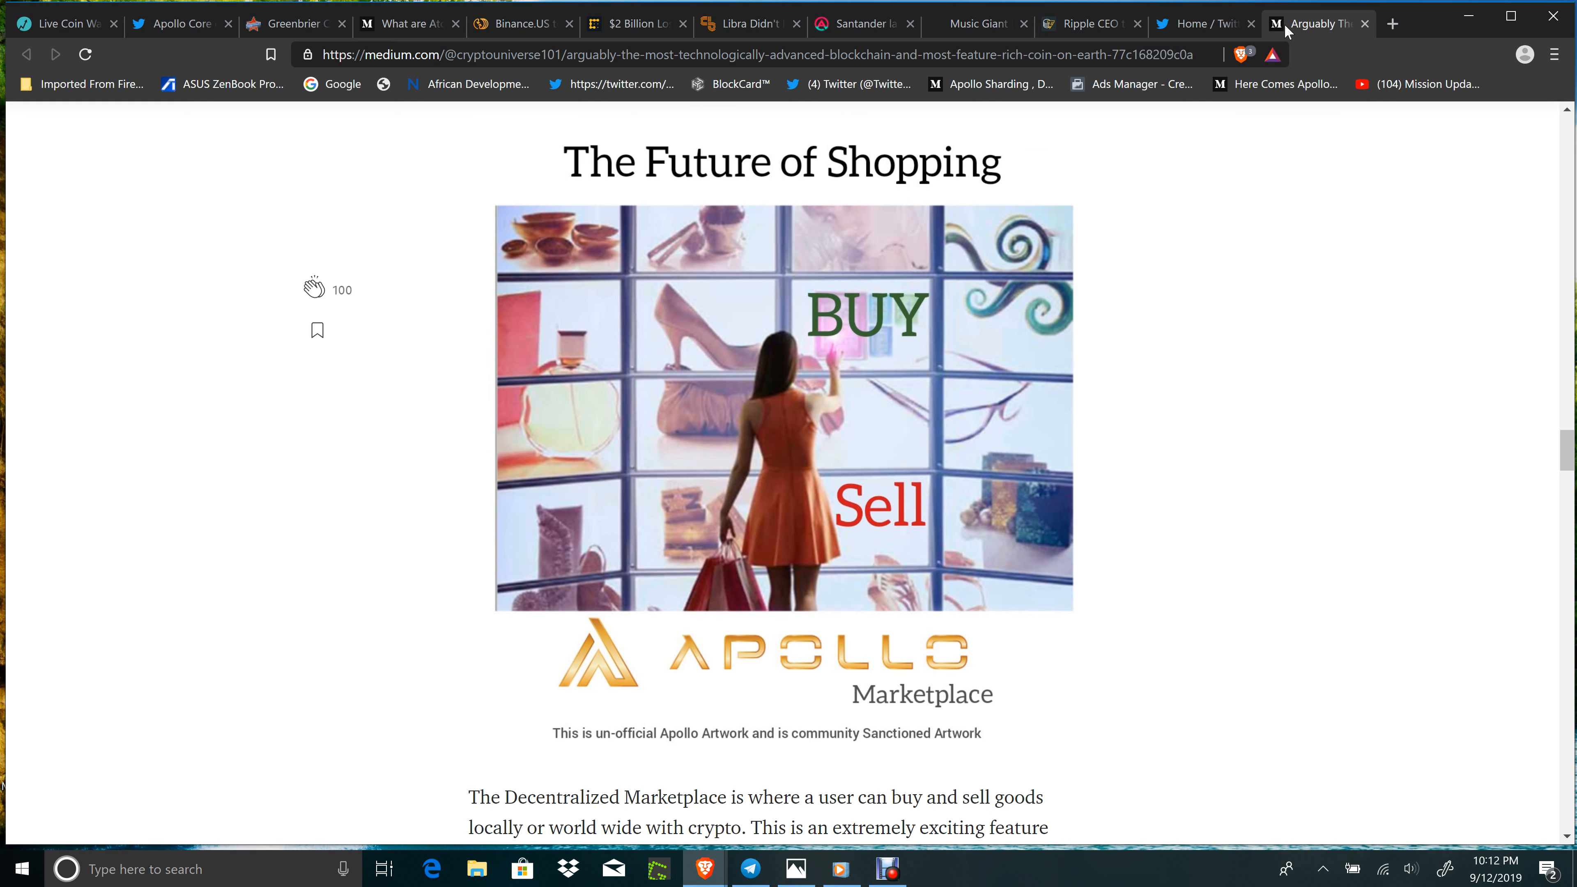
pyautogui.scroll(-3)
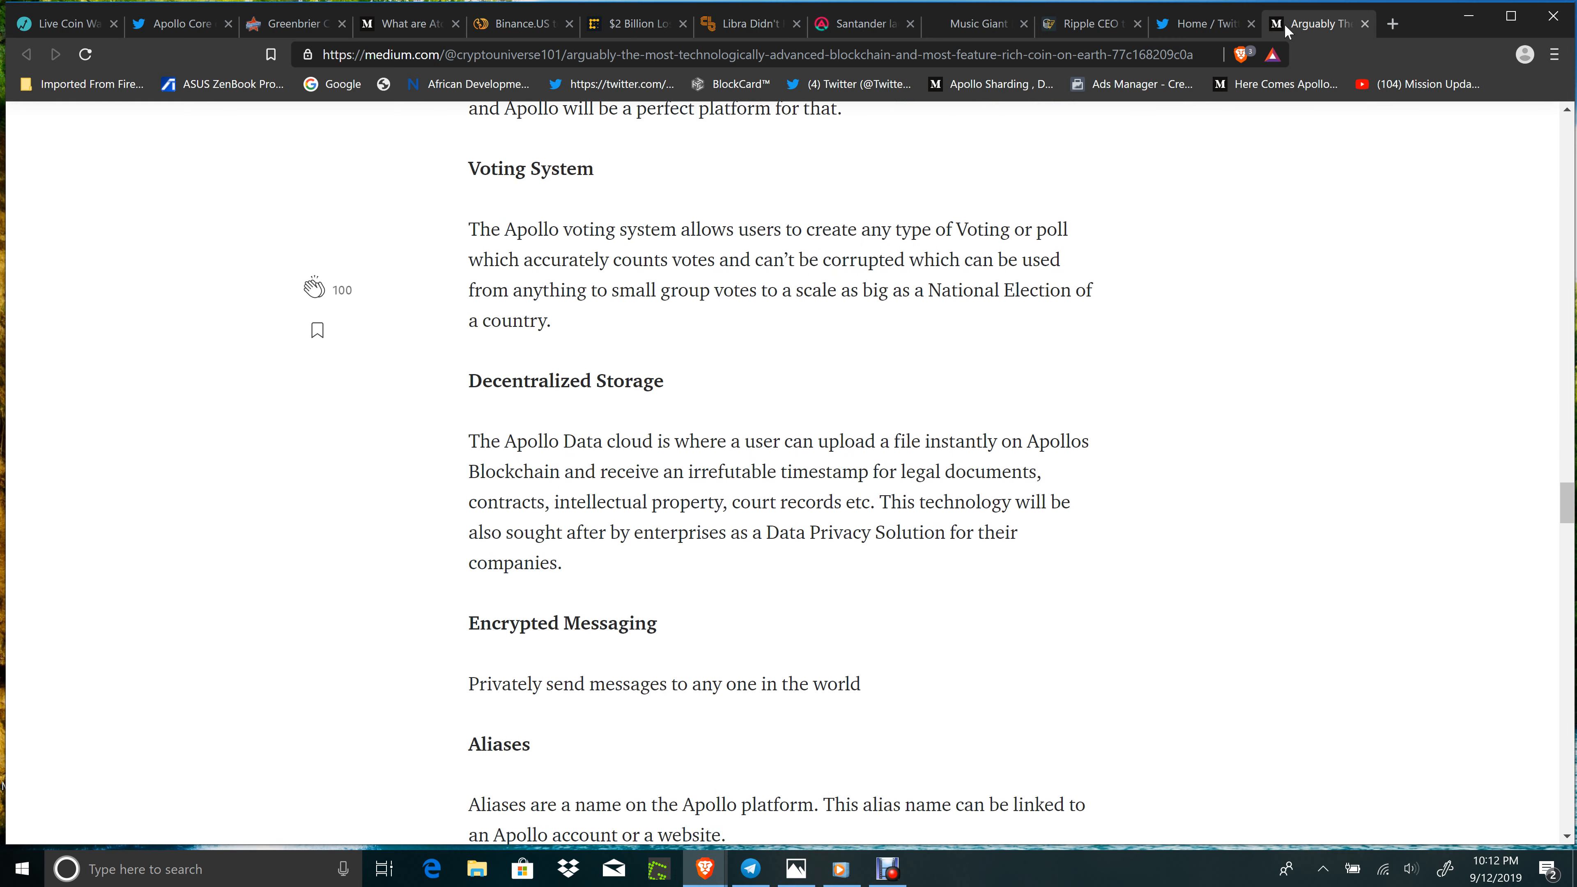
pyautogui.scroll(-3)
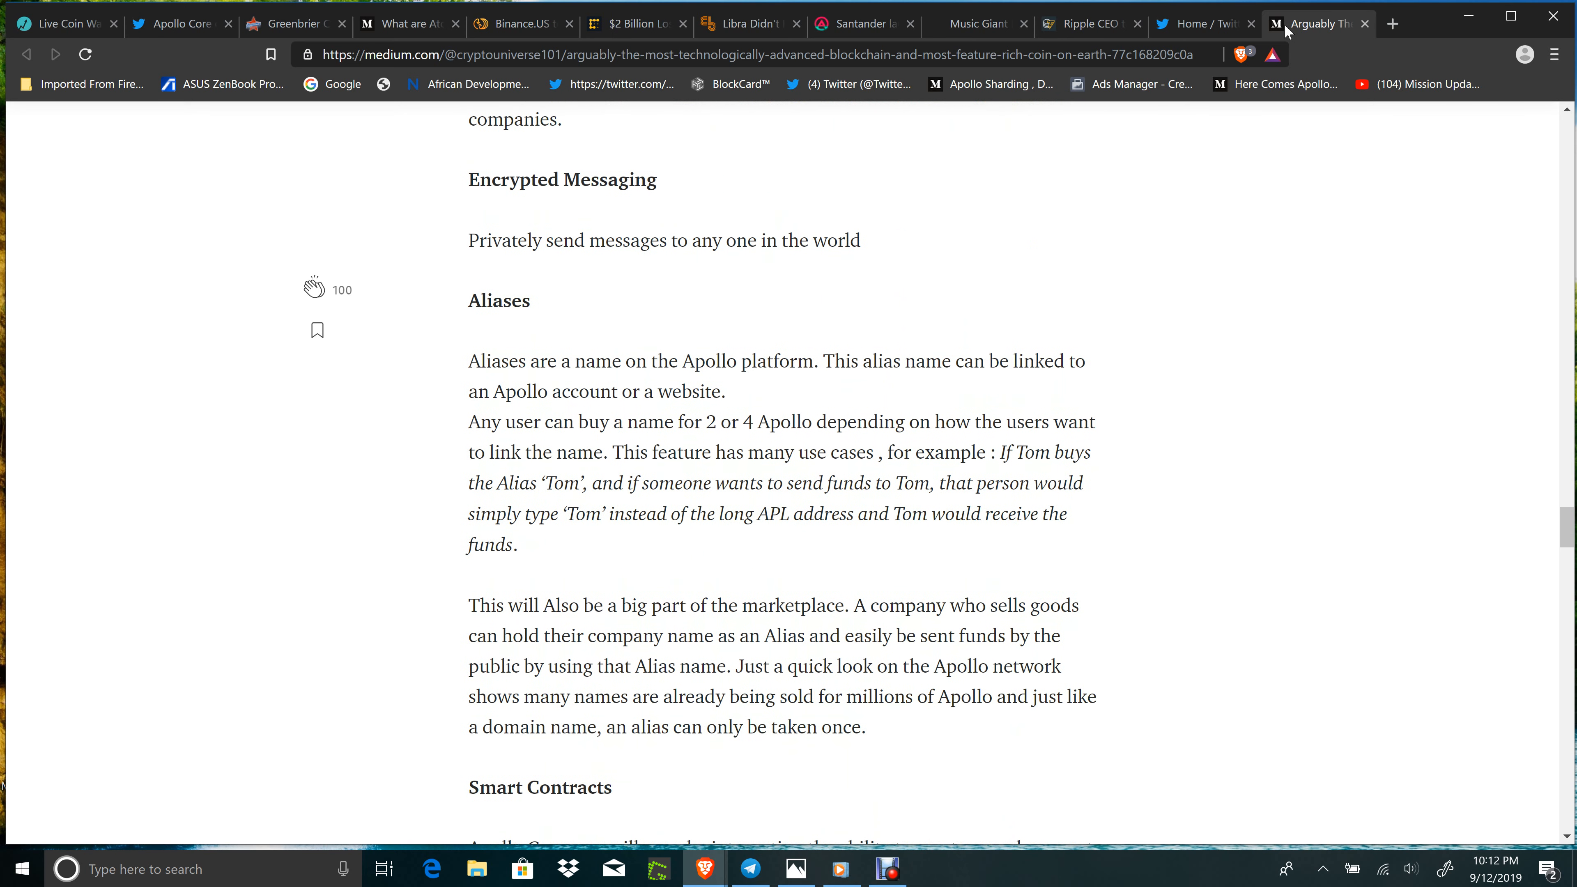
# Continue through the remaining Apollo features down to the article's conclusion
pyautogui.scroll(-3)
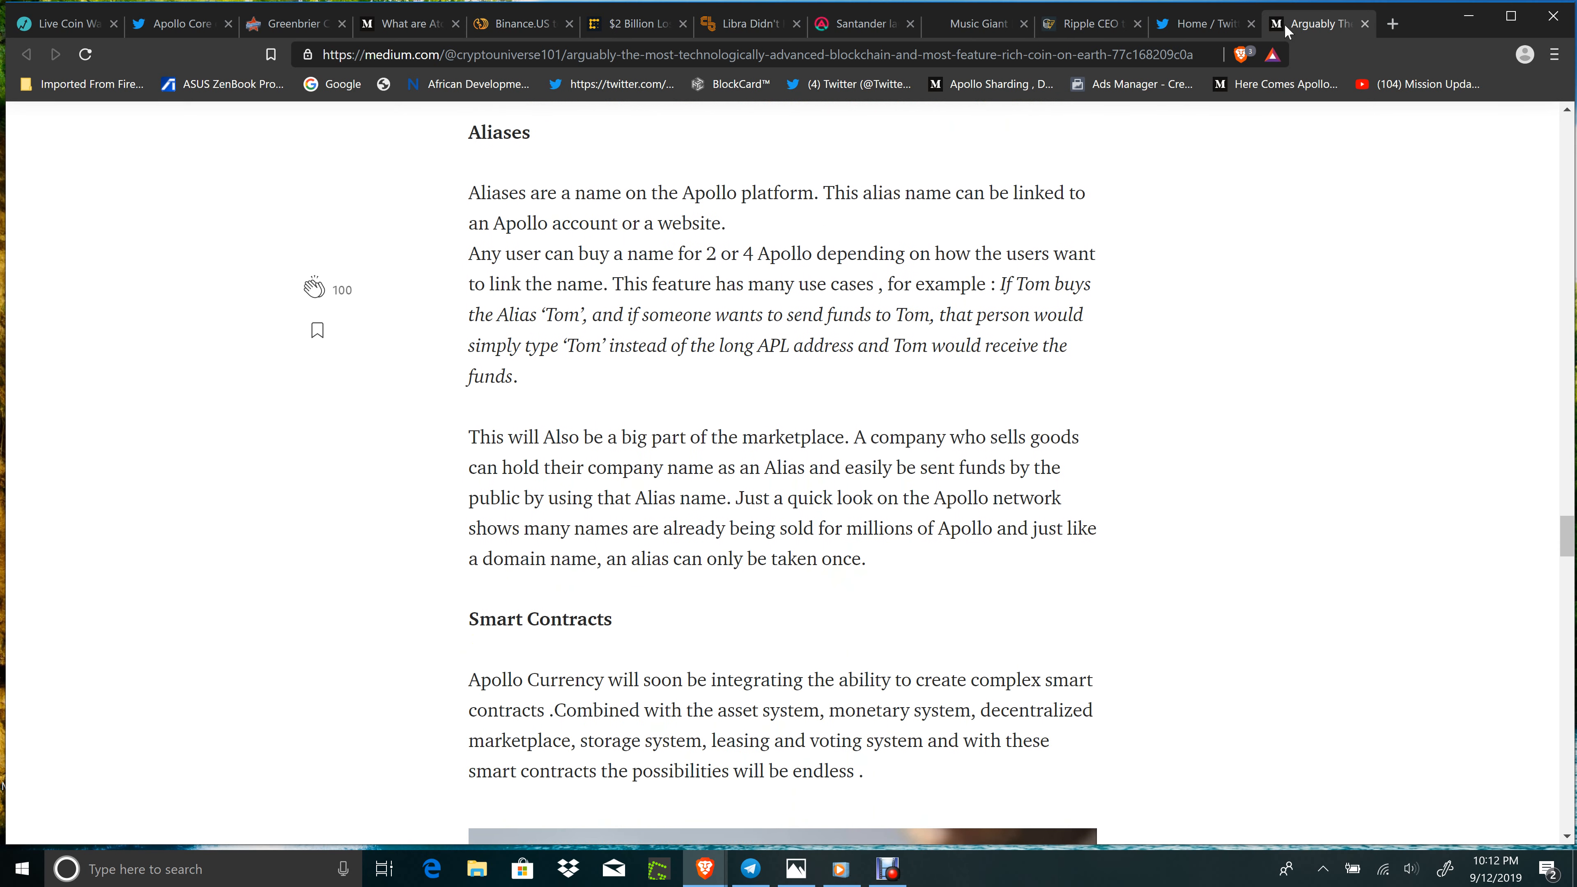
pyautogui.scroll(-3)
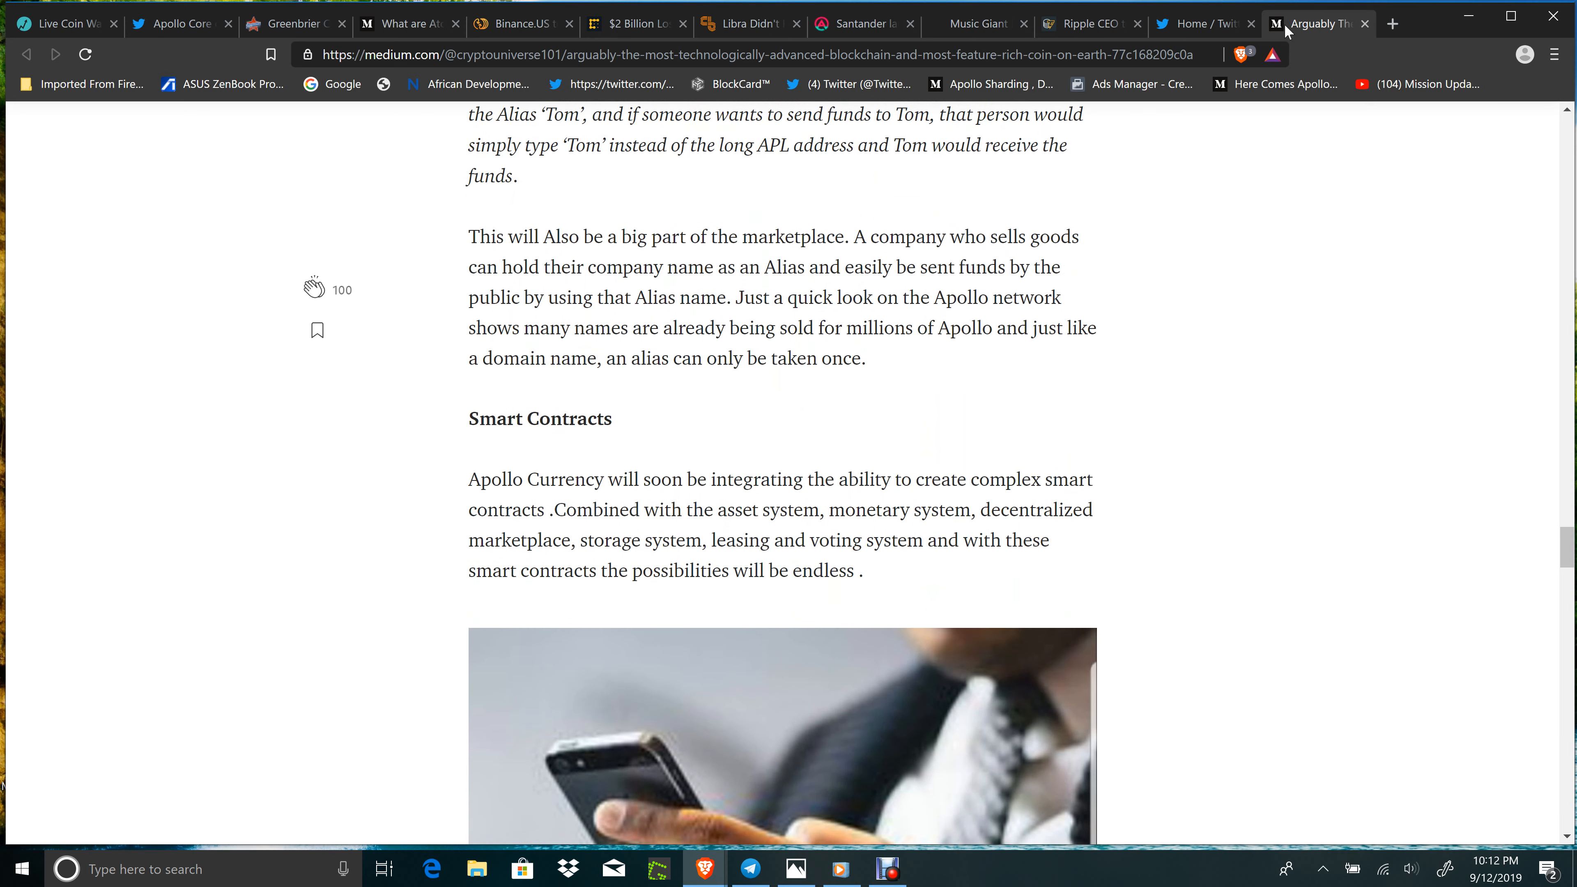
pyautogui.scroll(-3)
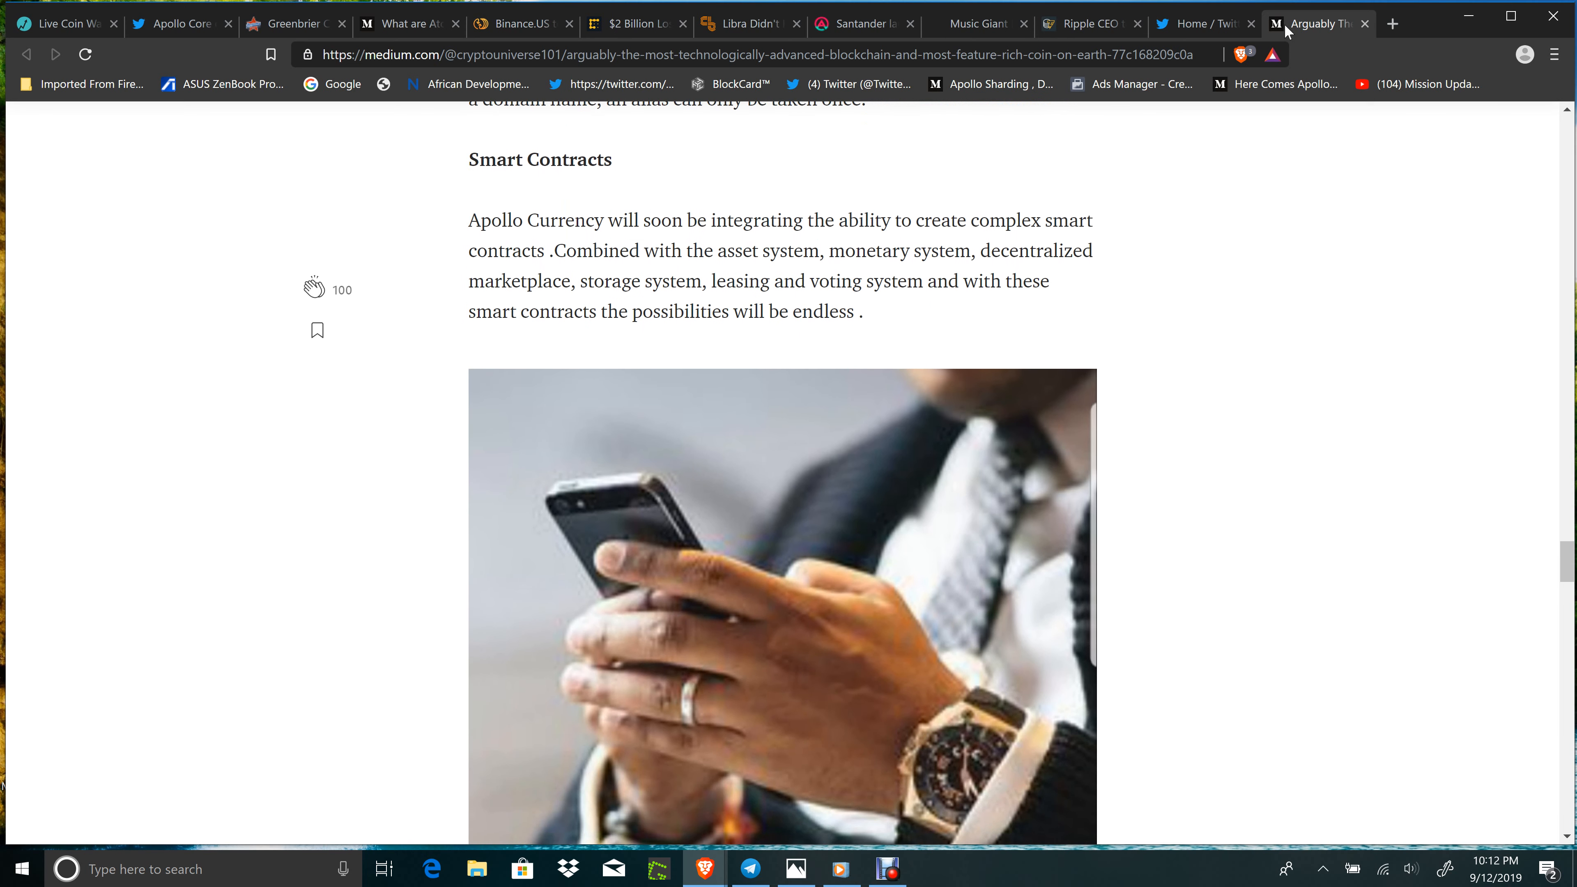
pyautogui.scroll(-3)
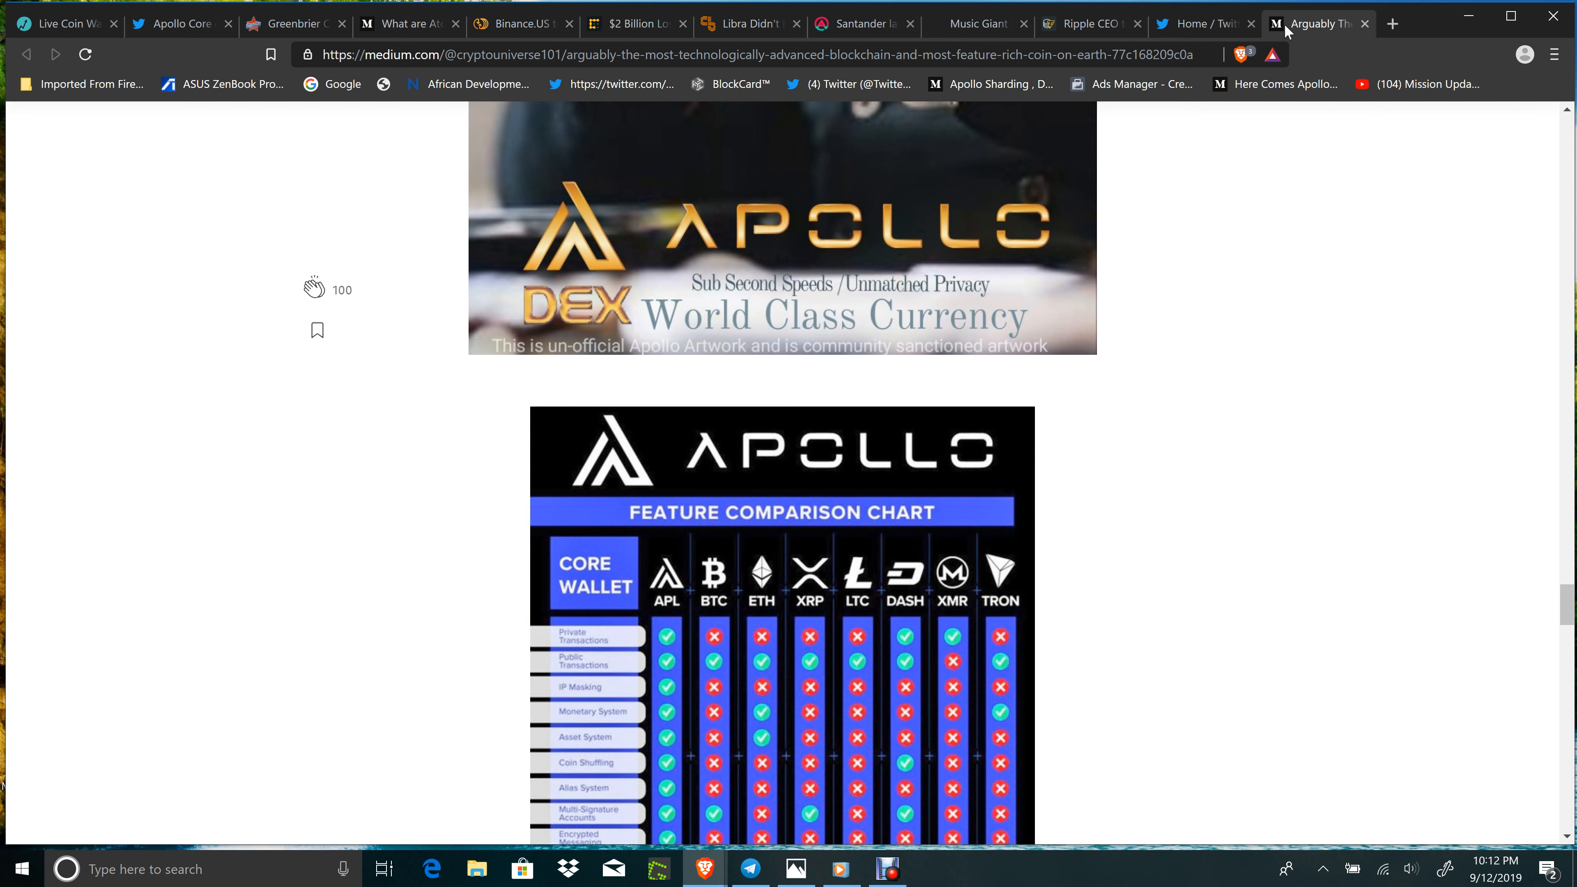
pyautogui.scroll(-3)
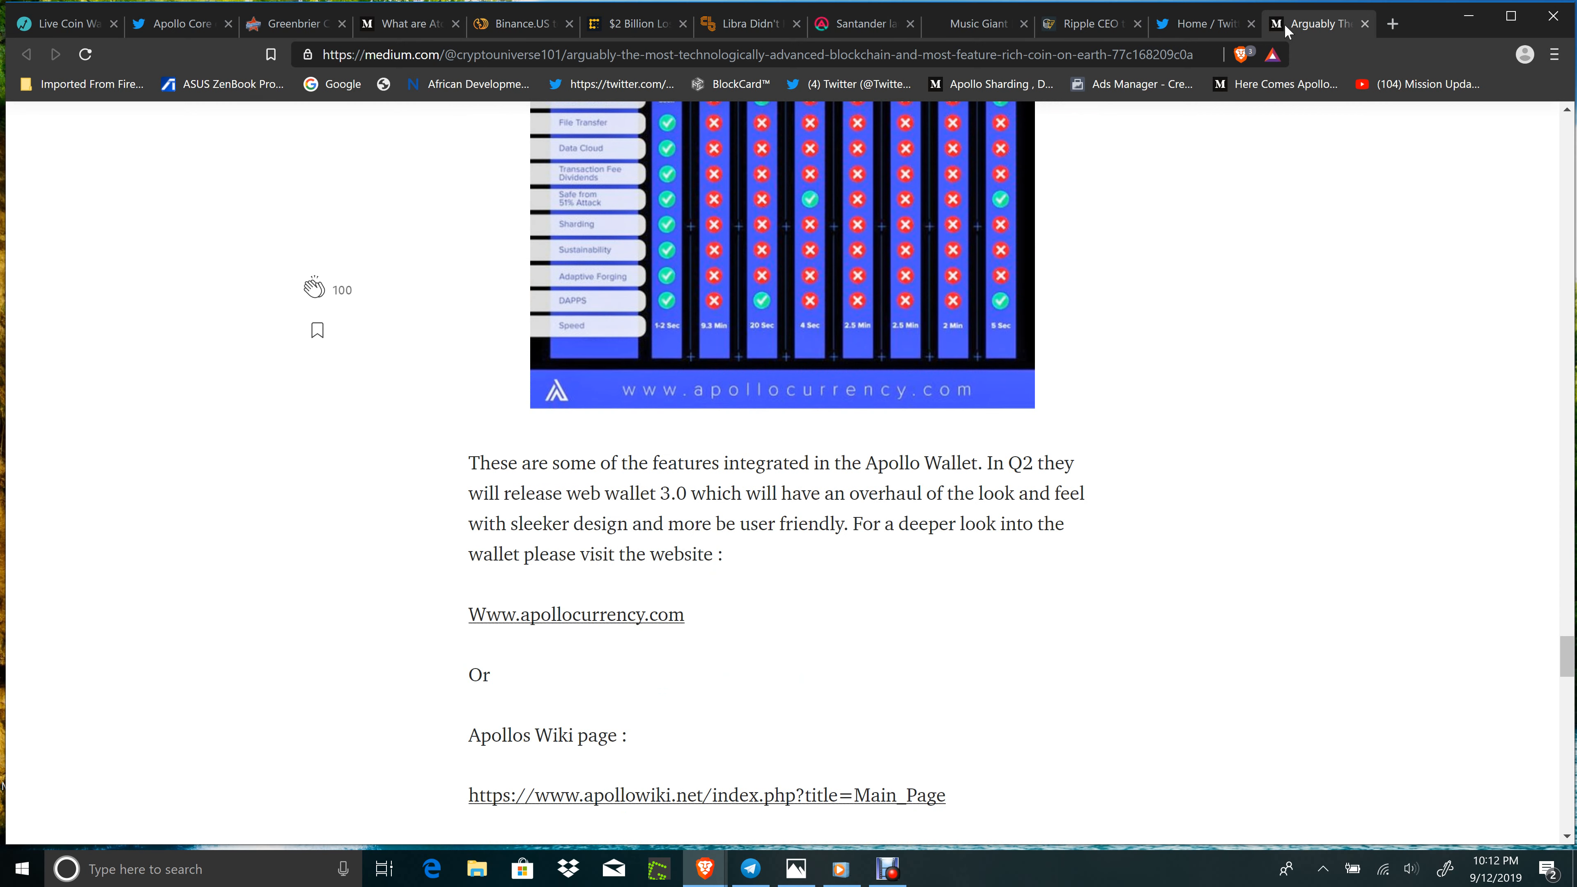
pyautogui.scroll(-3)
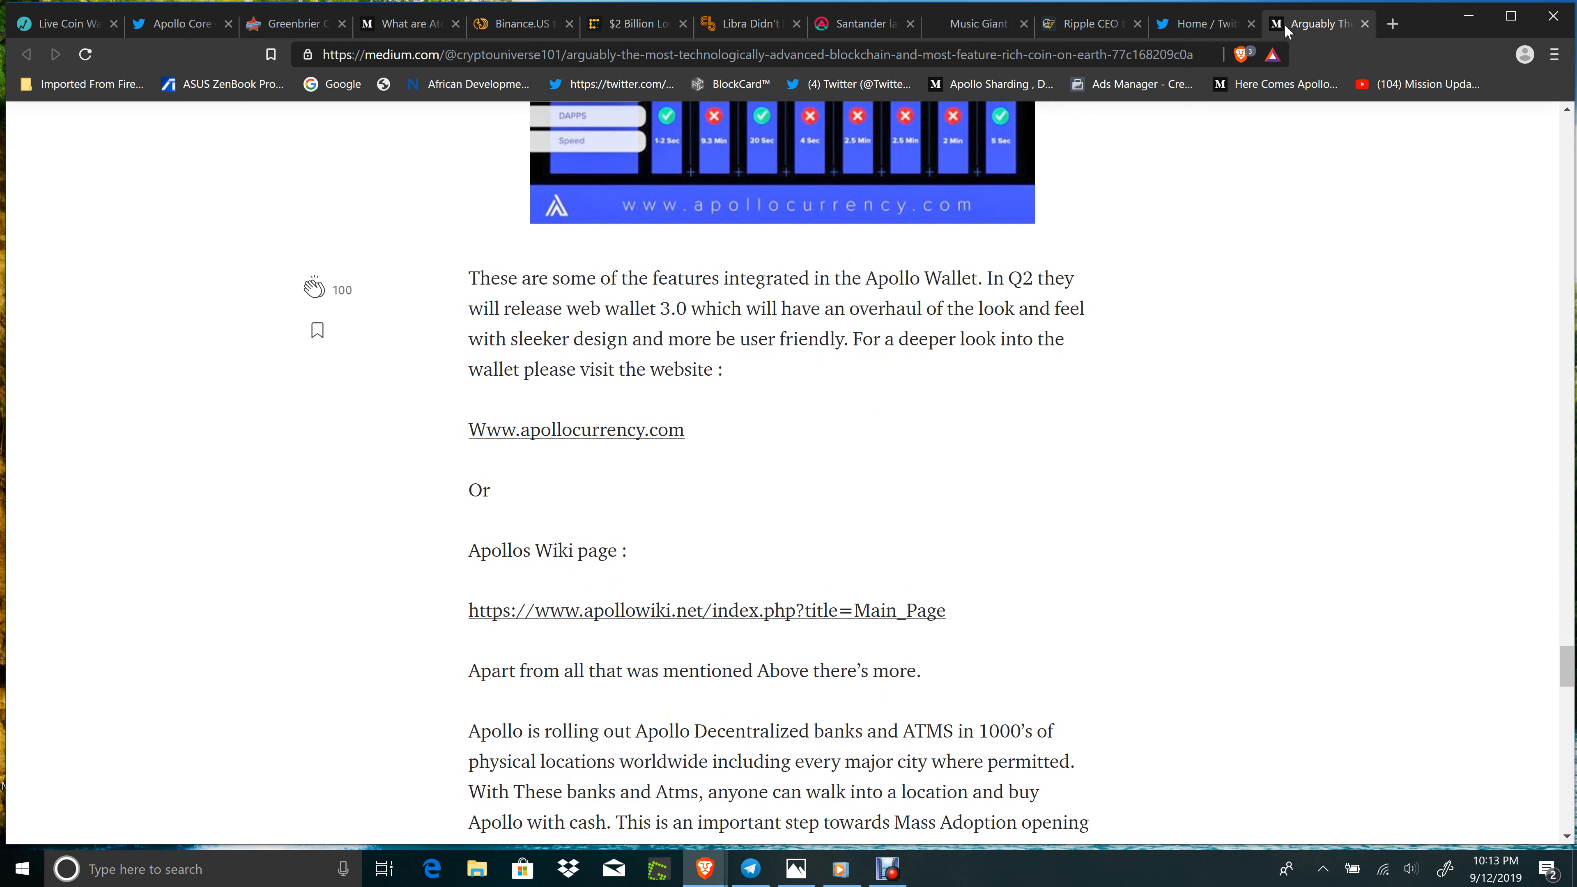
pyautogui.scroll(-3)
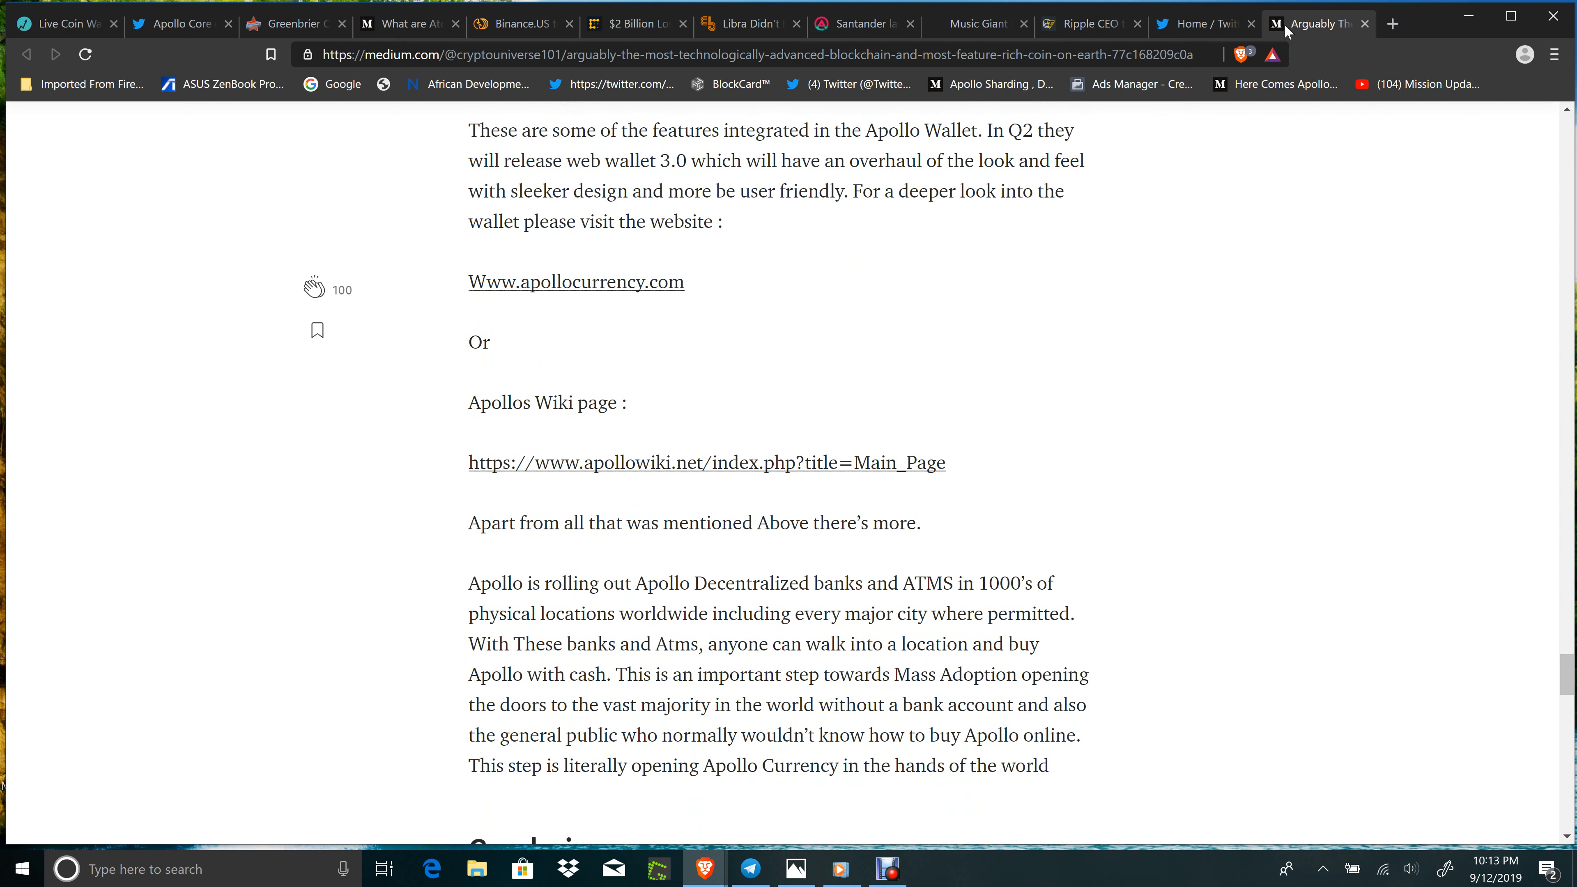
pyautogui.scroll(-3)
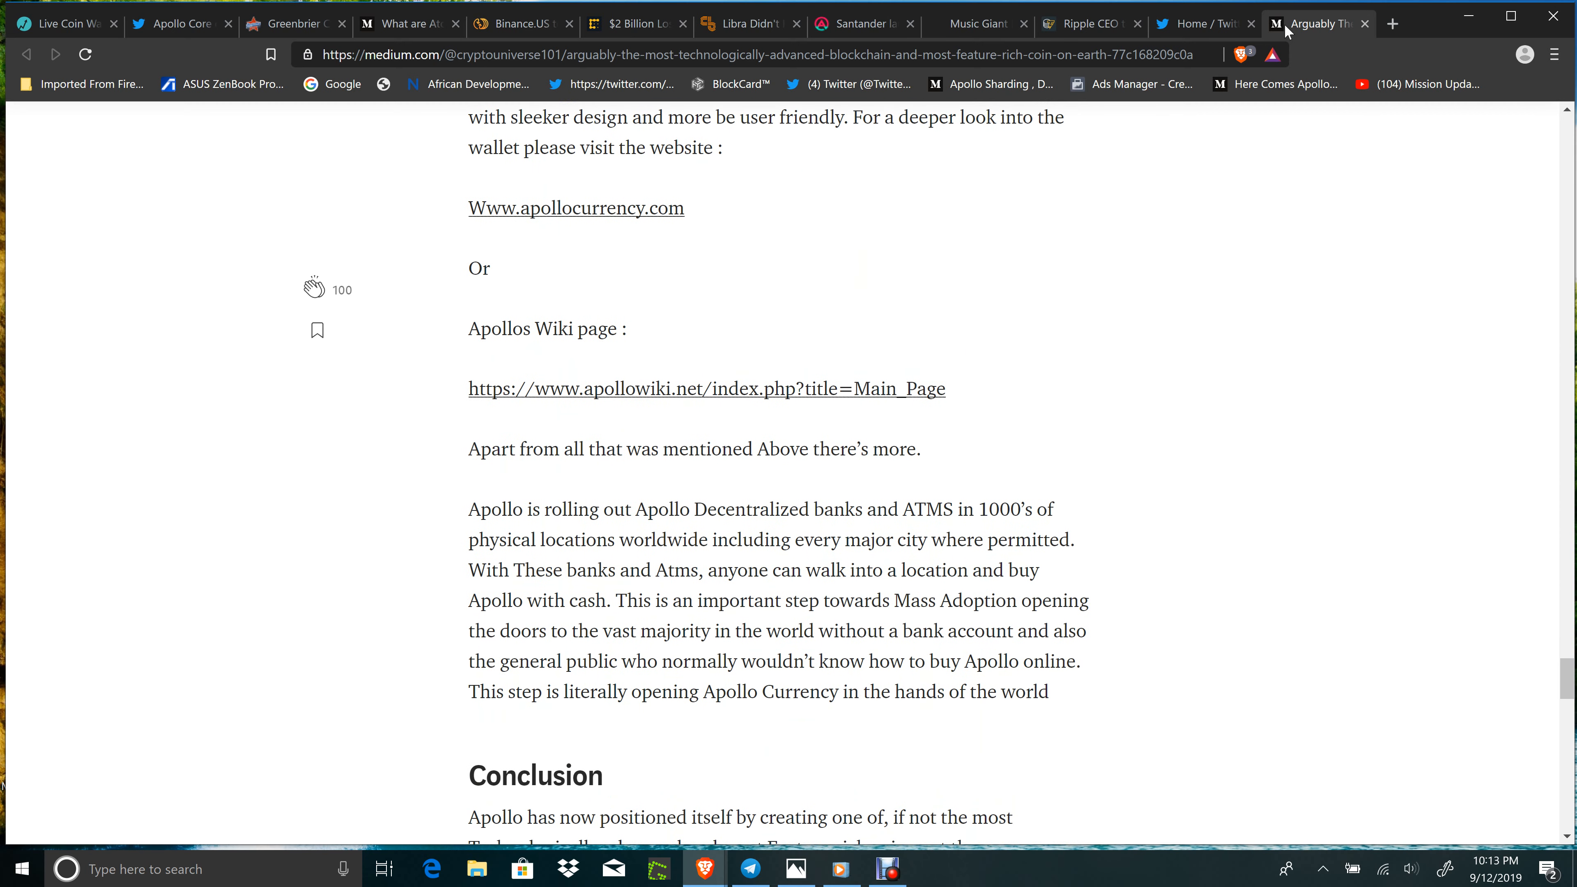
pyautogui.scroll(-3)
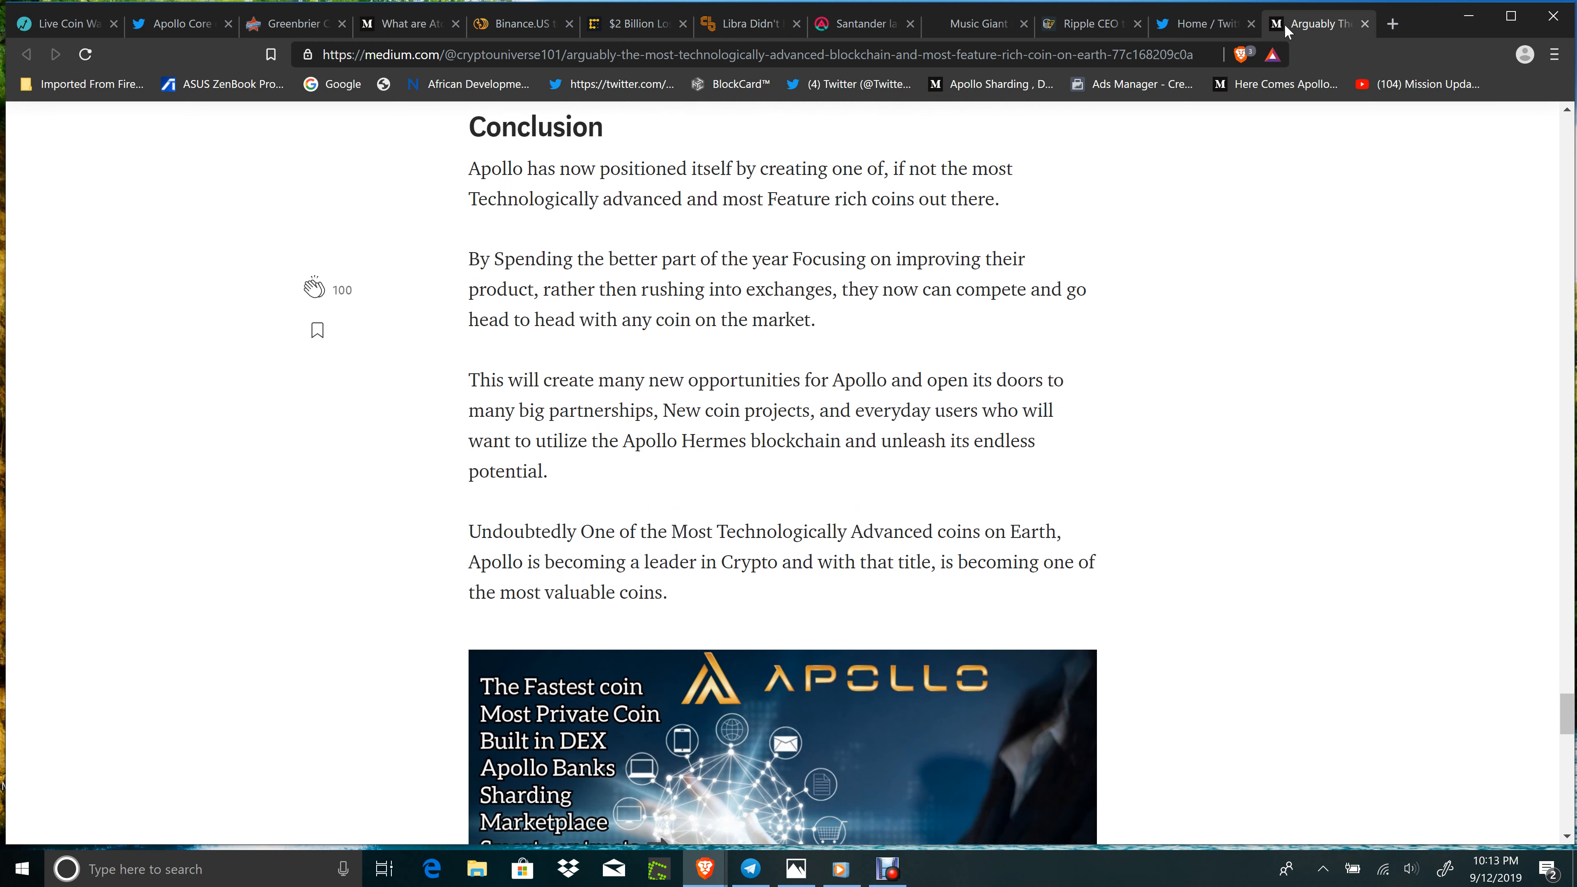
pyautogui.scroll(-3)
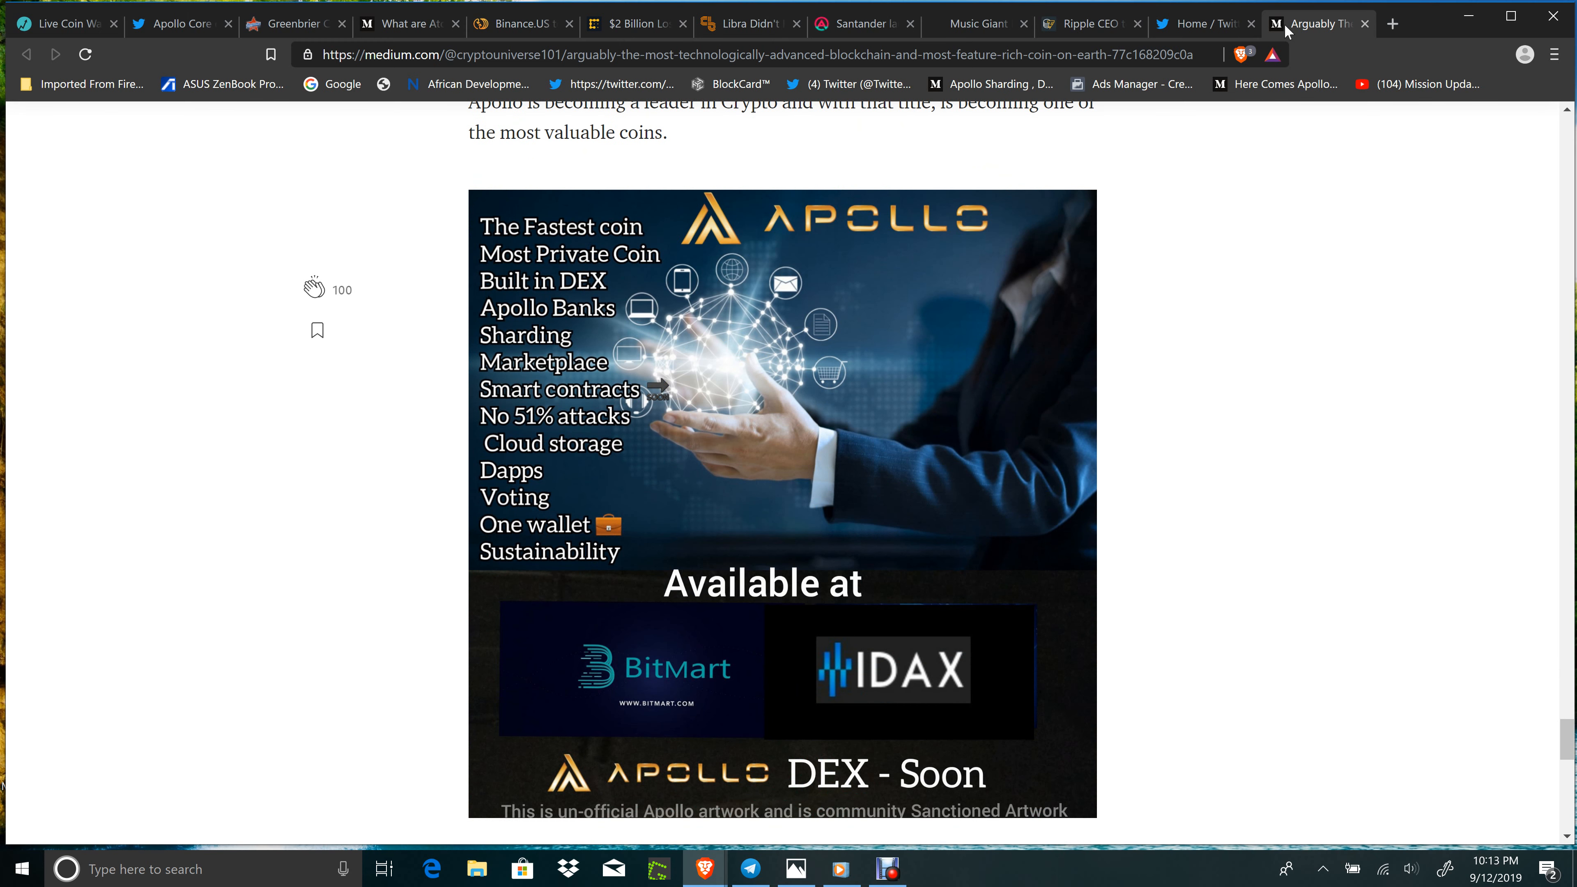
pyautogui.scroll(-3)
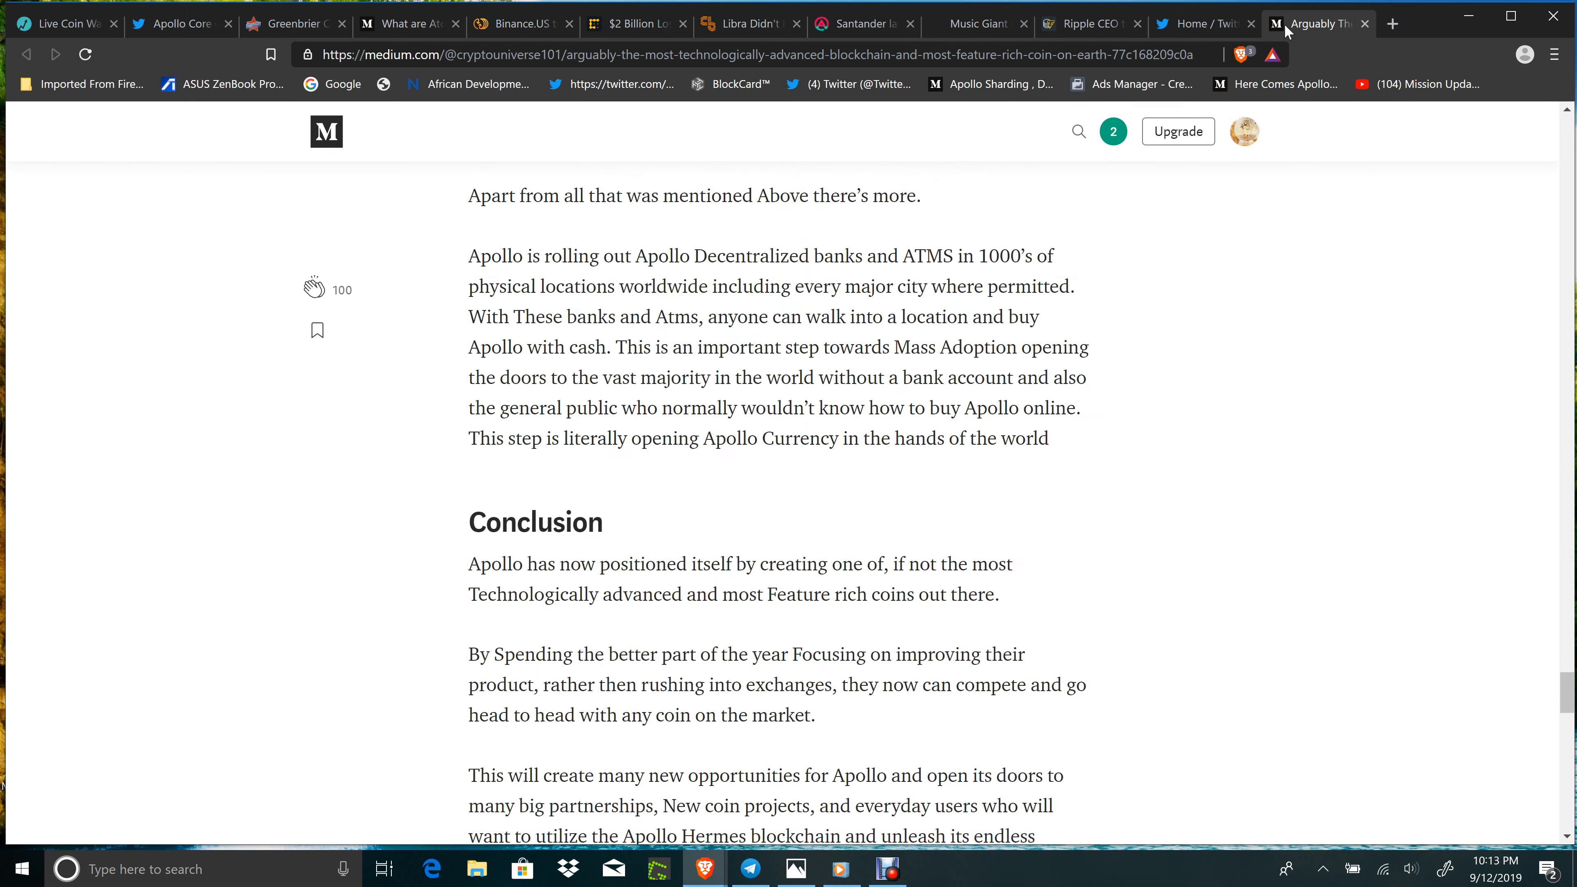
pyautogui.scroll(-3)
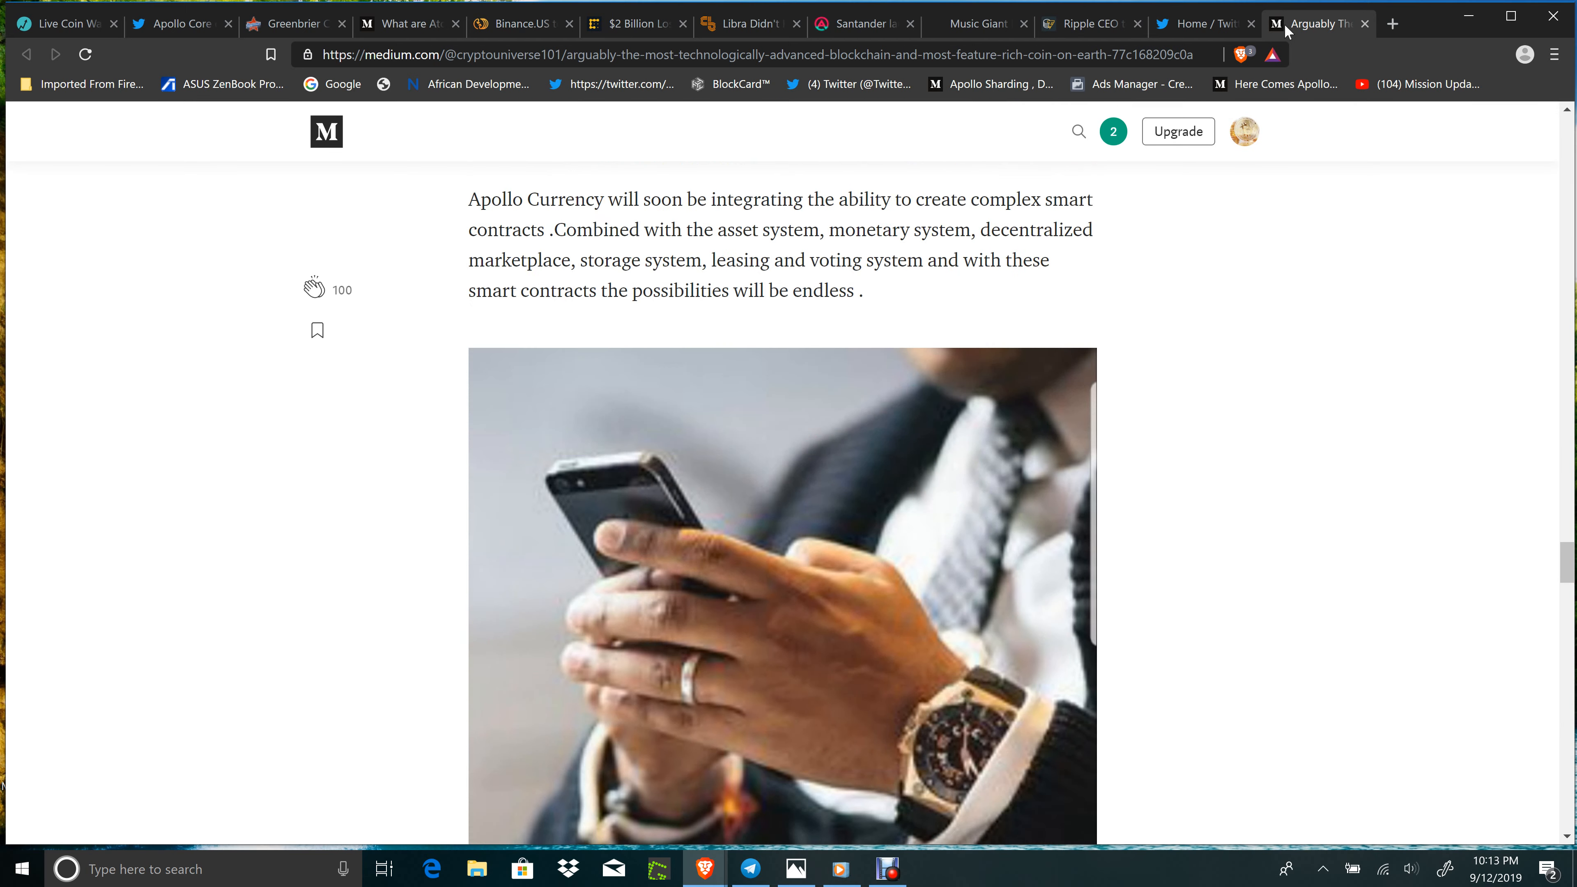
pyautogui.scroll(-3)
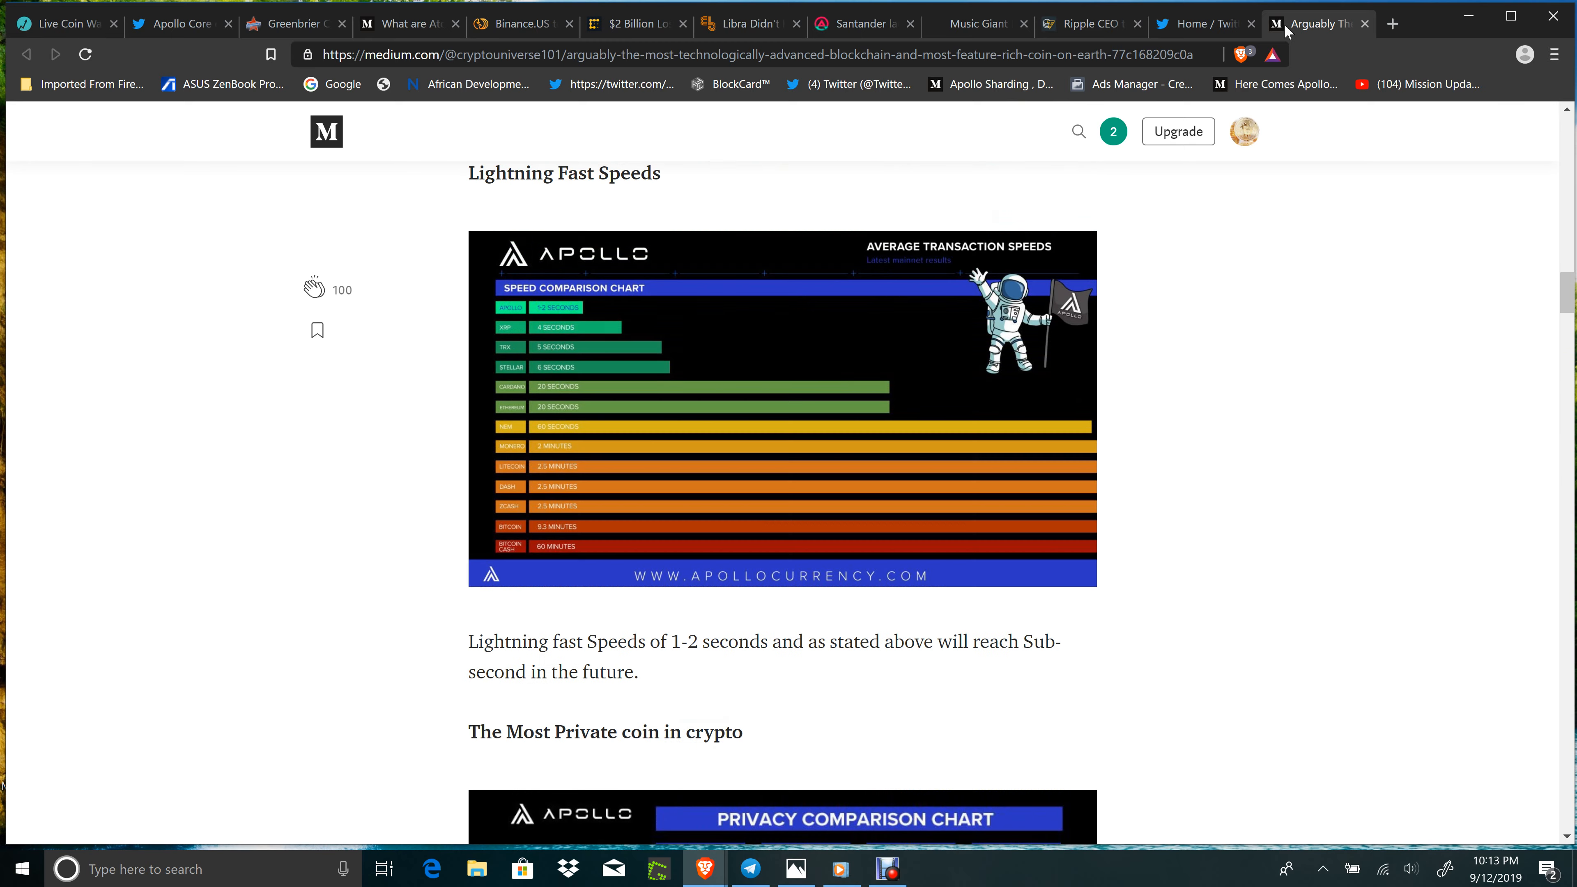
pyautogui.scroll(-3)
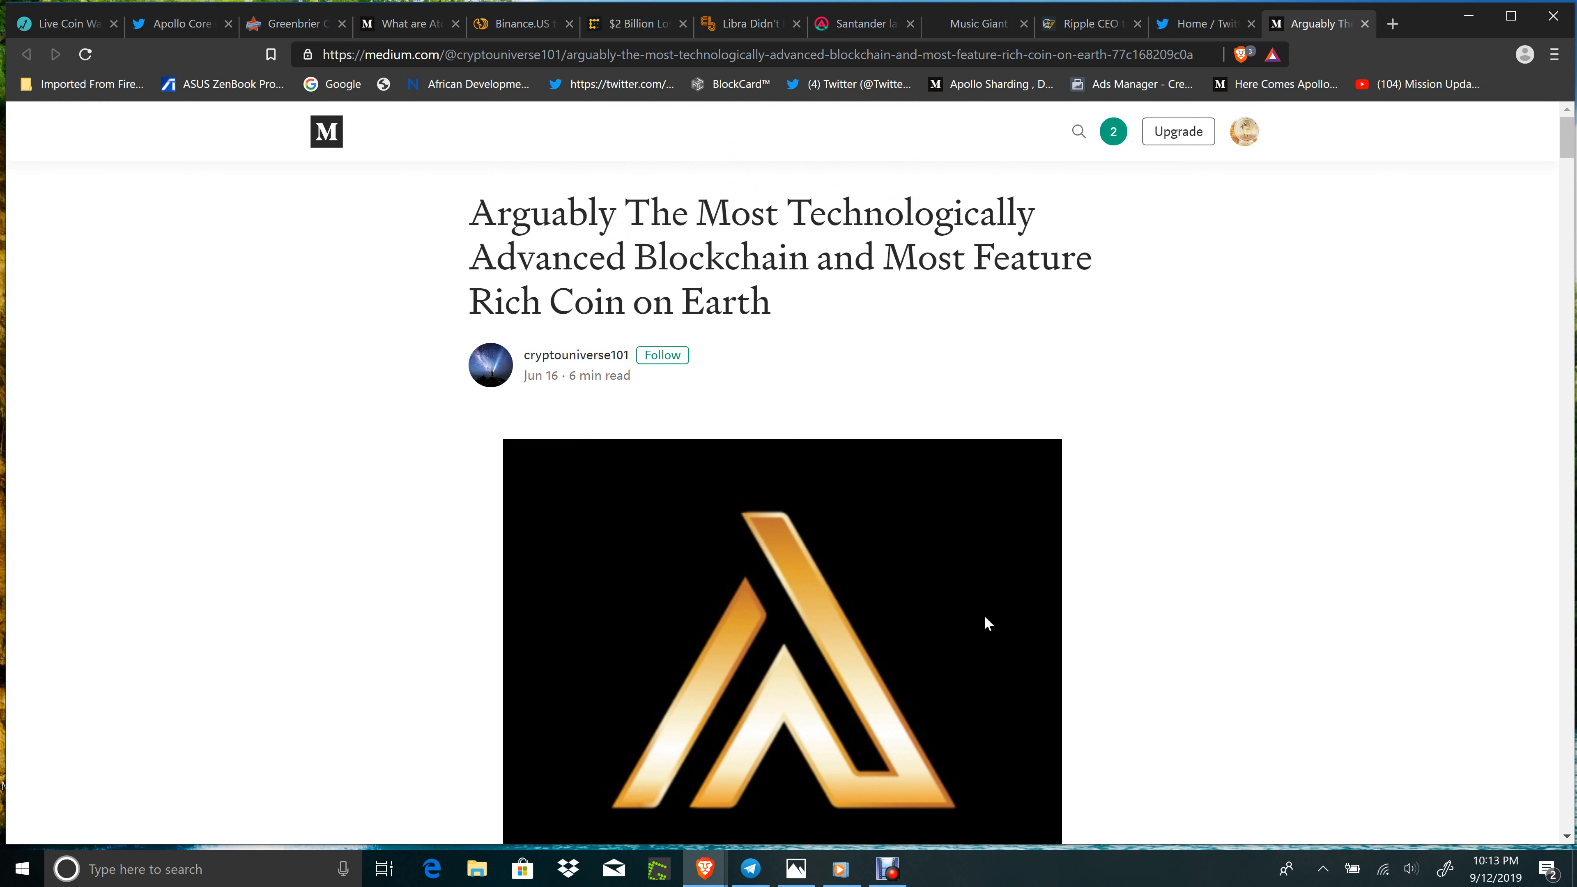
pyautogui.moveTo(93, 381)
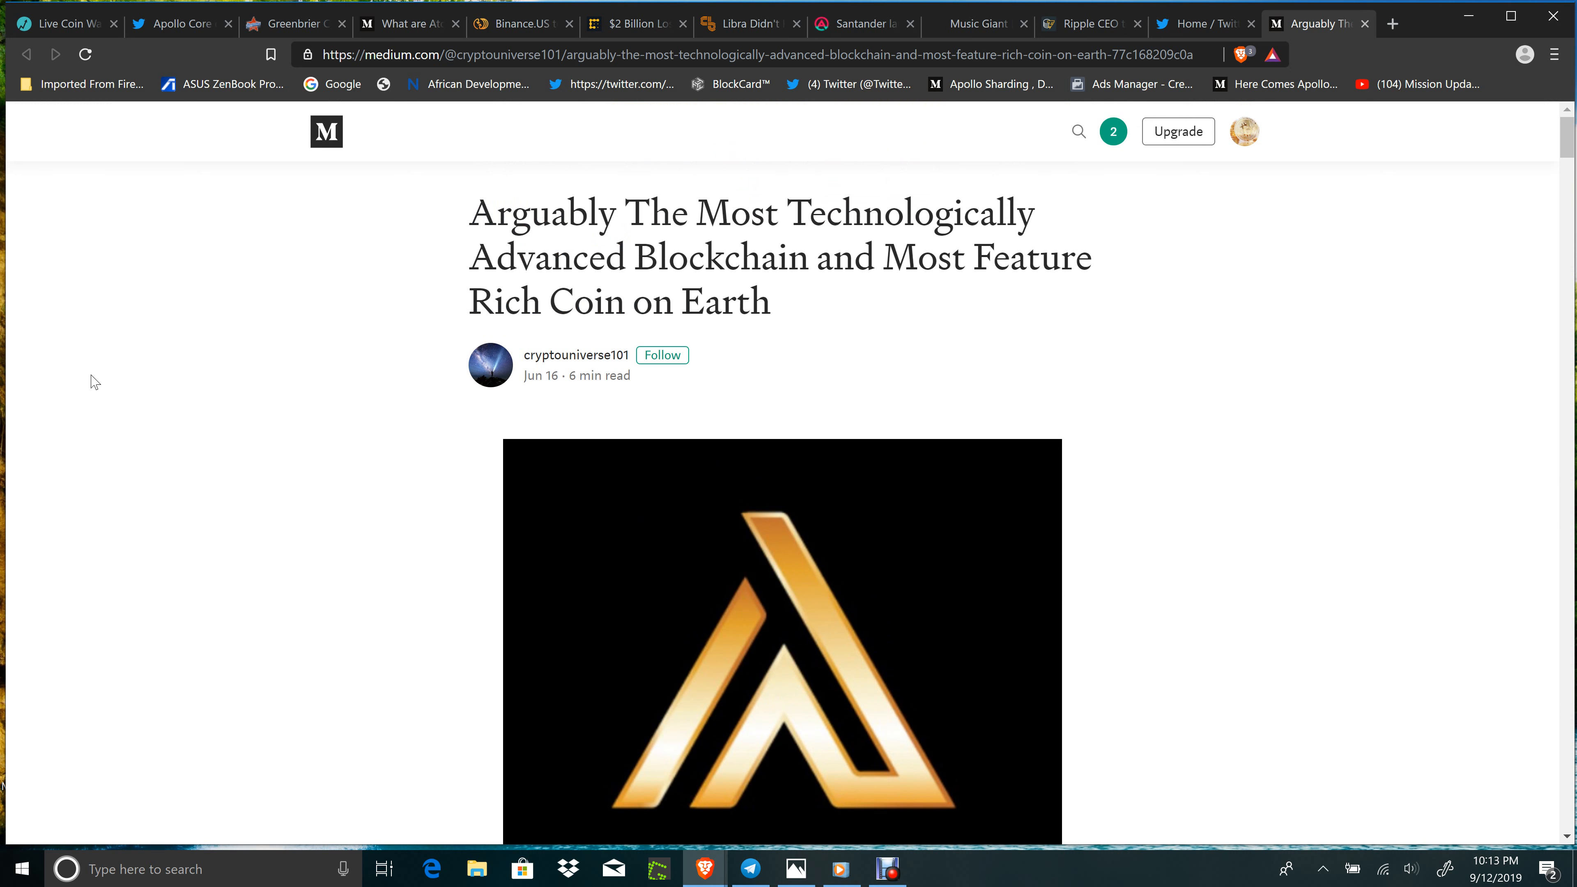
pyautogui.moveTo(507, 693)
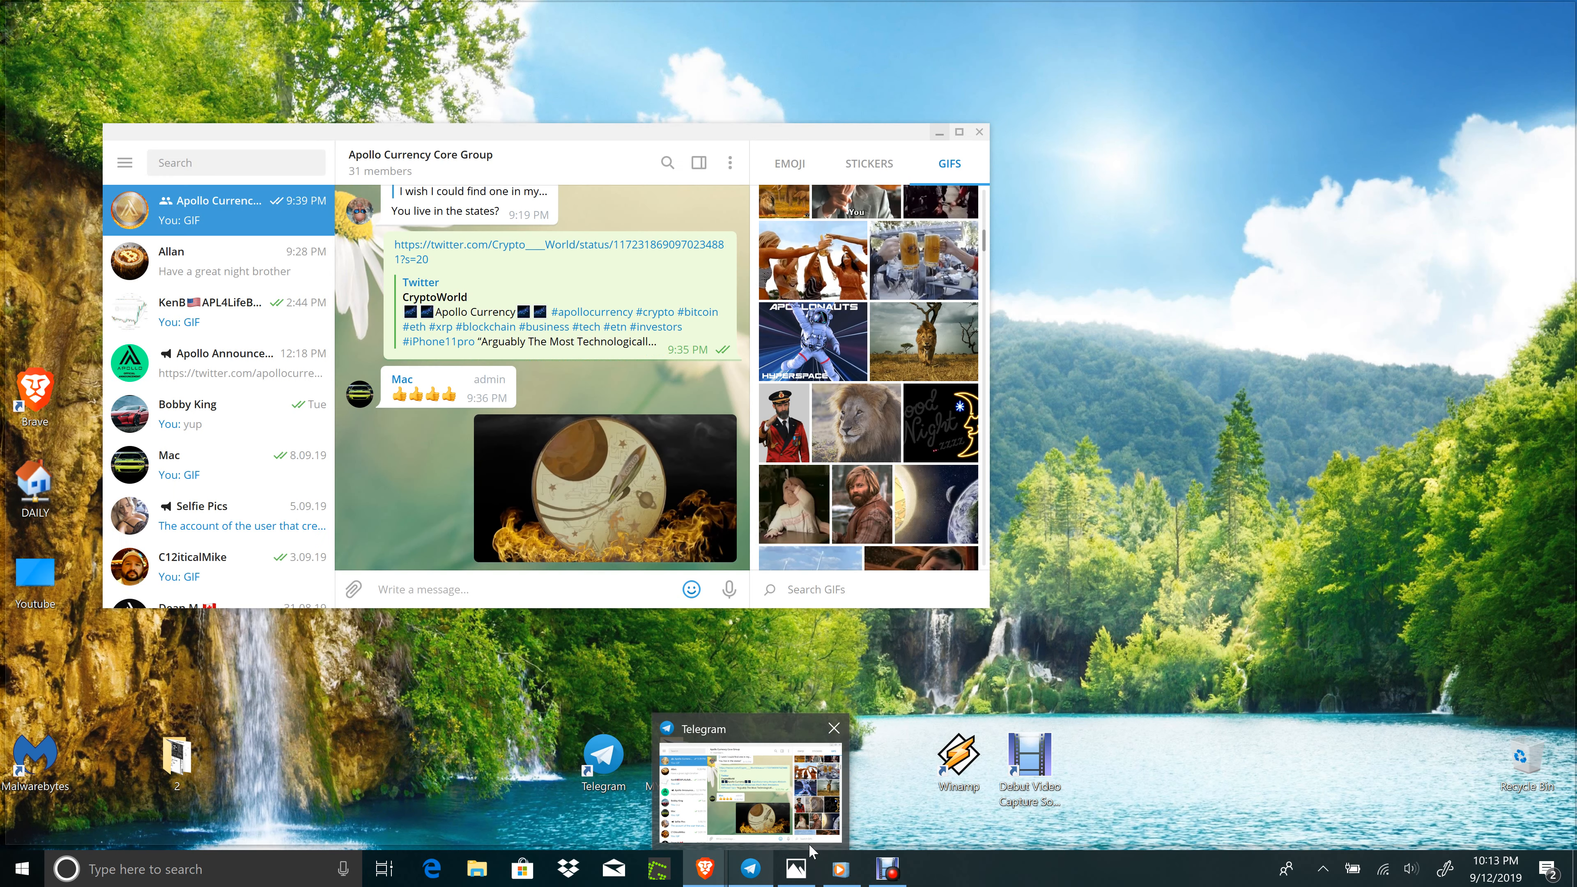
pyautogui.click(702, 869)
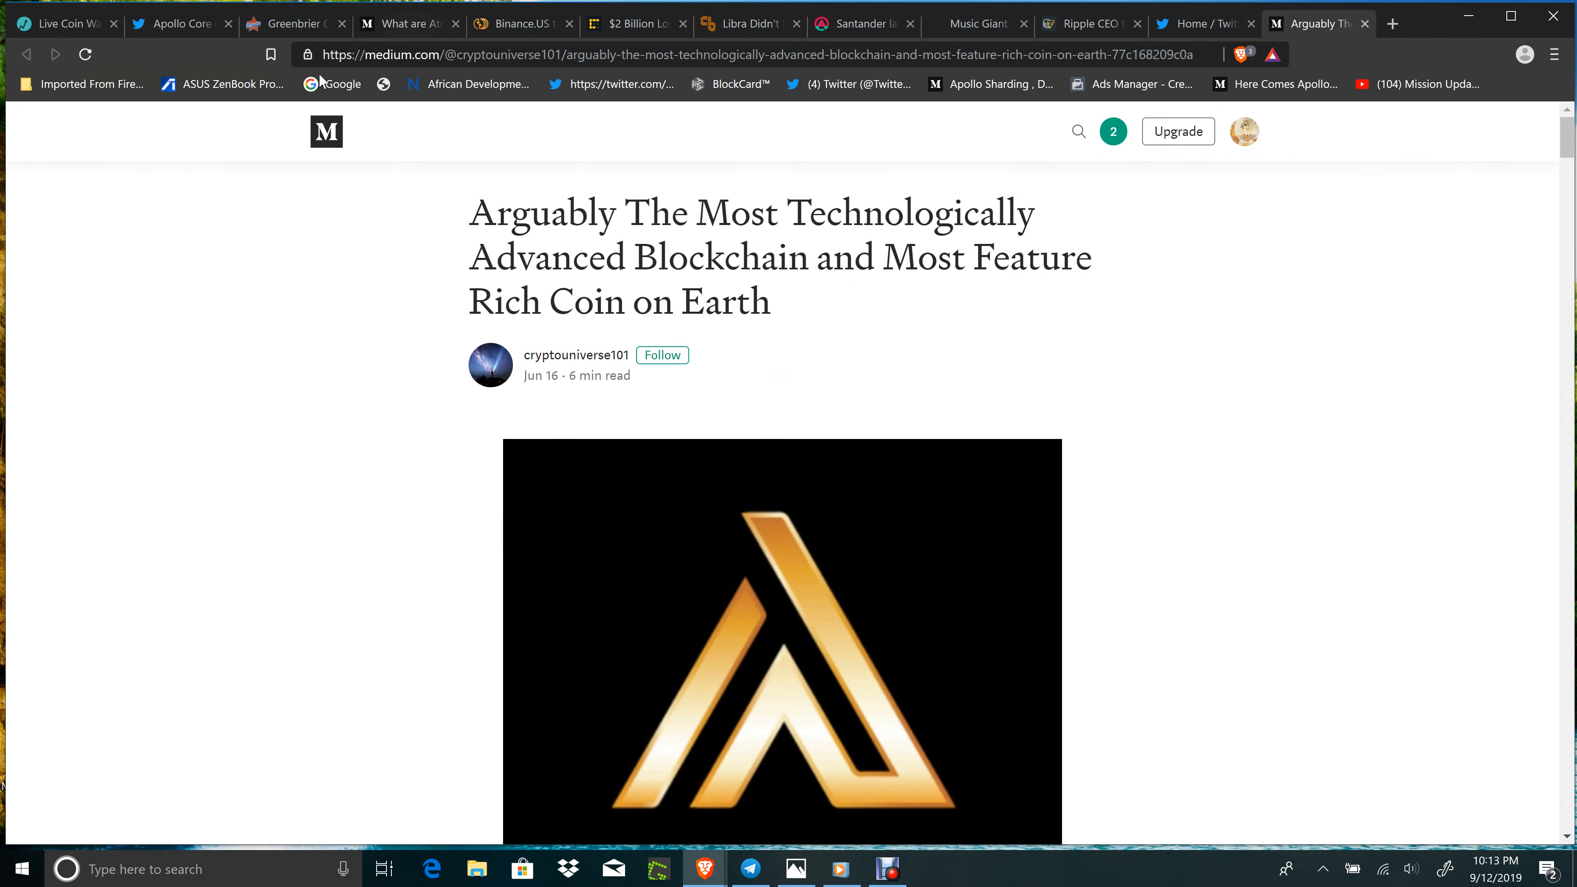
pyautogui.moveTo(277, 601)
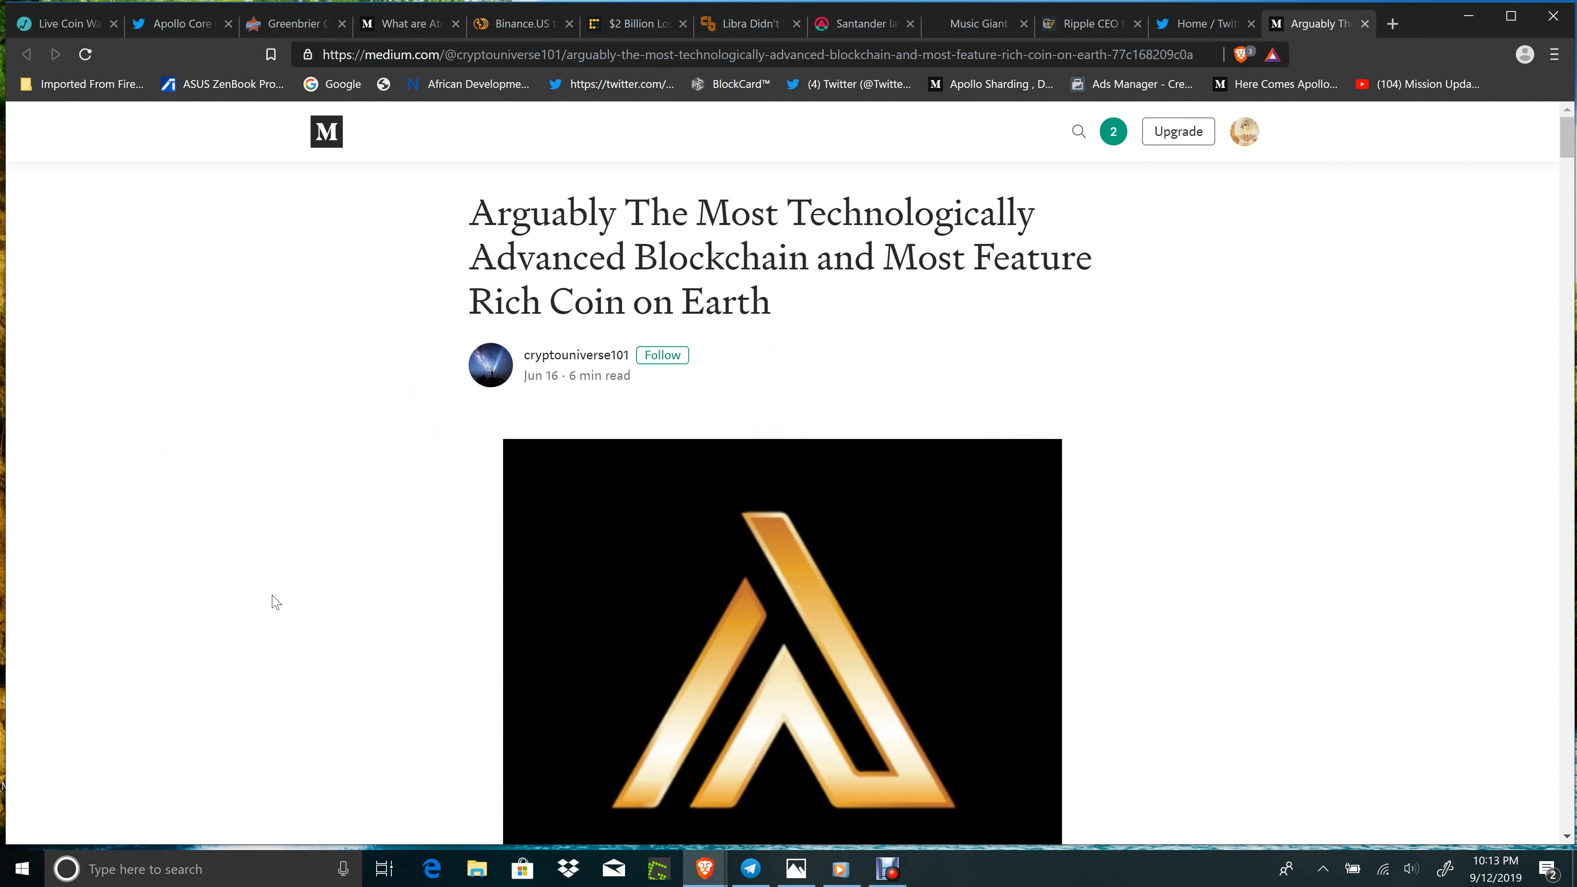
pyautogui.moveTo(827, 861)
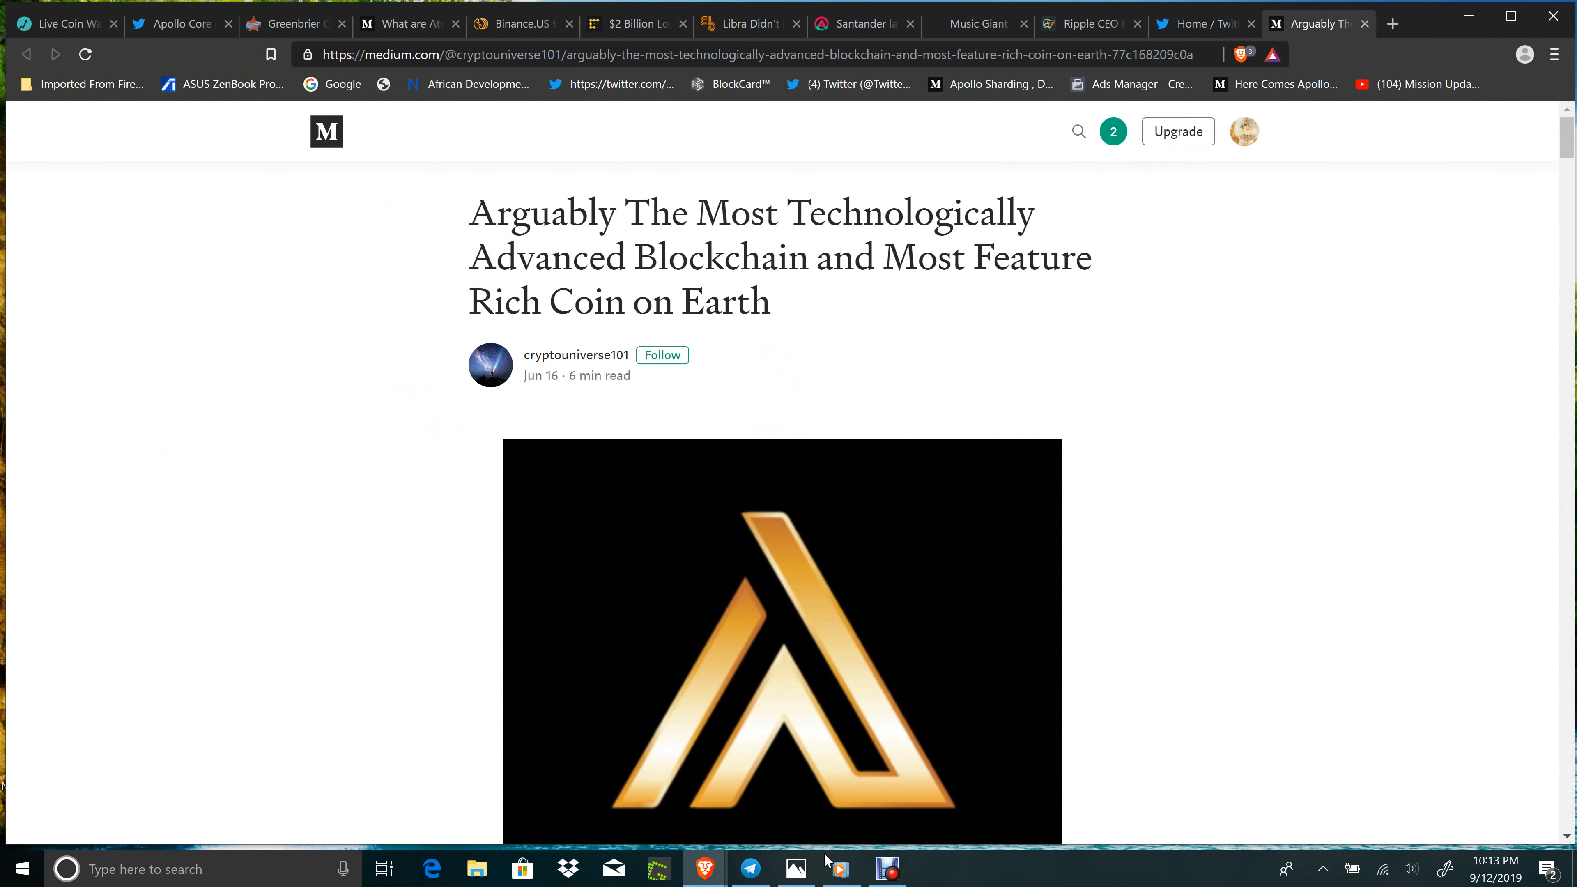